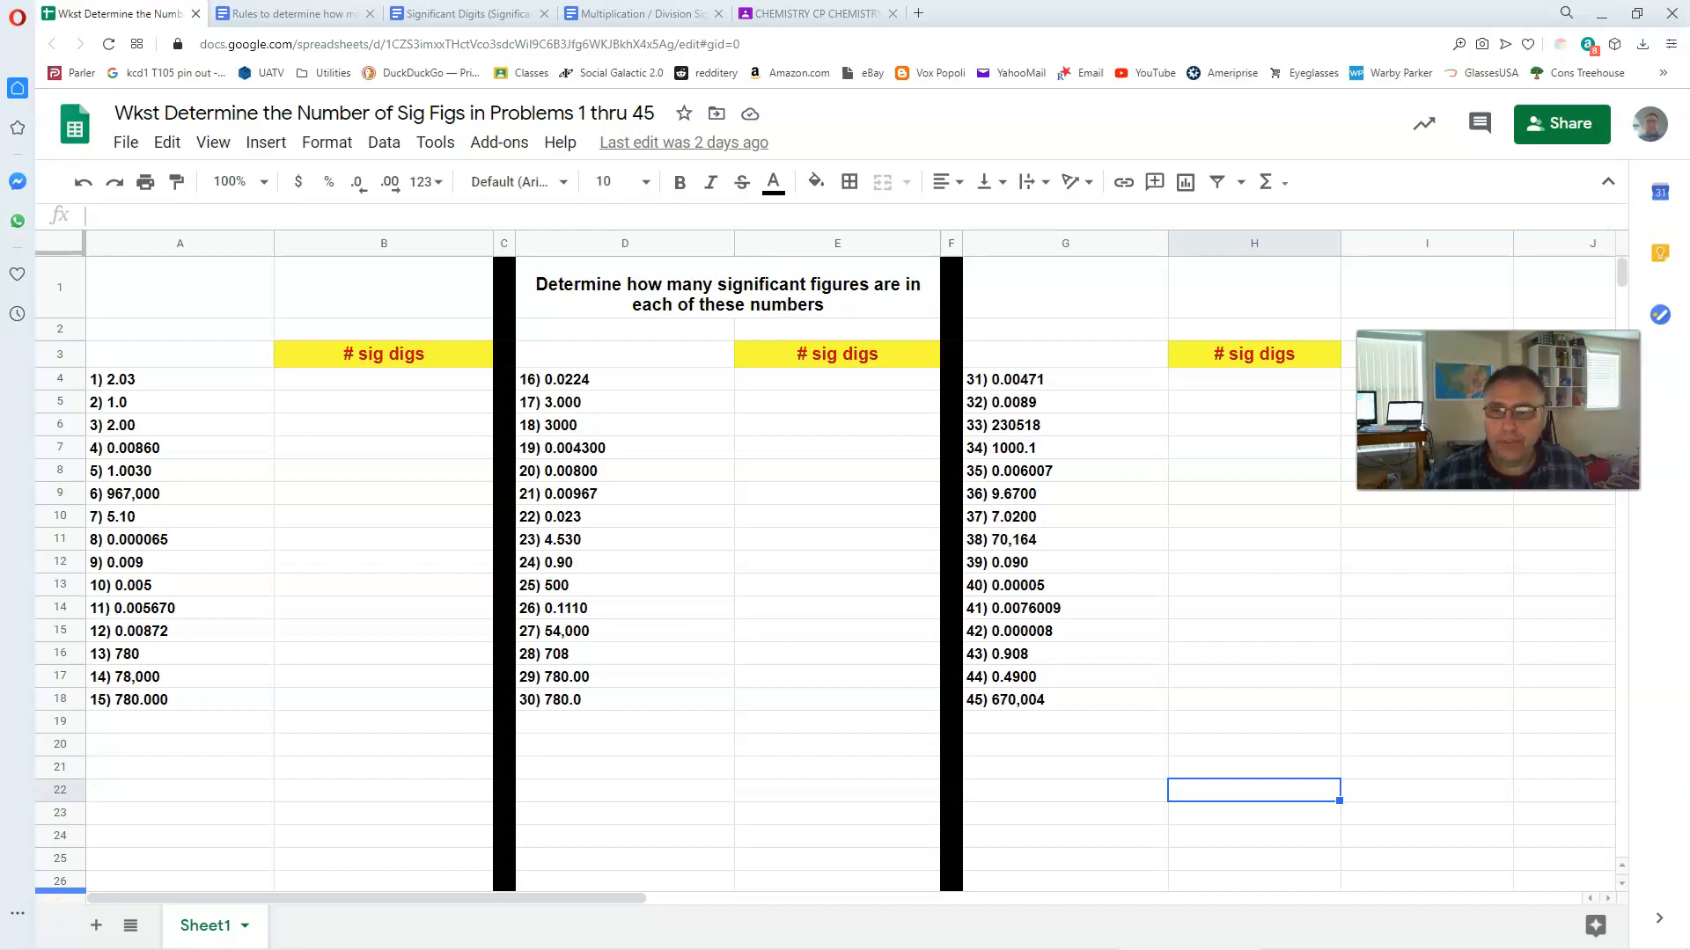
pyautogui.moveTo(264, 264)
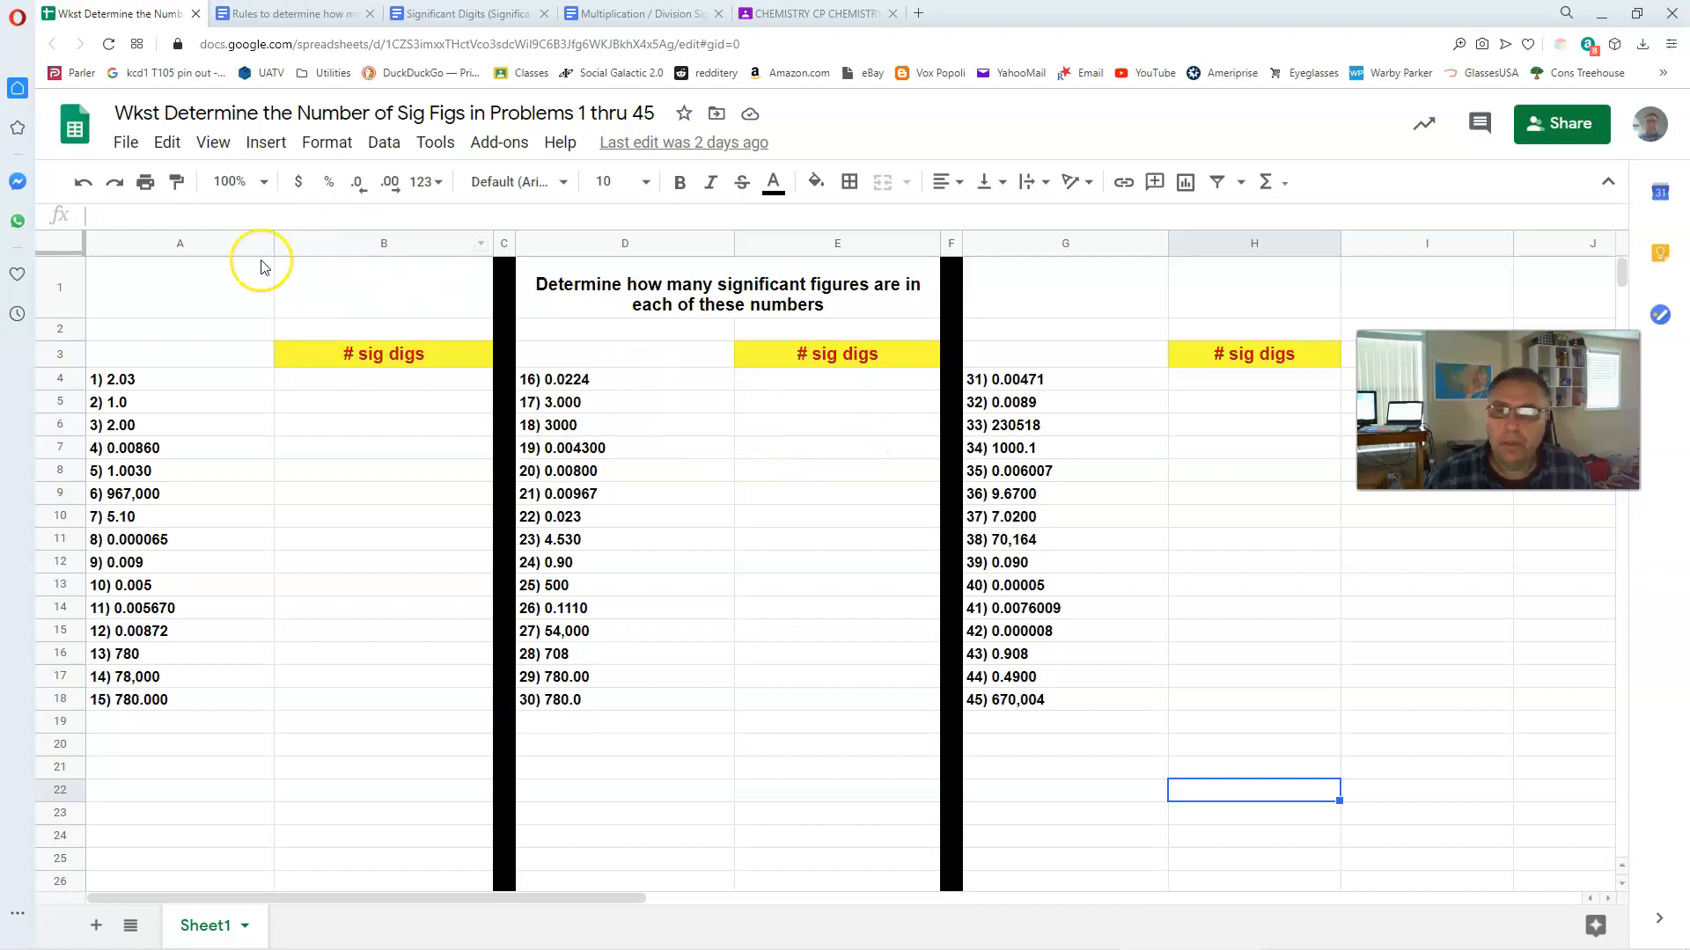
pyautogui.moveTo(174, 271)
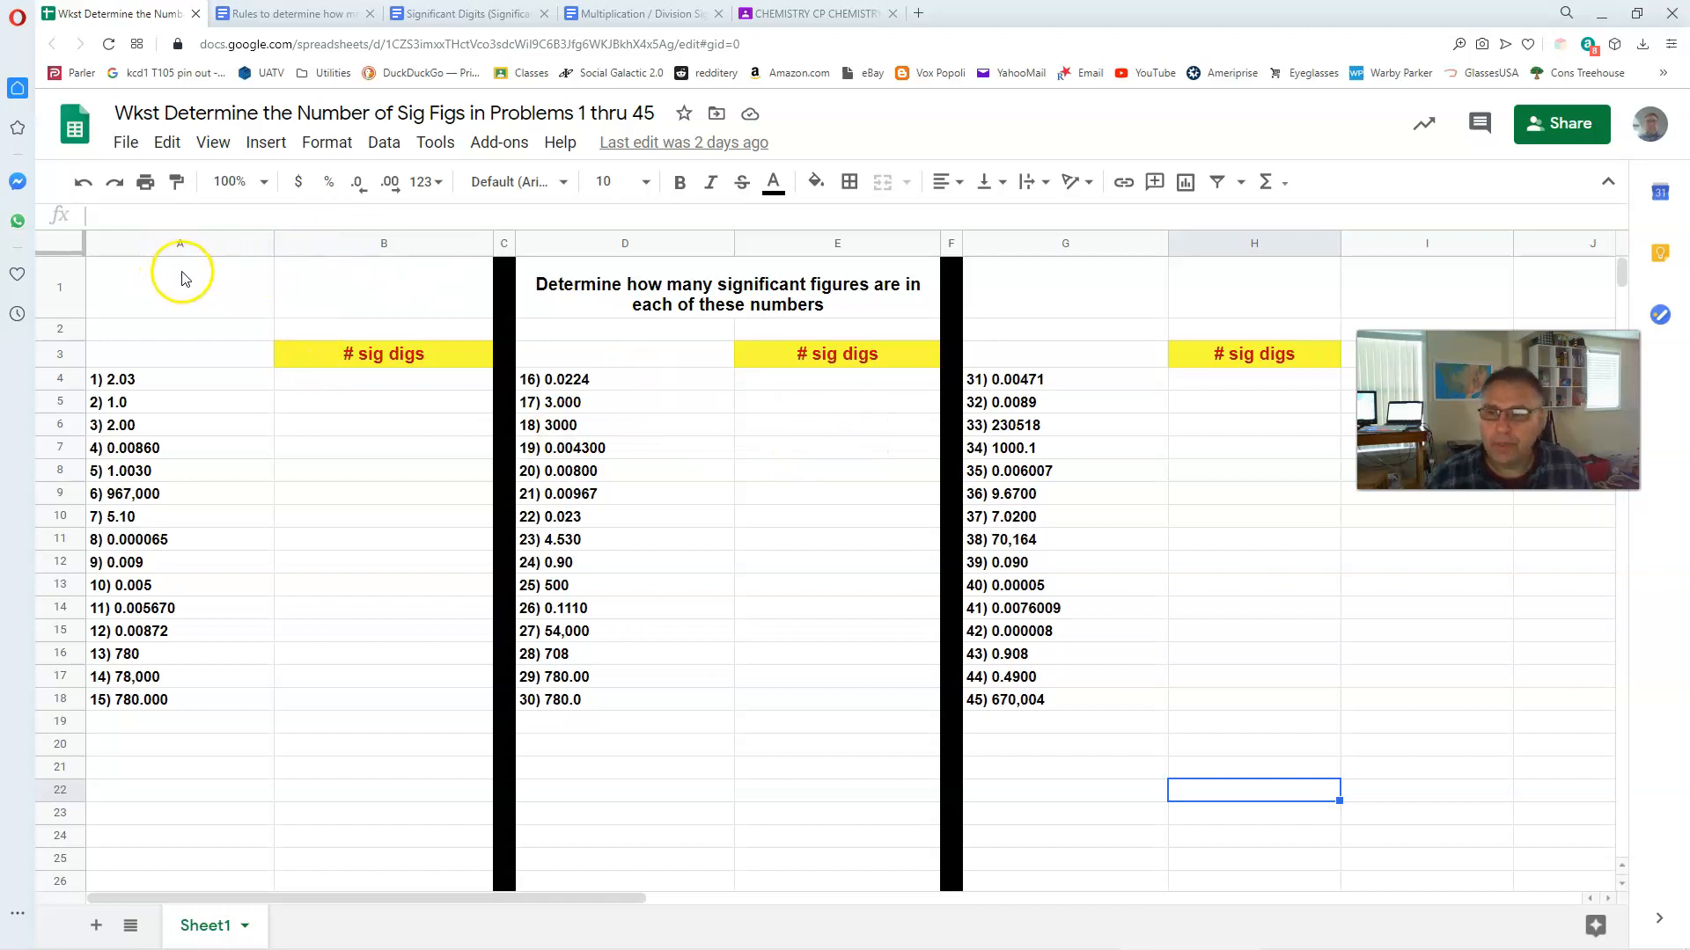
pyautogui.moveTo(123, 452)
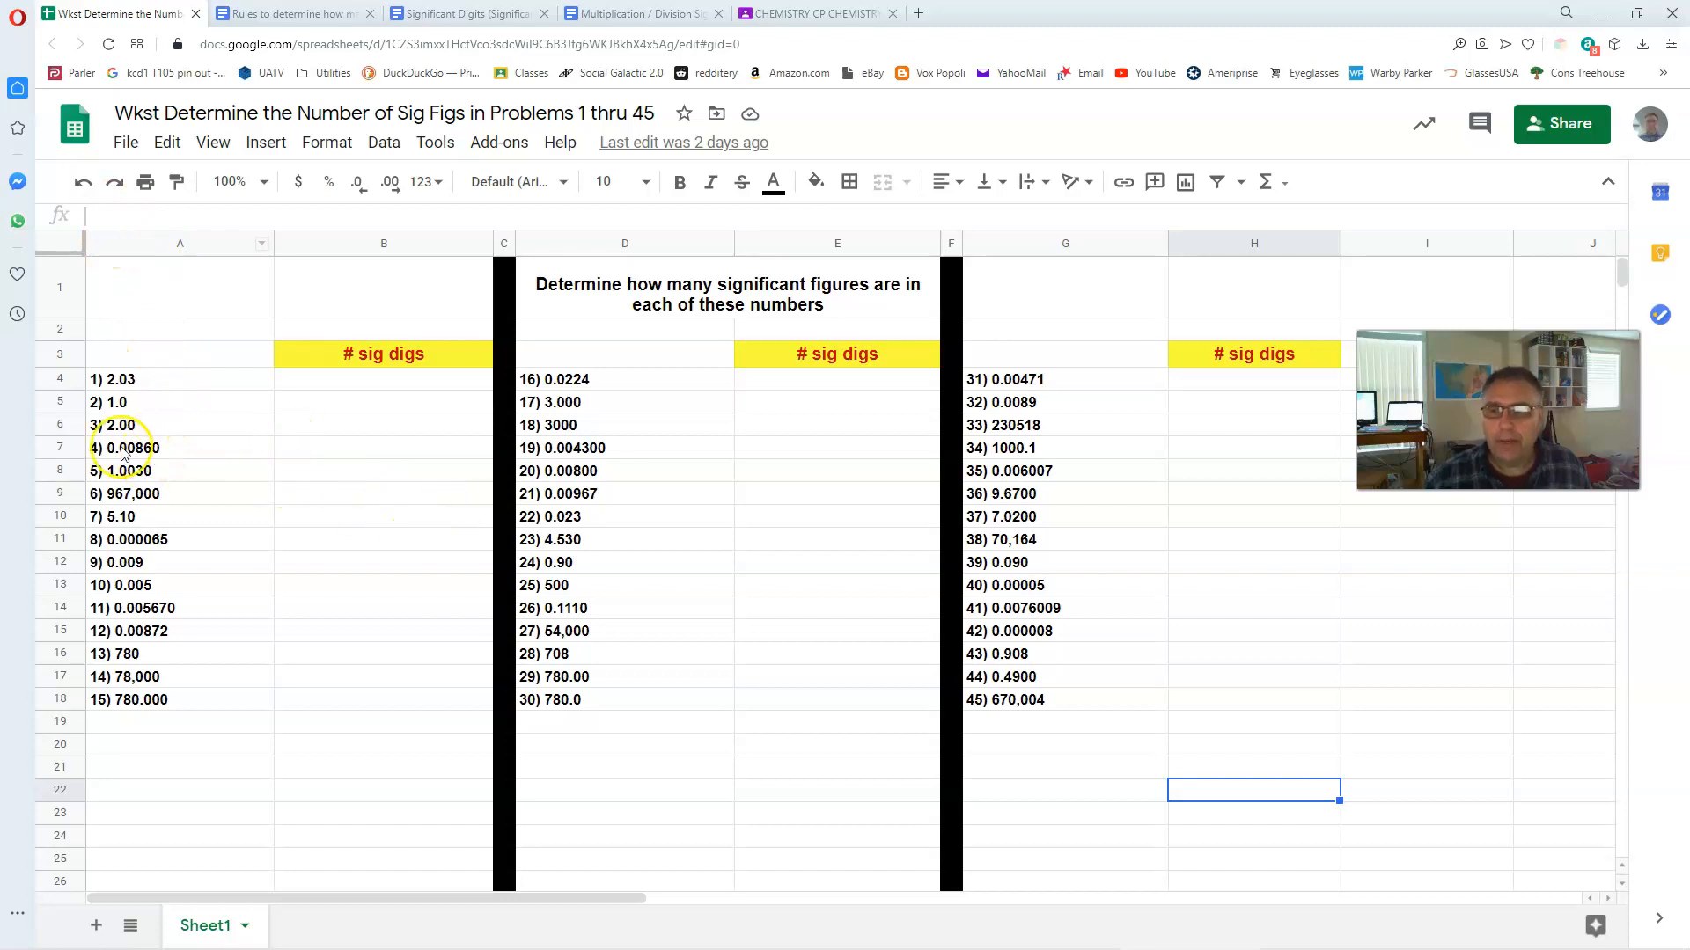
pyautogui.moveTo(193, 426)
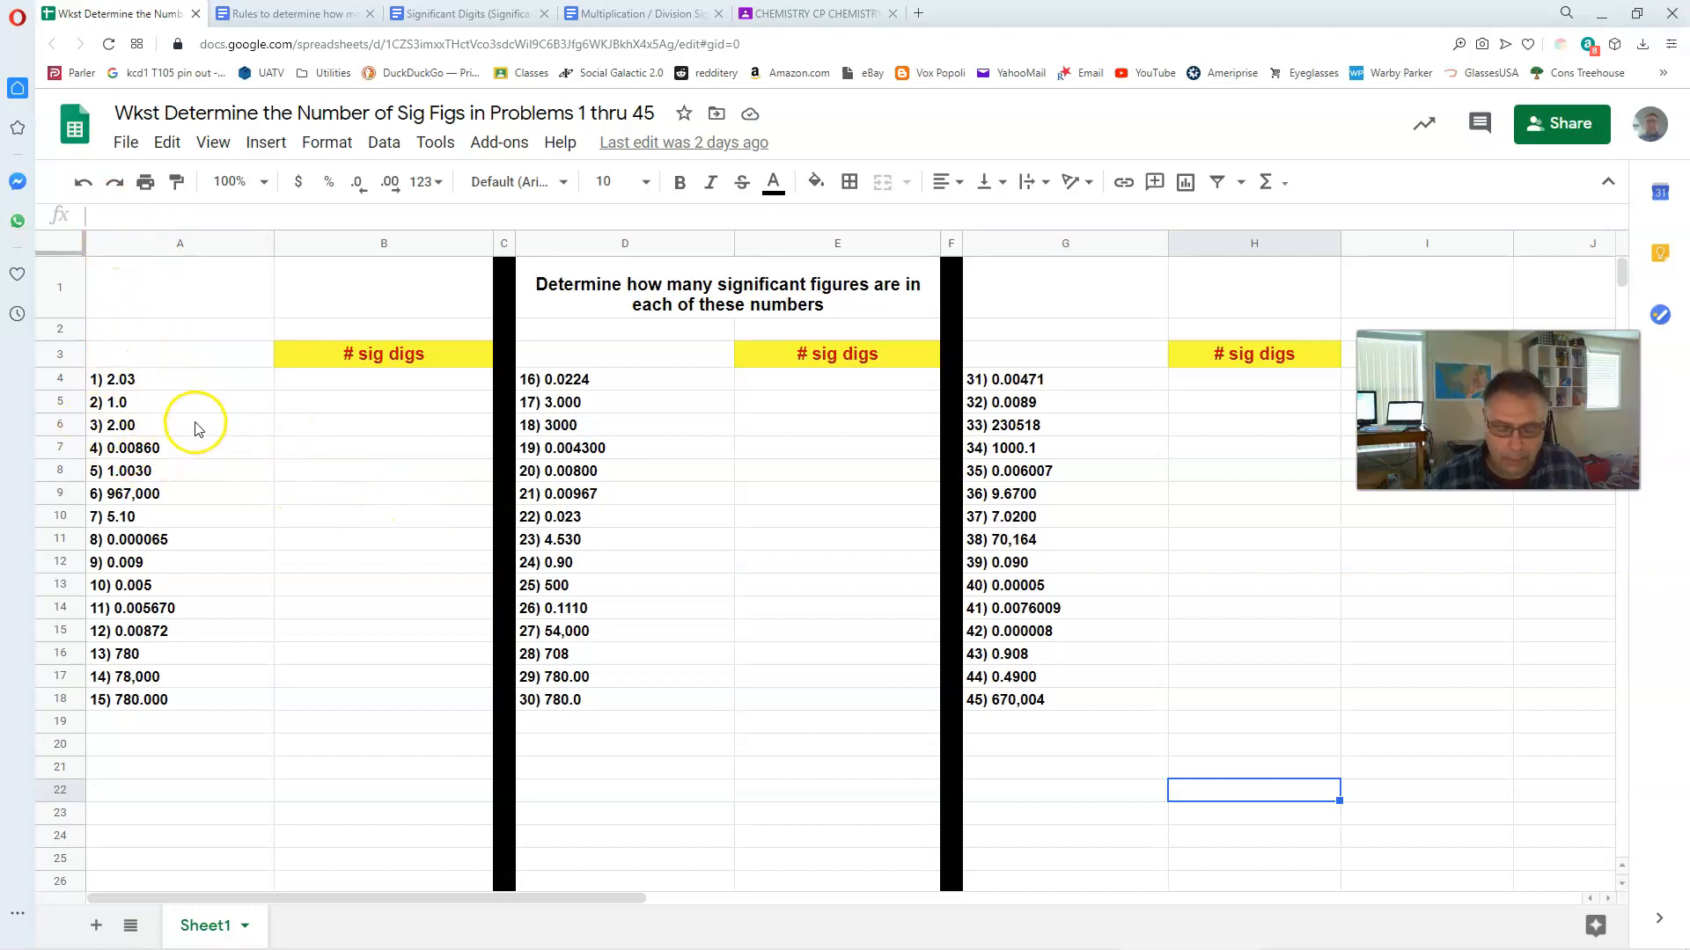
pyautogui.moveTo(142, 385)
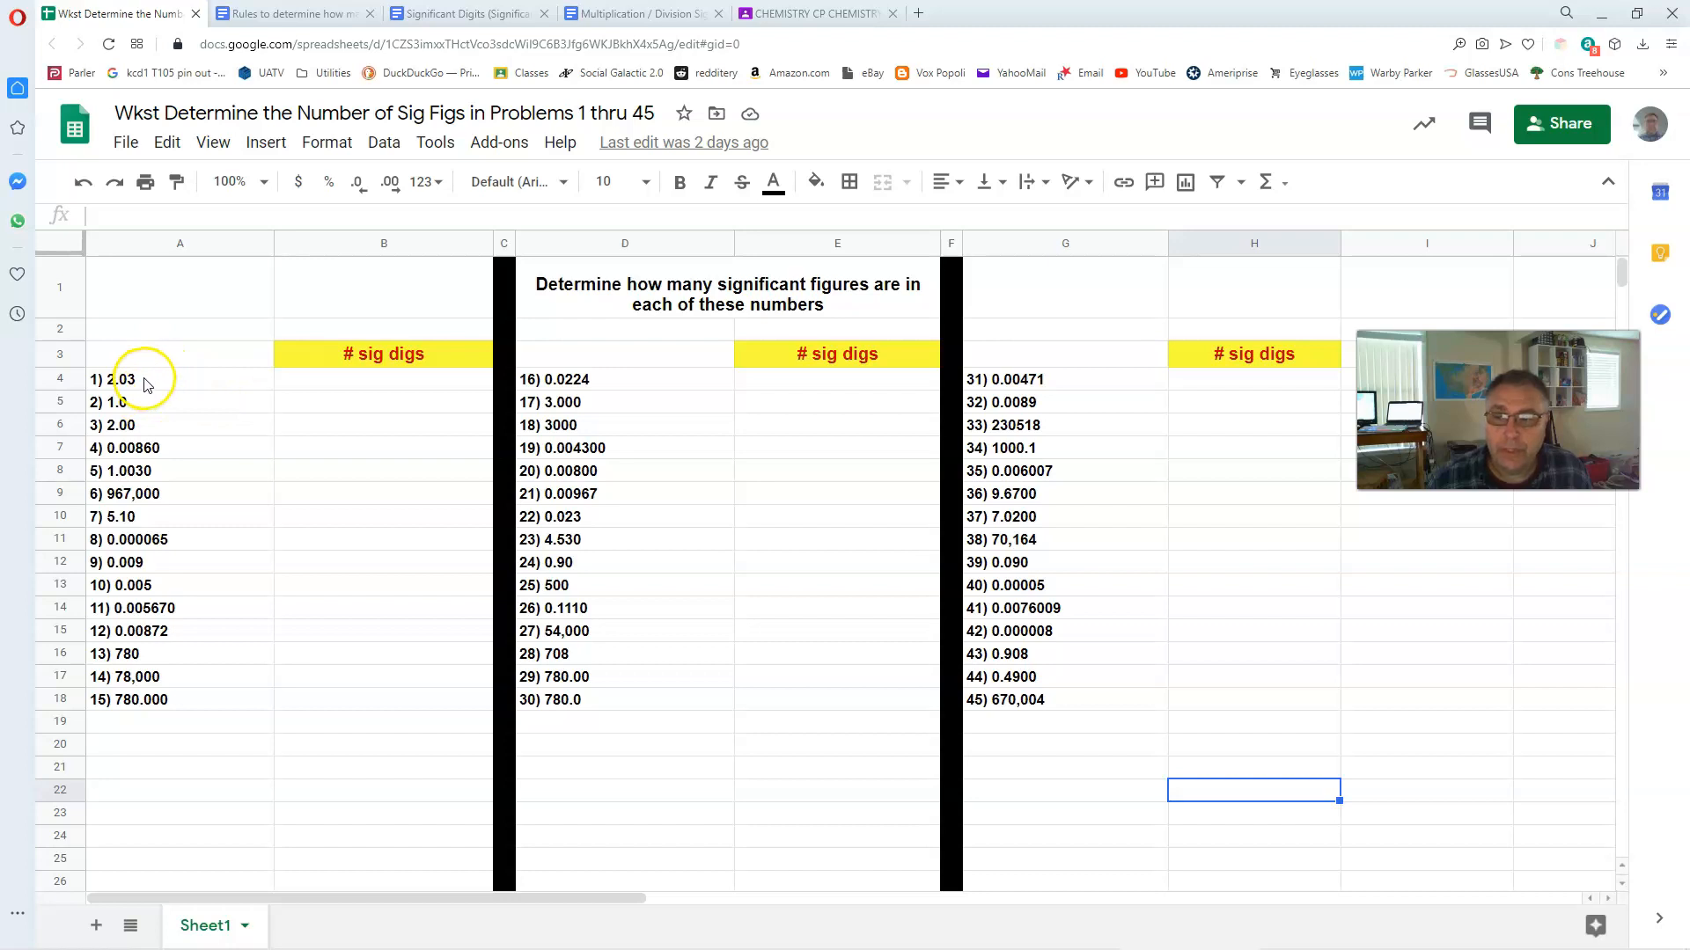
pyautogui.moveTo(182, 386)
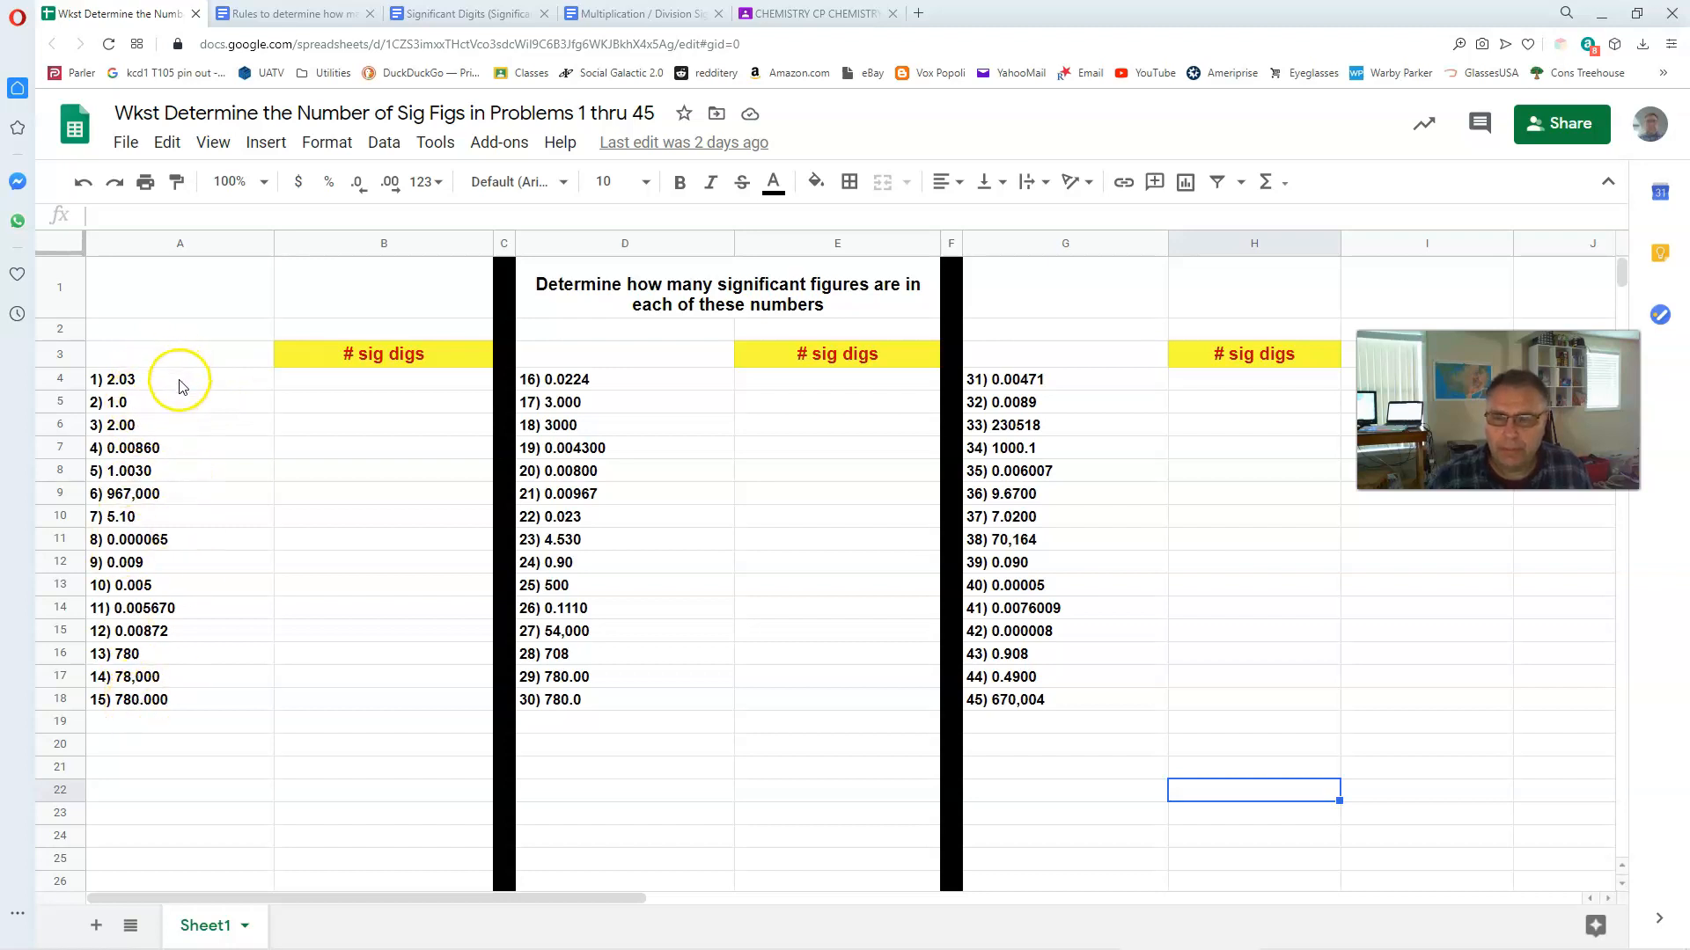
pyautogui.moveTo(198, 431)
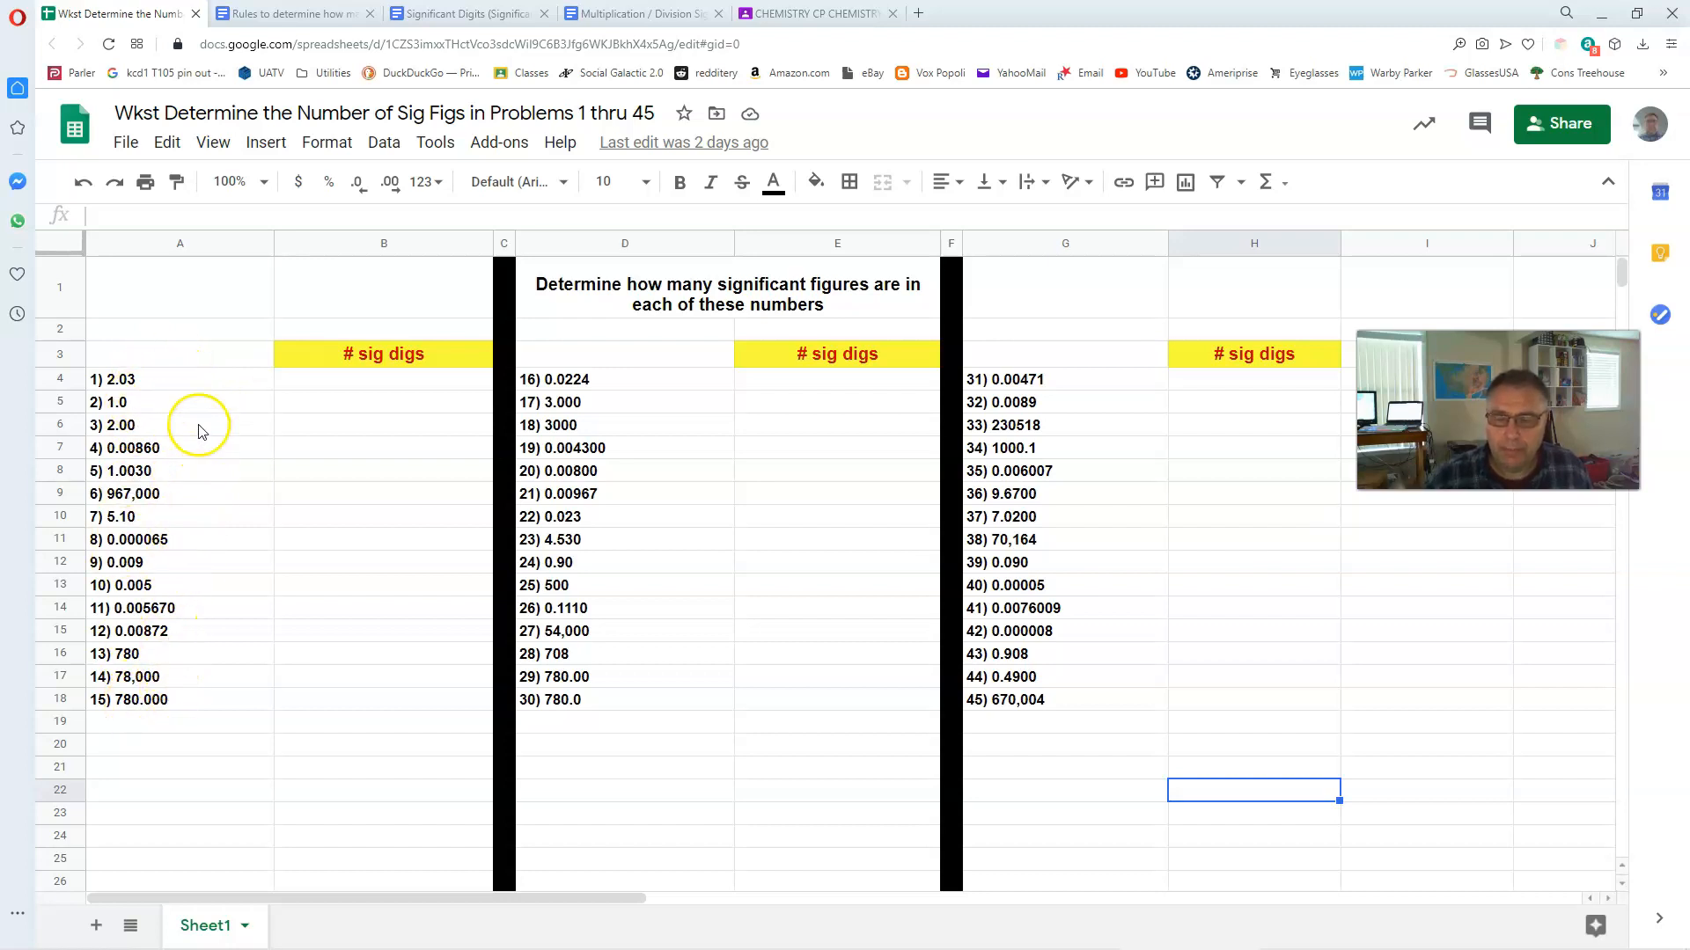
pyautogui.moveTo(108, 380)
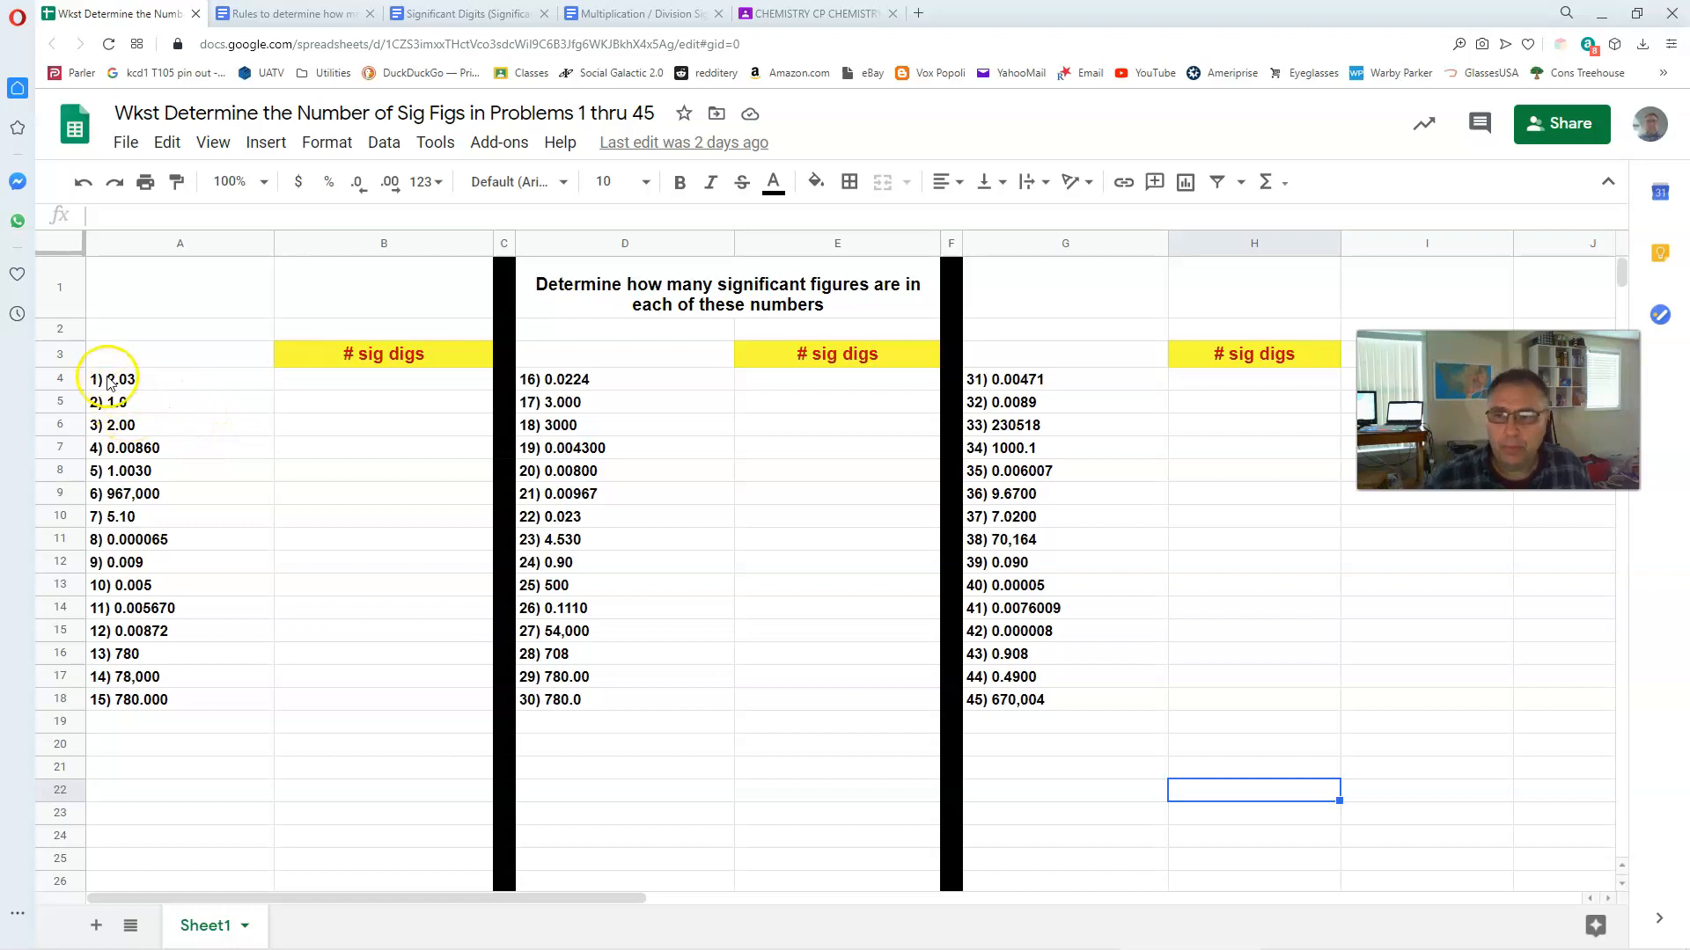
pyautogui.moveTo(186, 393)
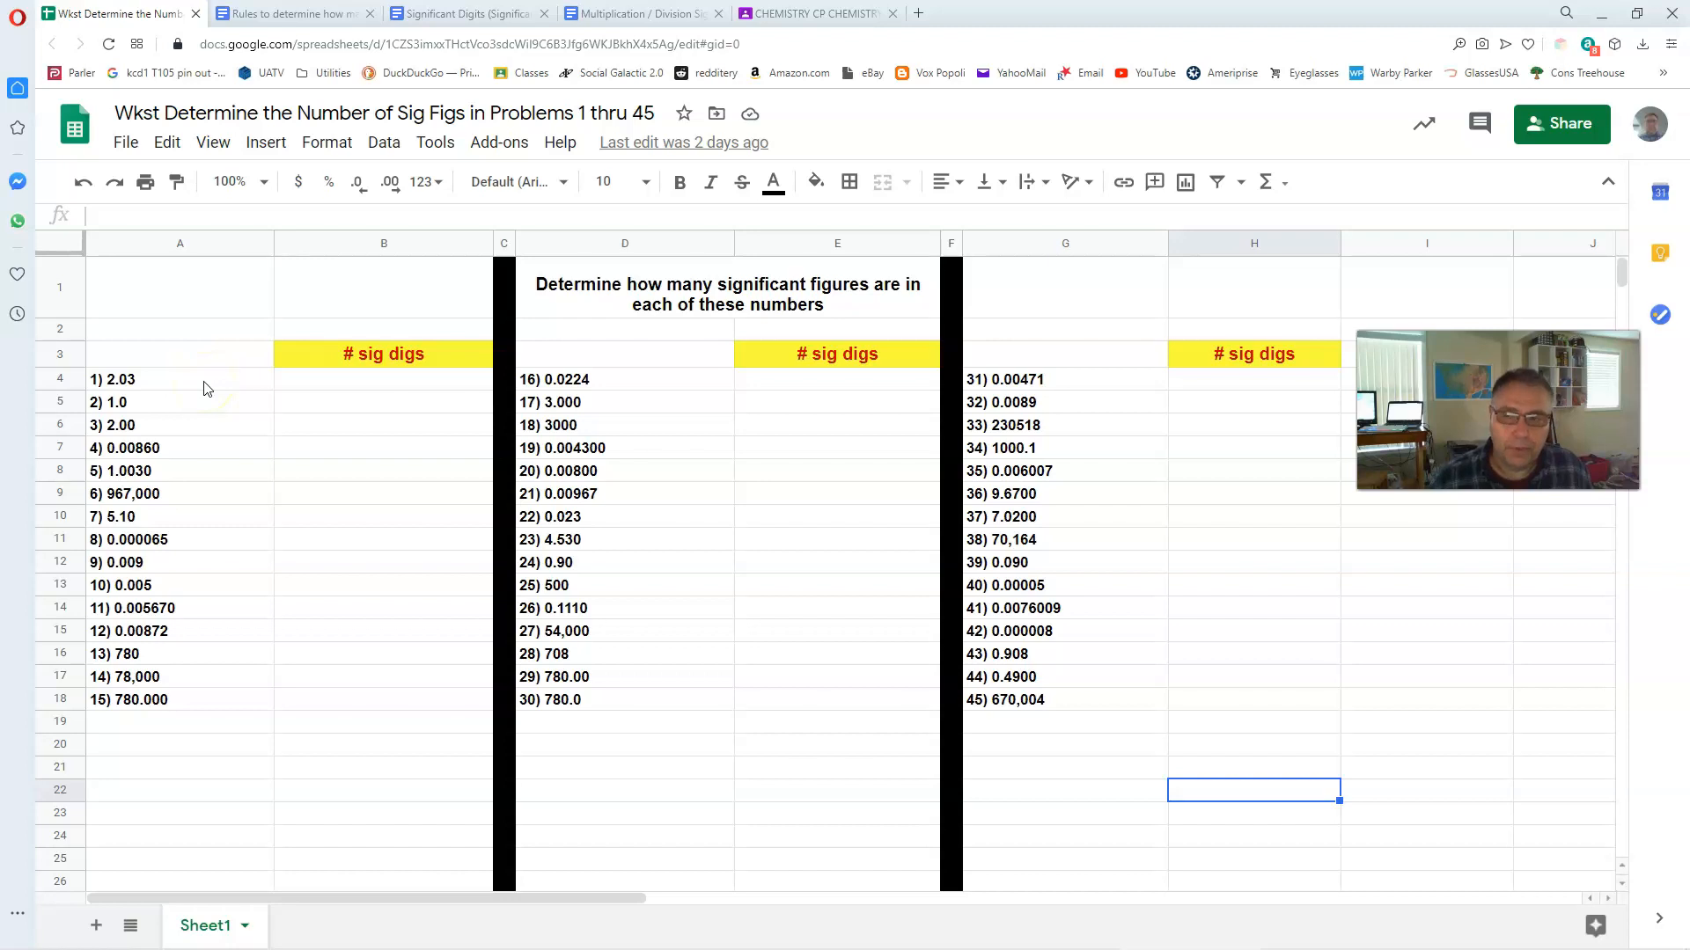
pyautogui.moveTo(177, 382)
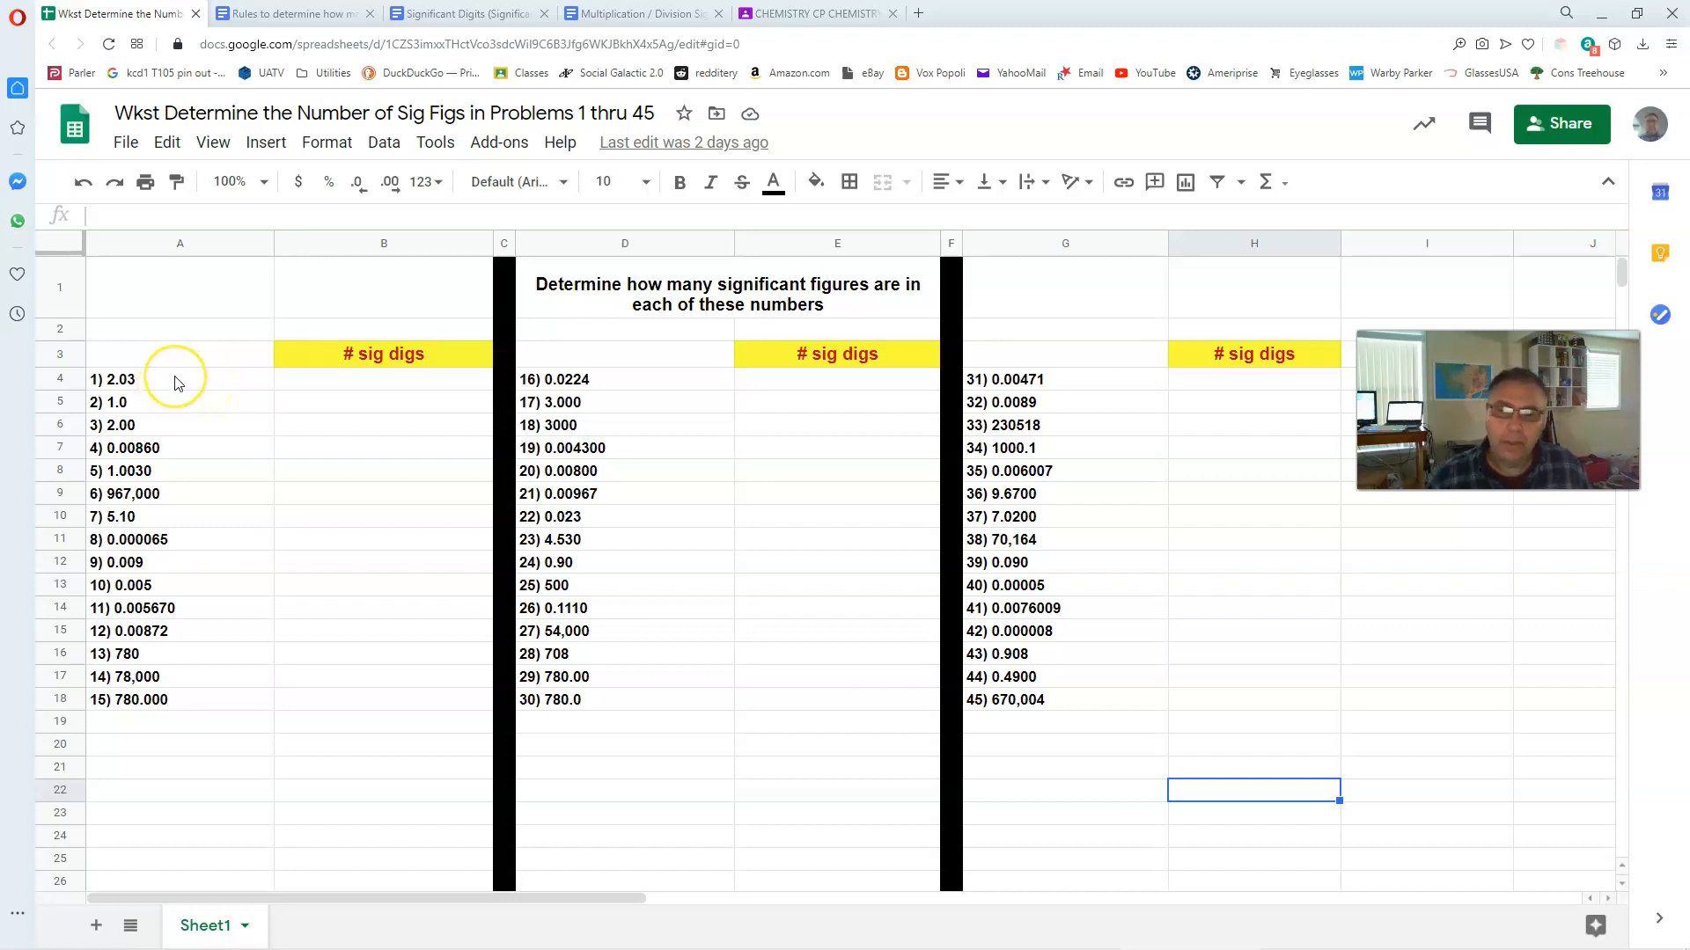
pyautogui.moveTo(172, 387)
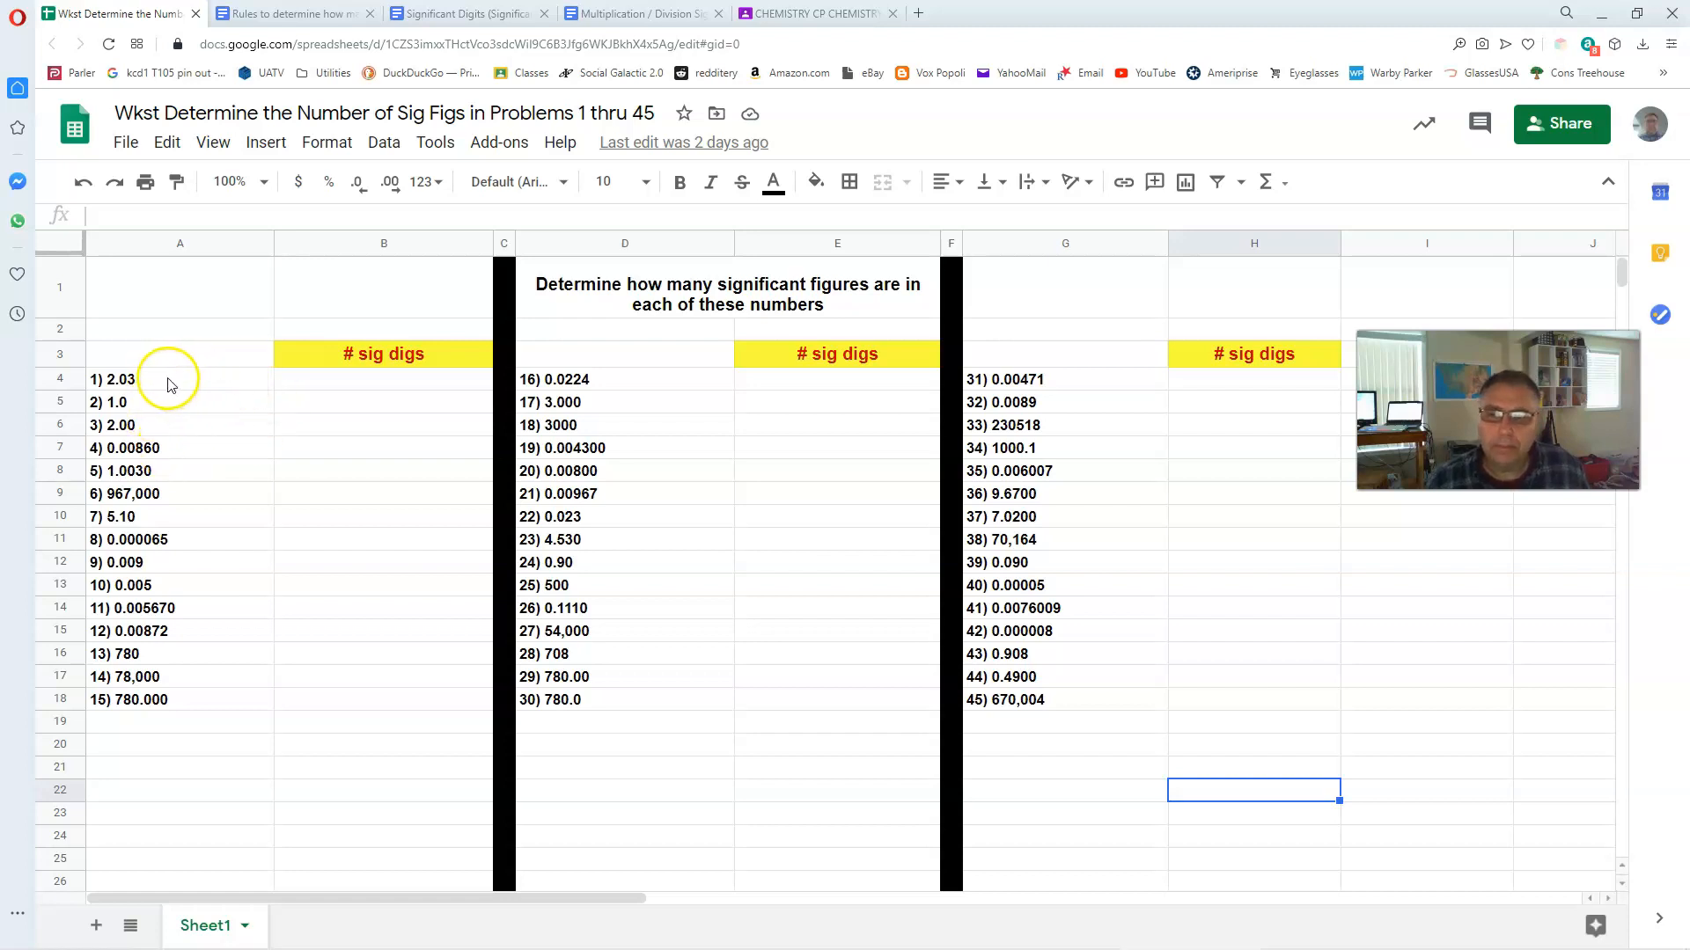
pyautogui.moveTo(327, 386)
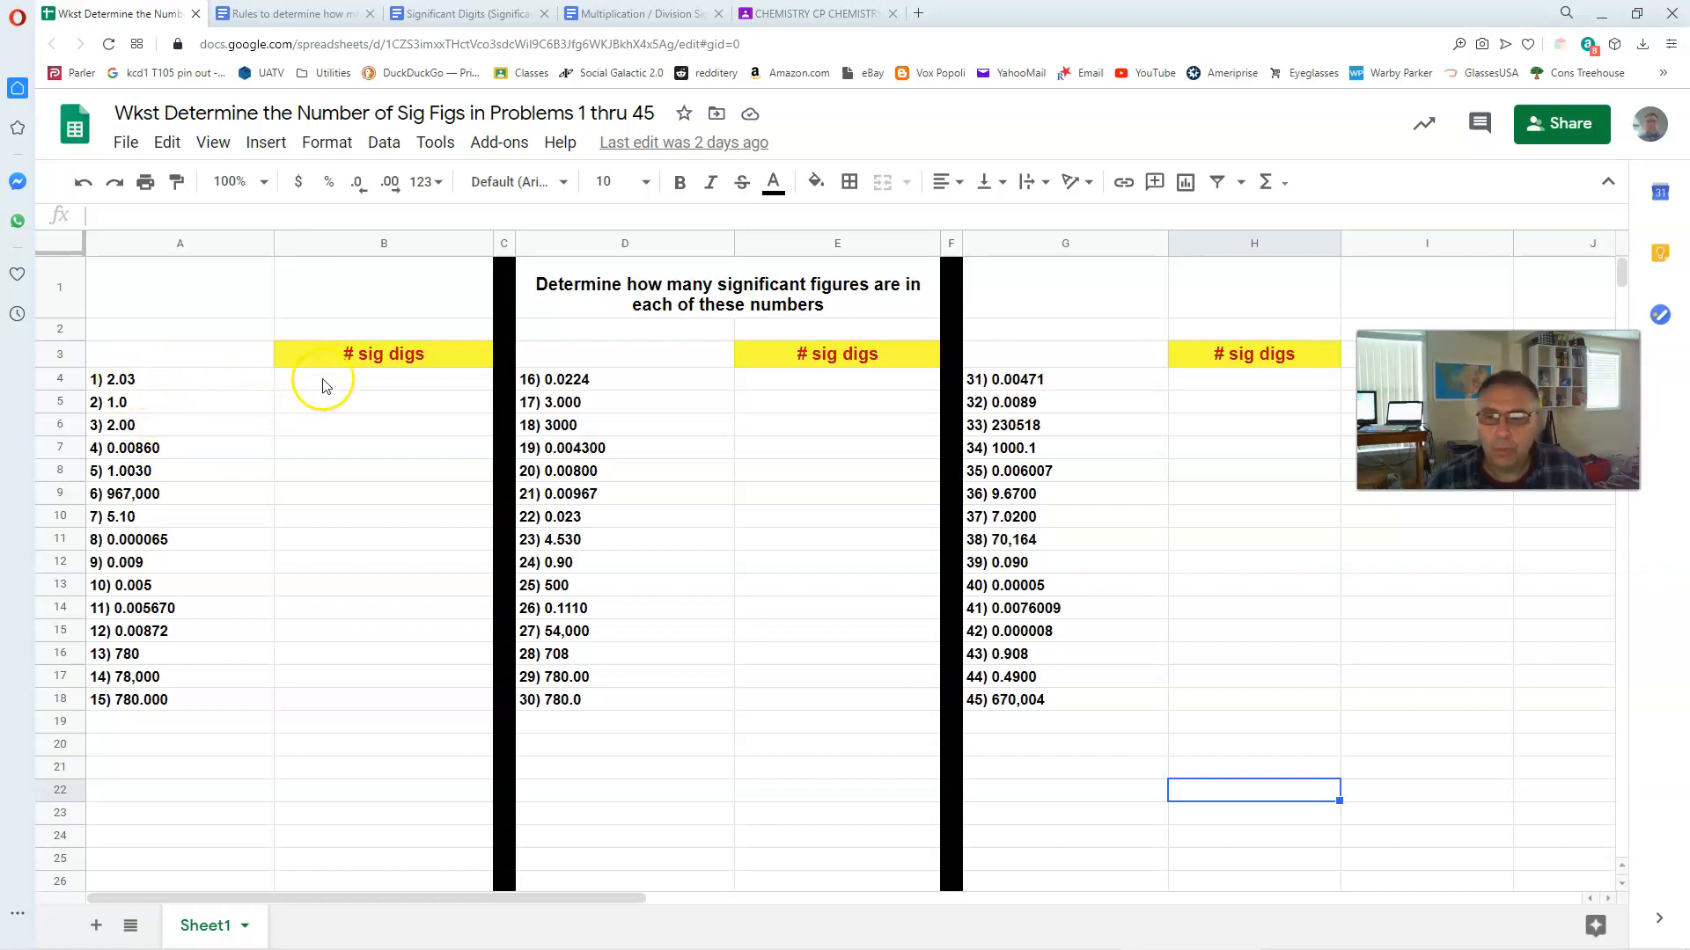
# - Enter sig-fig counts 3, 2, 3, 3 in B4:B7 for problems 1–4
pyautogui.click(382, 378)
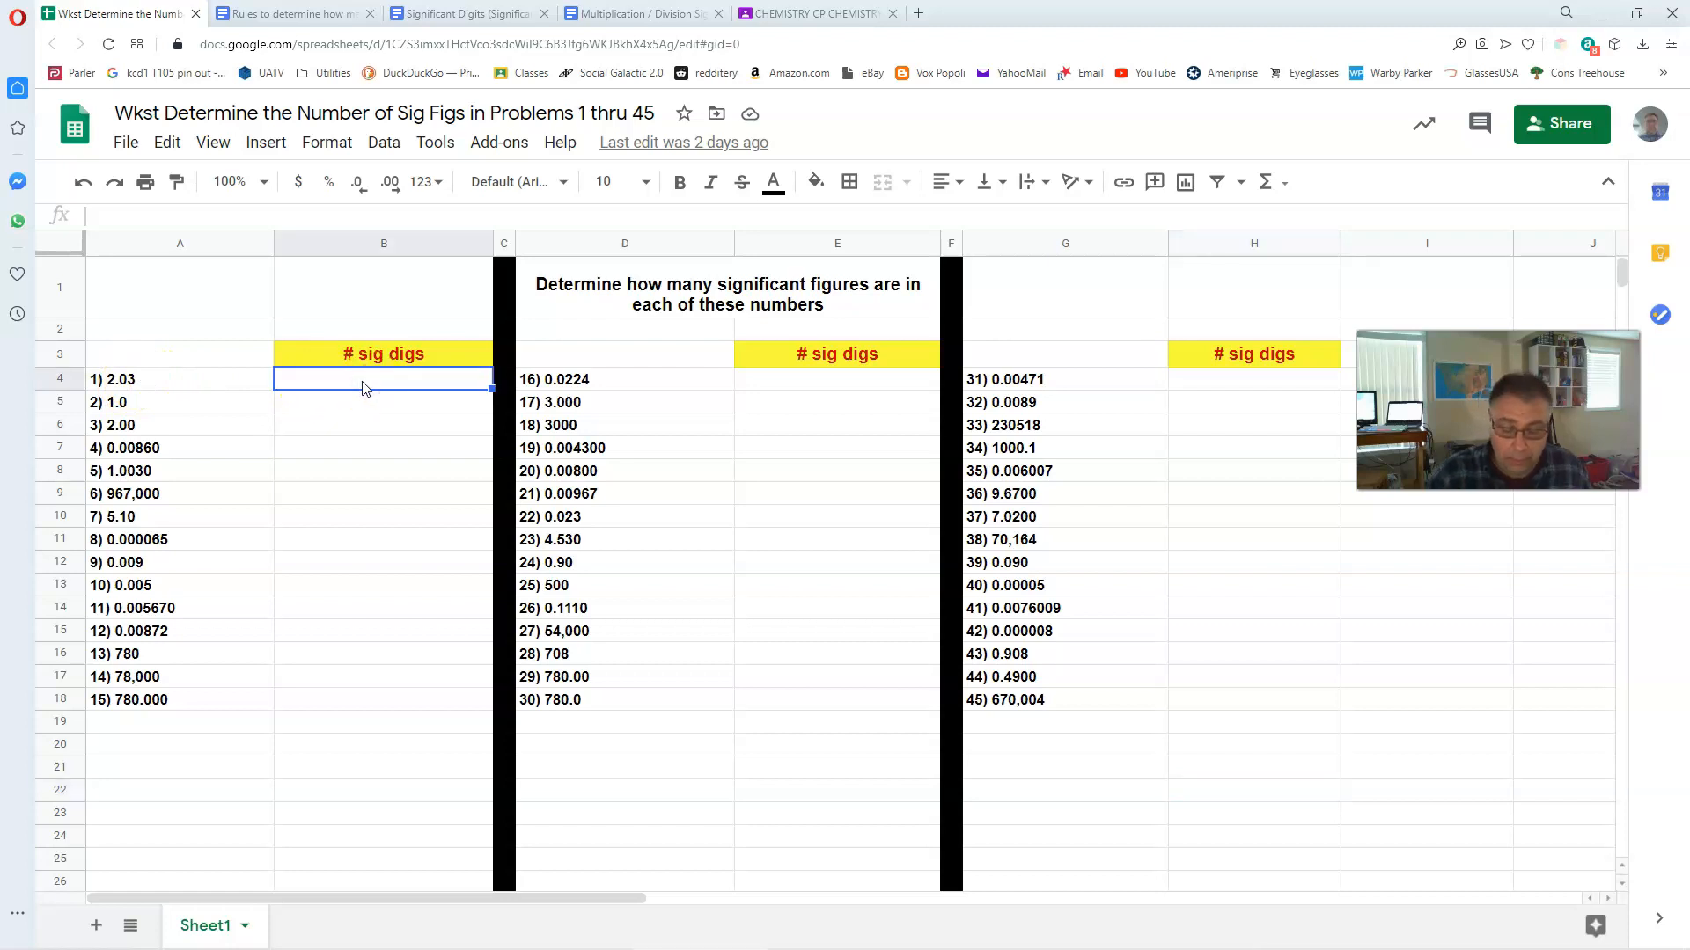
pyautogui.write('3')
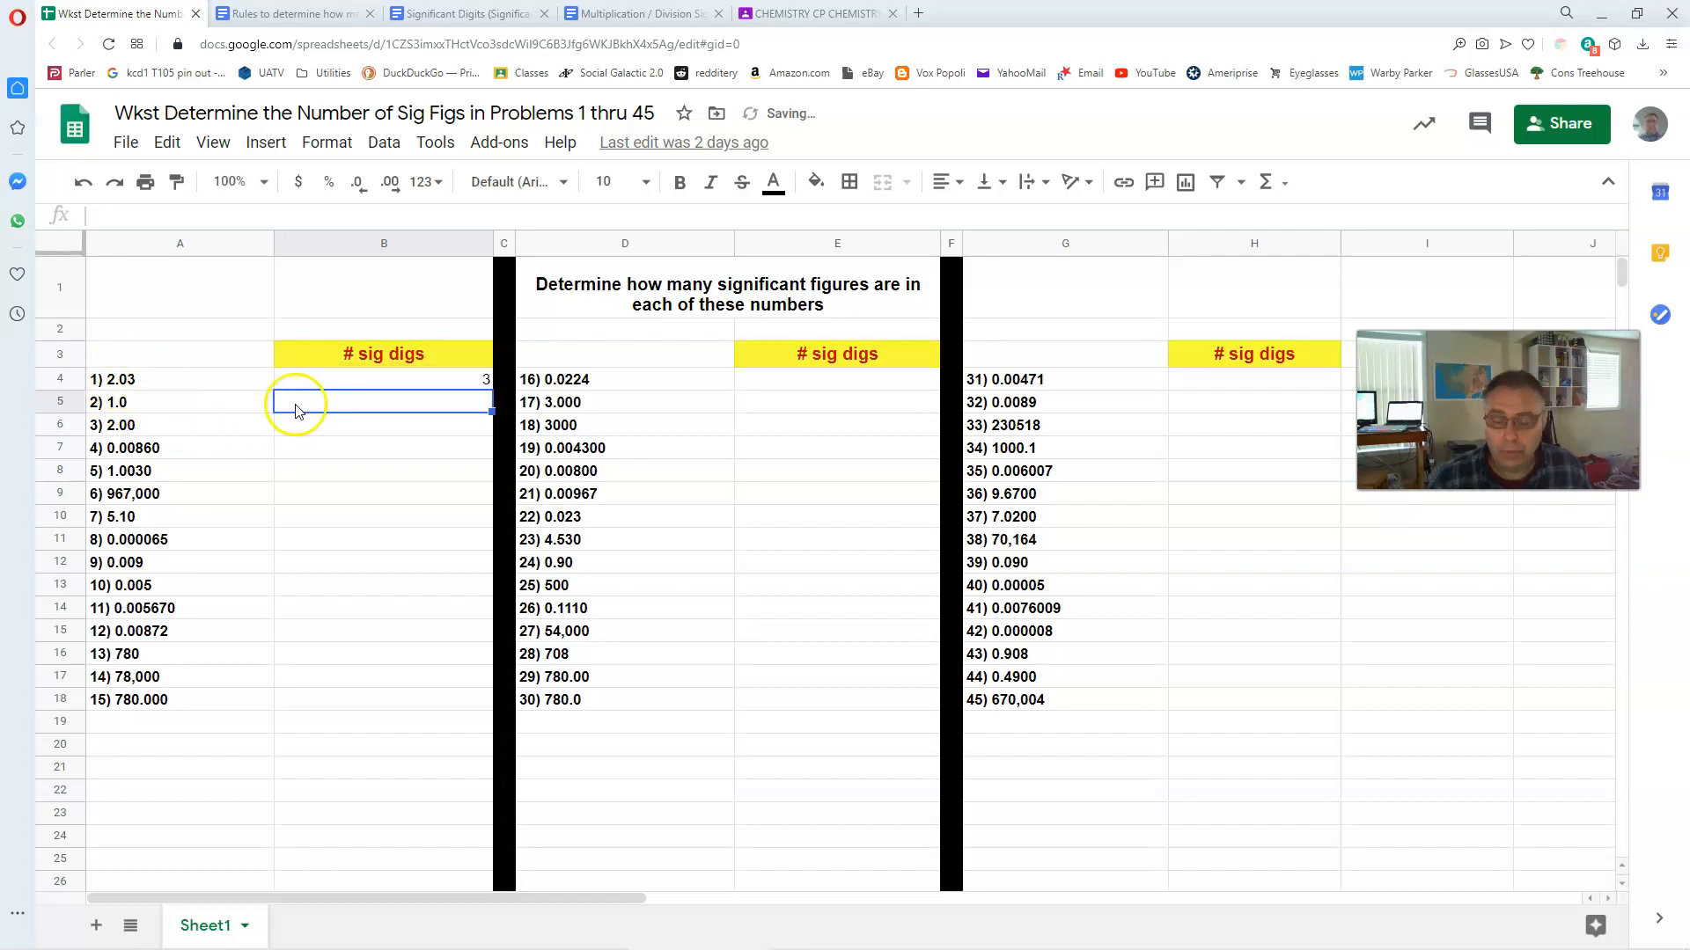
pyautogui.write('2')
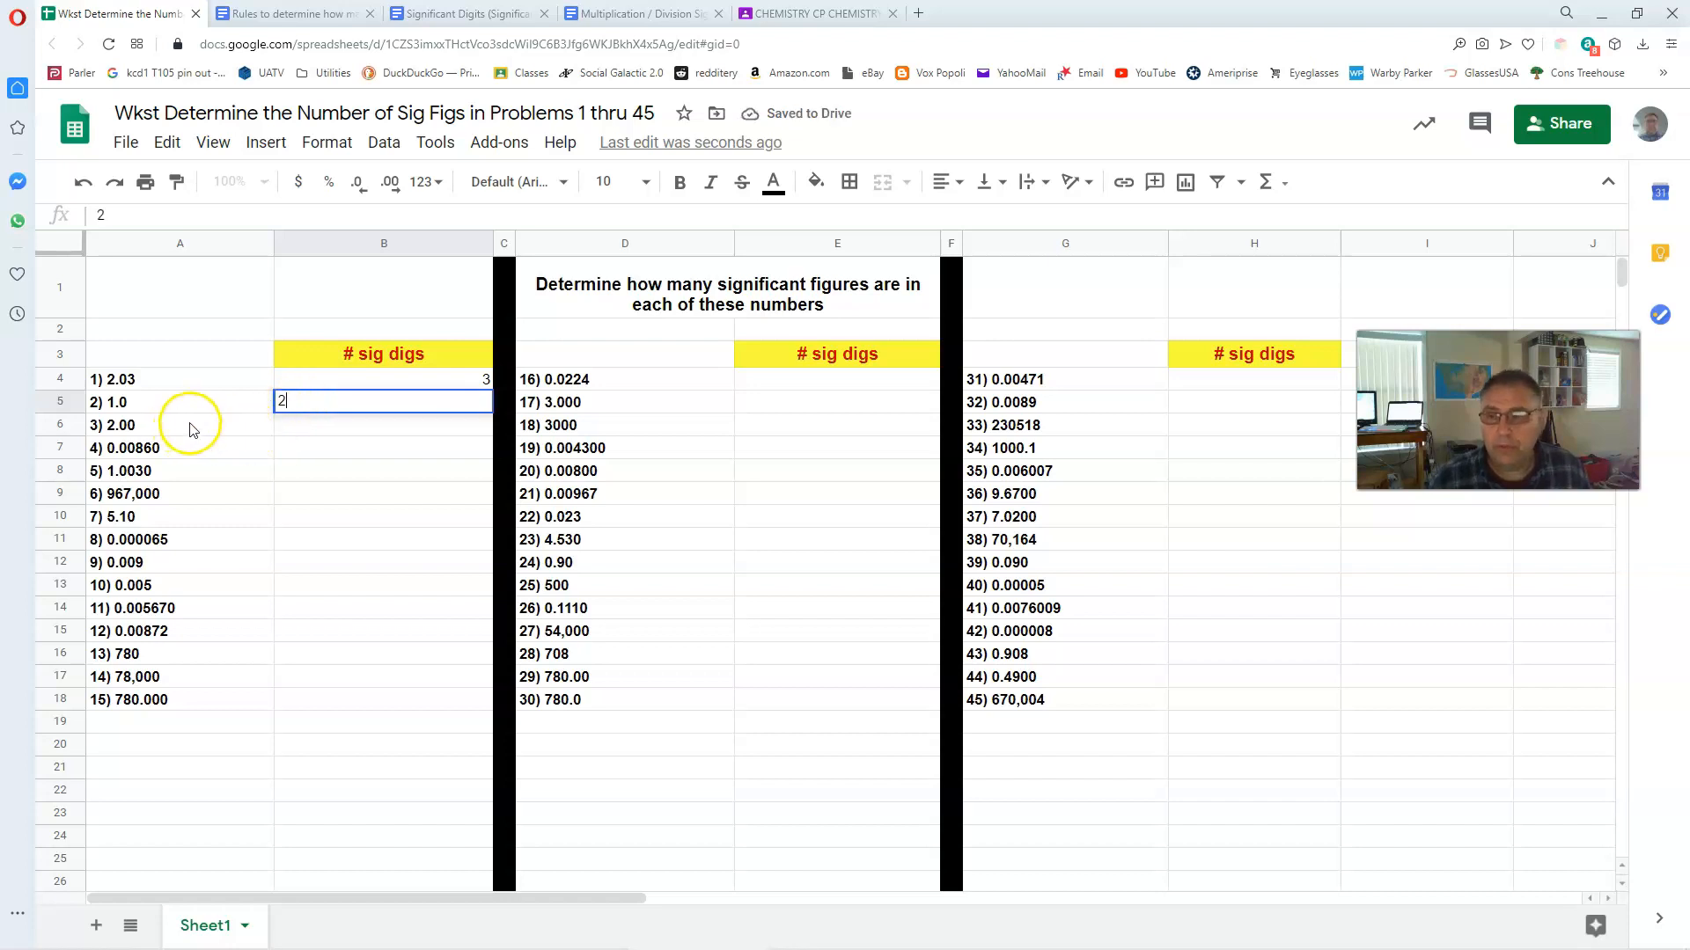
pyautogui.moveTo(235, 437)
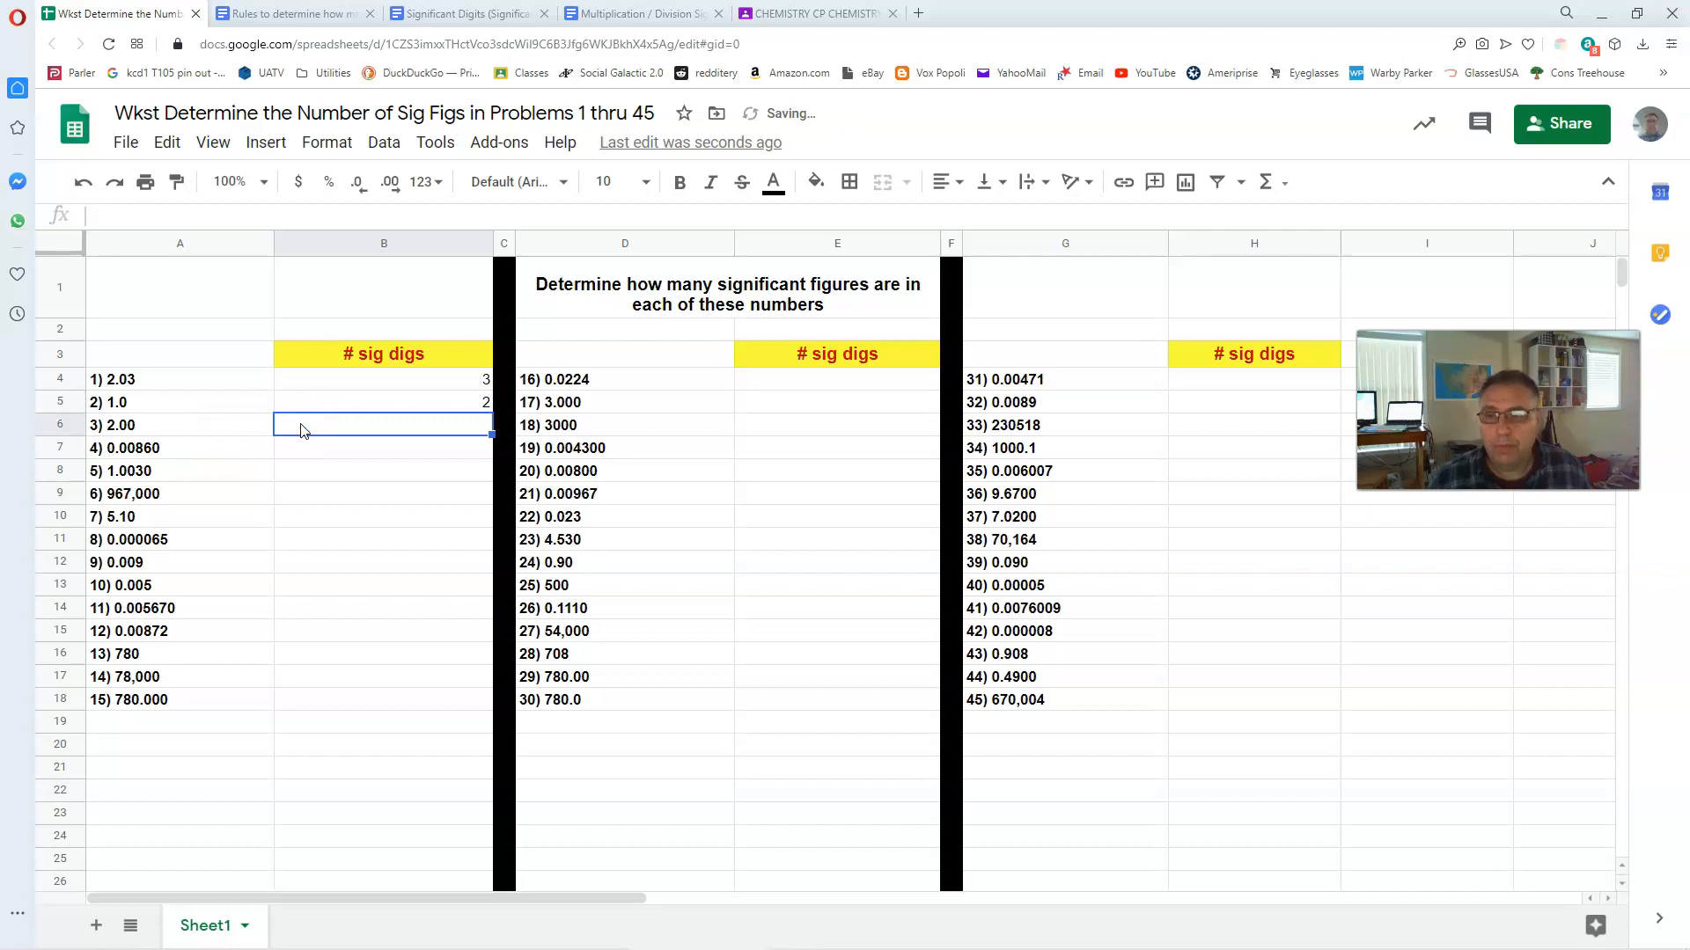
pyautogui.write('3')
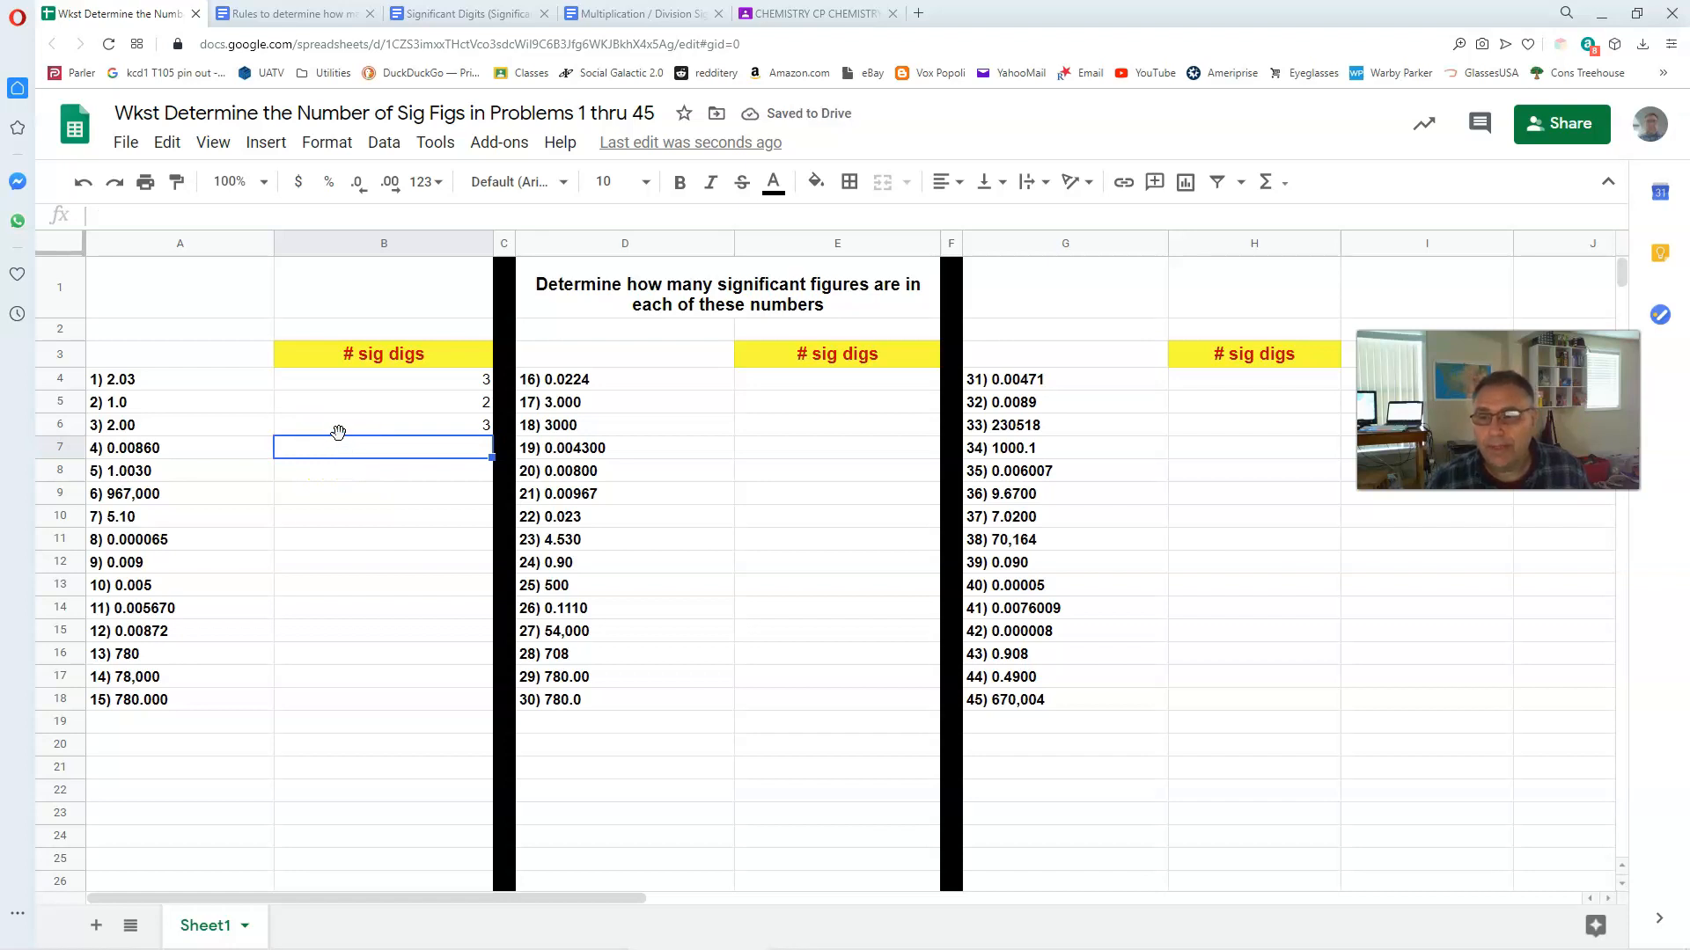
pyautogui.write('3')
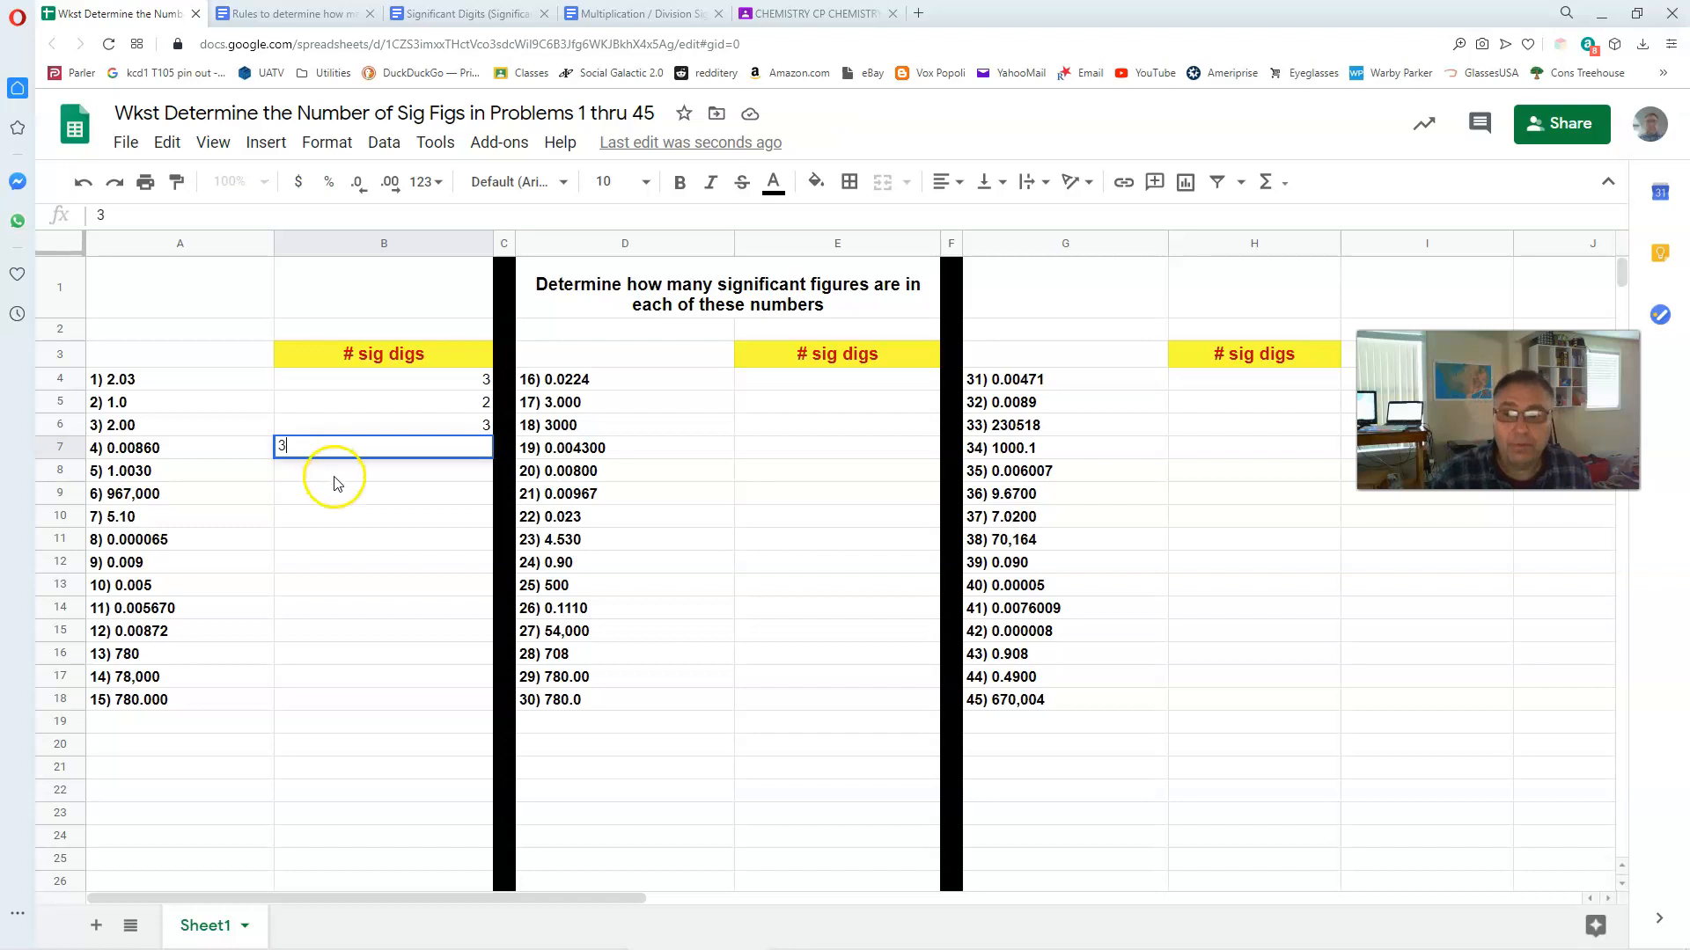
pyautogui.press('Return')
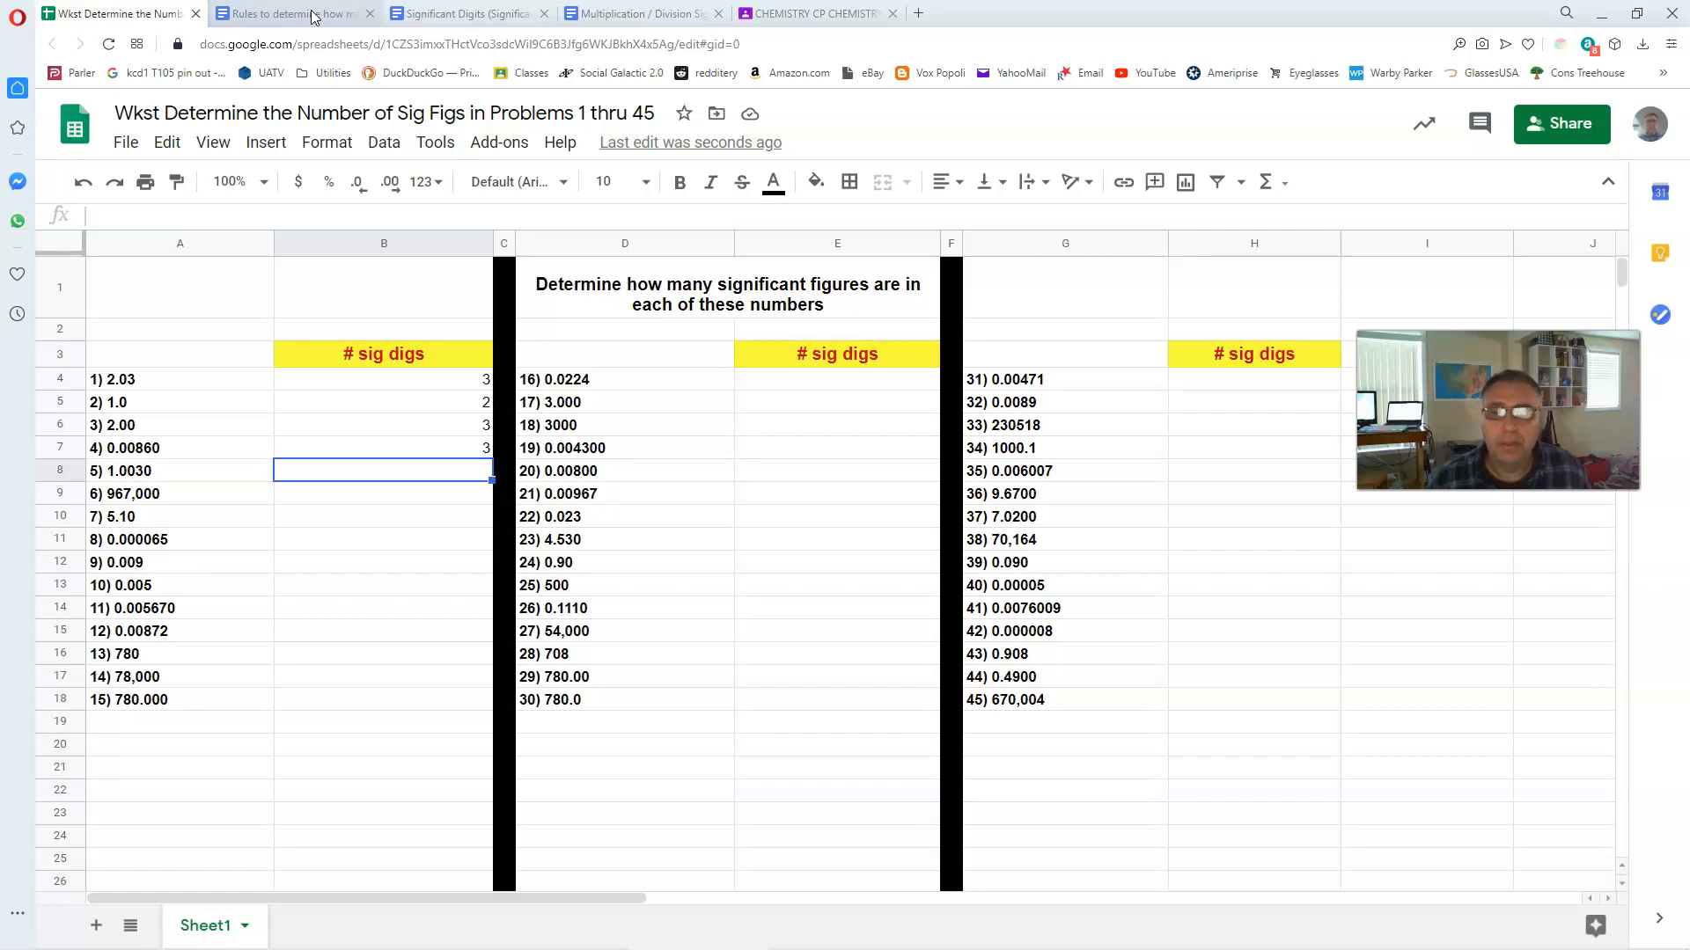
# - Glance at the Sig Fig Rules doc and the graded answer sheet, then land on a new blank browser page
pyautogui.click(290, 12)
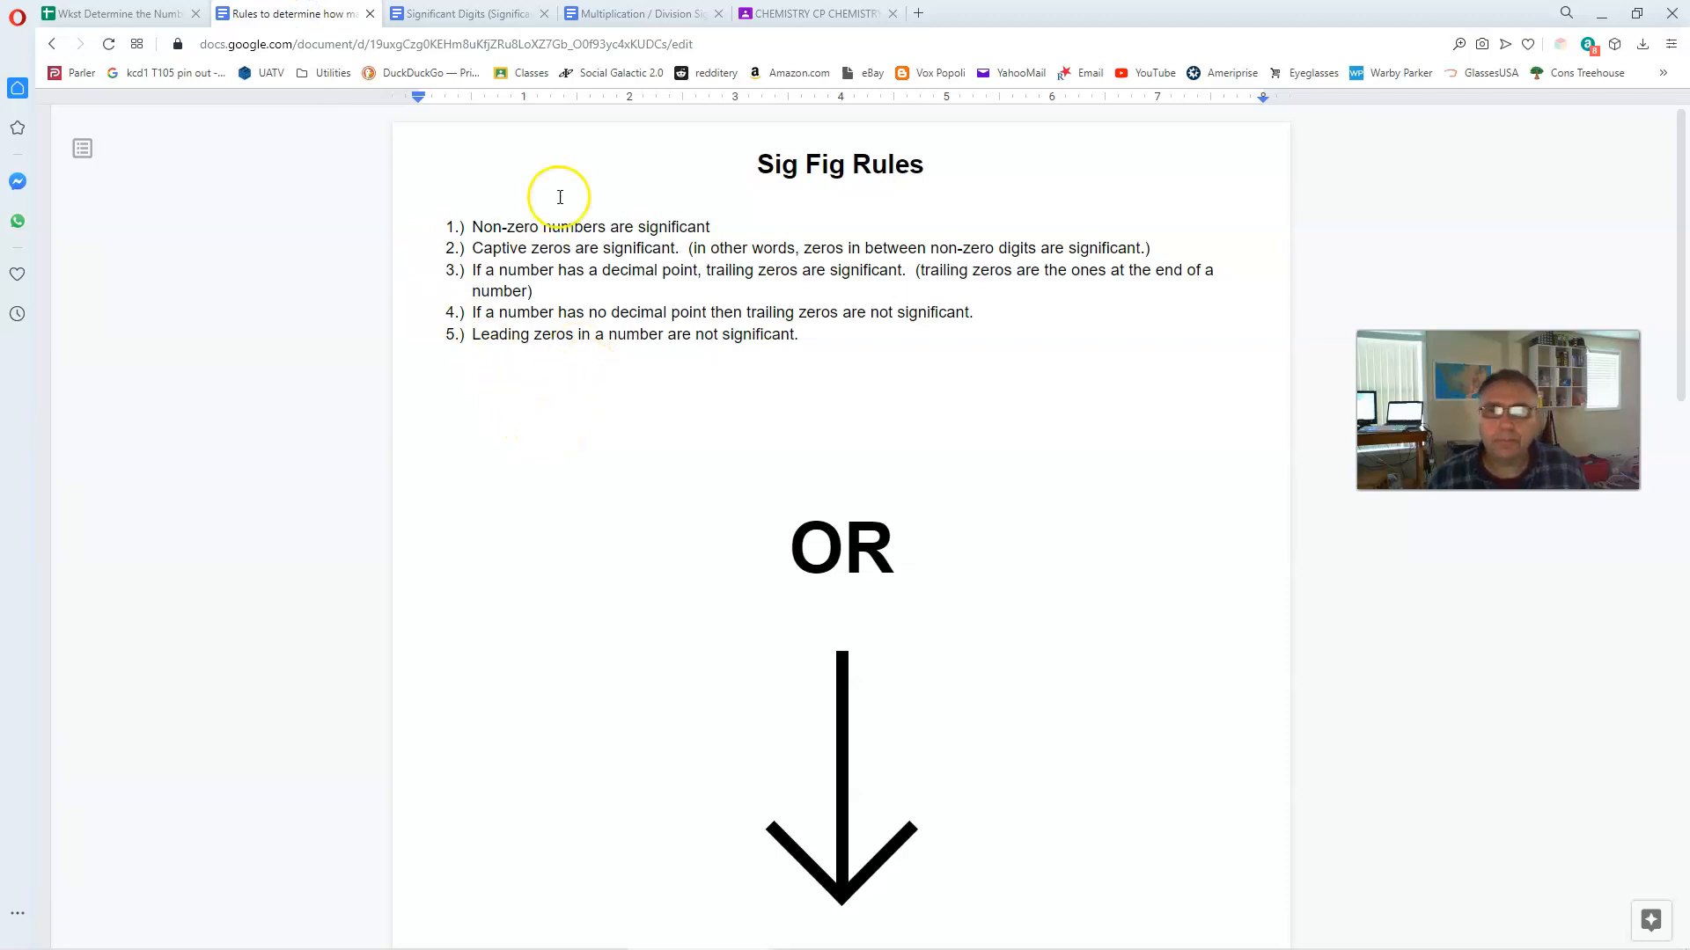
pyautogui.click(813, 12)
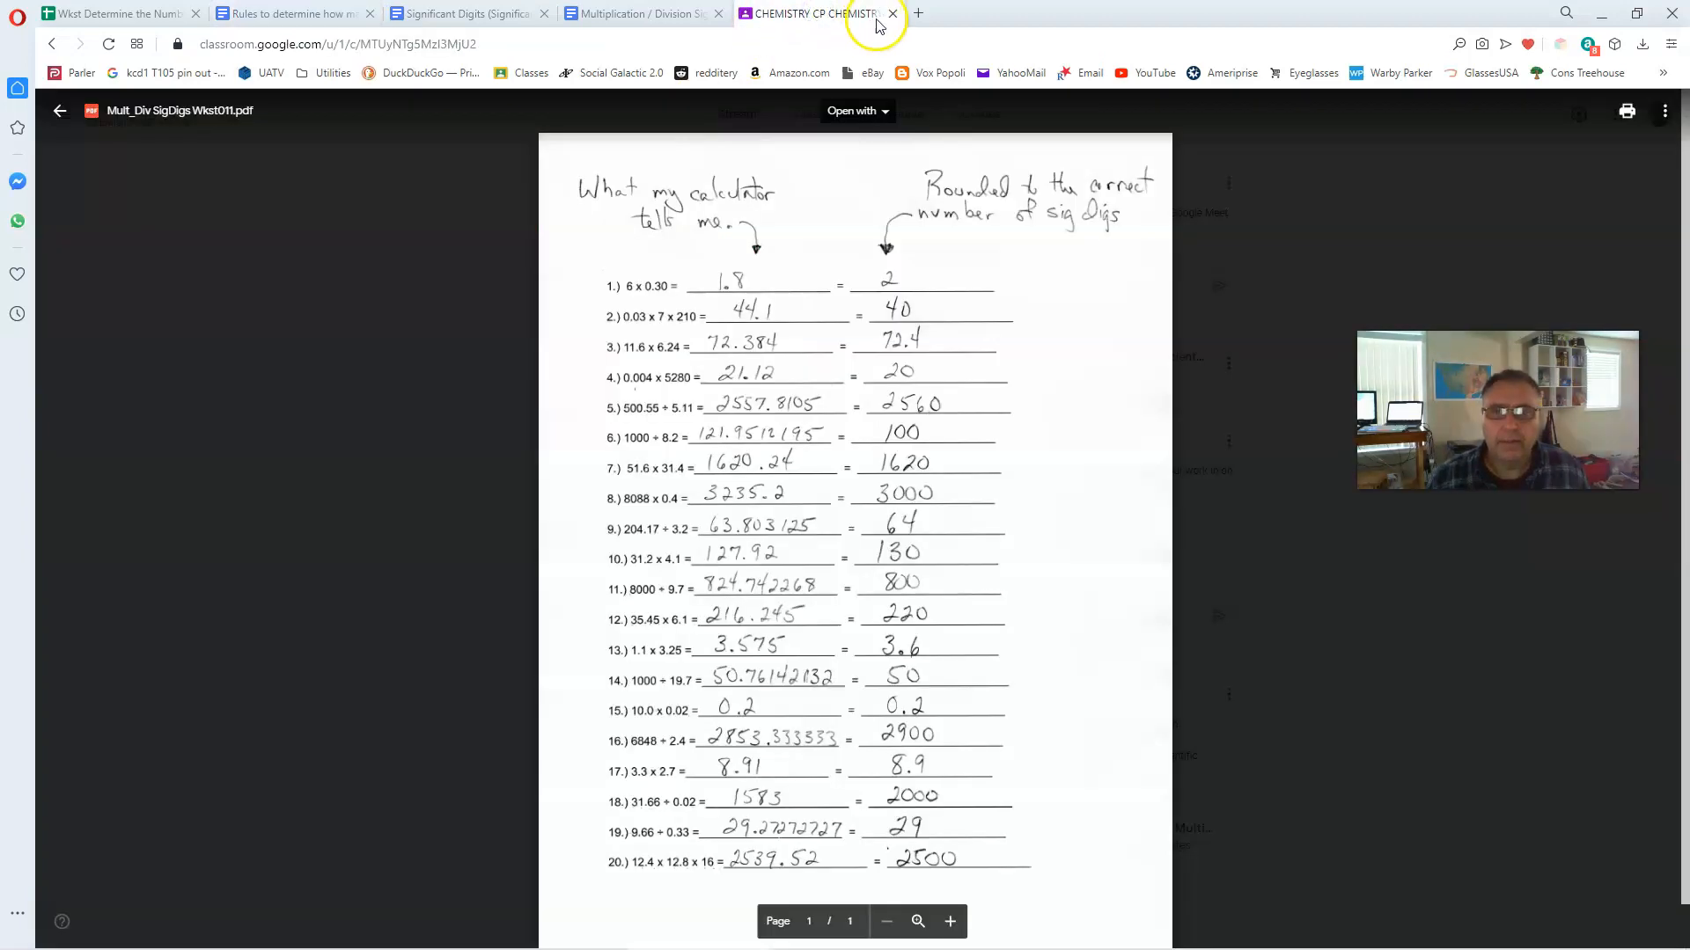
pyautogui.click(917, 12)
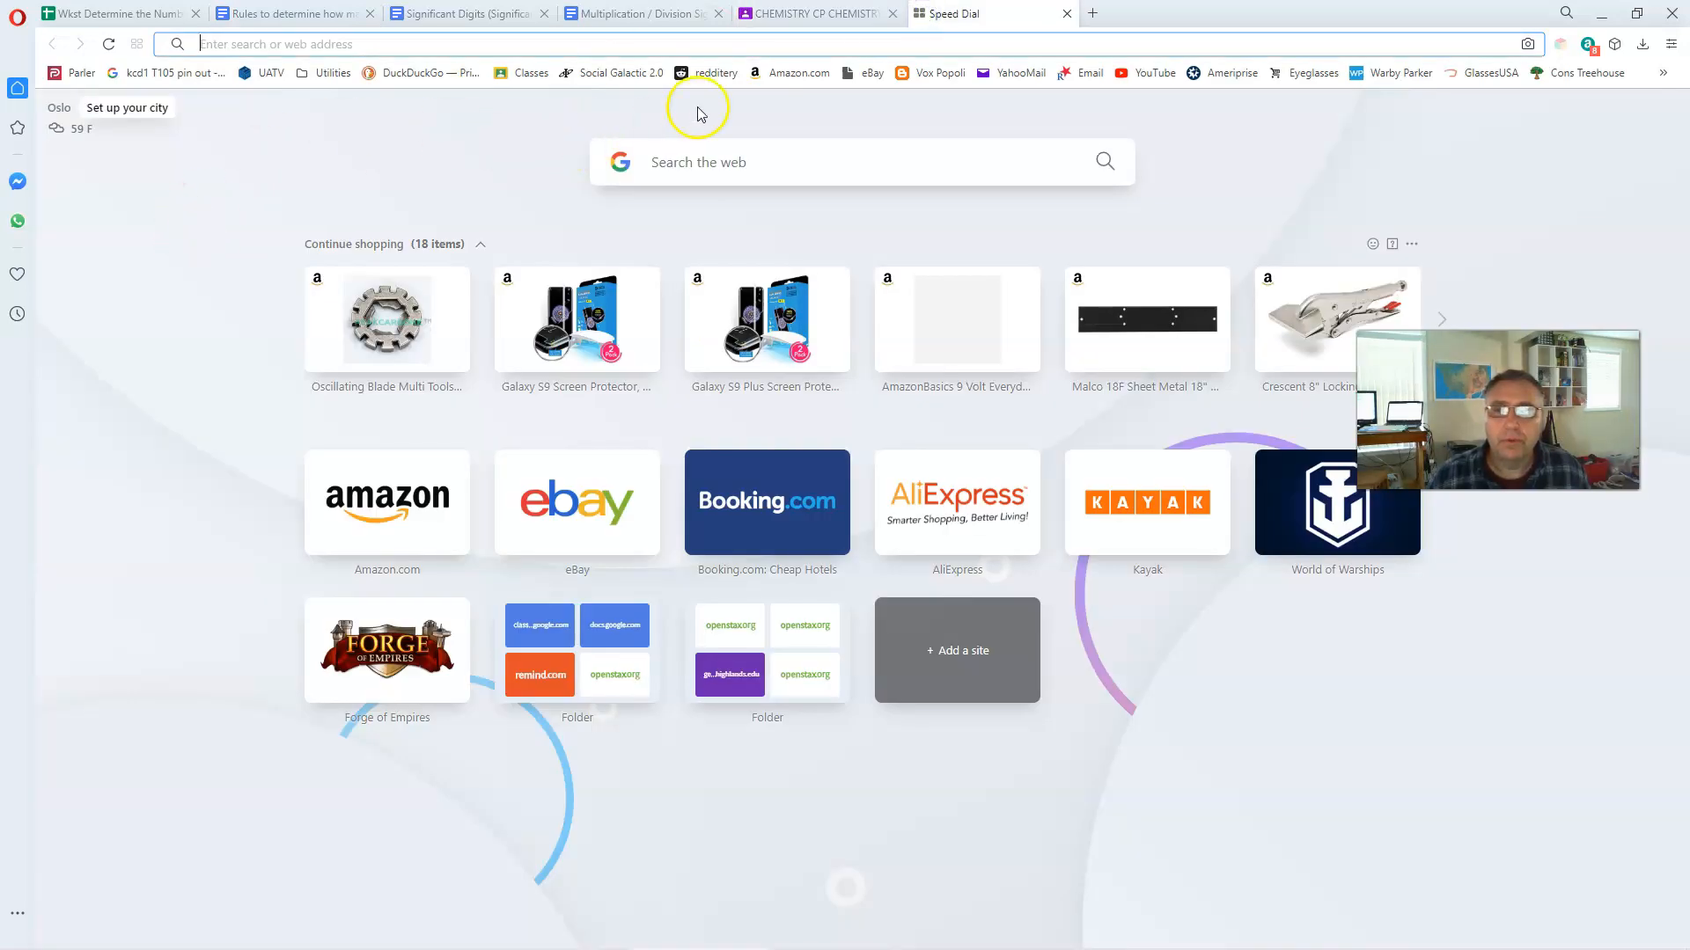
# - Open the CHEMISTRY CP-4200/01 class from the Classroom class list
pyautogui.click(523, 72)
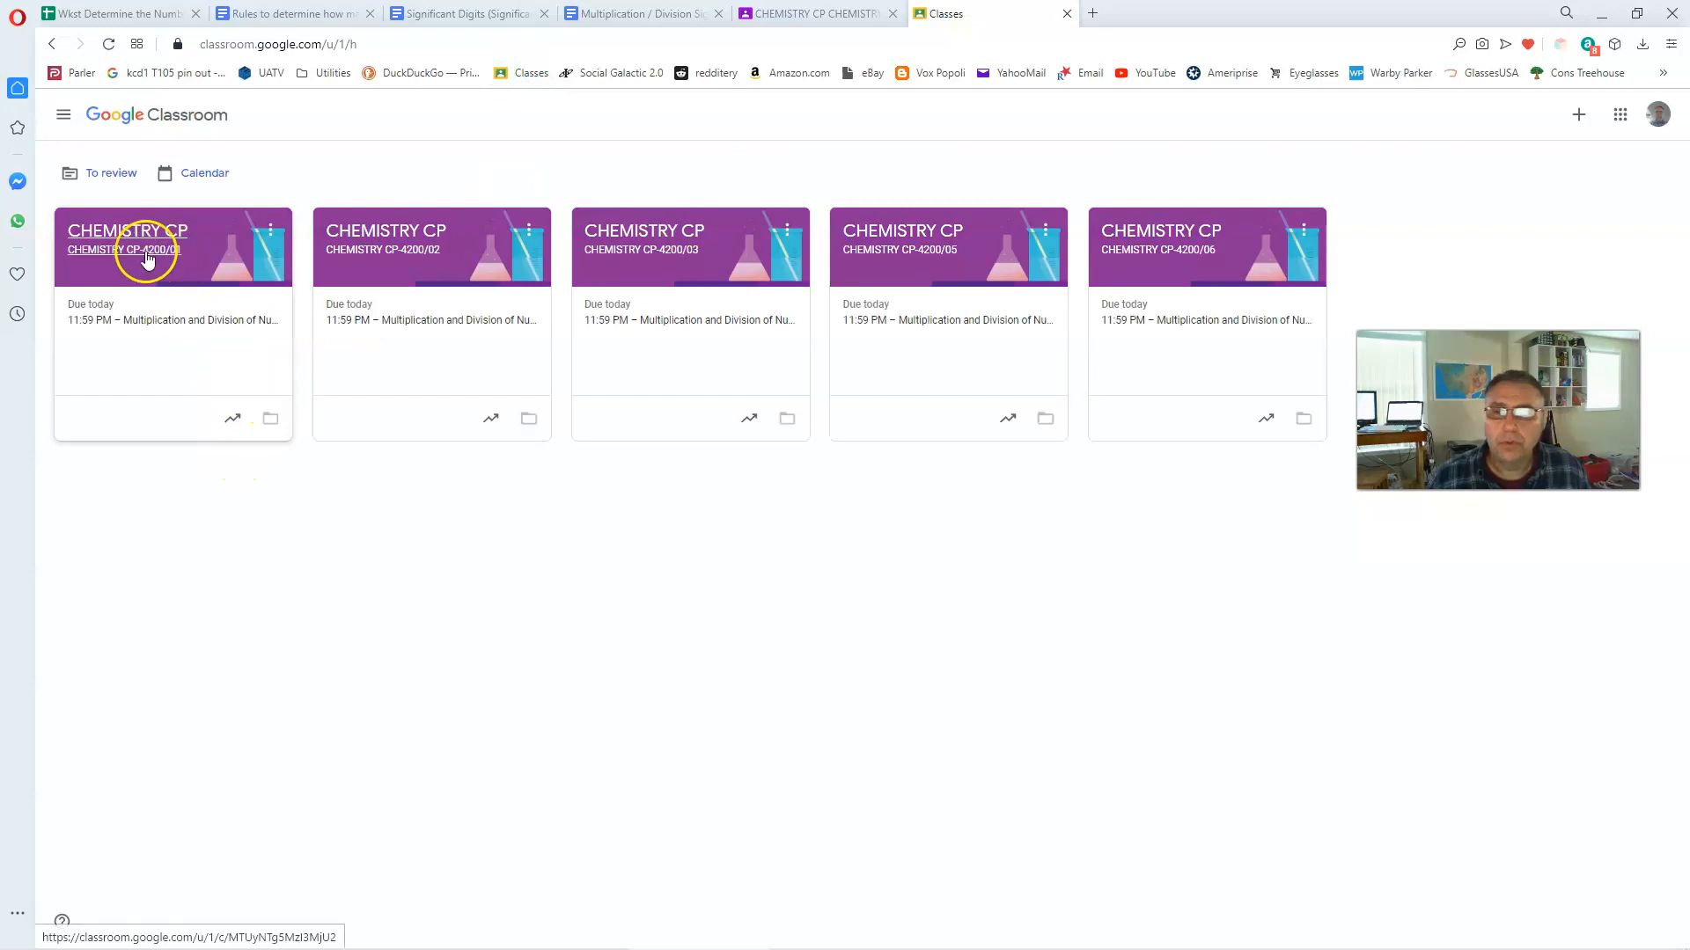
pyautogui.click(127, 231)
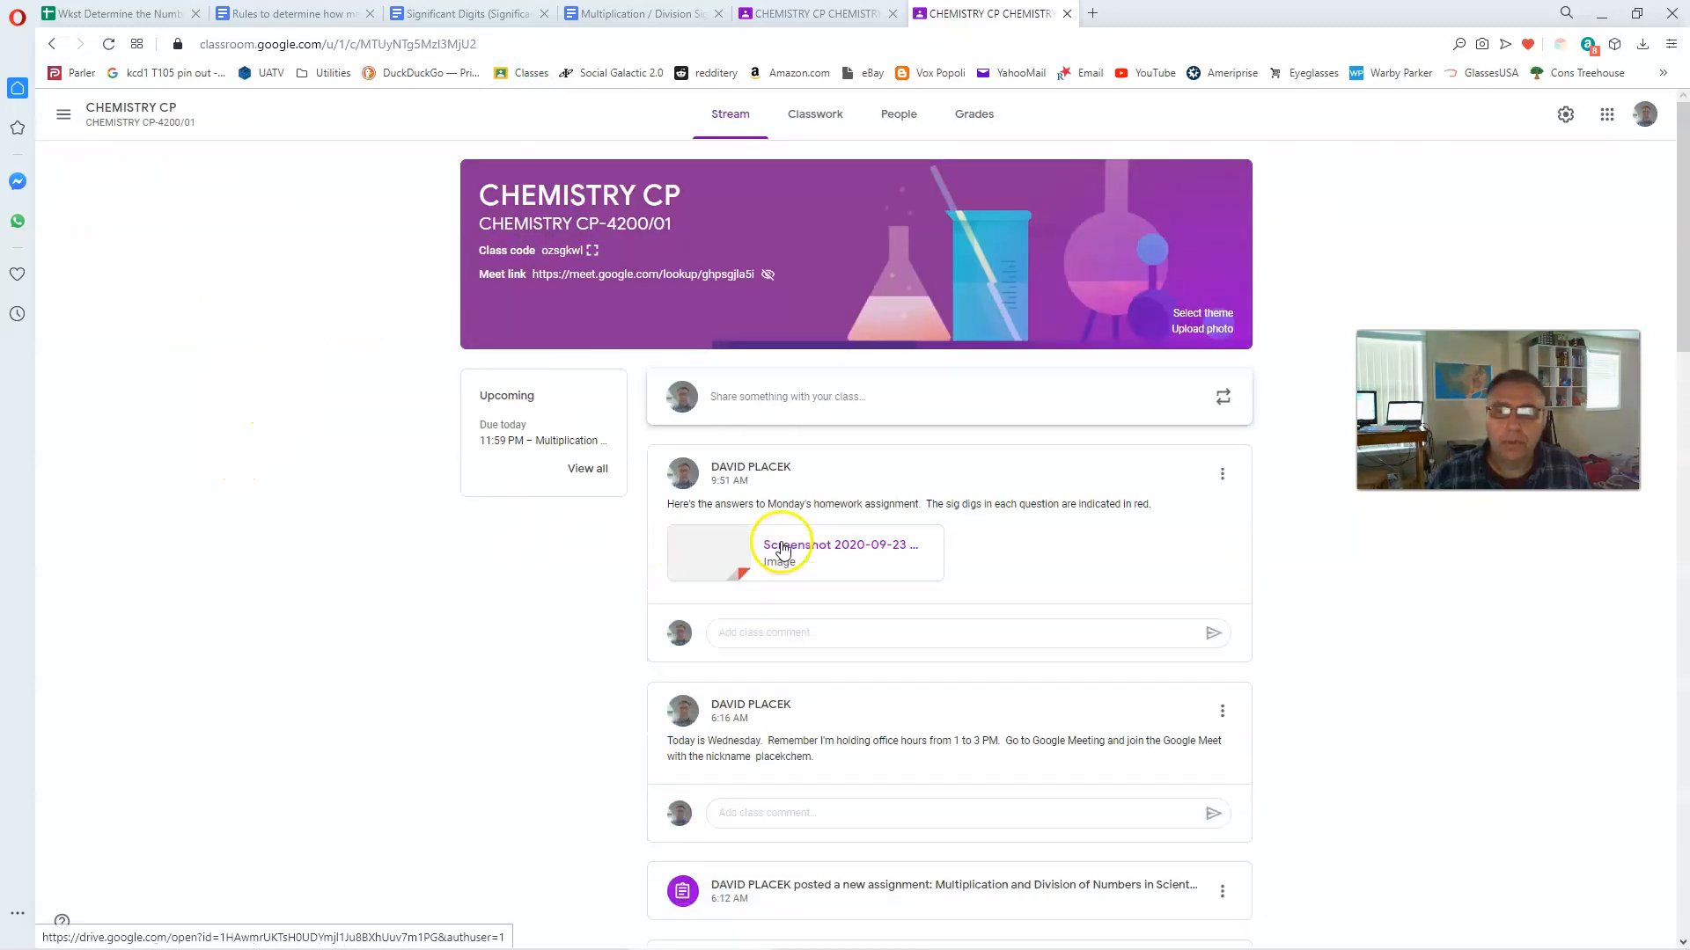
# - Scroll the class stream to the Sep 21 post linking the Precision, Accuracy, Measurement video
pyautogui.scroll(-3)
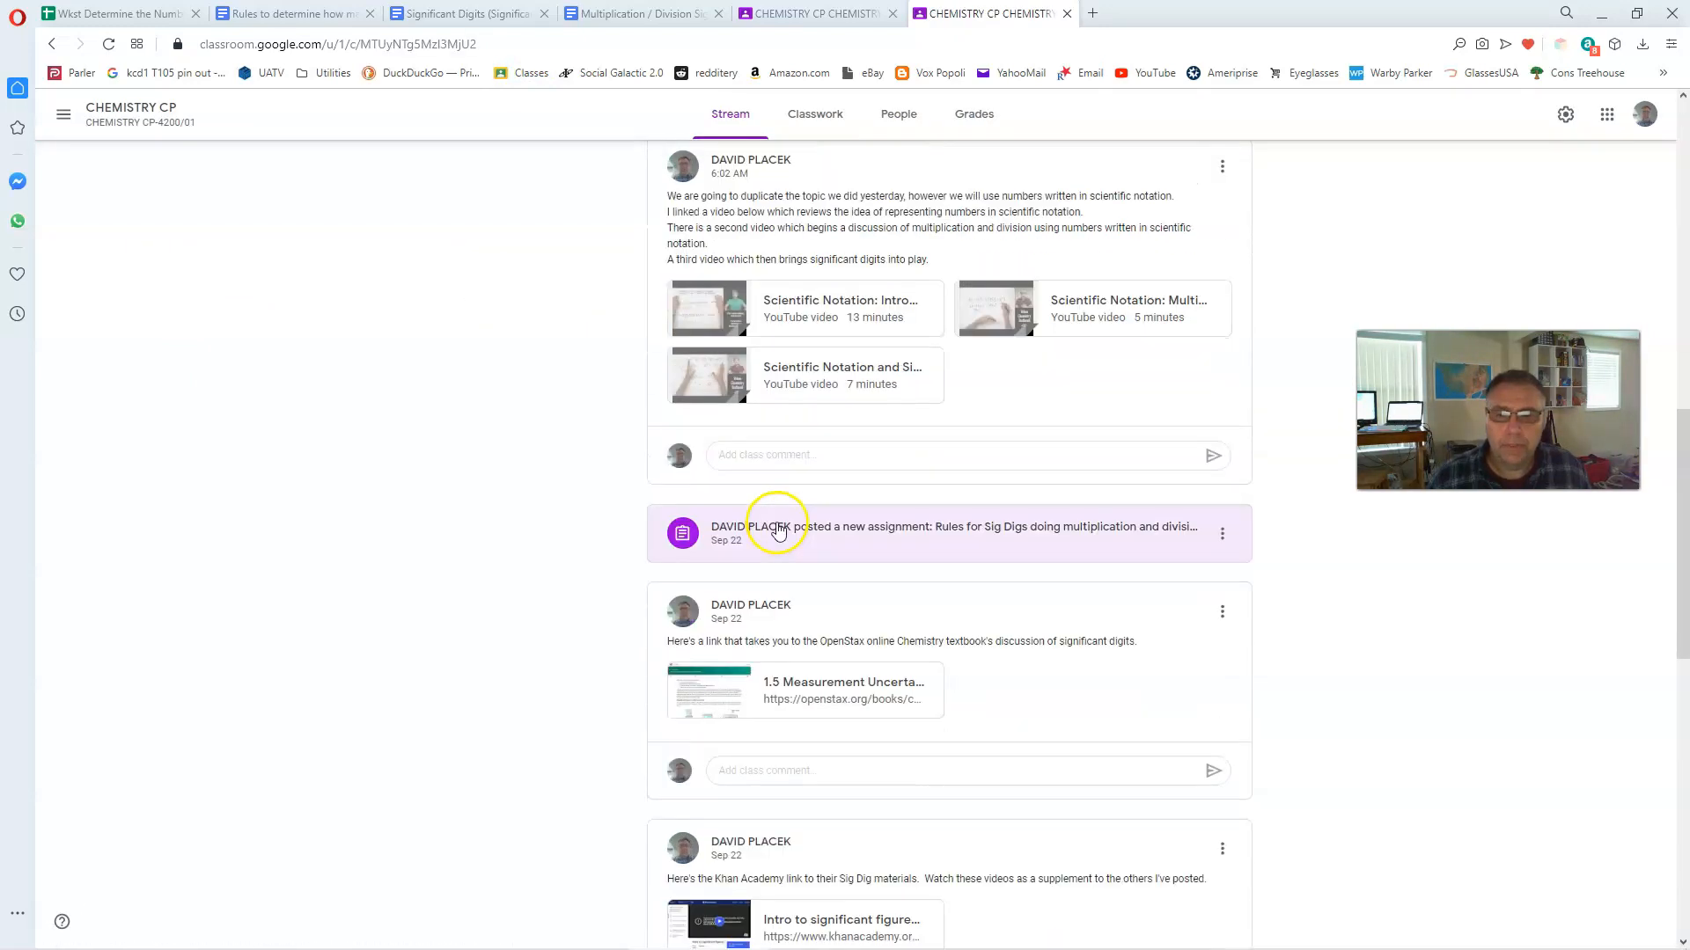
pyautogui.scroll(3)
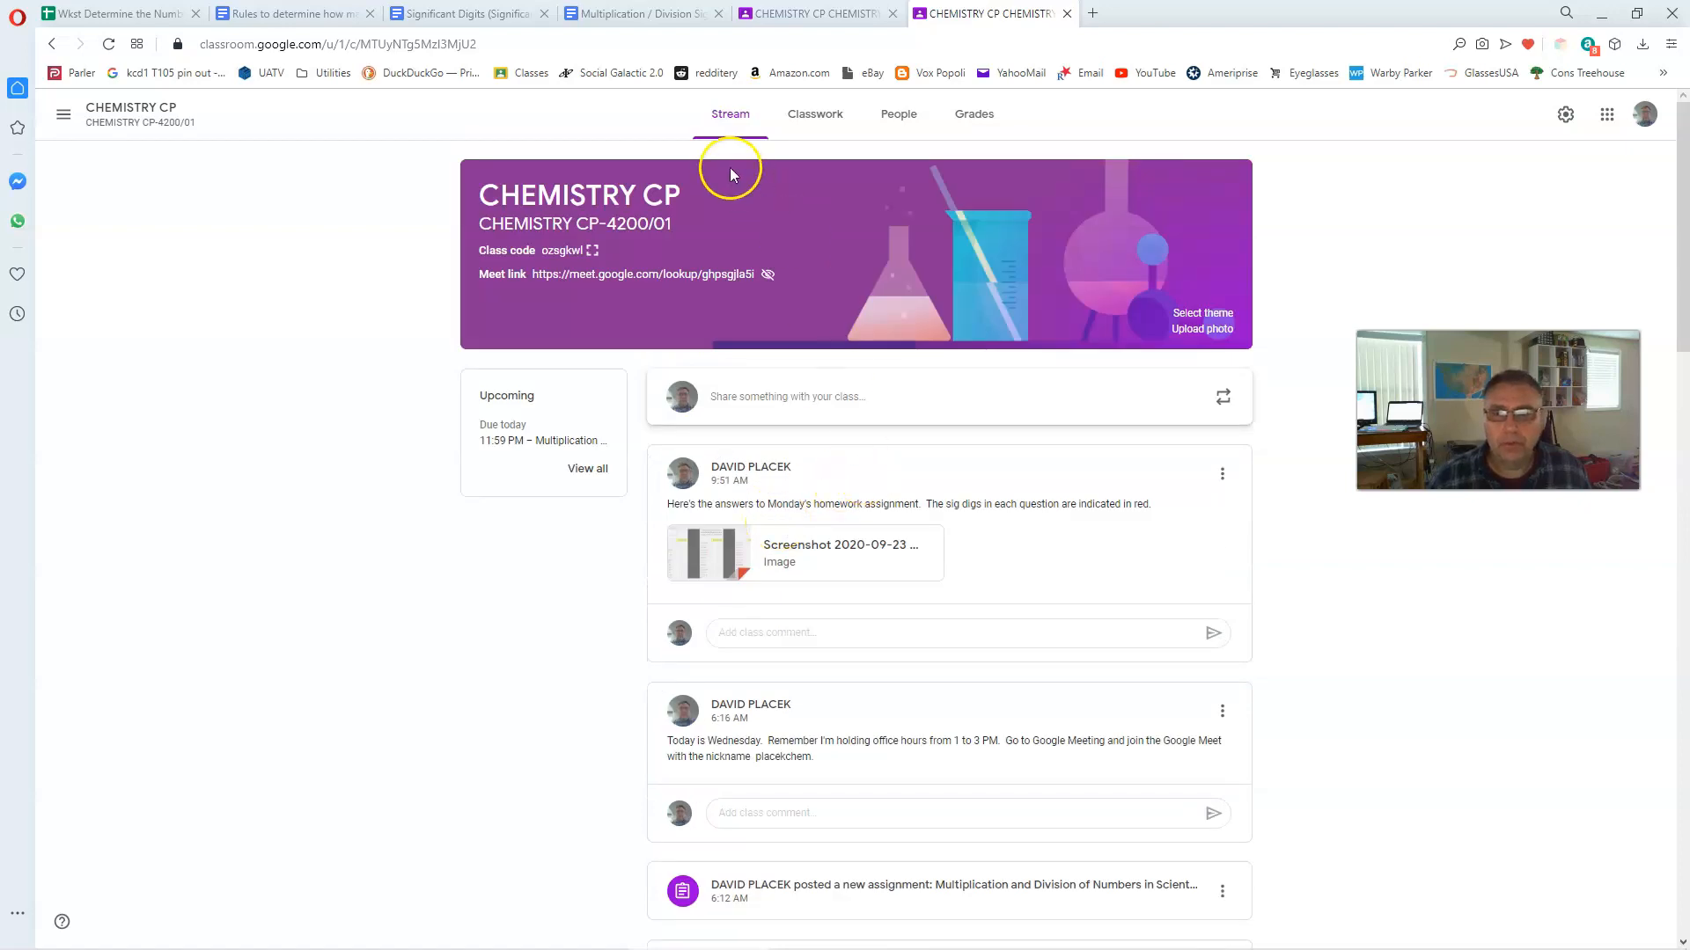
pyautogui.moveTo(729, 113)
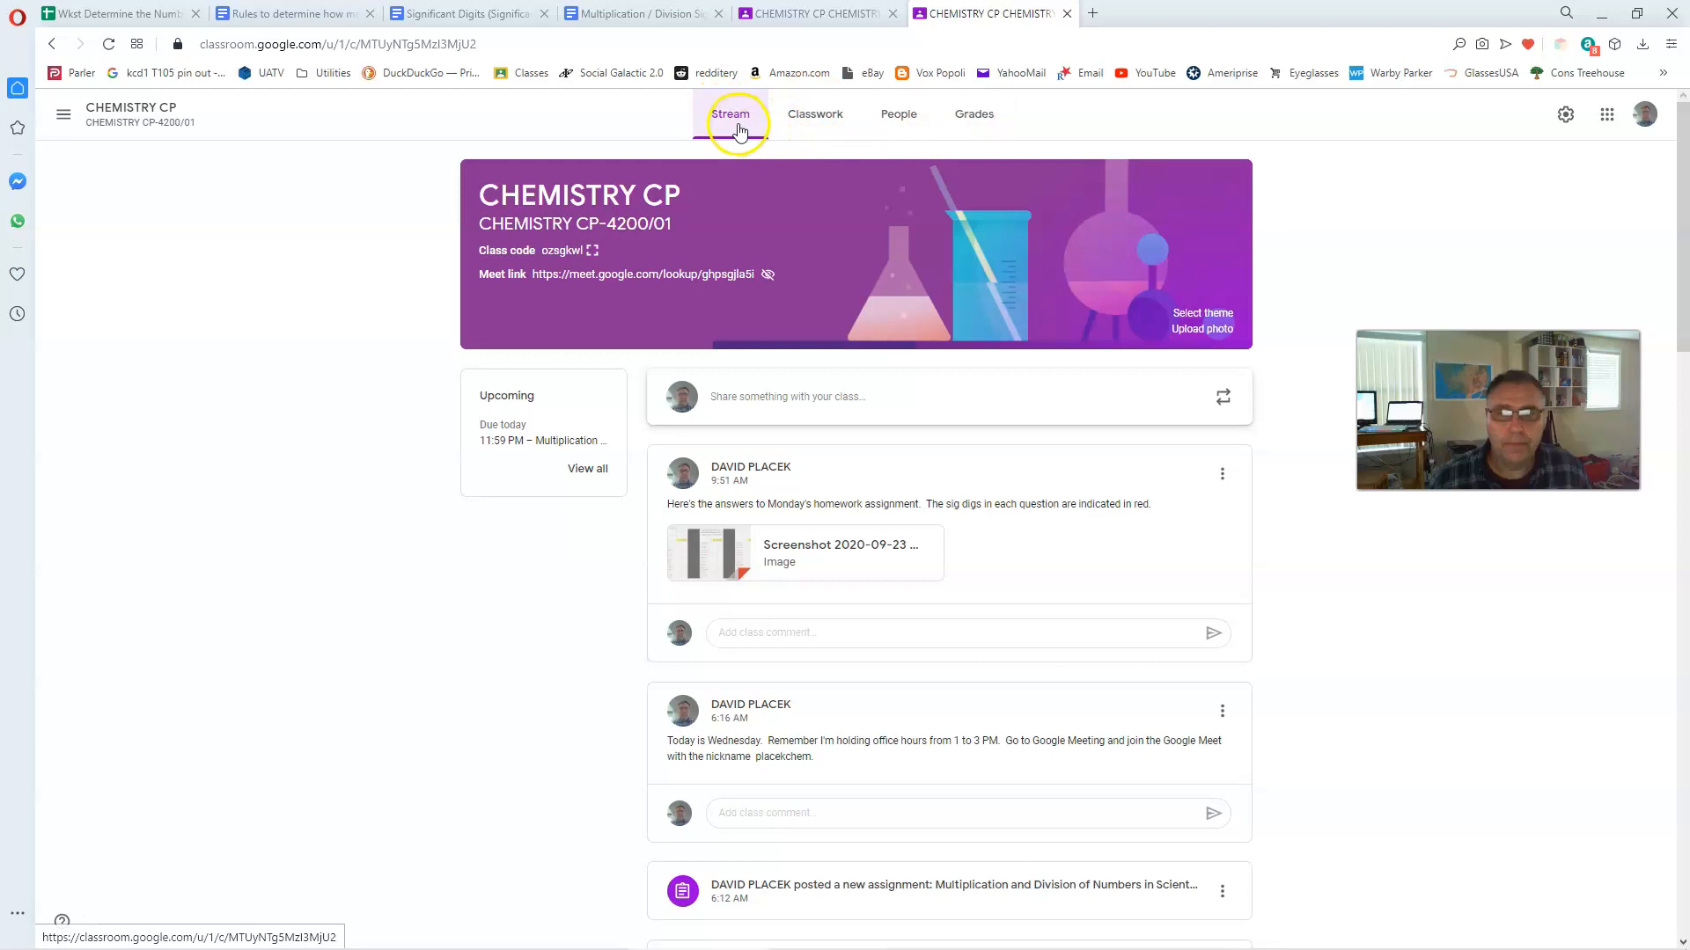
pyautogui.scroll(-3)
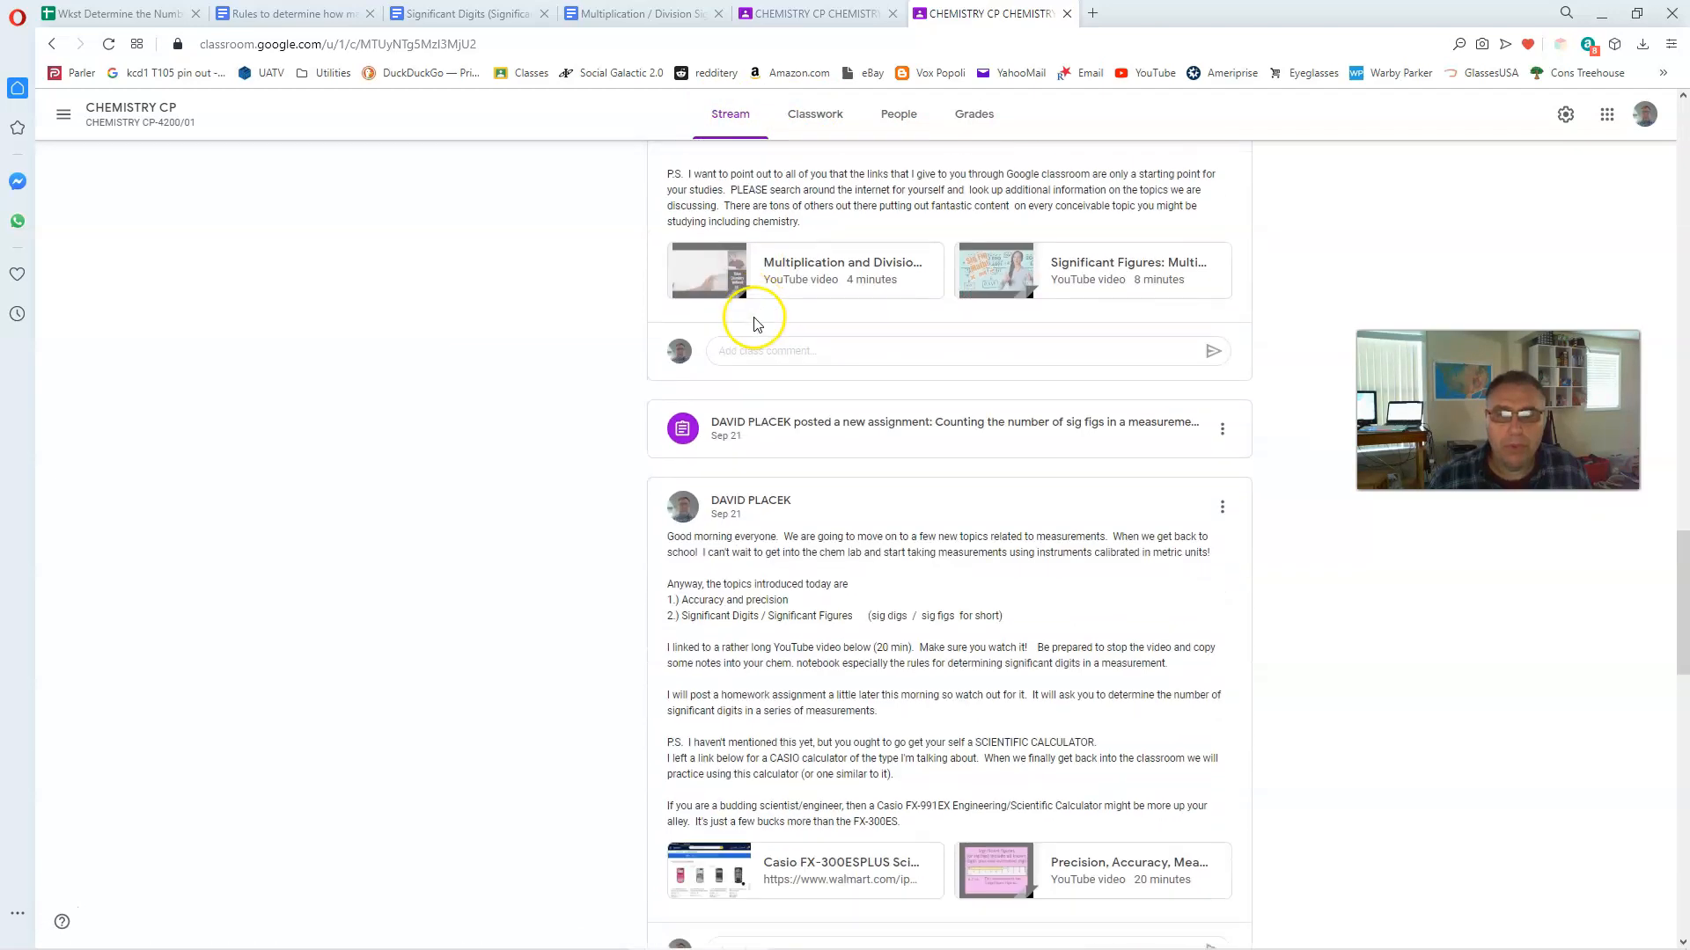
pyautogui.scroll(3)
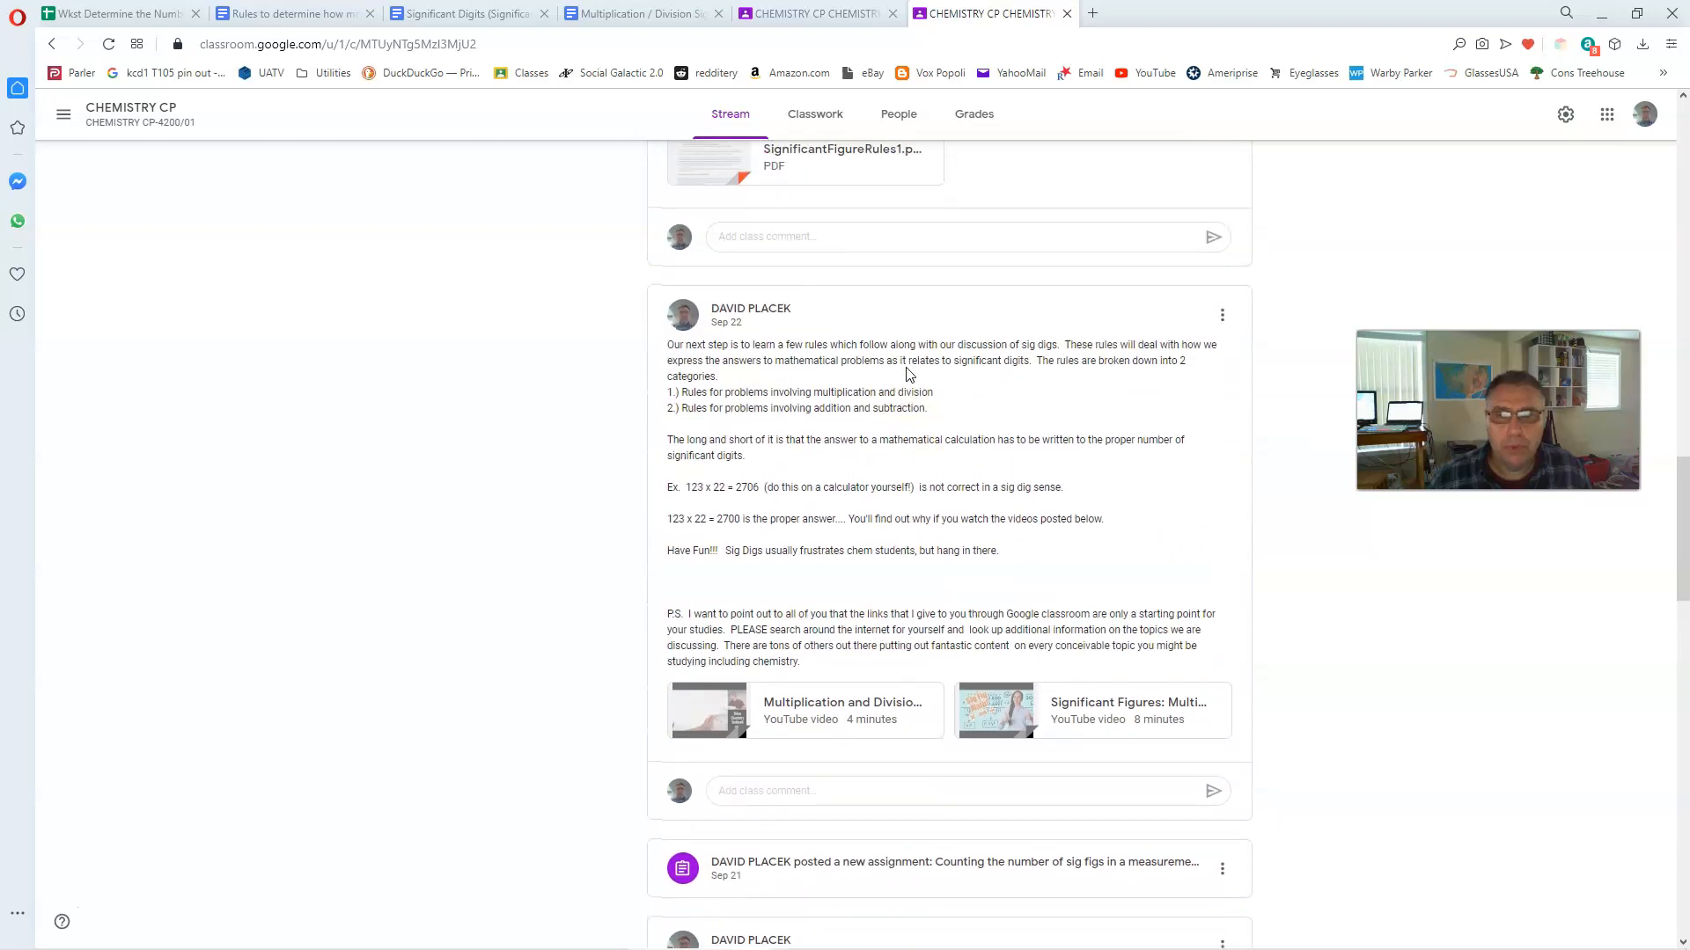
pyautogui.scroll(-3)
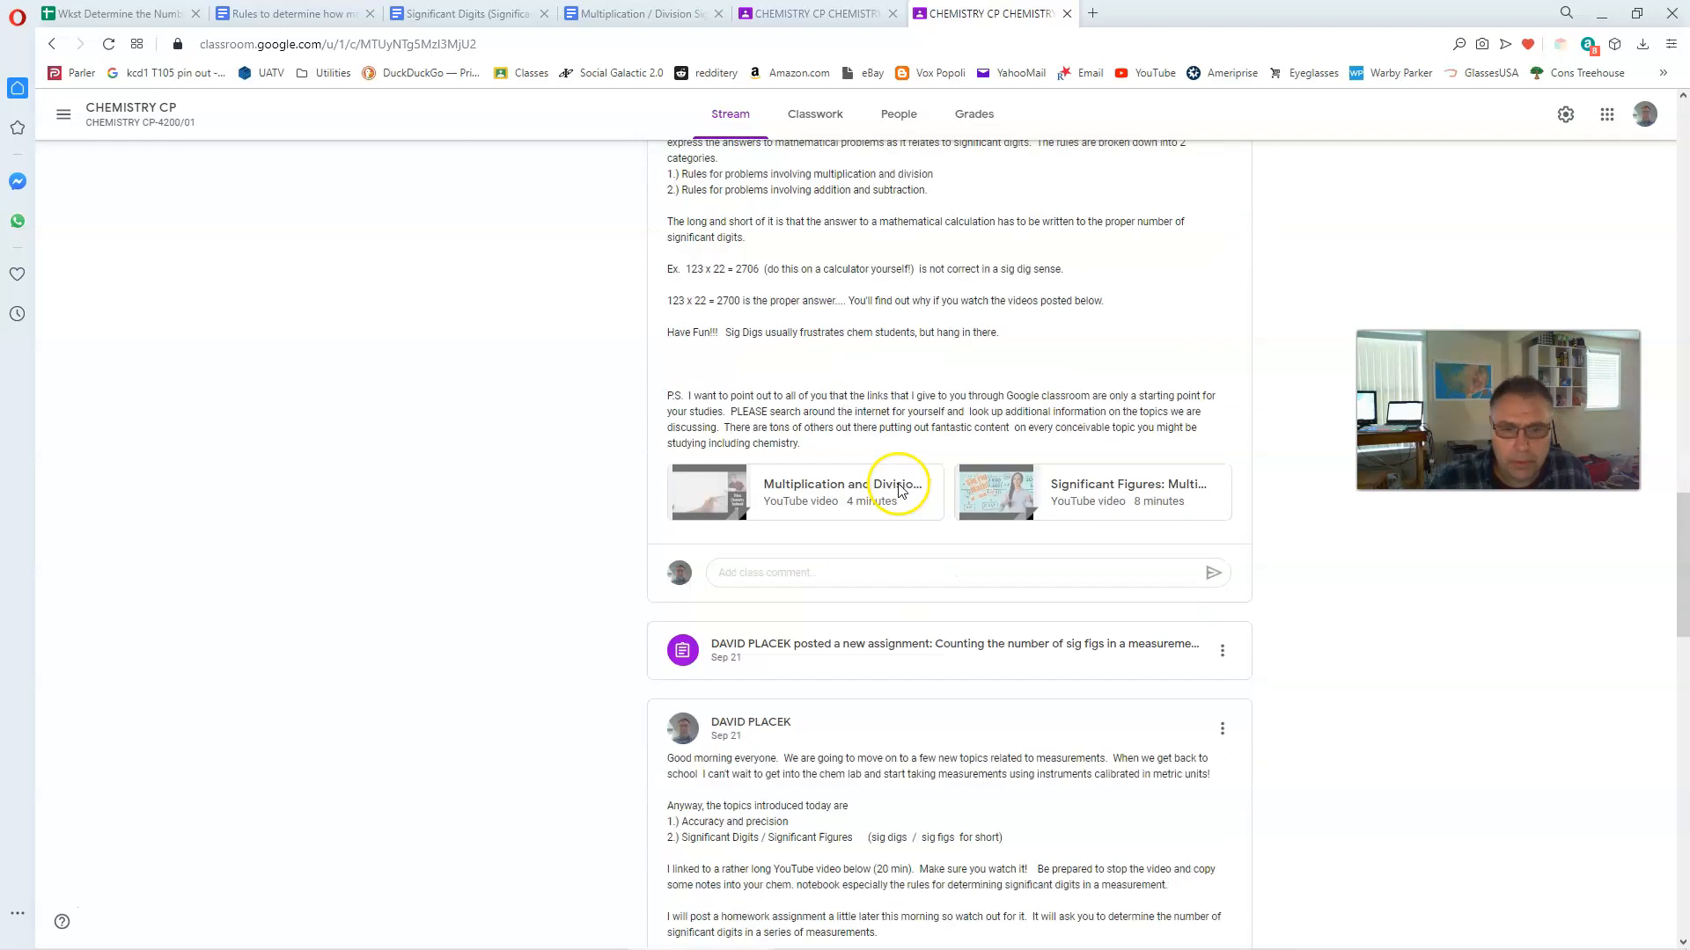
pyautogui.scroll(-3)
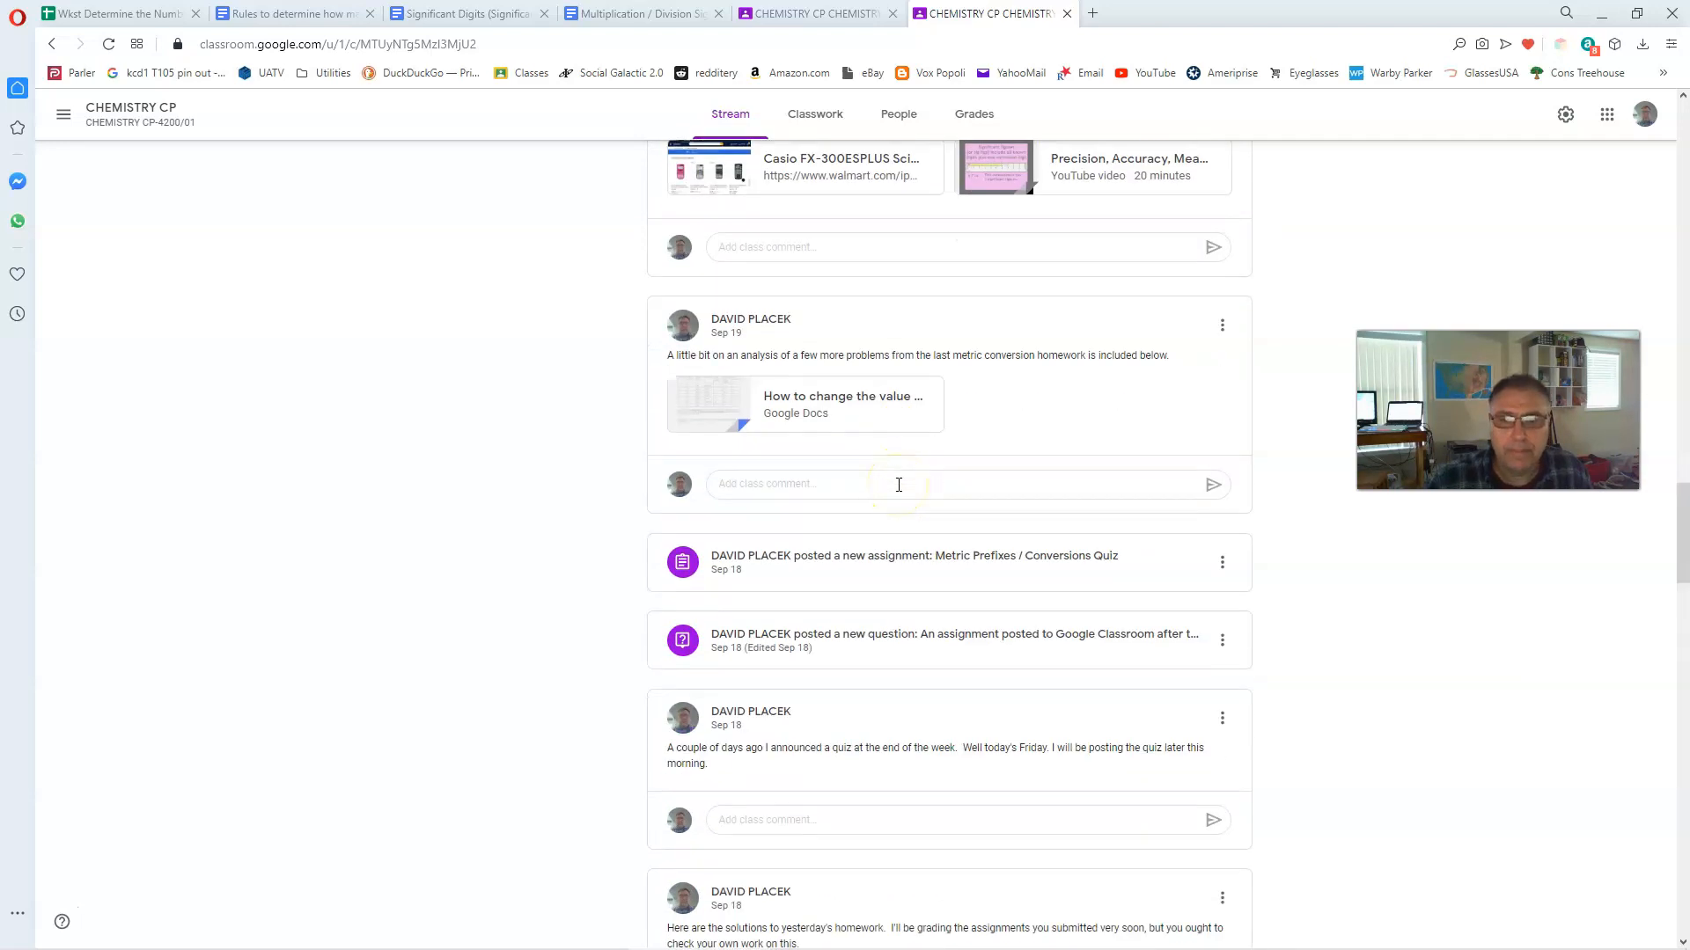
pyautogui.scroll(-3)
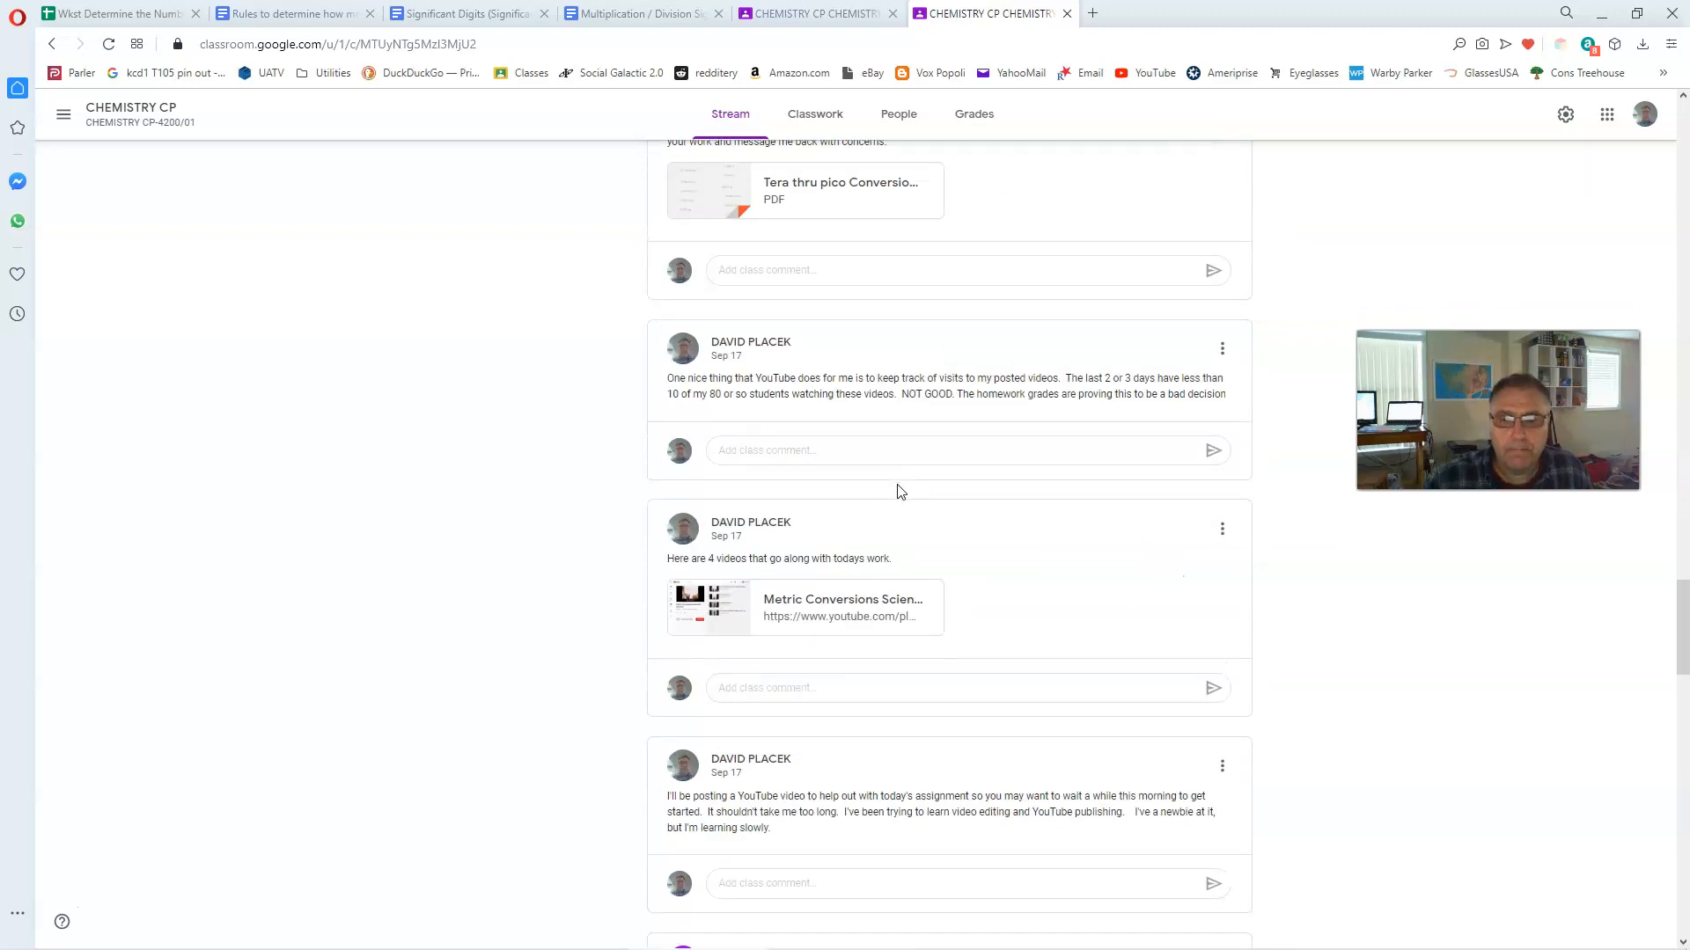
pyautogui.scroll(3)
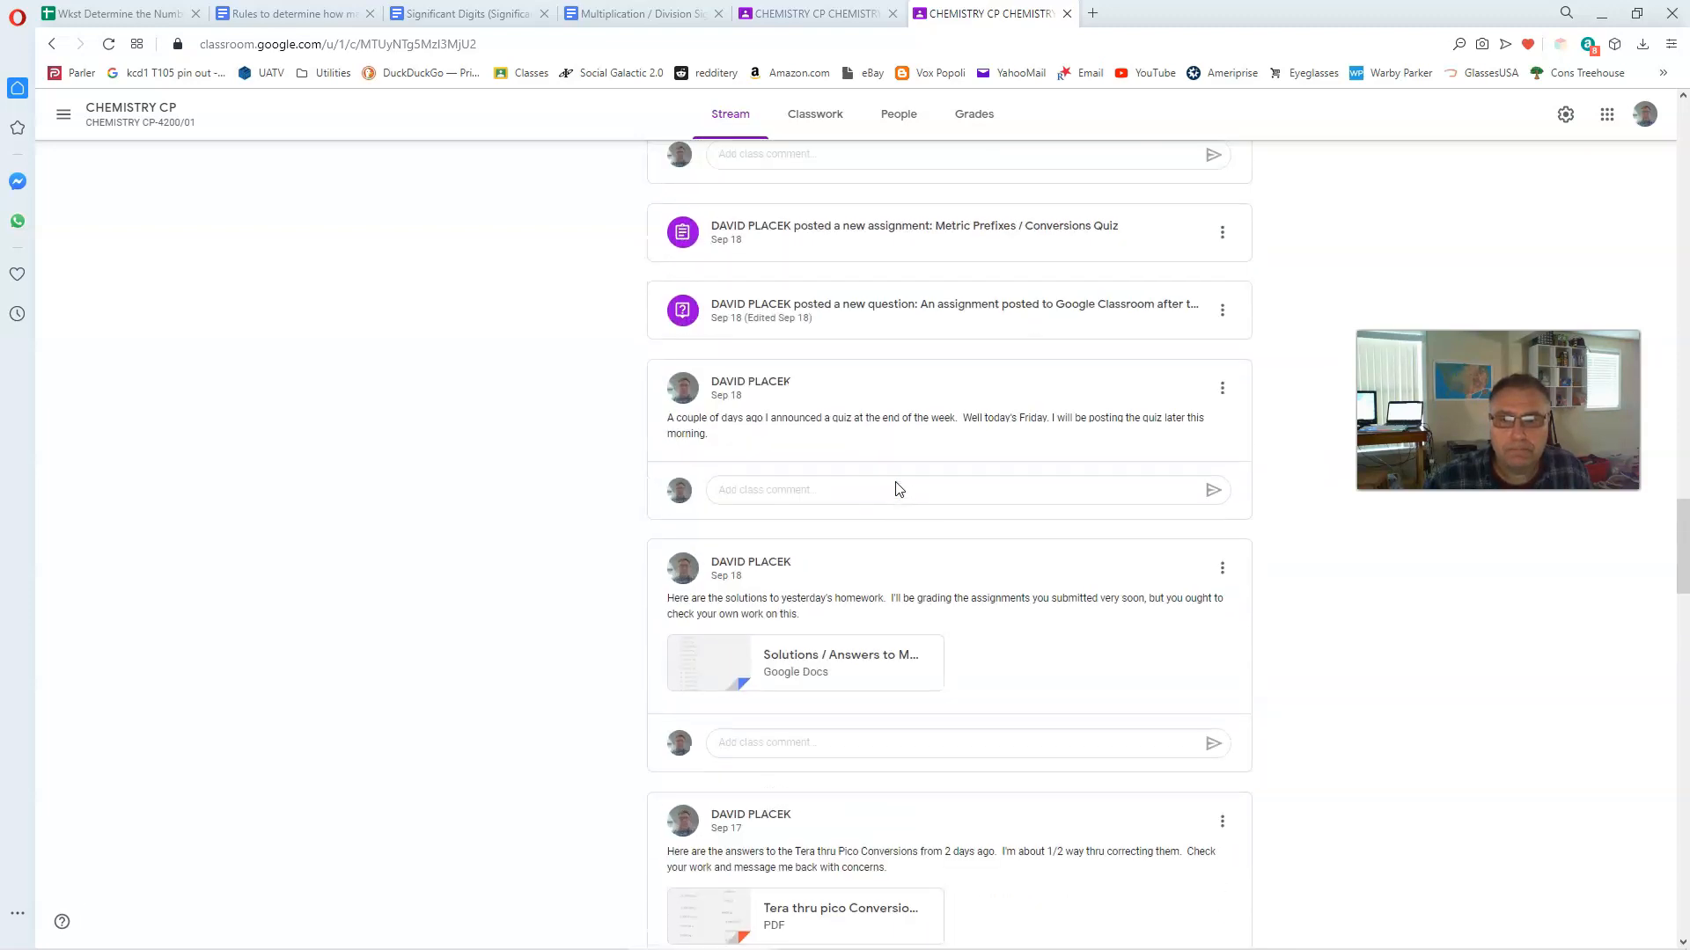
pyautogui.scroll(3)
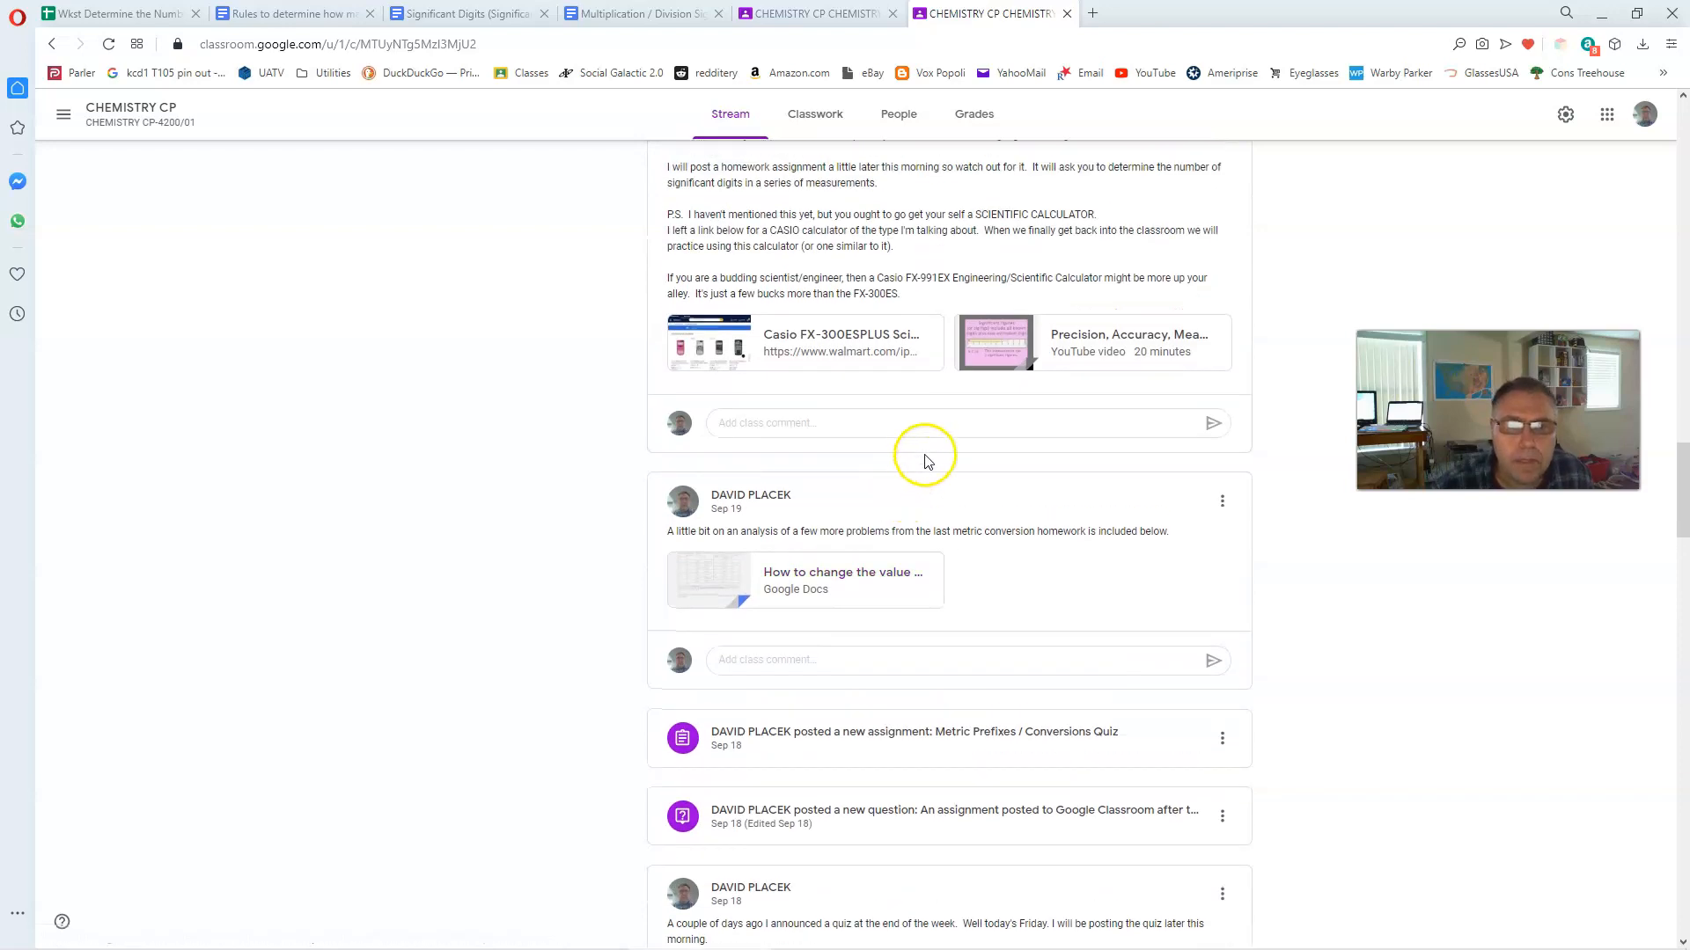
pyautogui.scroll(3)
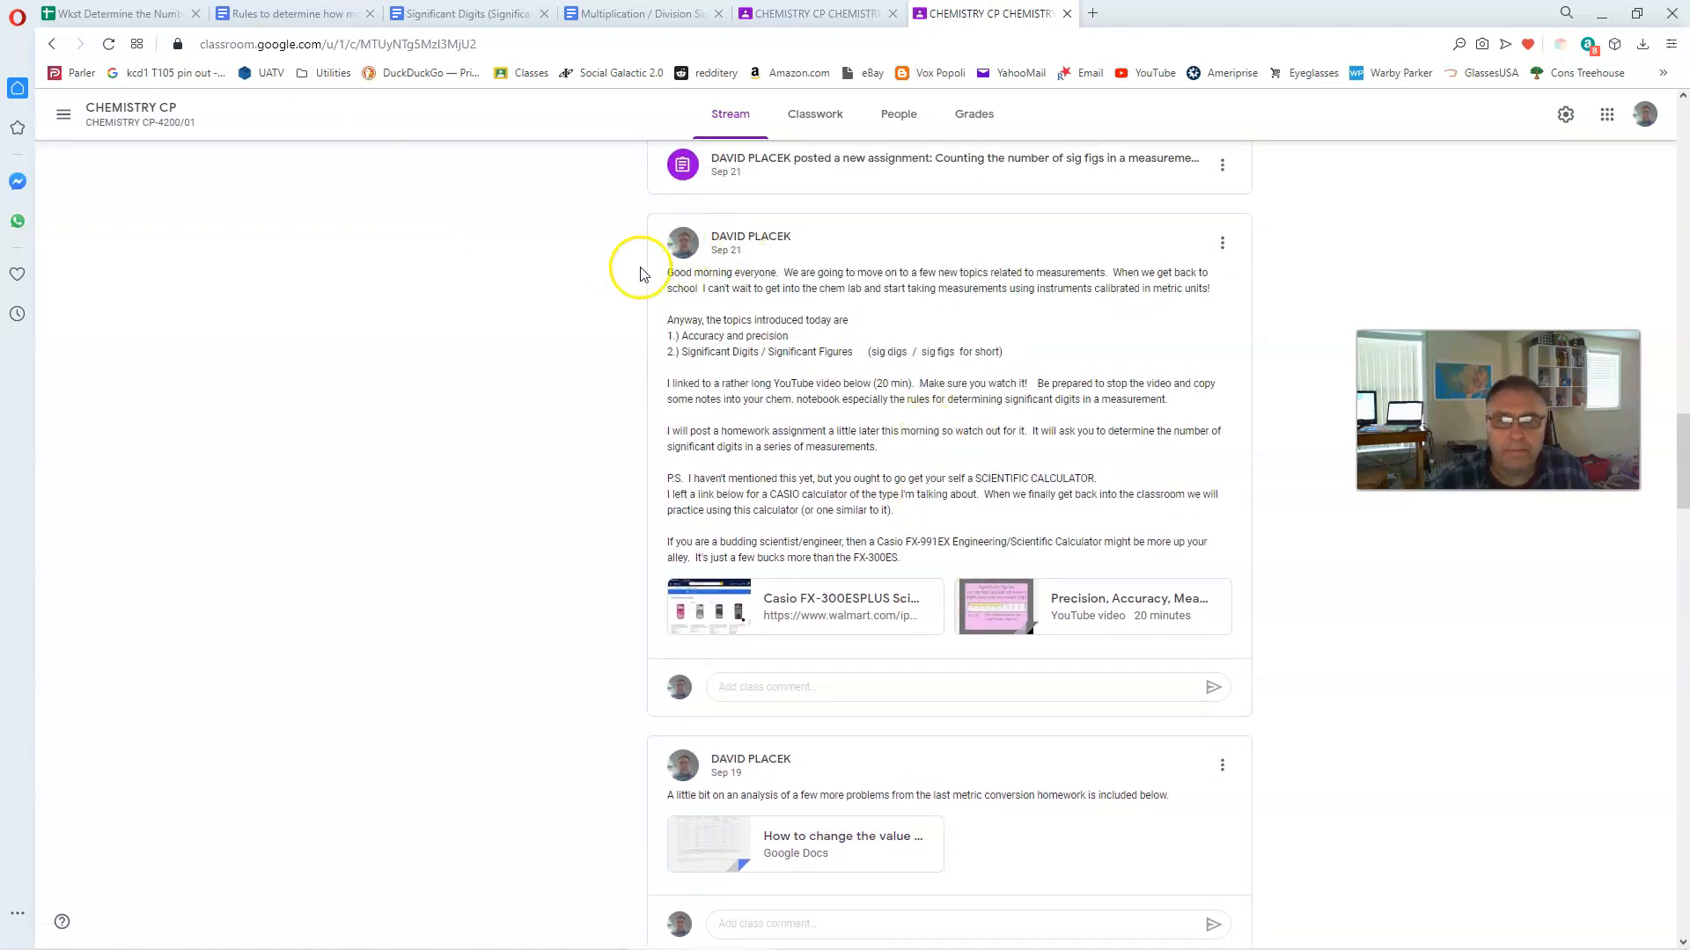
pyautogui.moveTo(1088, 613)
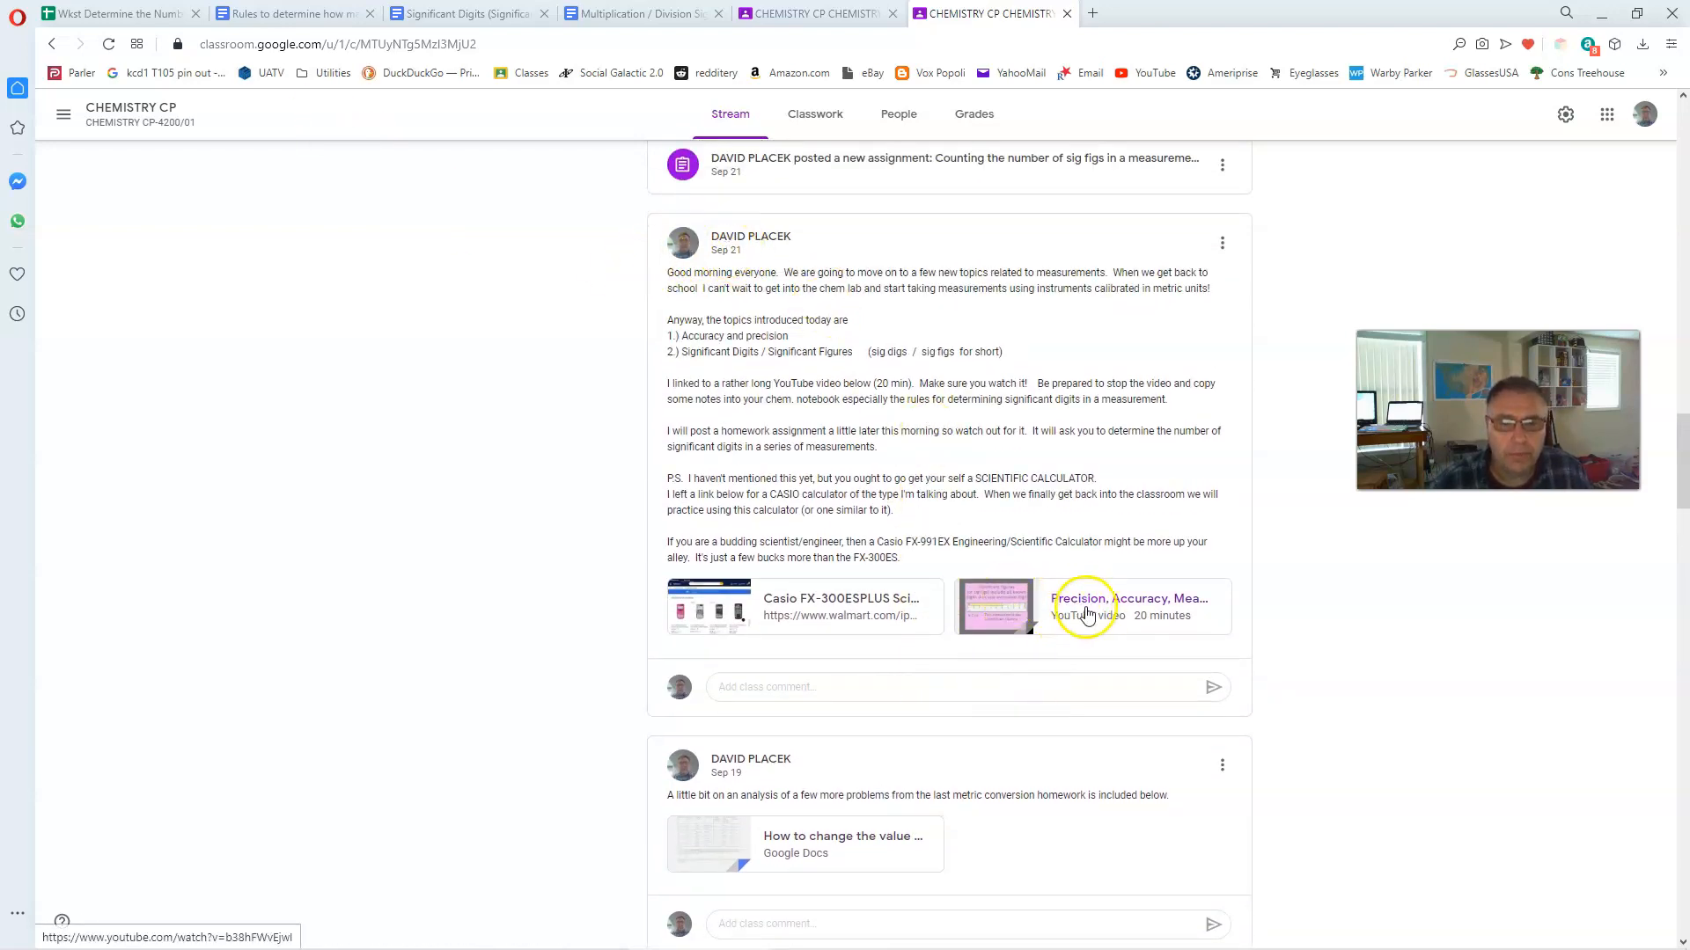
pyautogui.moveTo(1184, 604)
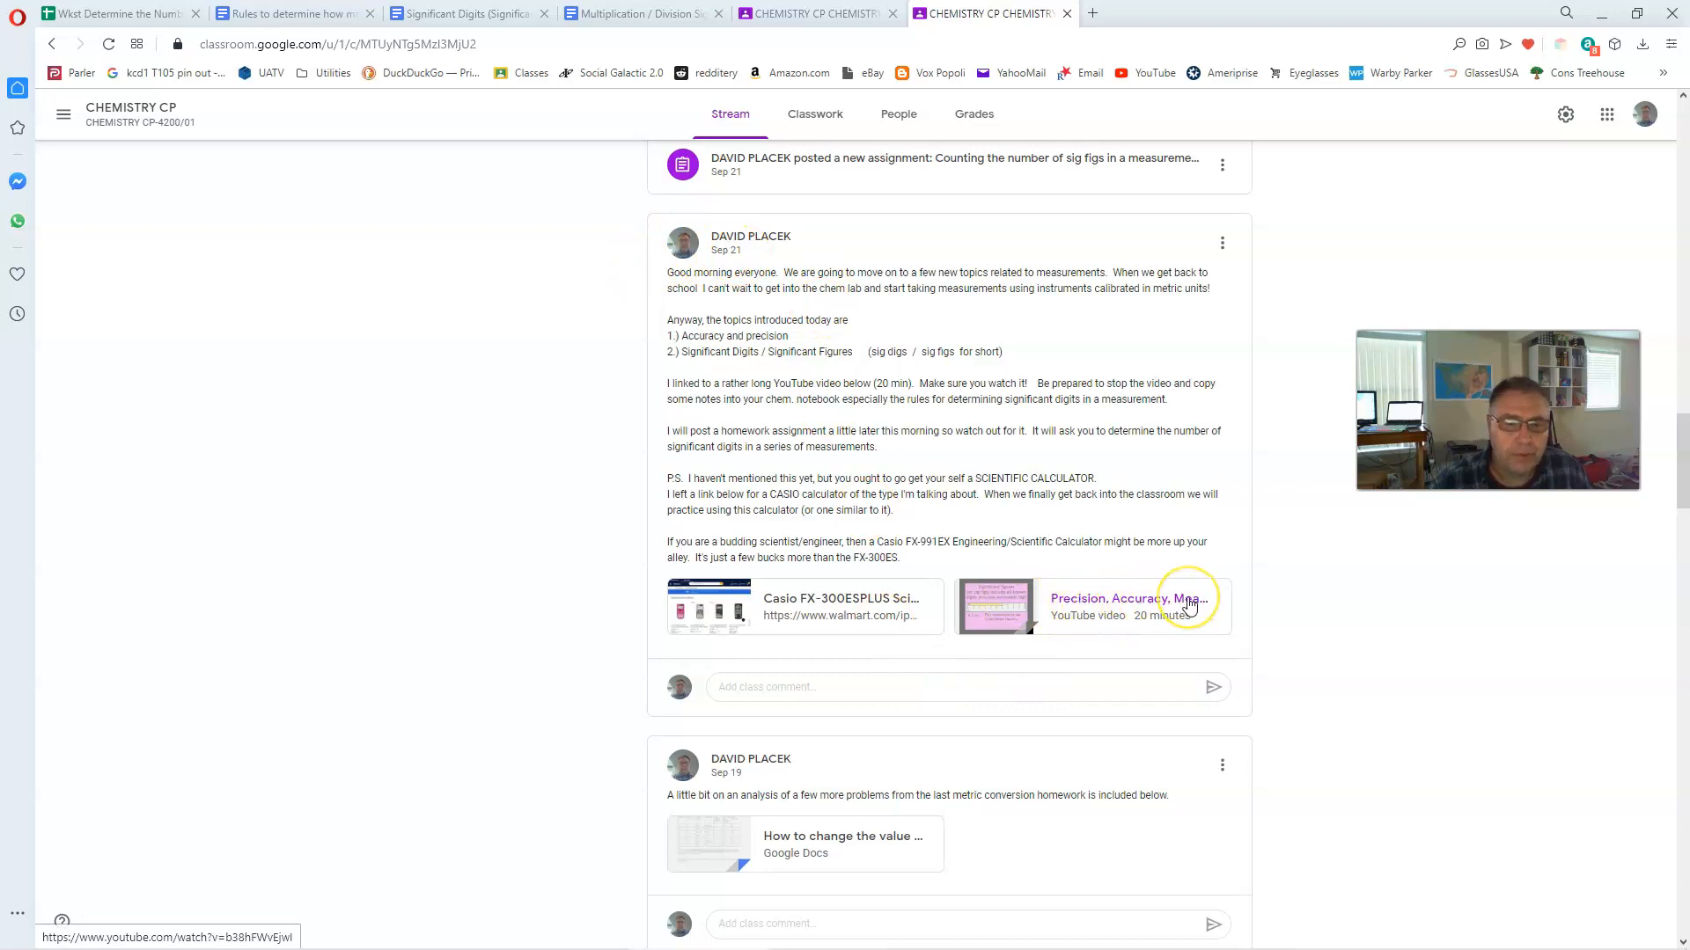
pyautogui.moveTo(1184, 604)
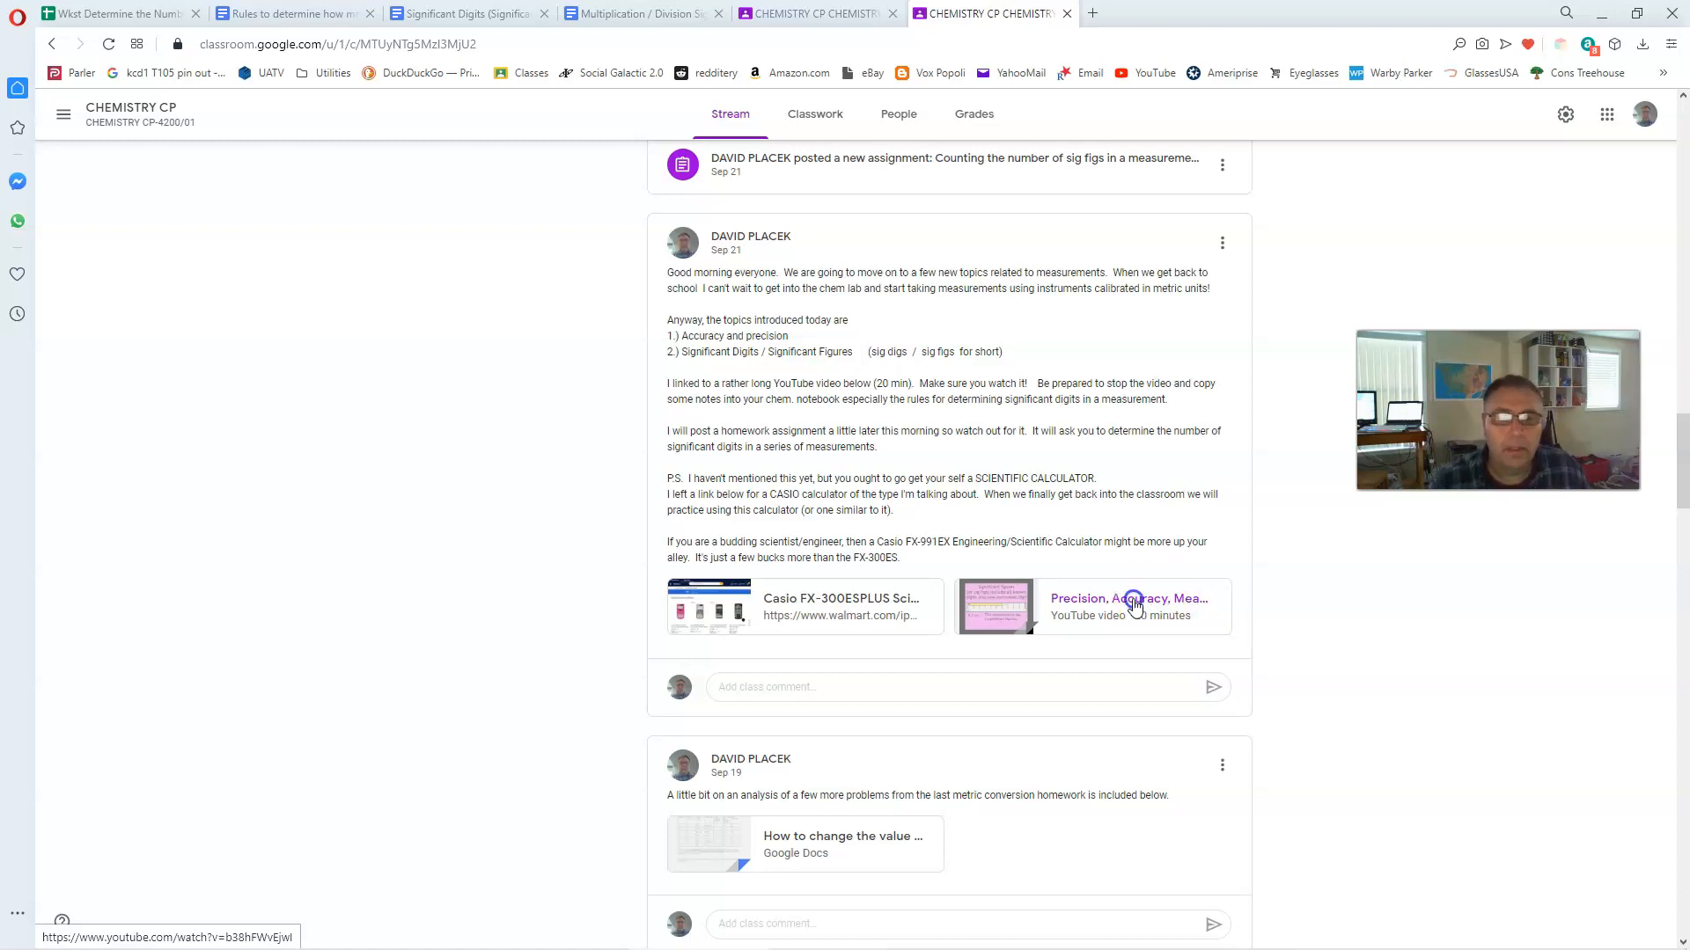
pyautogui.click(1125, 604)
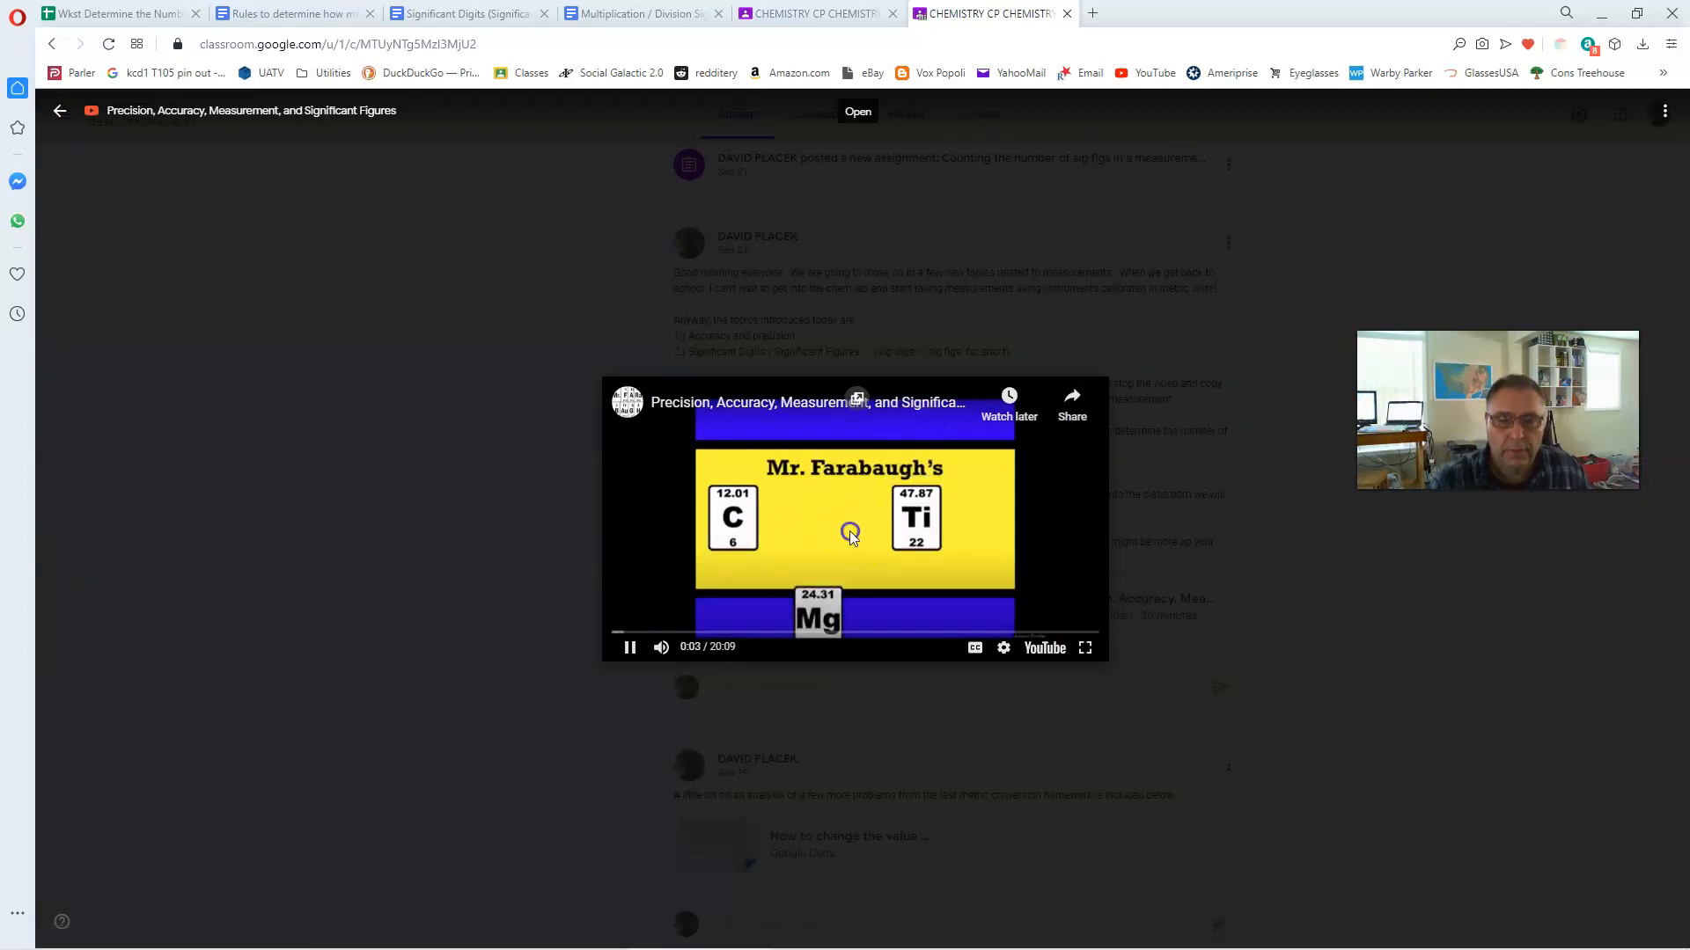
pyautogui.click(60, 109)
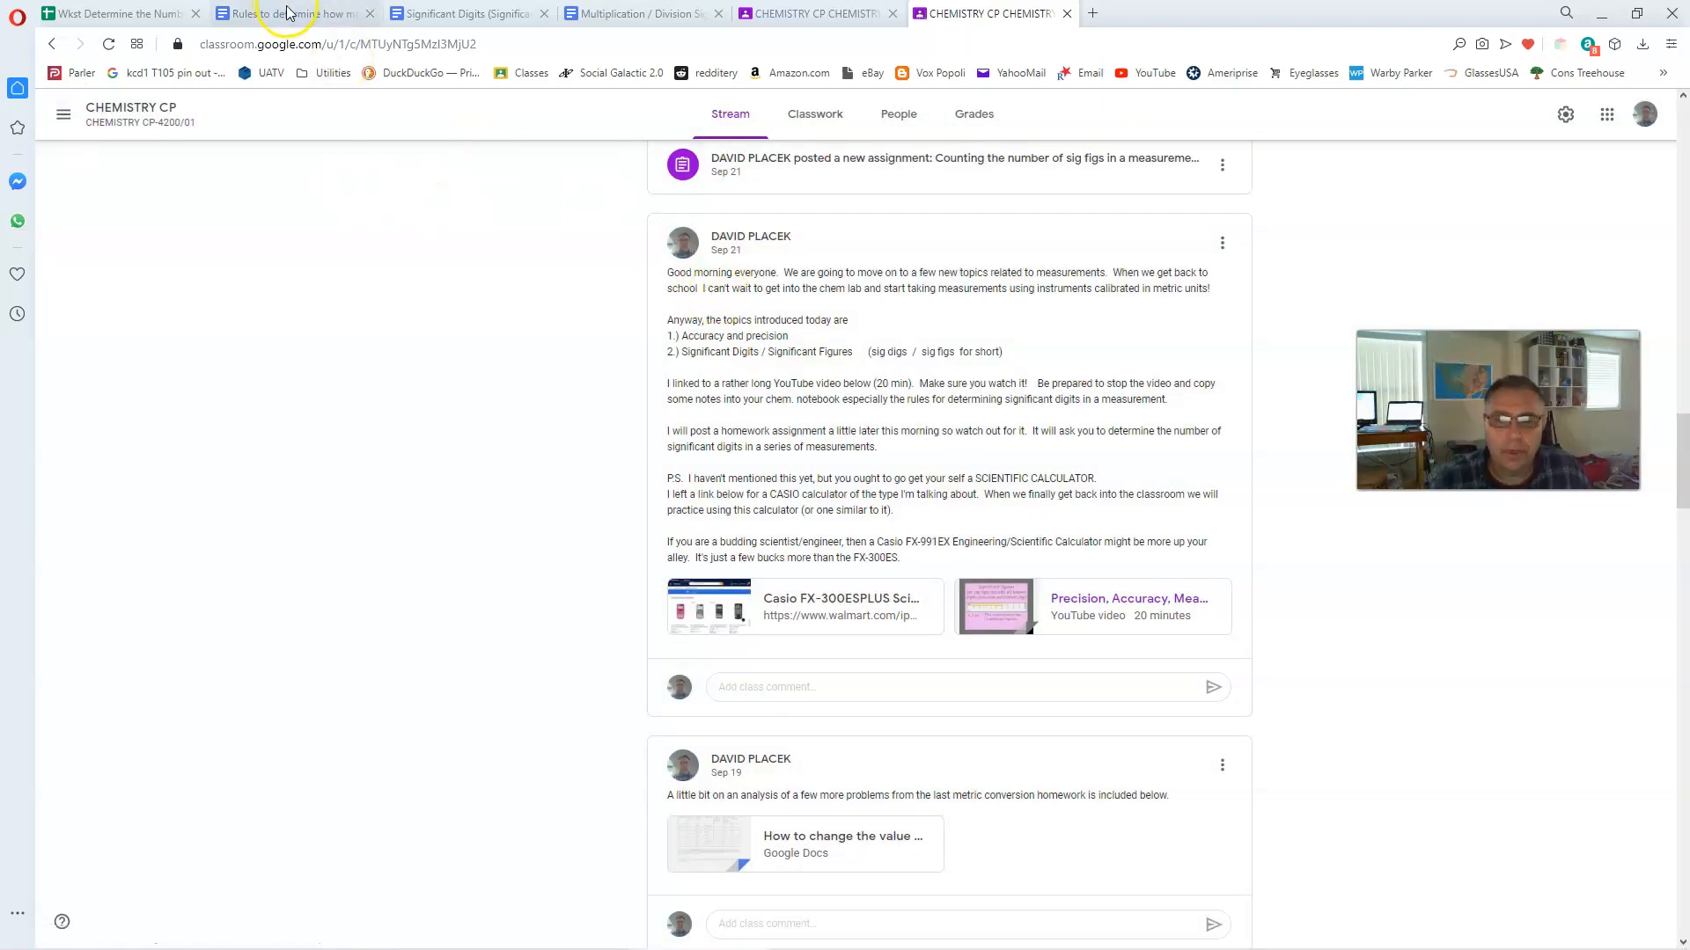
# - Switch to the Sig Fig Rules document listing the five rules
pyautogui.click(290, 13)
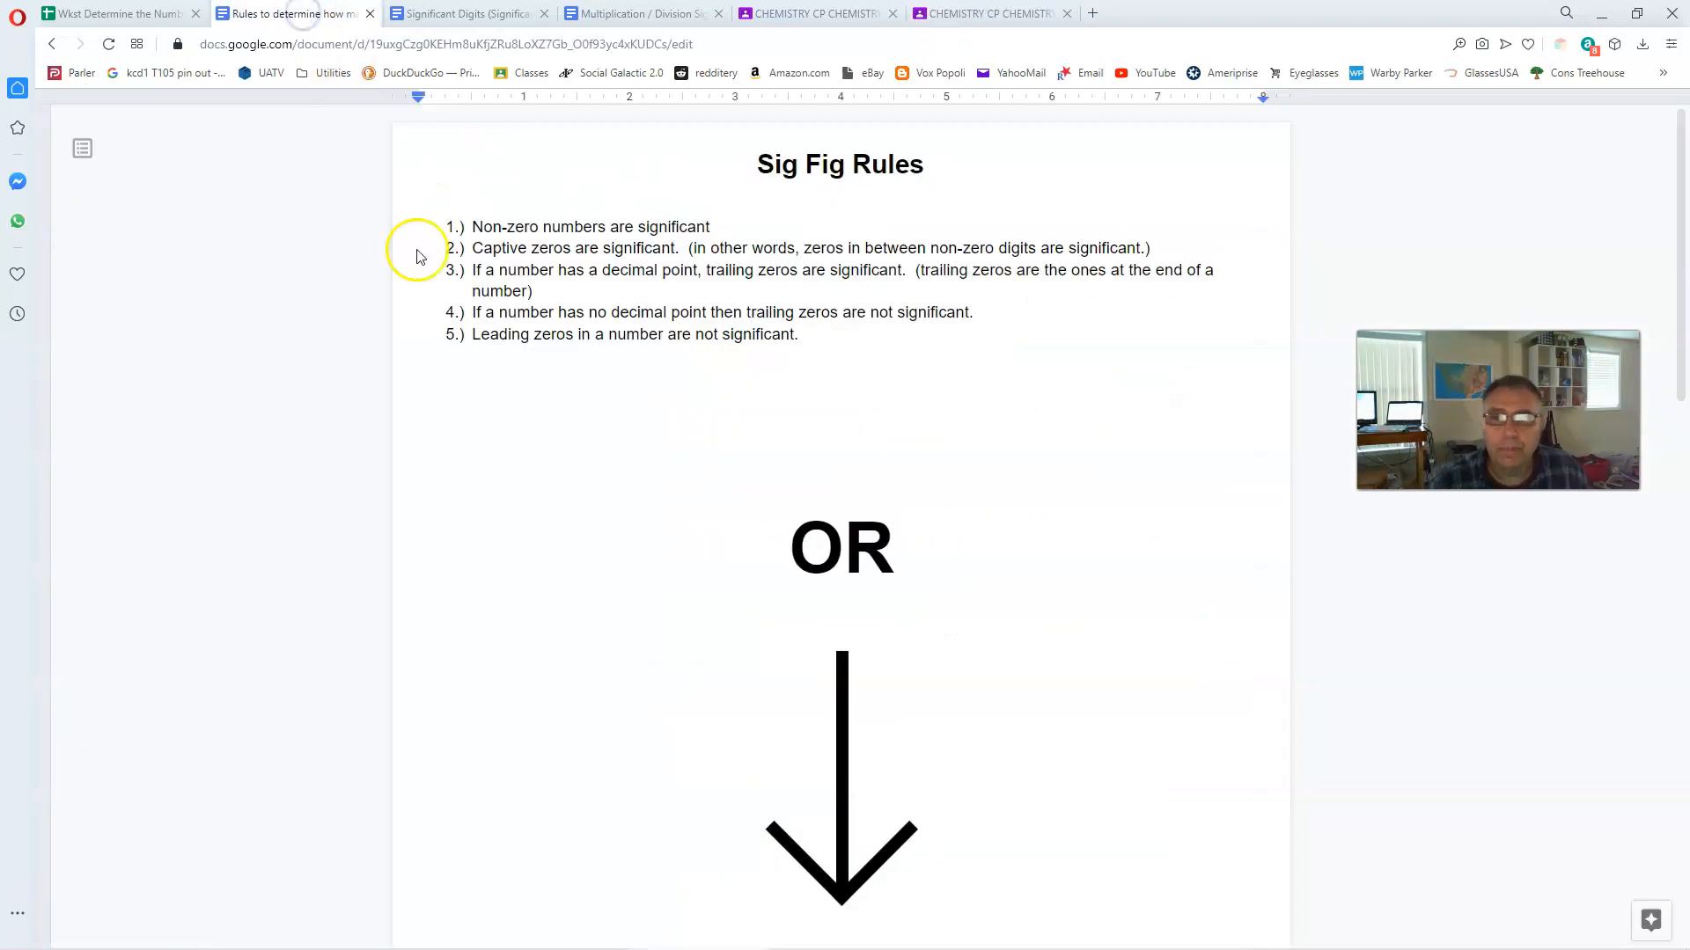
pyautogui.moveTo(646, 487)
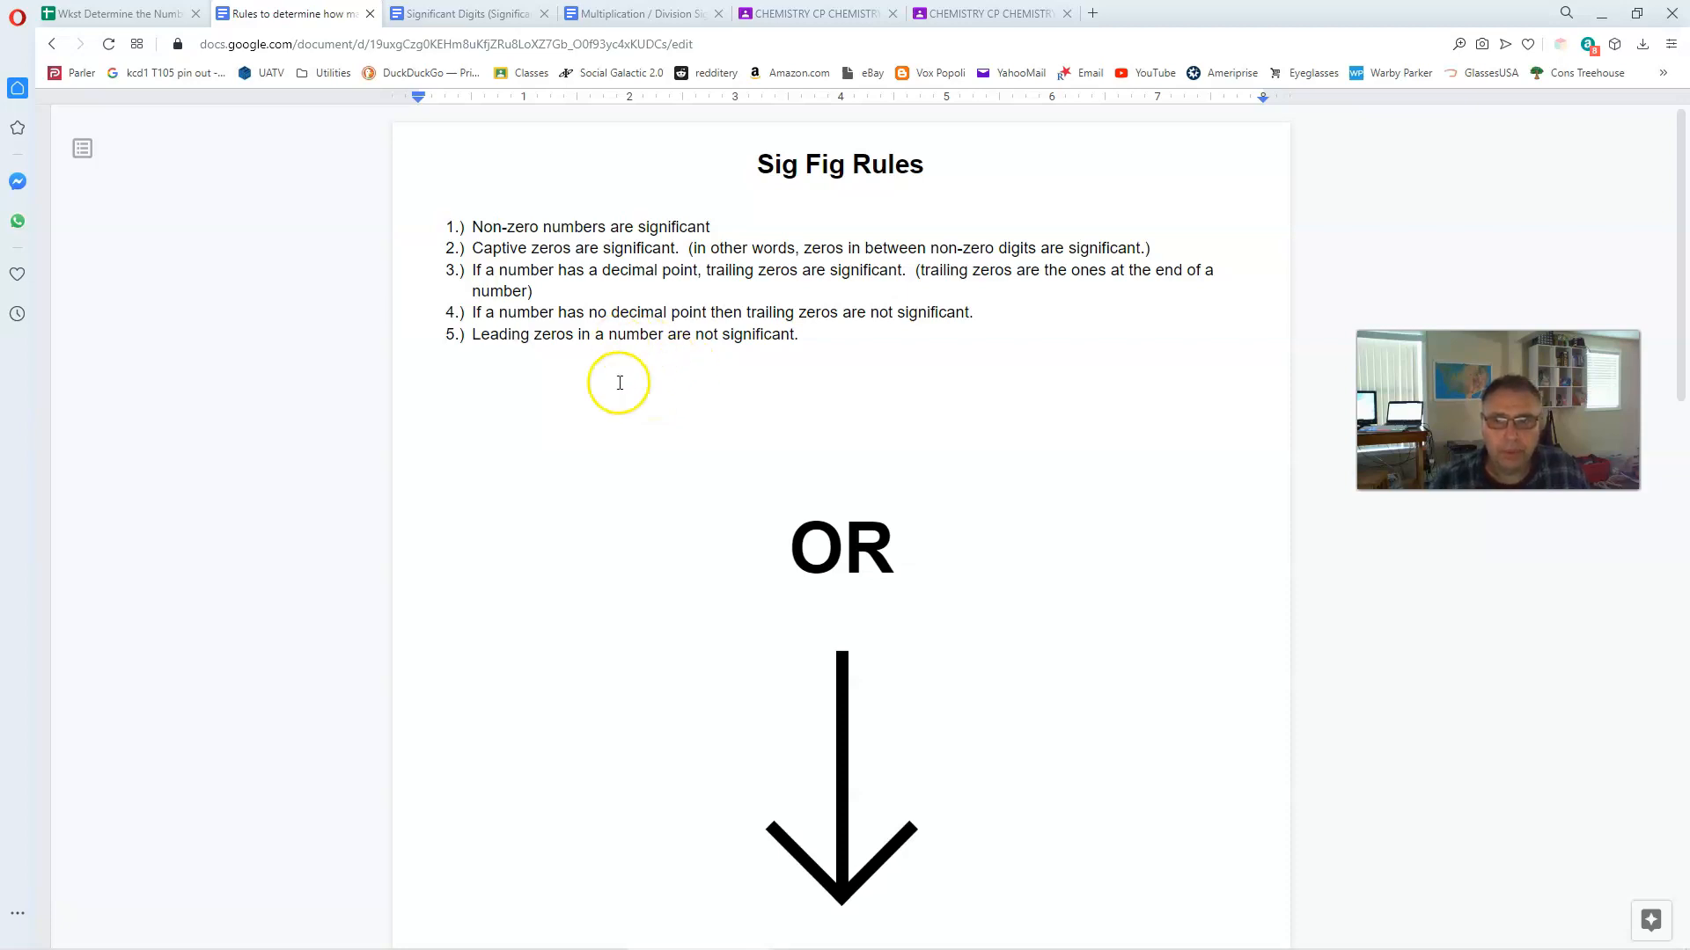
pyautogui.moveTo(606, 227)
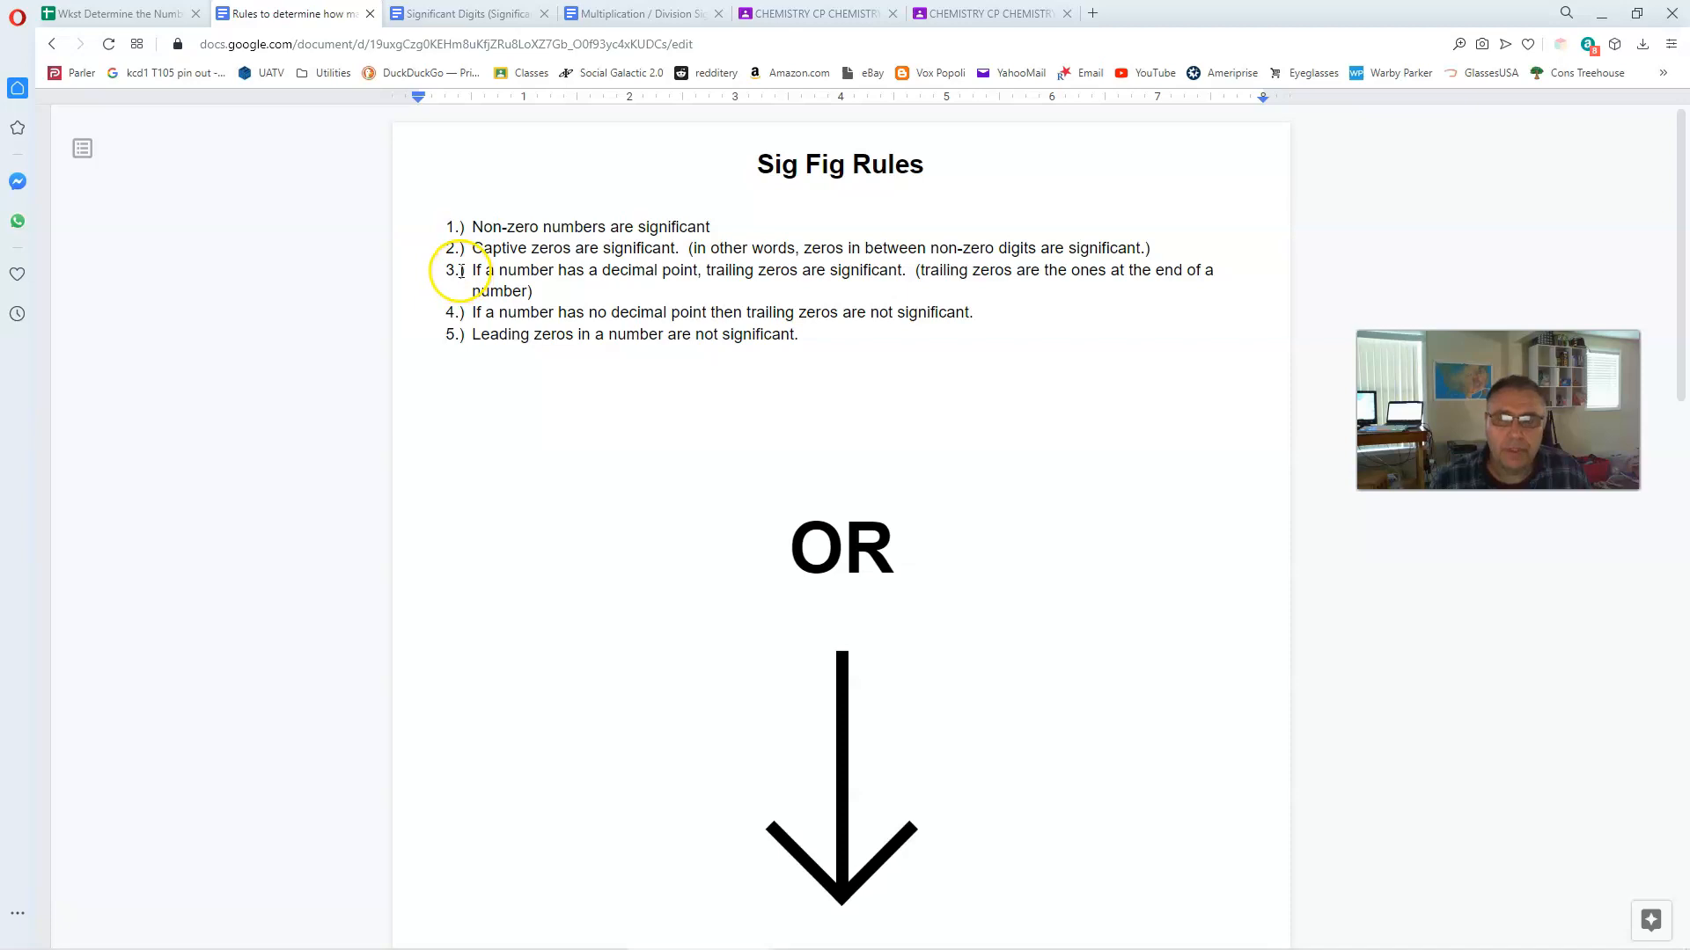
pyautogui.moveTo(512, 269)
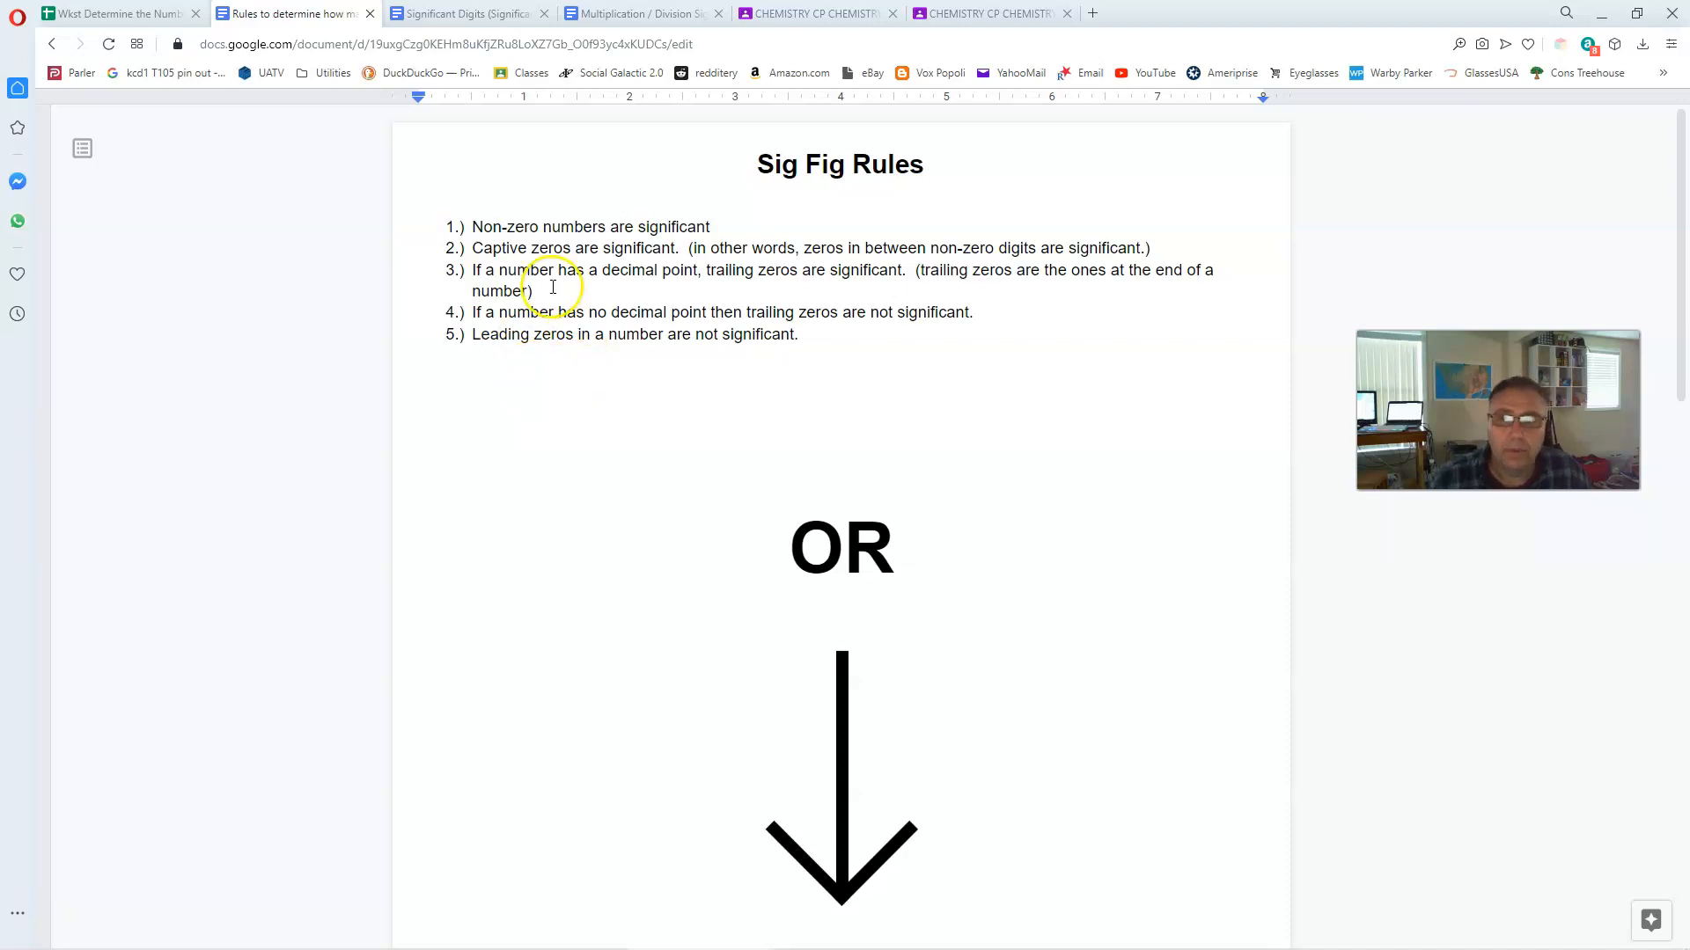
# - Flip between the worksheet and the Sig Fig Rules doc to check answers 3, 2, 3, 3
pyautogui.click(116, 13)
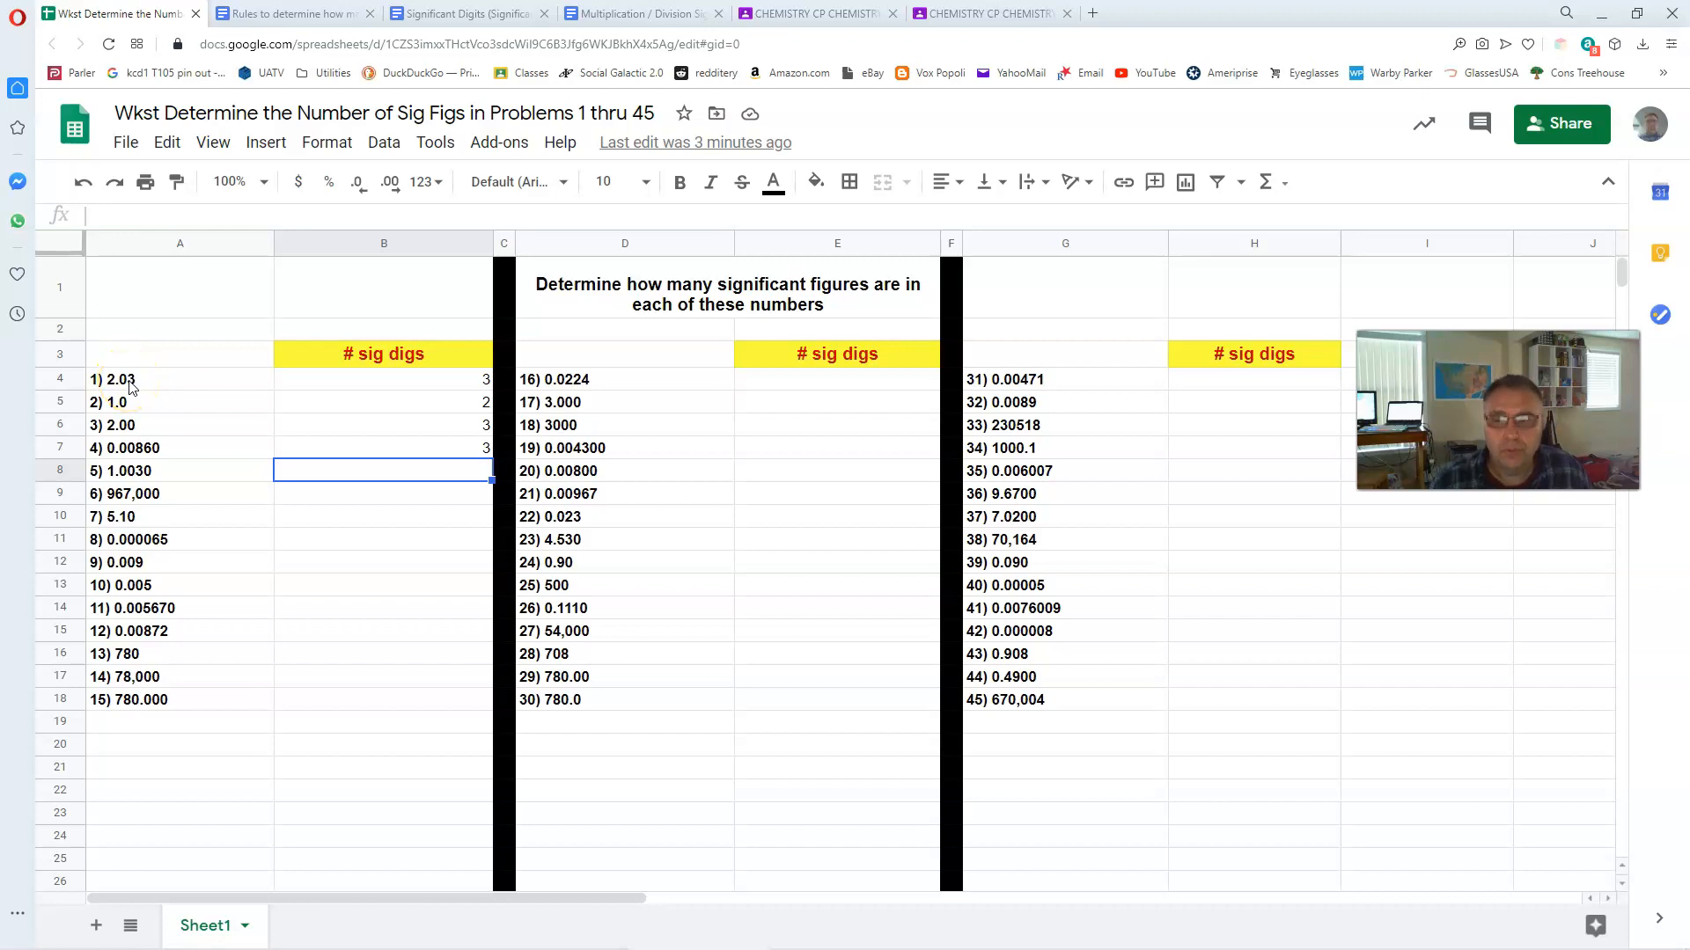
pyautogui.click(289, 12)
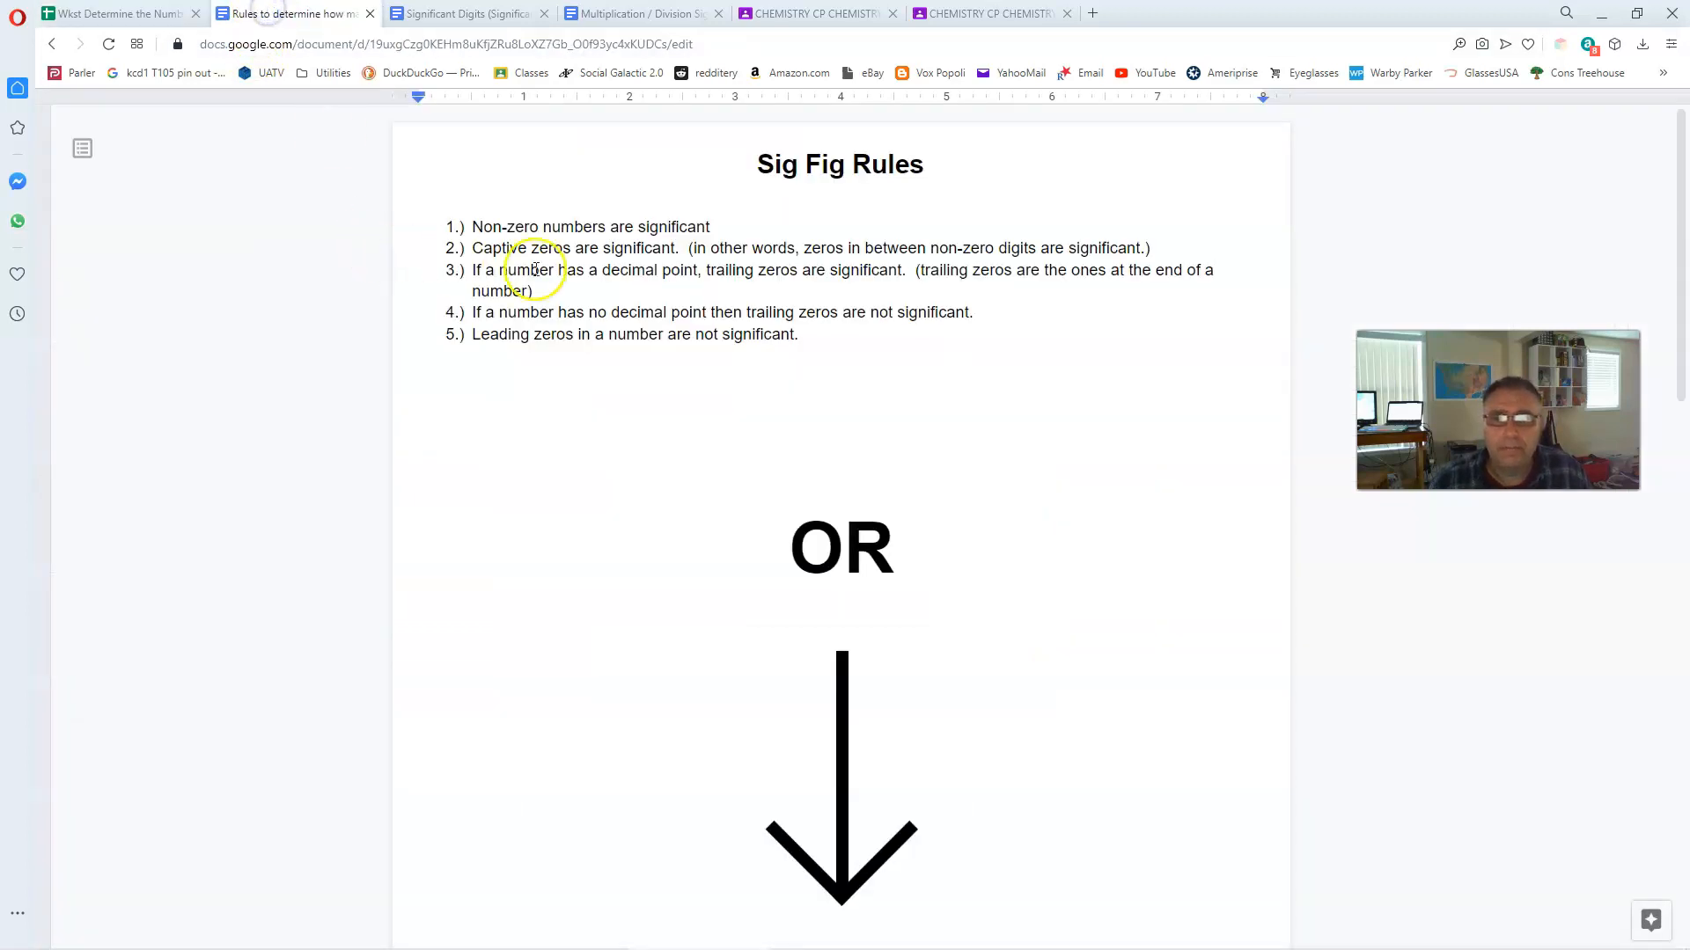
pyautogui.moveTo(637, 248)
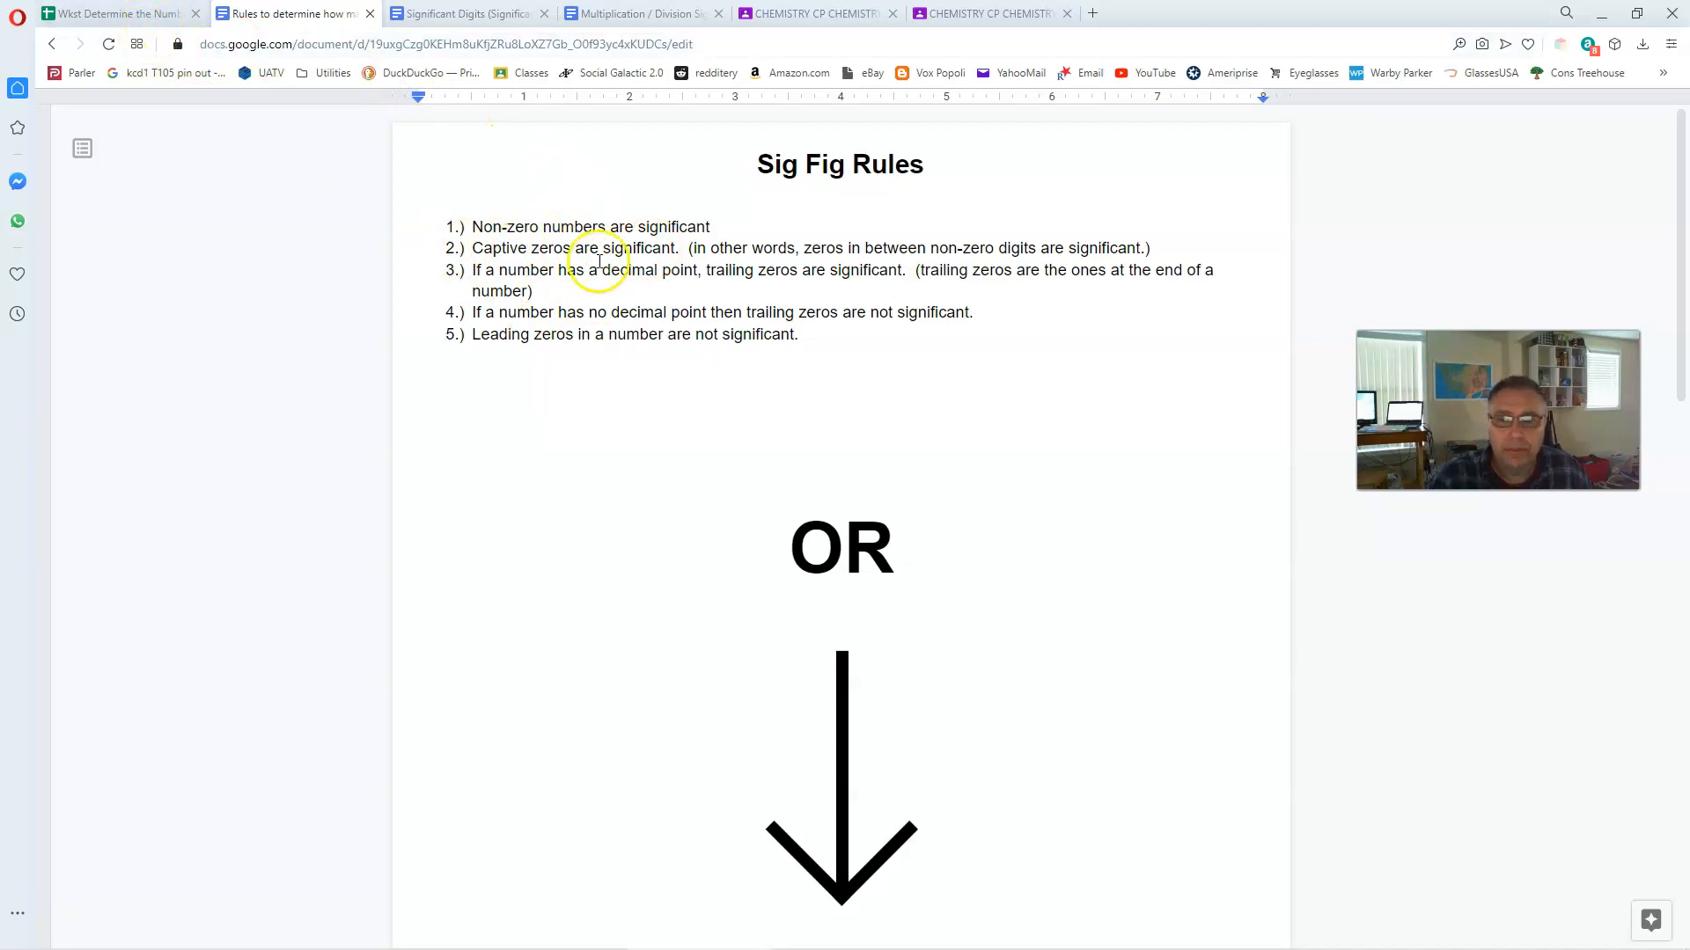
pyautogui.click(107, 12)
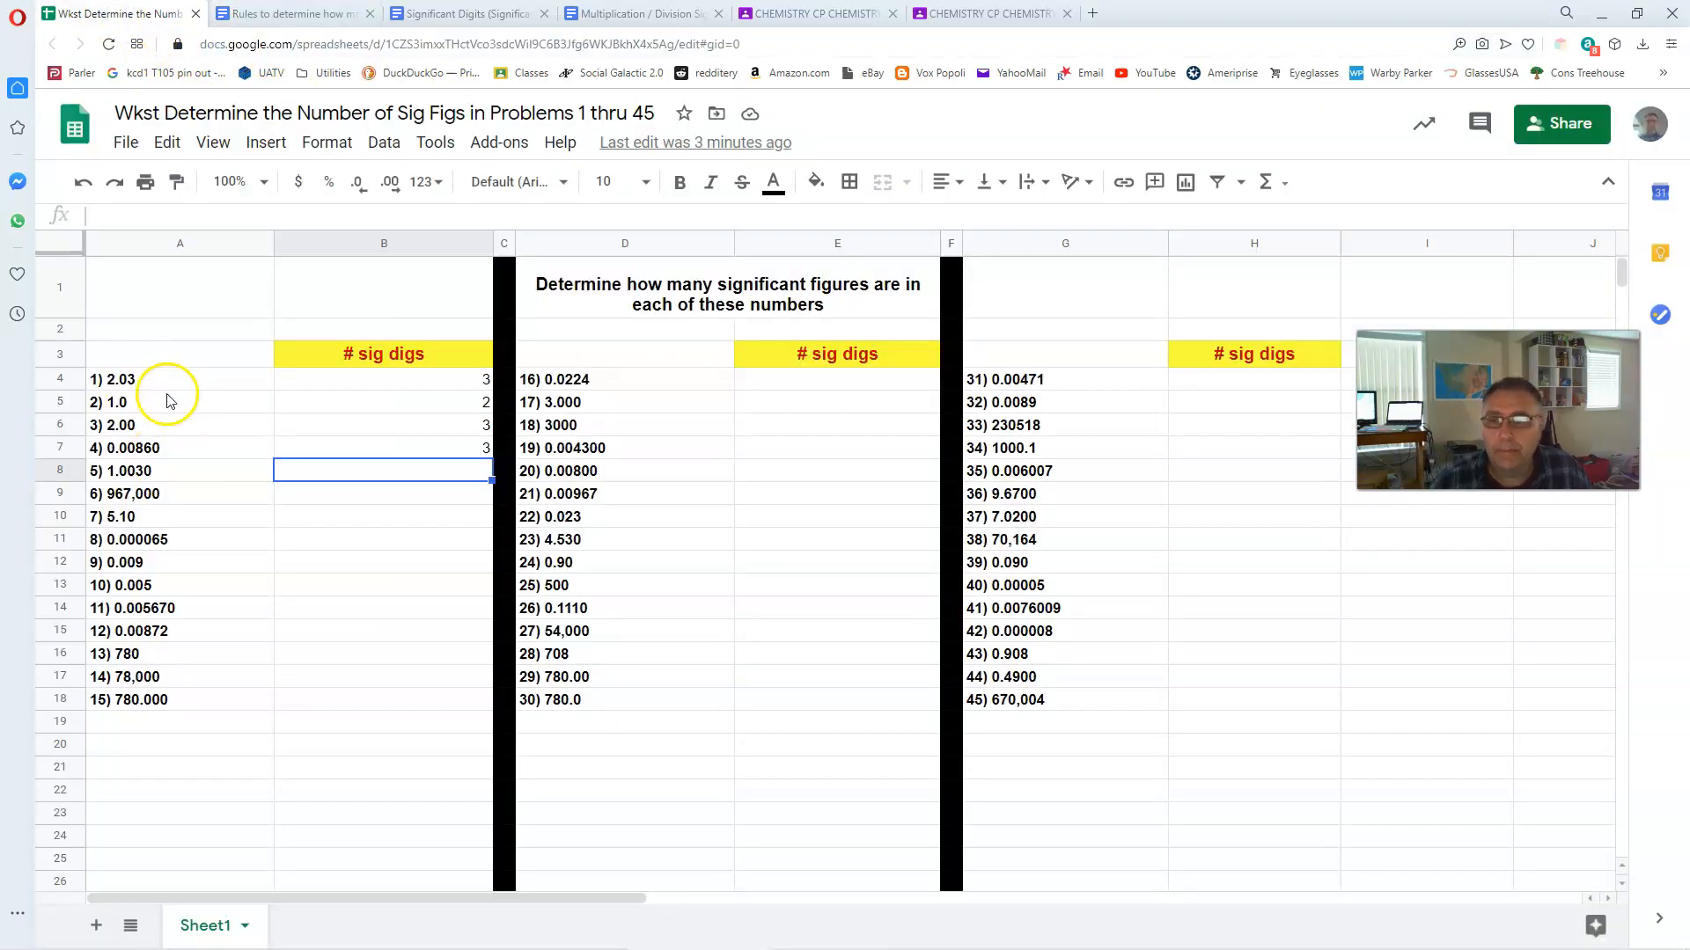
pyautogui.moveTo(162, 412)
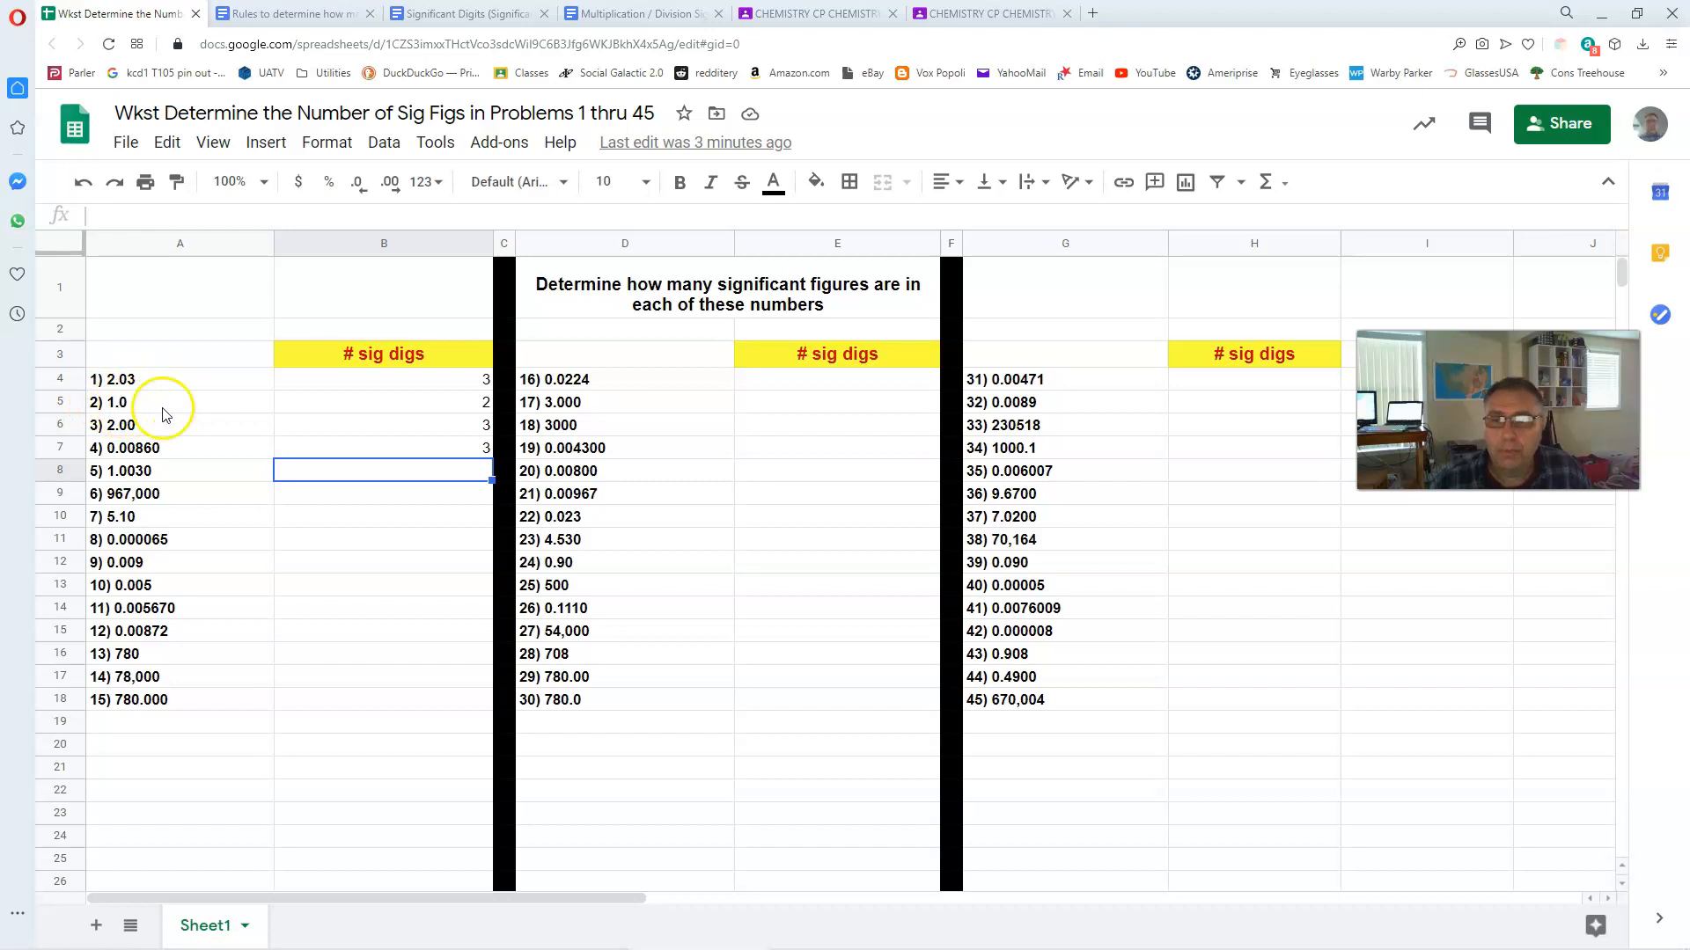
pyautogui.moveTo(416, 412)
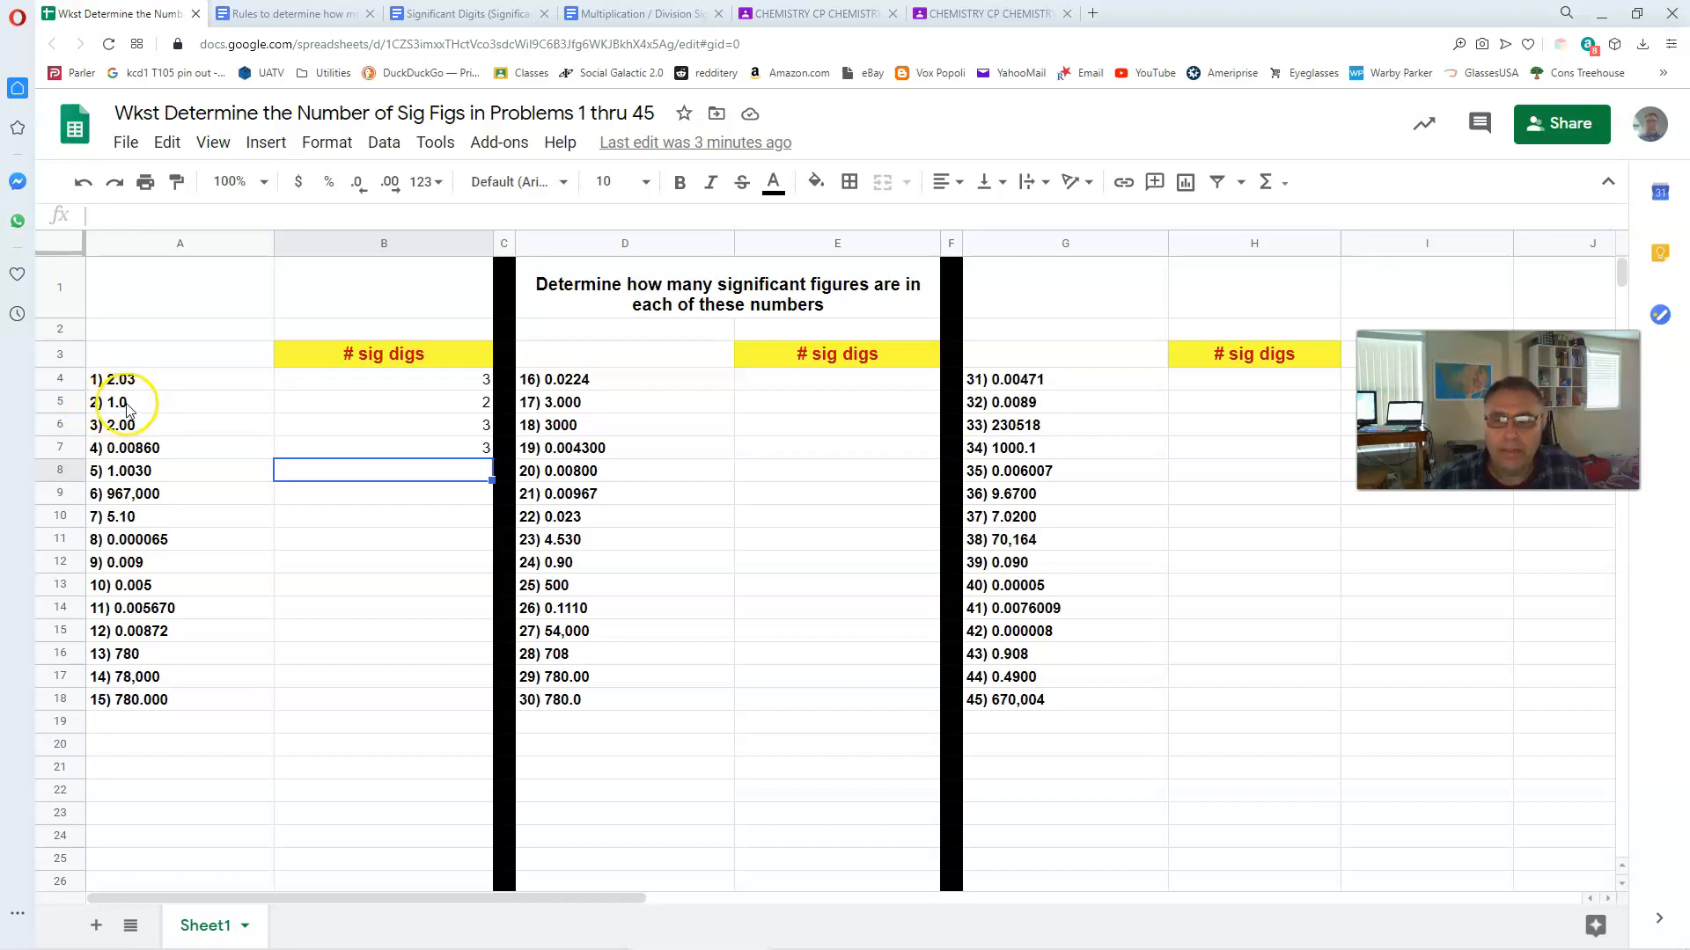
pyautogui.click(290, 13)
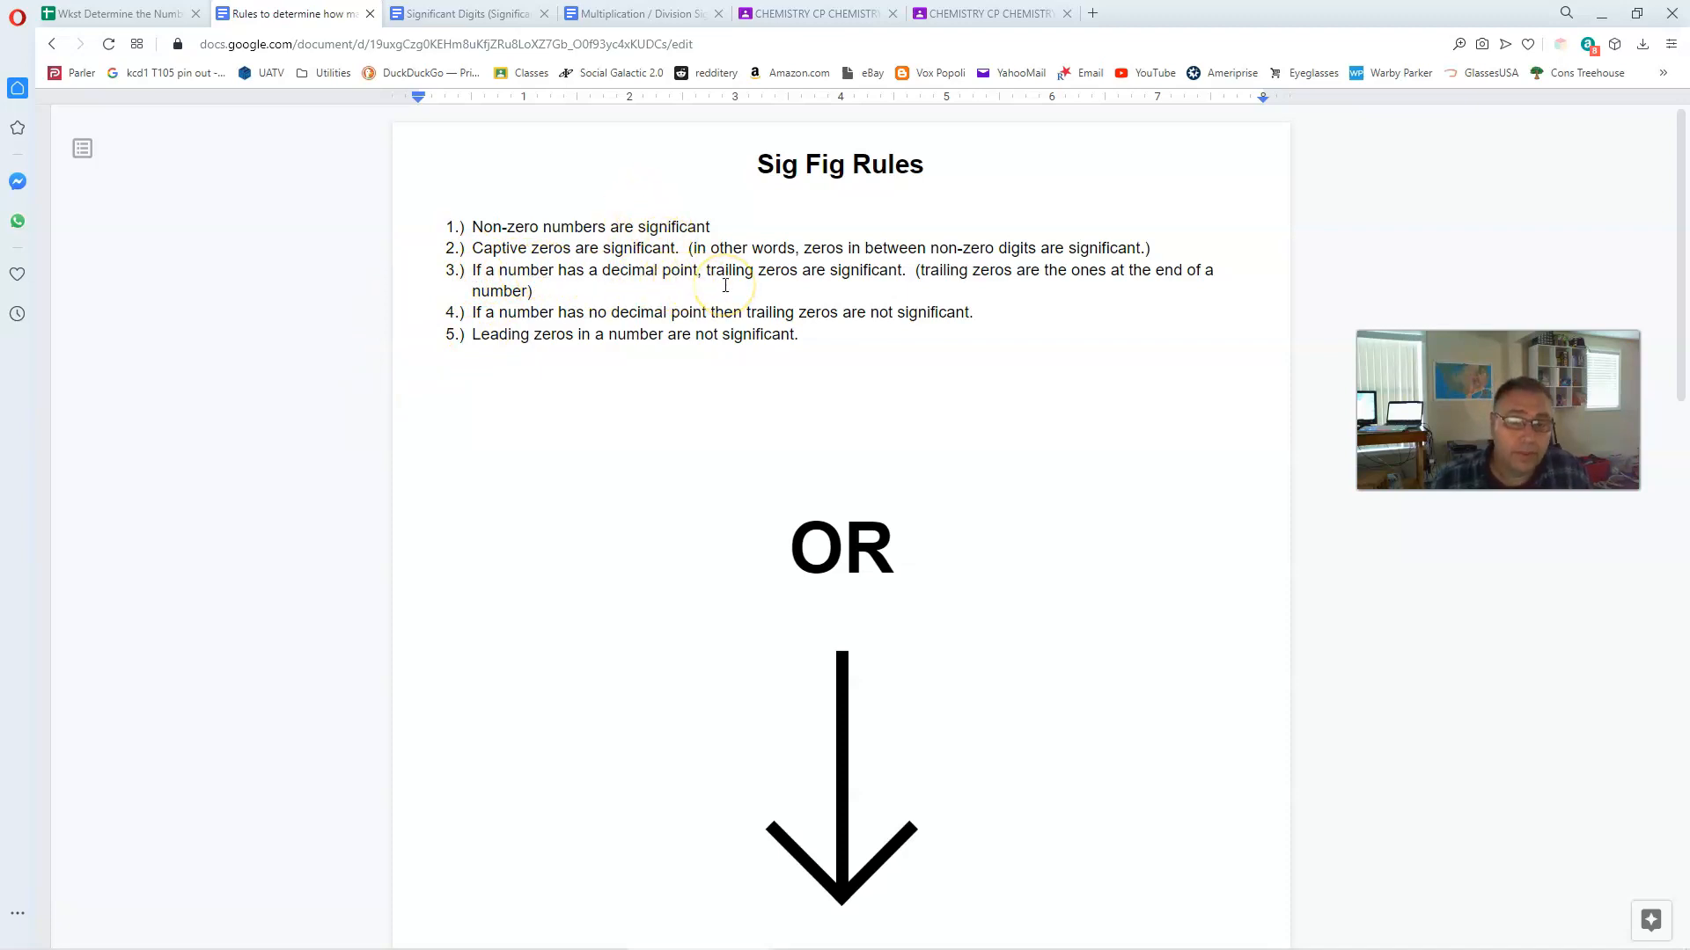
pyautogui.click(107, 12)
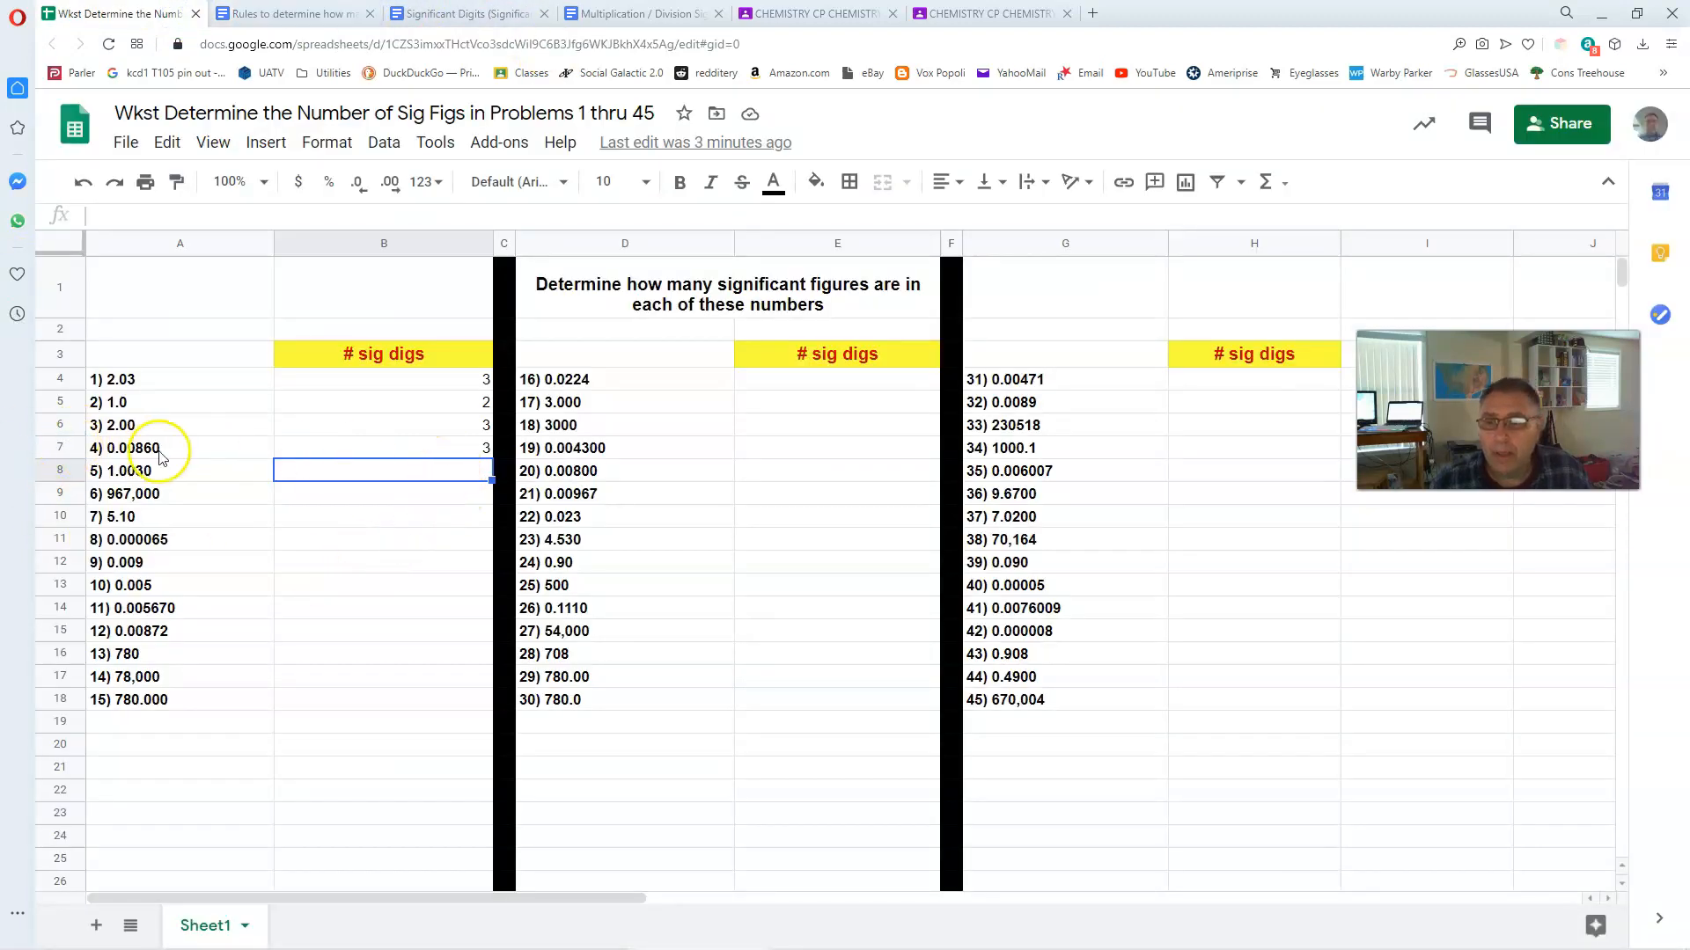
pyautogui.moveTo(213, 426)
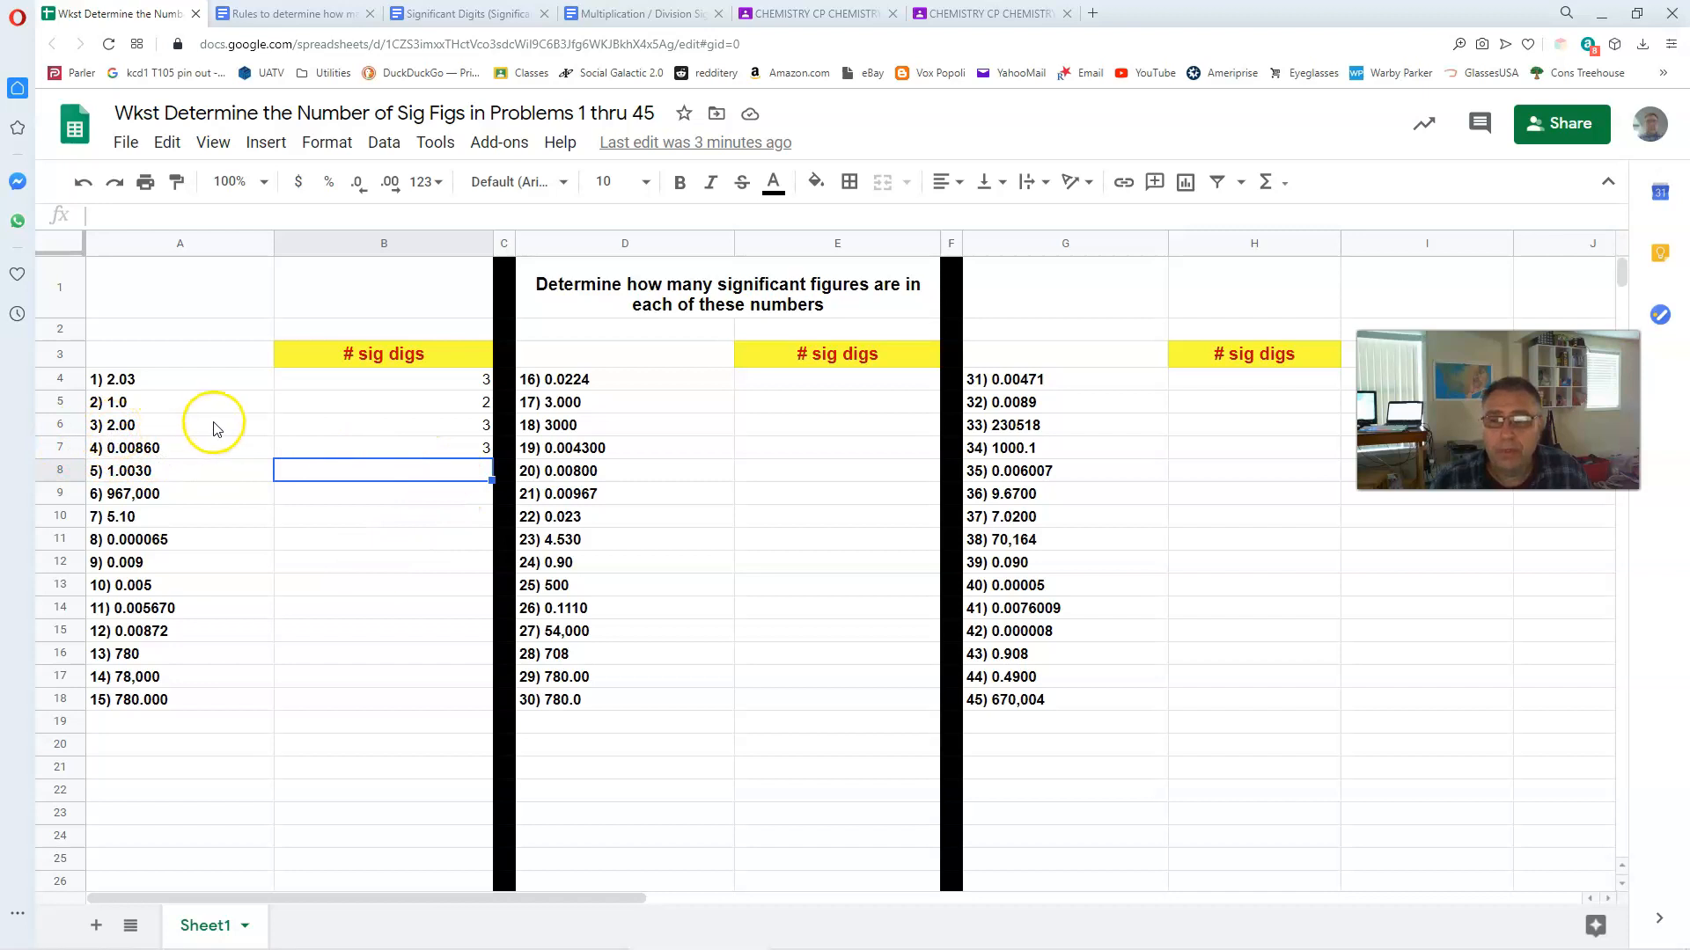
pyautogui.moveTo(190, 471)
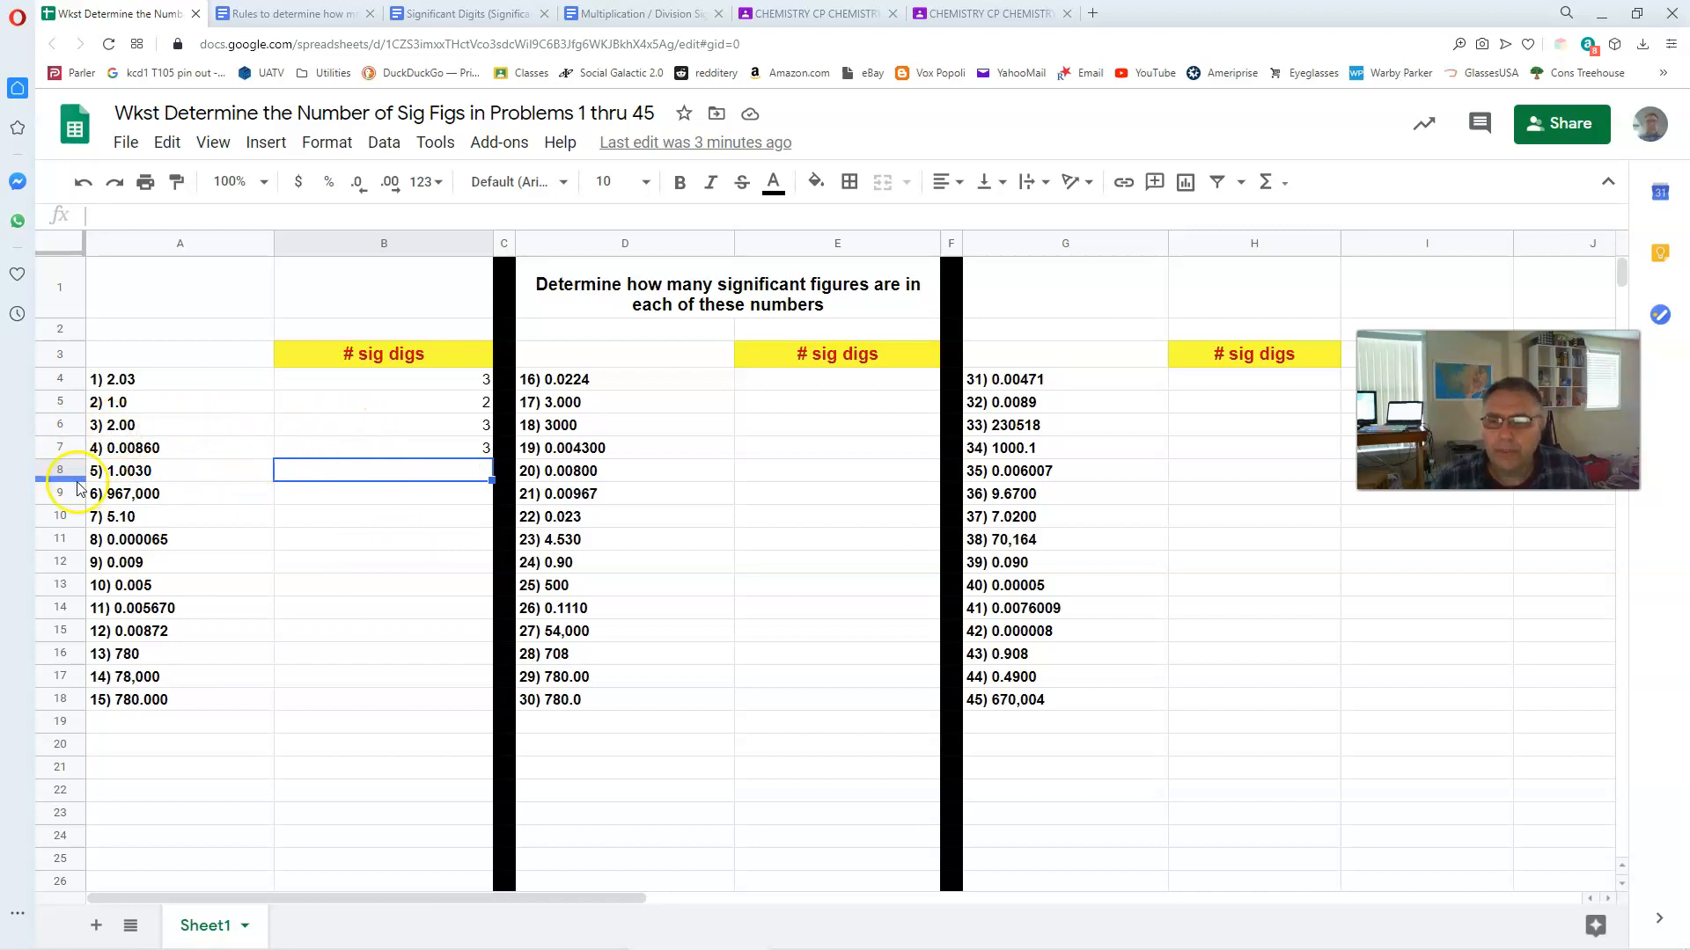
pyautogui.moveTo(125, 458)
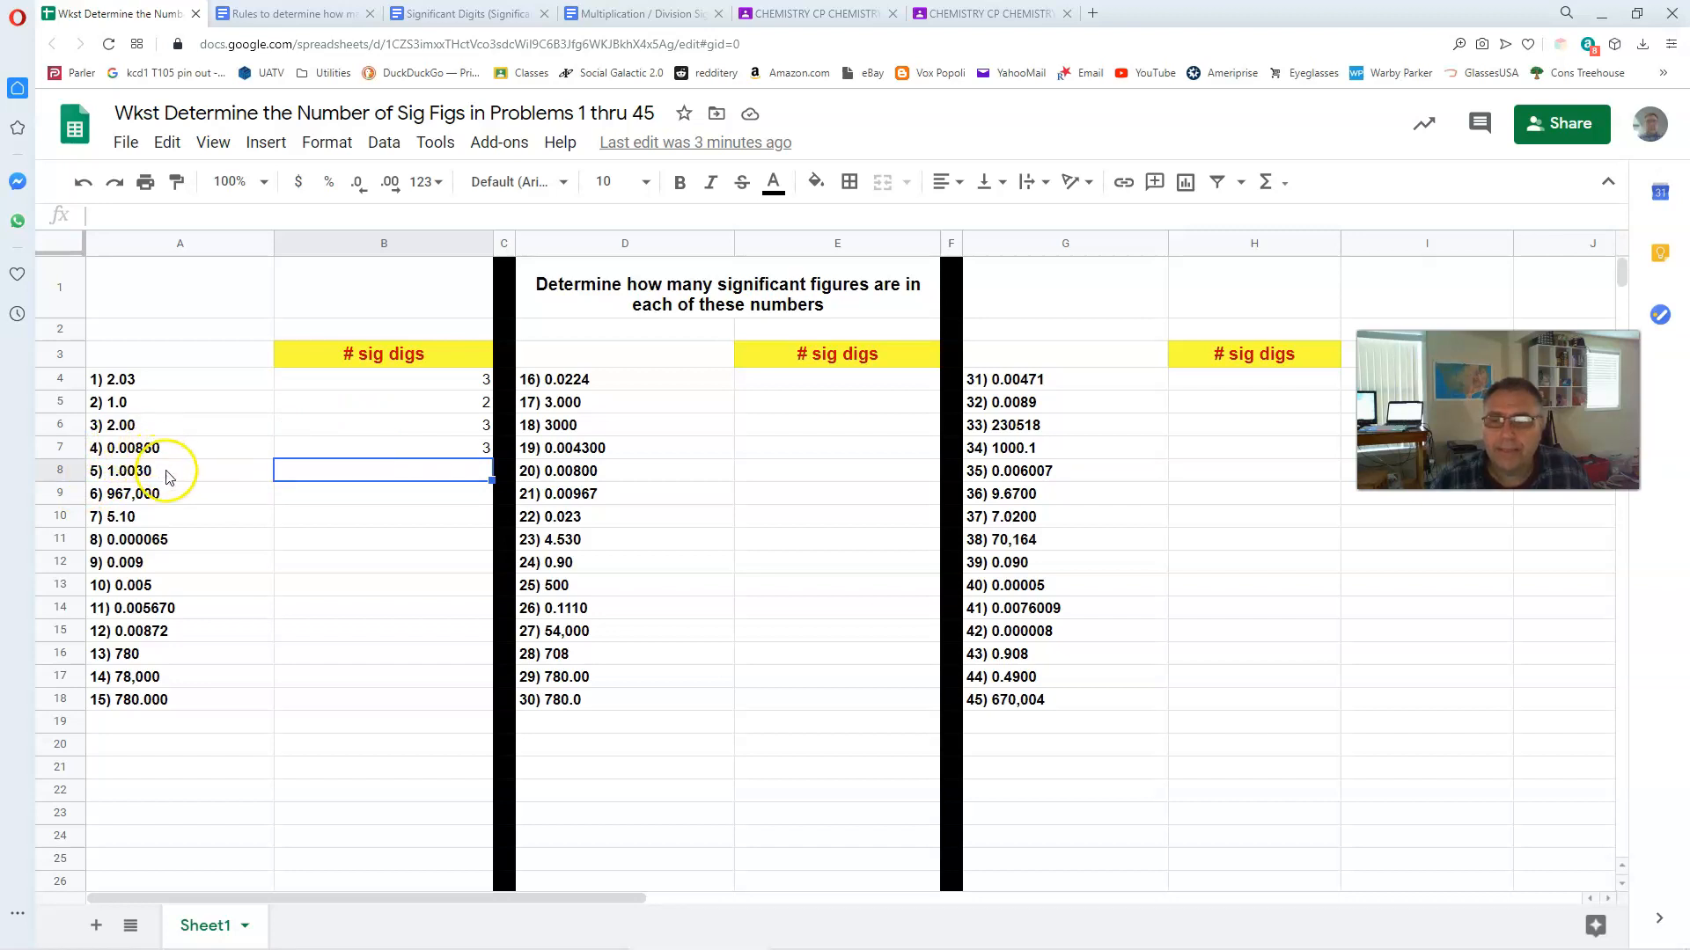
pyautogui.moveTo(151, 452)
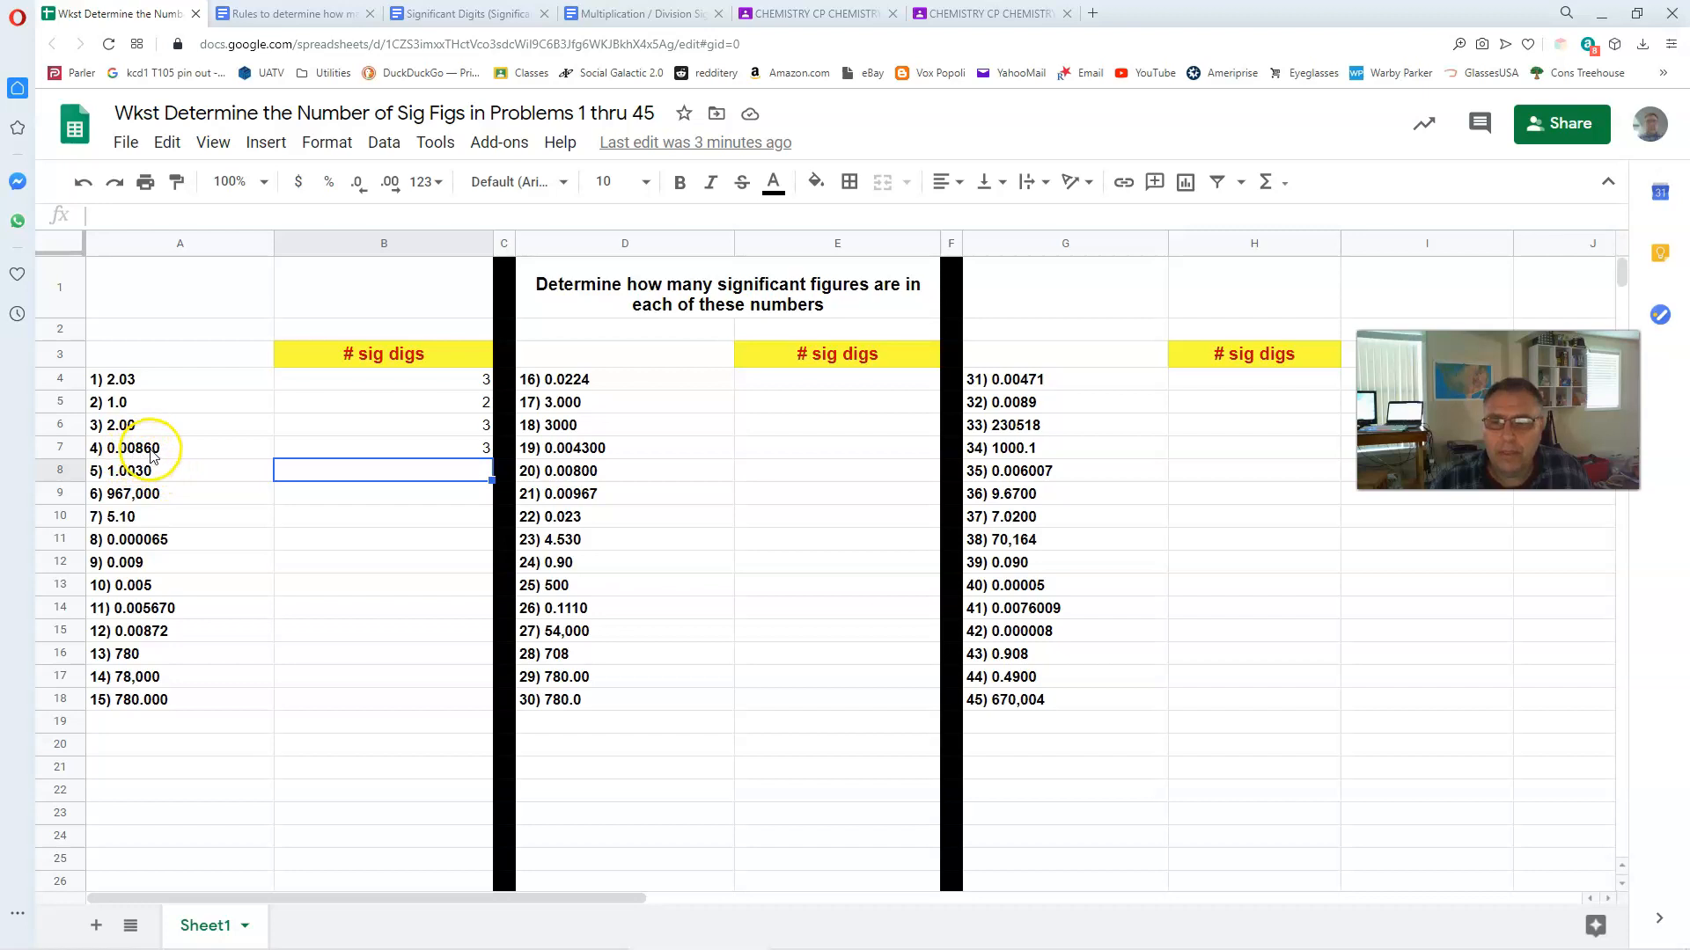
pyautogui.moveTo(138, 463)
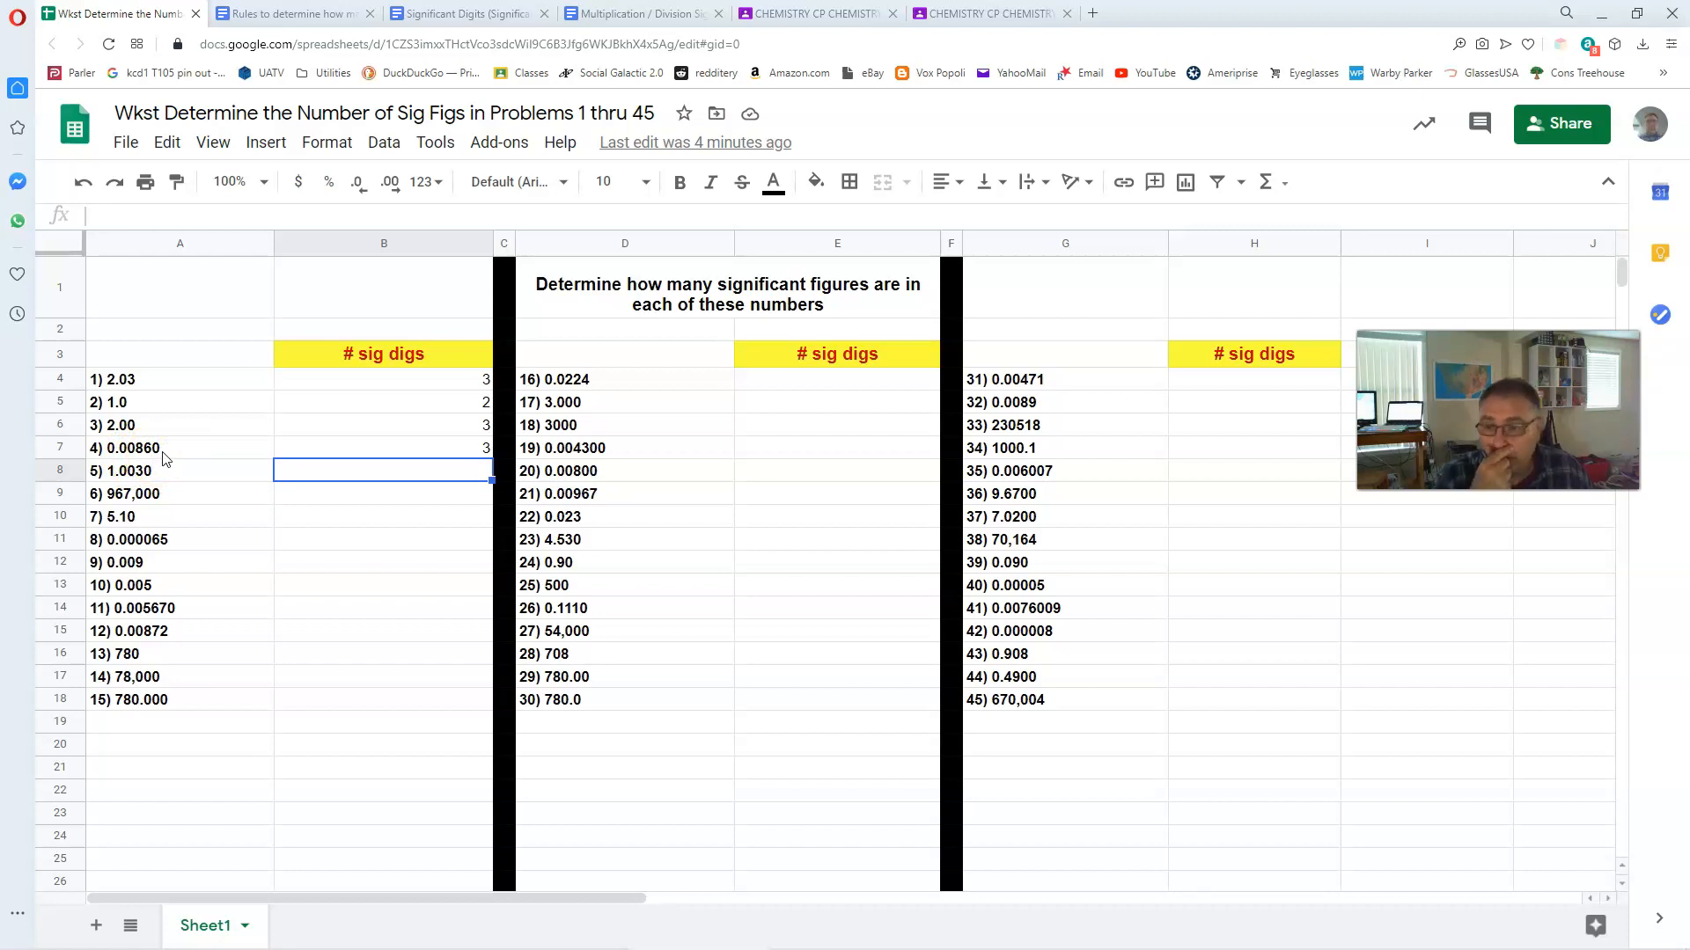
# - Compare the worksheet problems against the rules again and settle on the Rules document
pyautogui.click(290, 12)
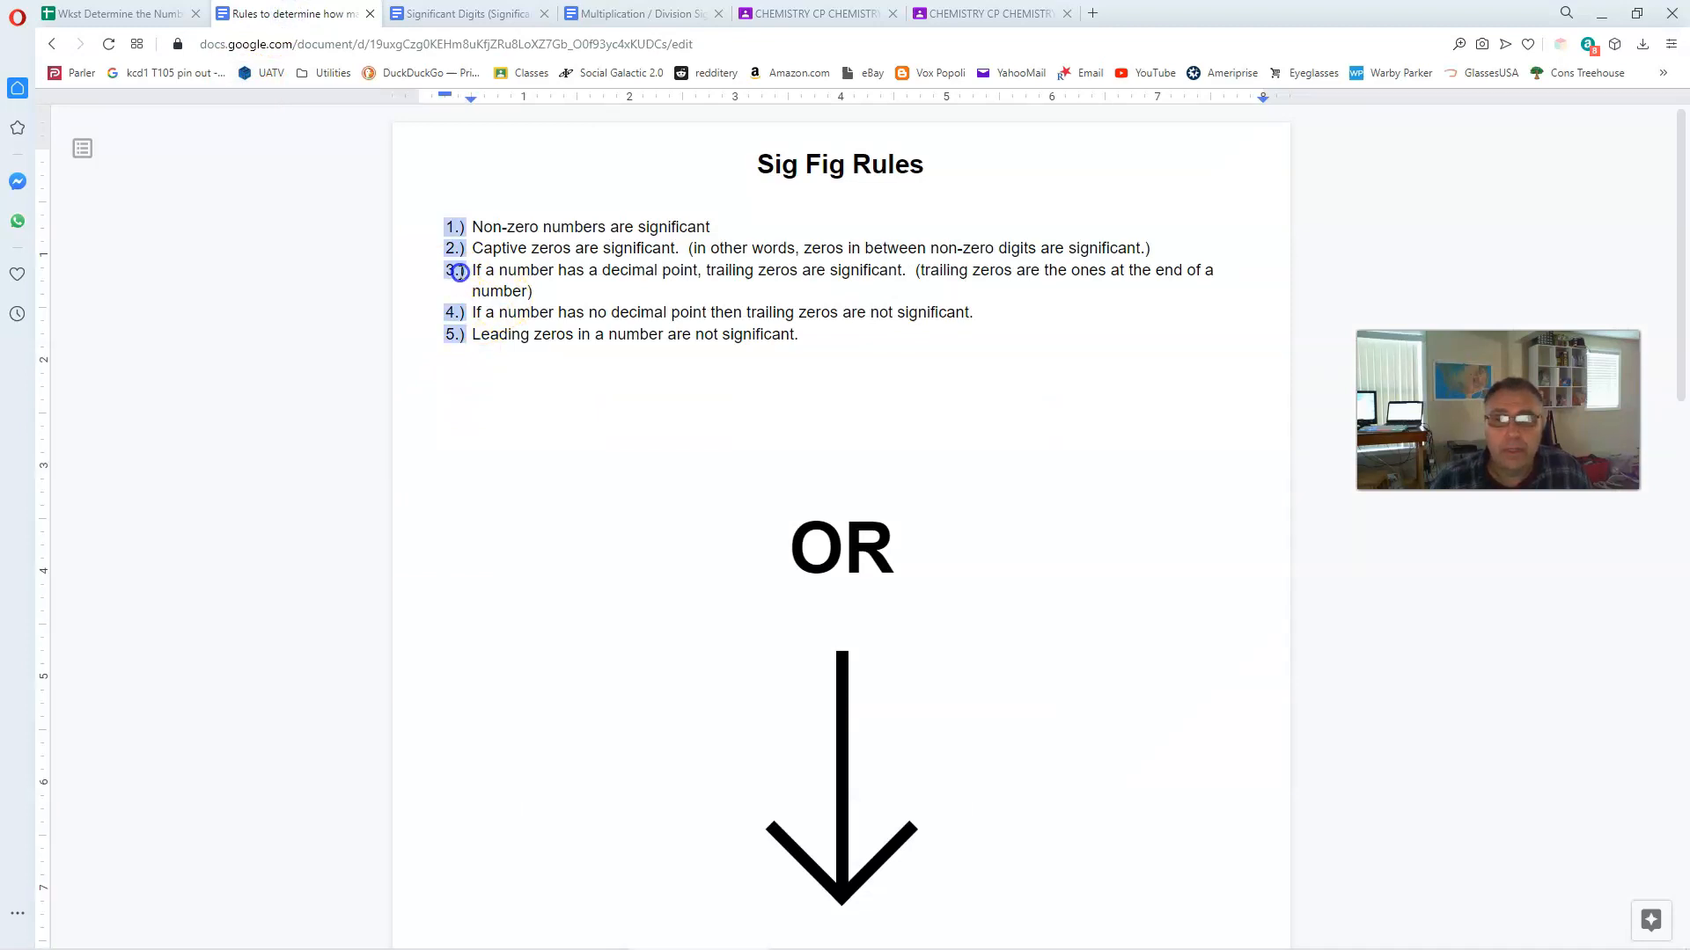
pyautogui.click(118, 13)
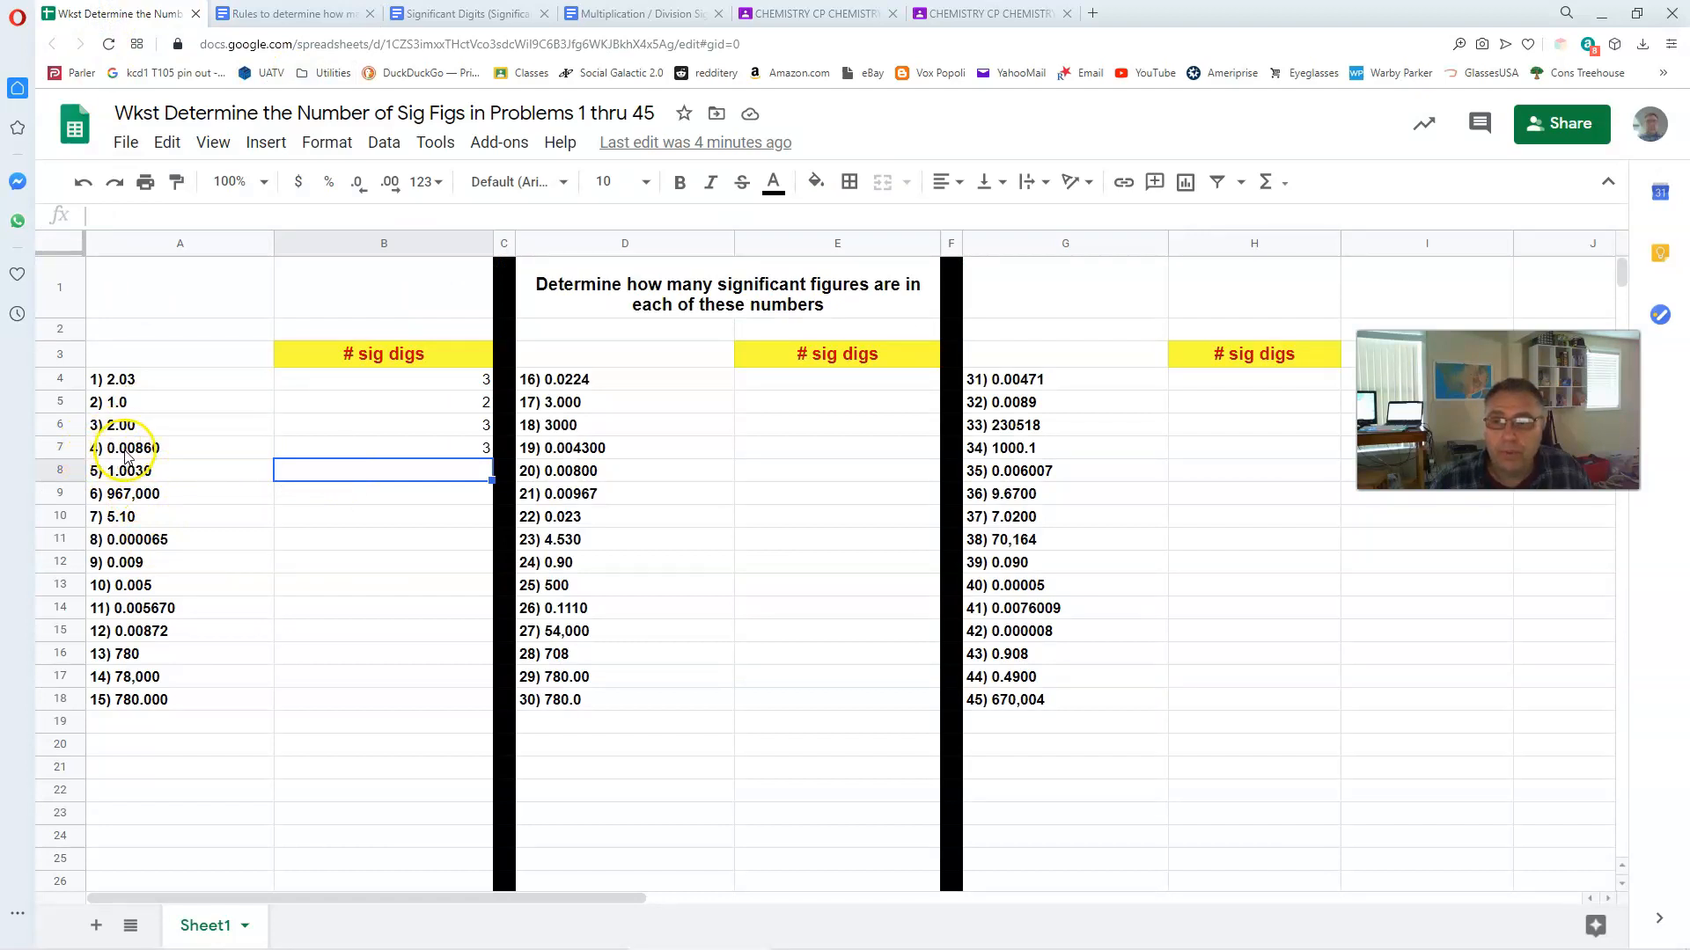
pyautogui.click(290, 12)
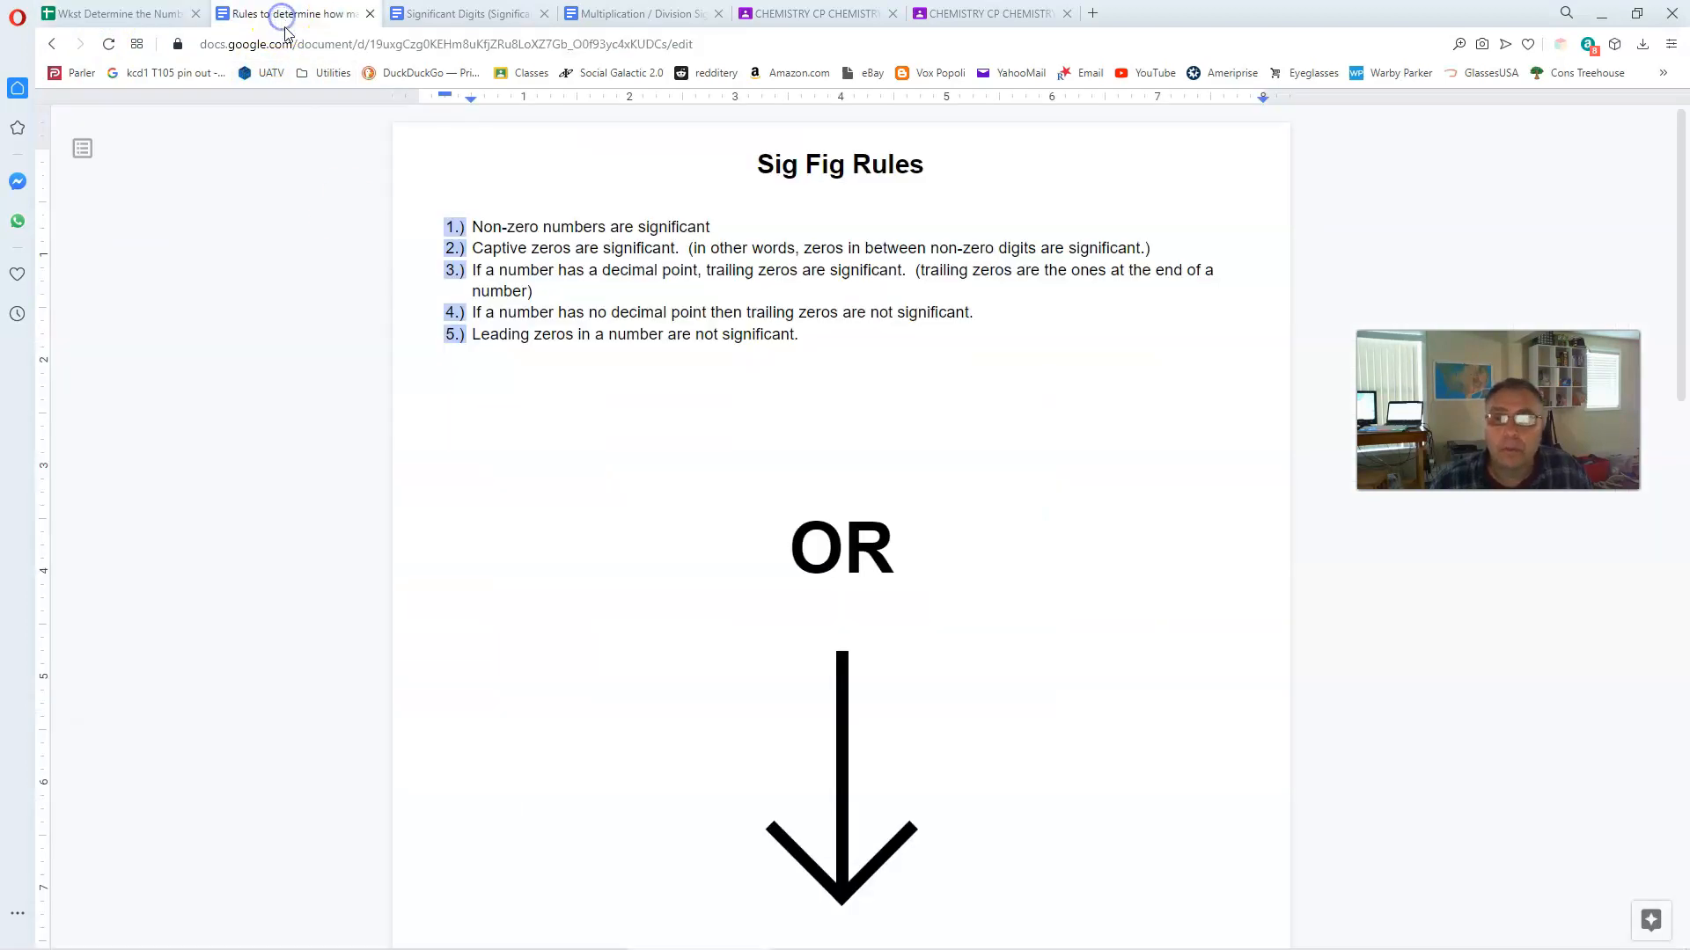
pyautogui.click(472, 335)
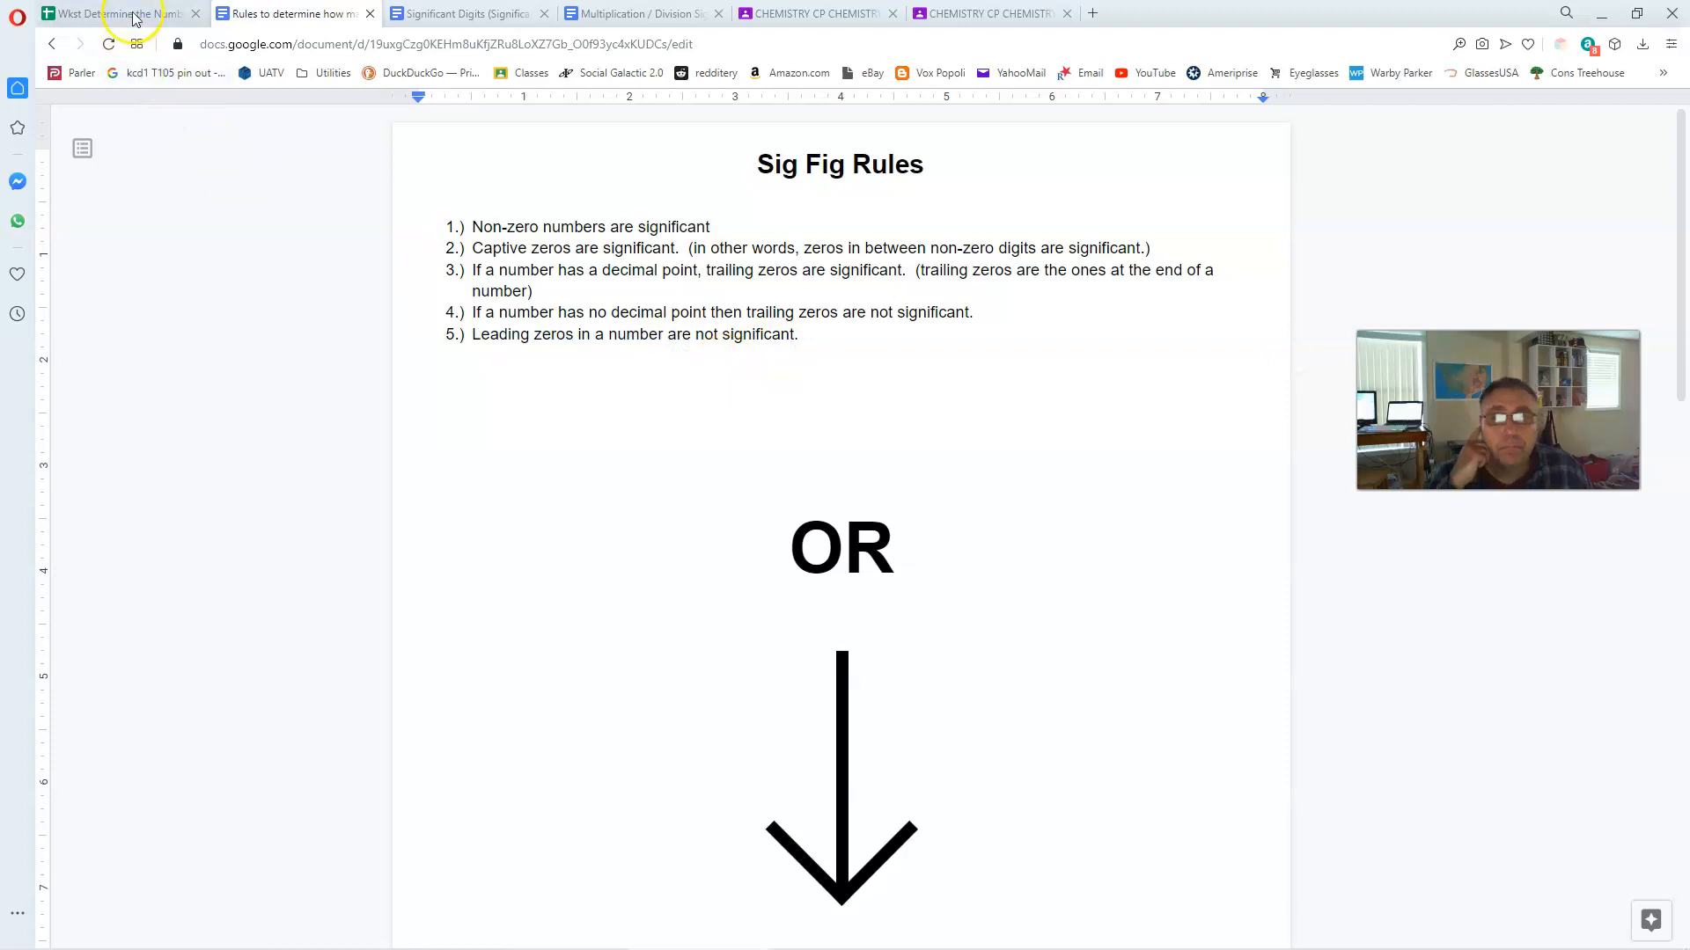
# - Return to the 'Wkst Determine the Number of Sig Figs' spreadsheet
pyautogui.click(108, 13)
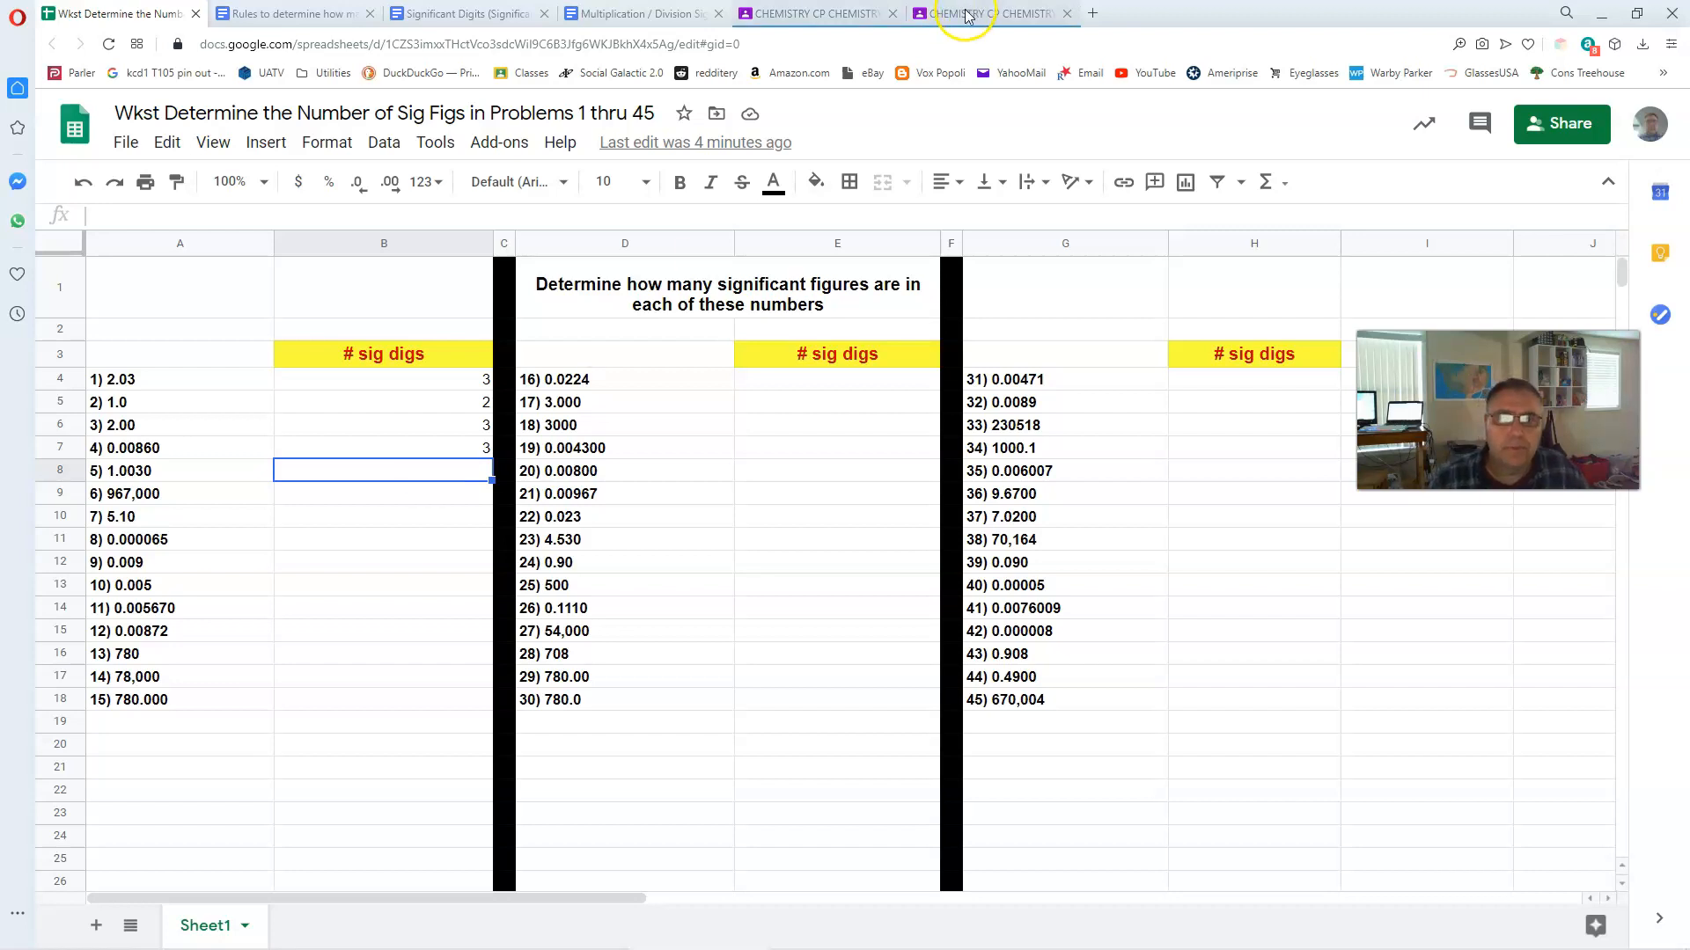
# - View the posted homework answer-key screenshot in the Classroom stream and close it
pyautogui.click(989, 12)
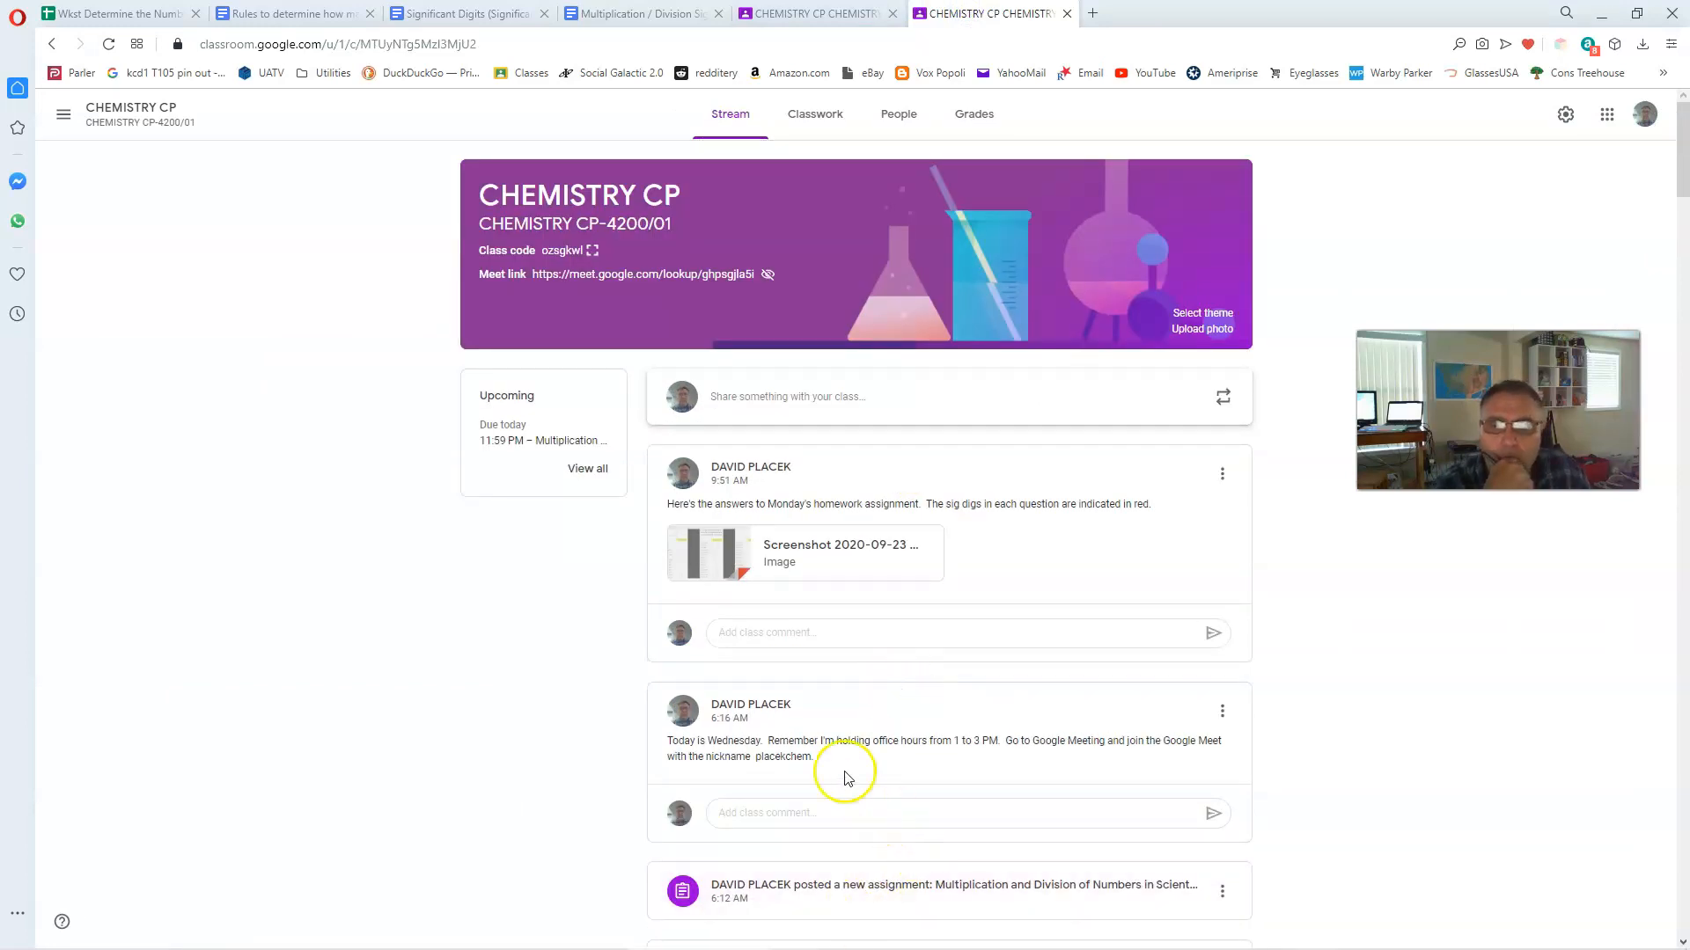
pyautogui.moveTo(792, 549)
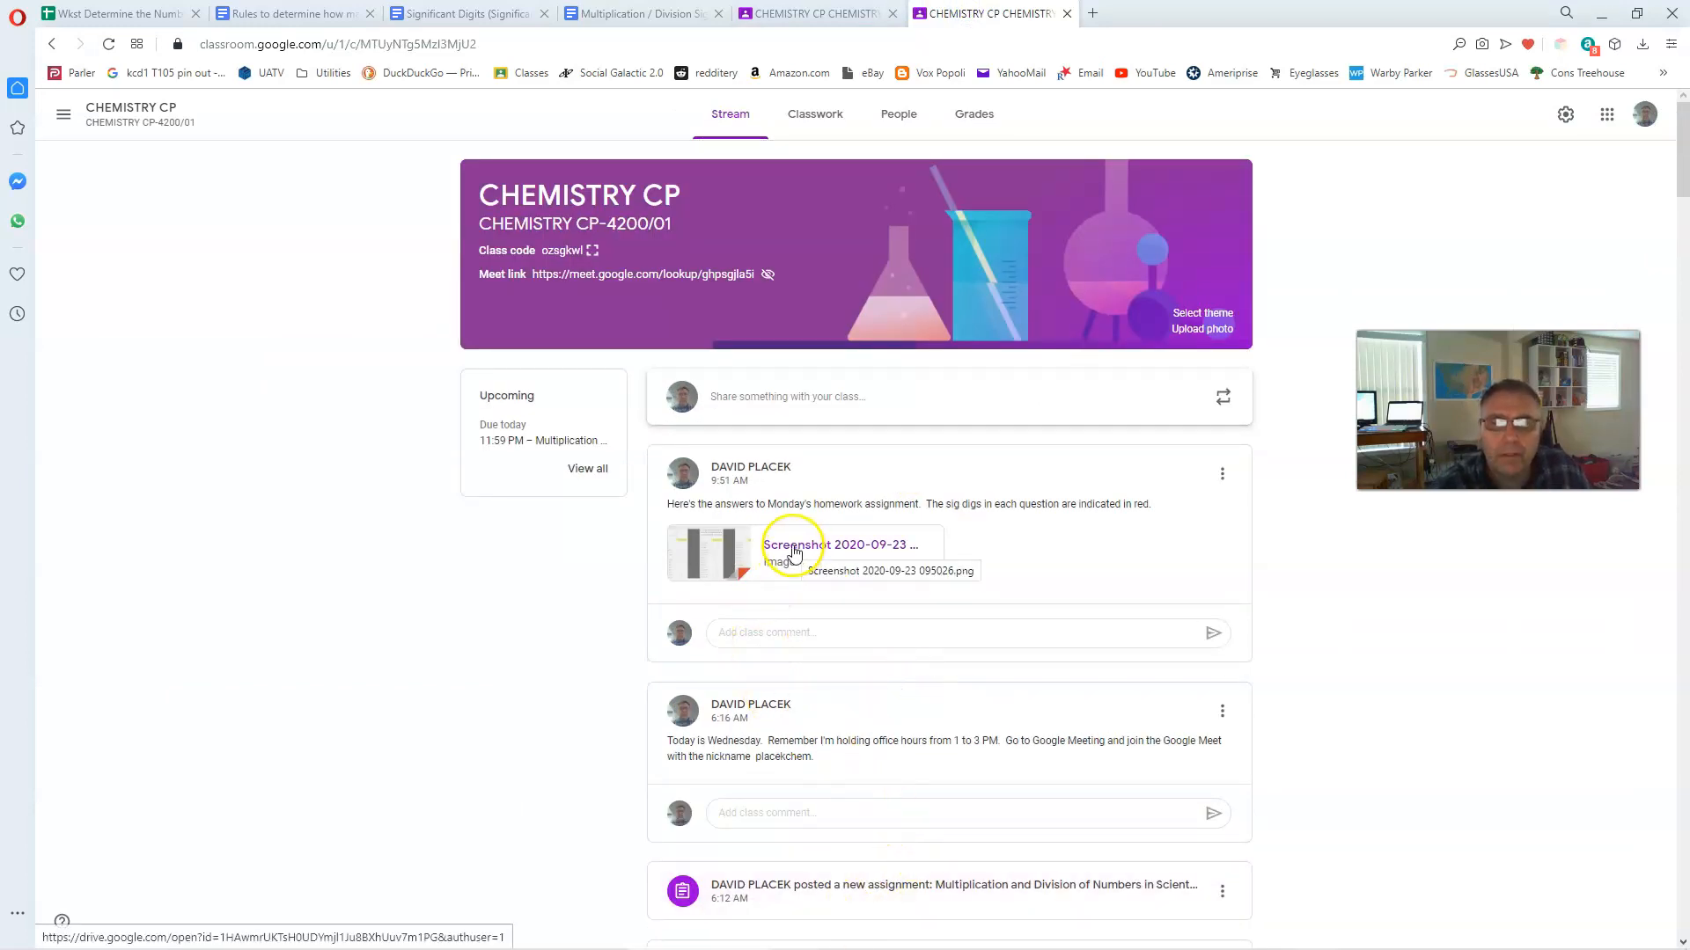
pyautogui.click(838, 543)
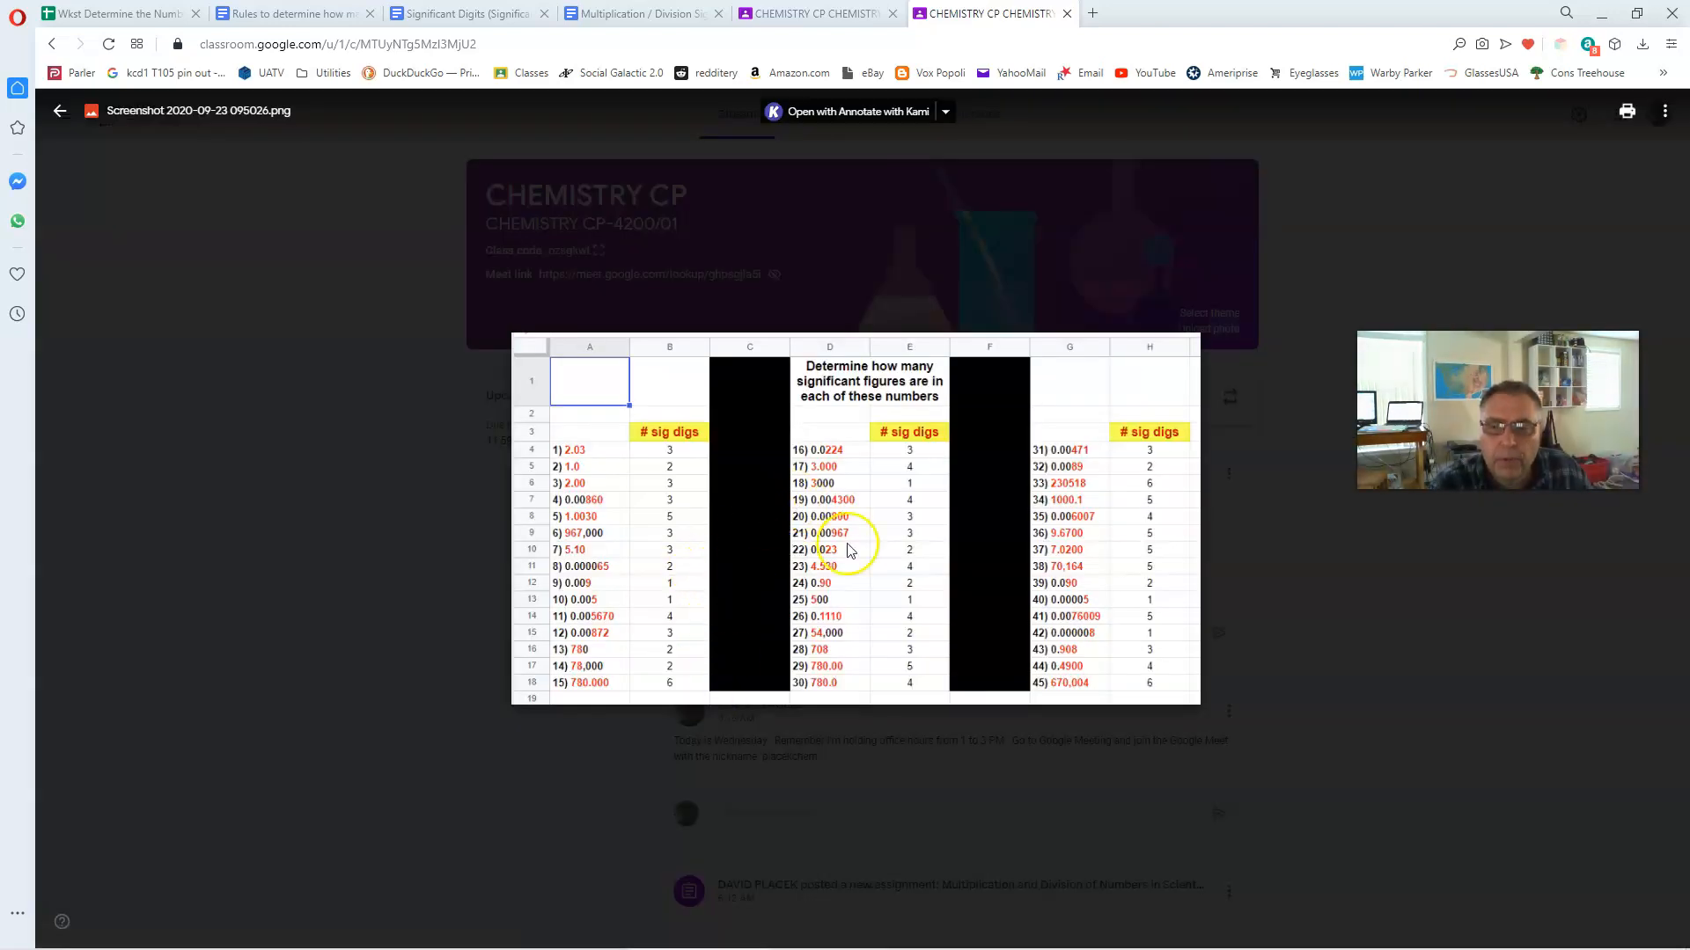
pyautogui.moveTo(695, 635)
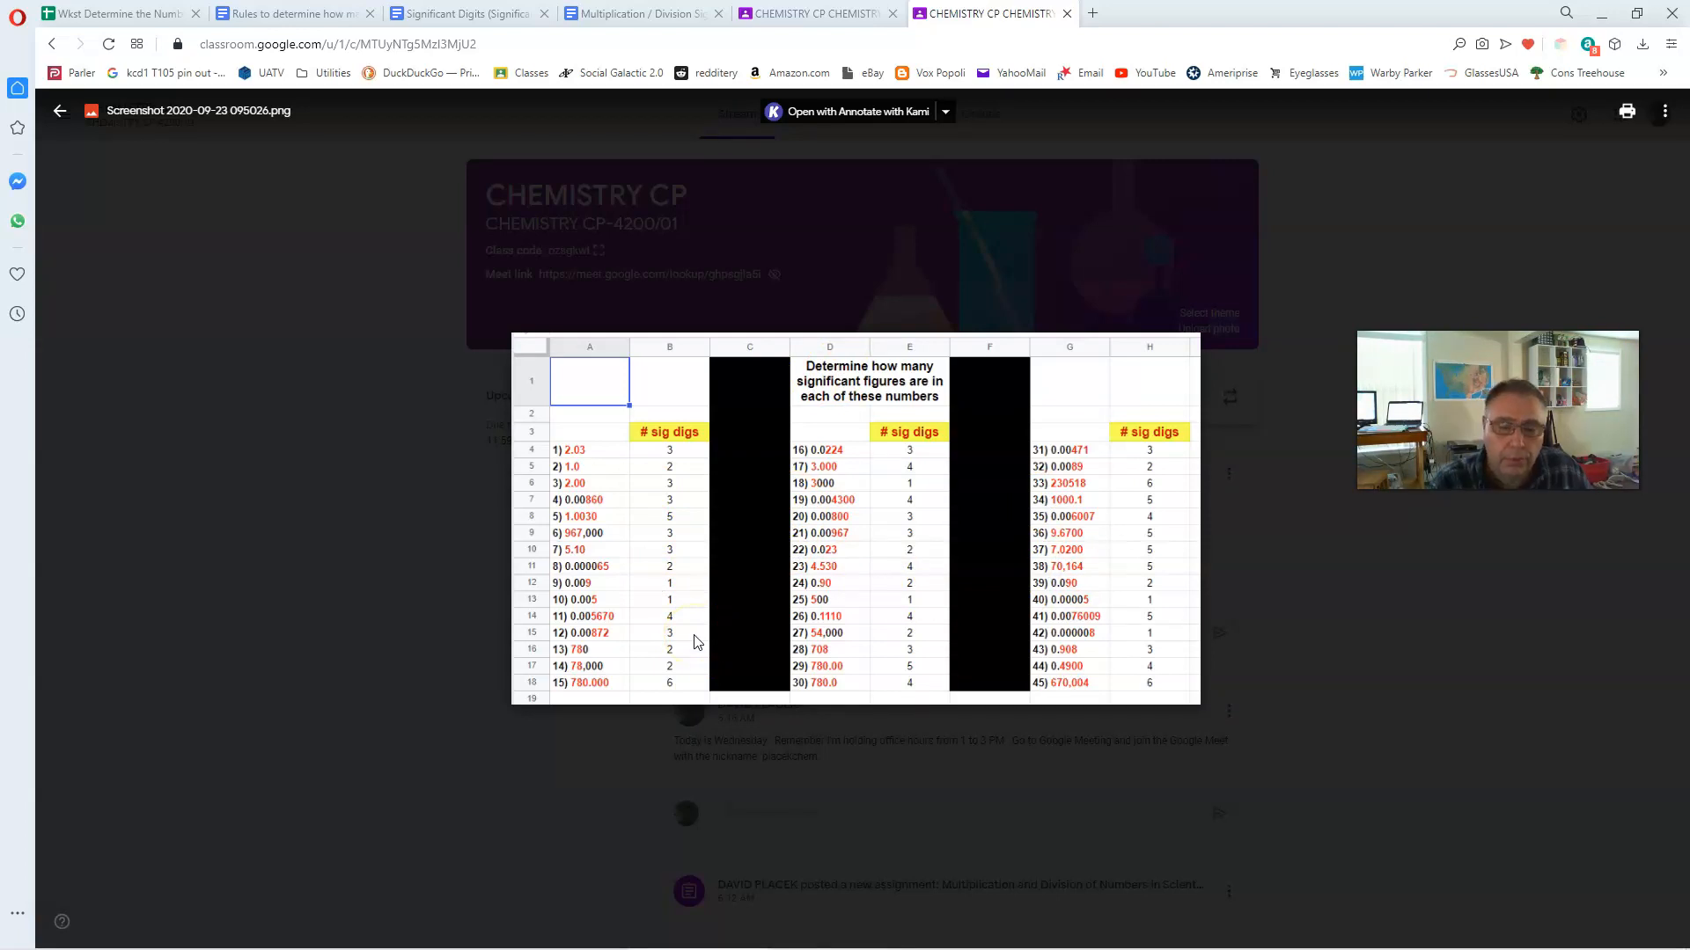
pyautogui.click(60, 109)
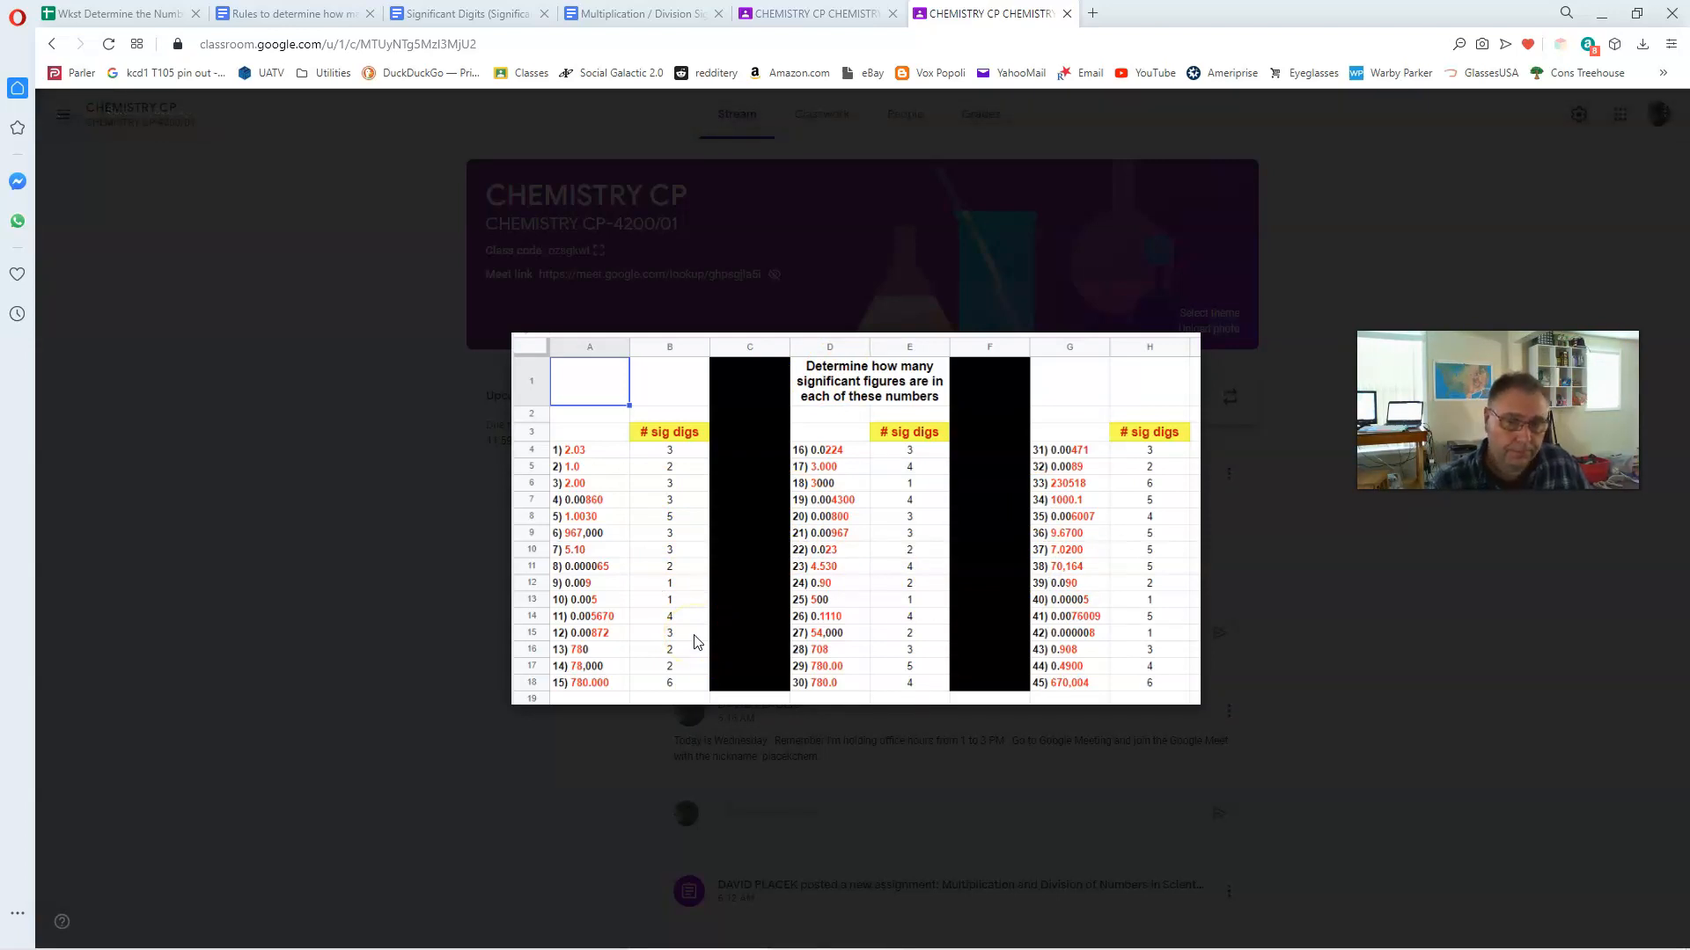
pyautogui.moveTo(742, 657)
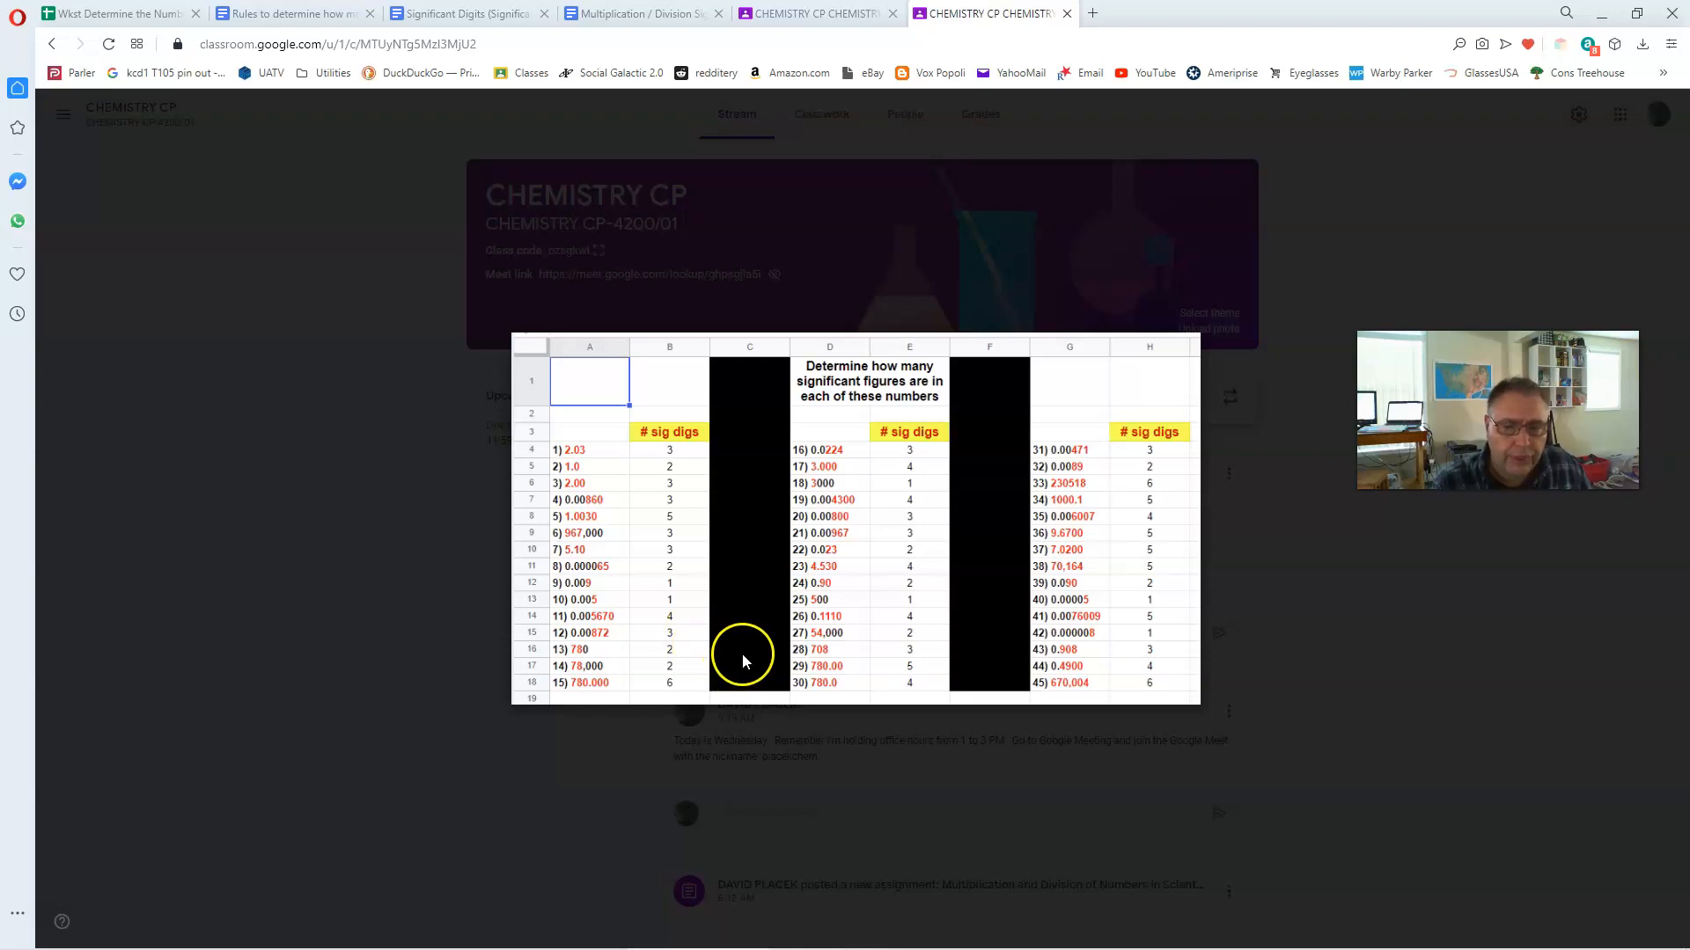
pyautogui.moveTo(785, 650)
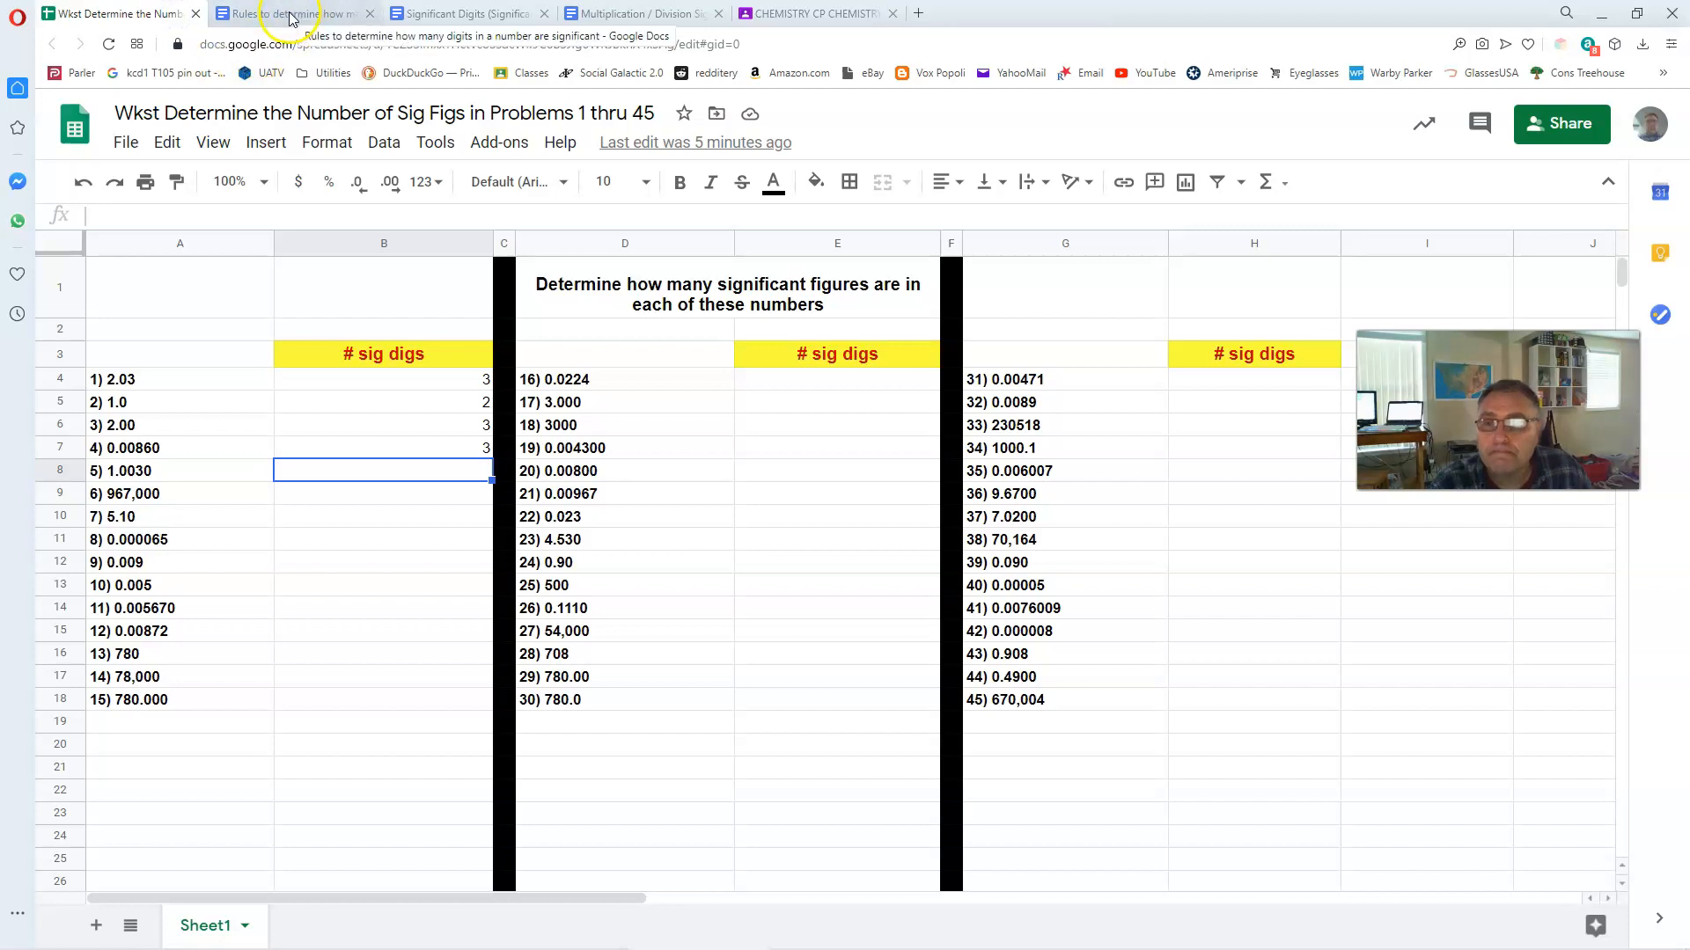
# - Scroll the Sig Fig Rules document to the Atlantic / Pacific Rule page with its counting steps
pyautogui.click(290, 12)
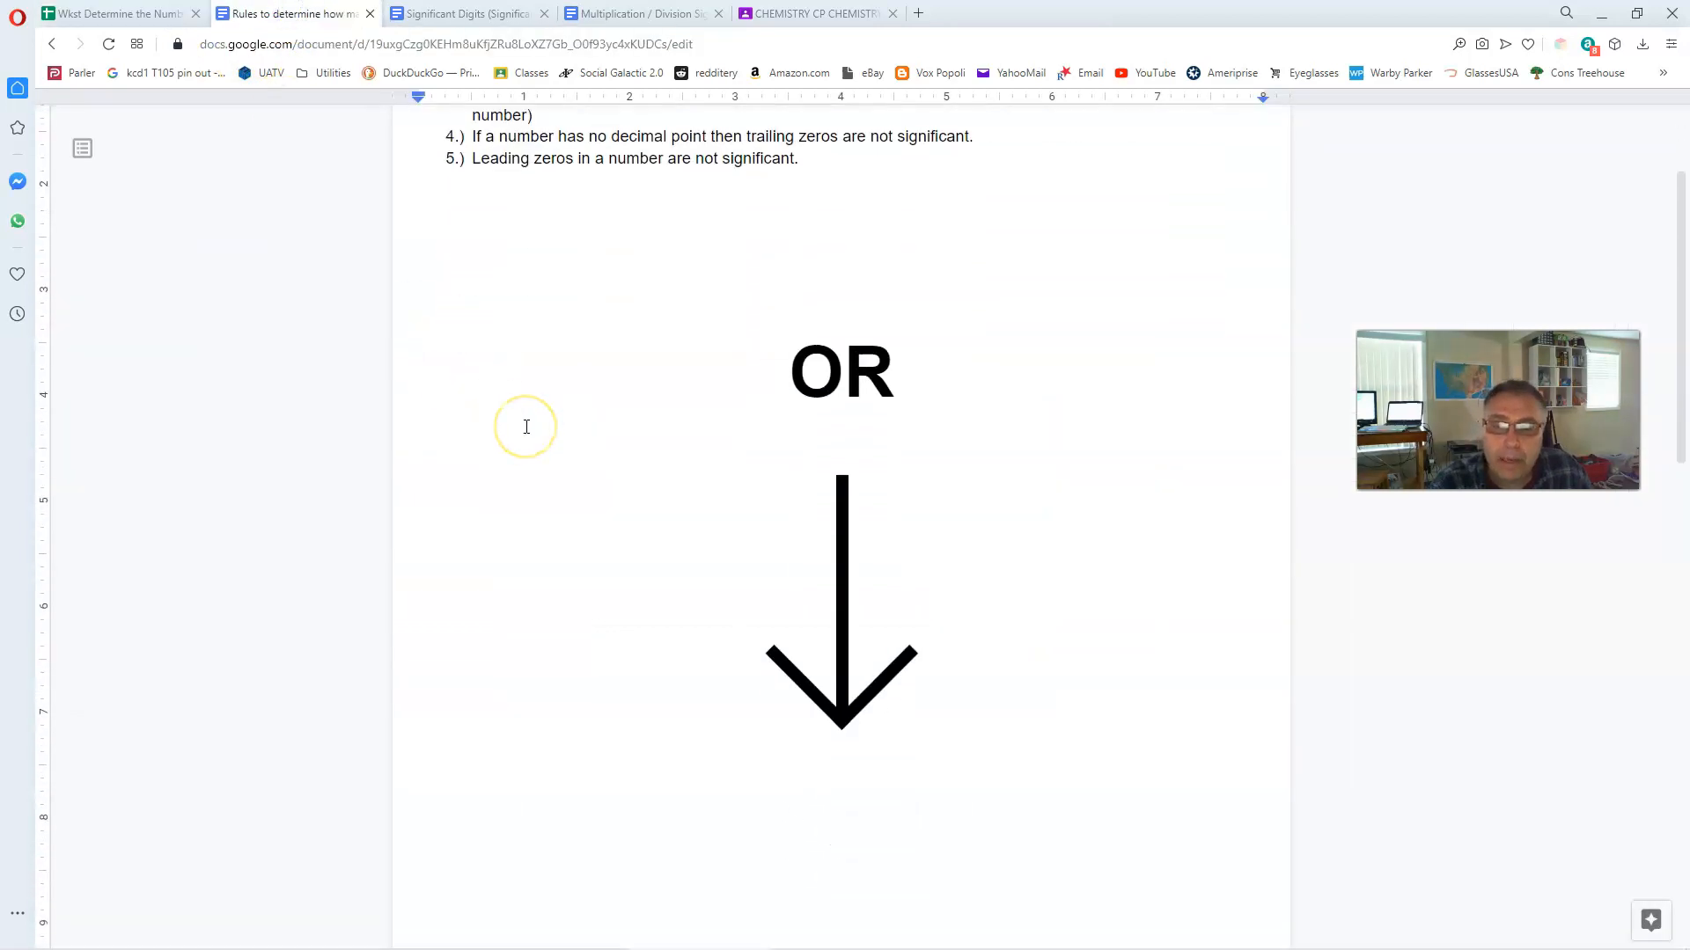
pyautogui.scroll(3)
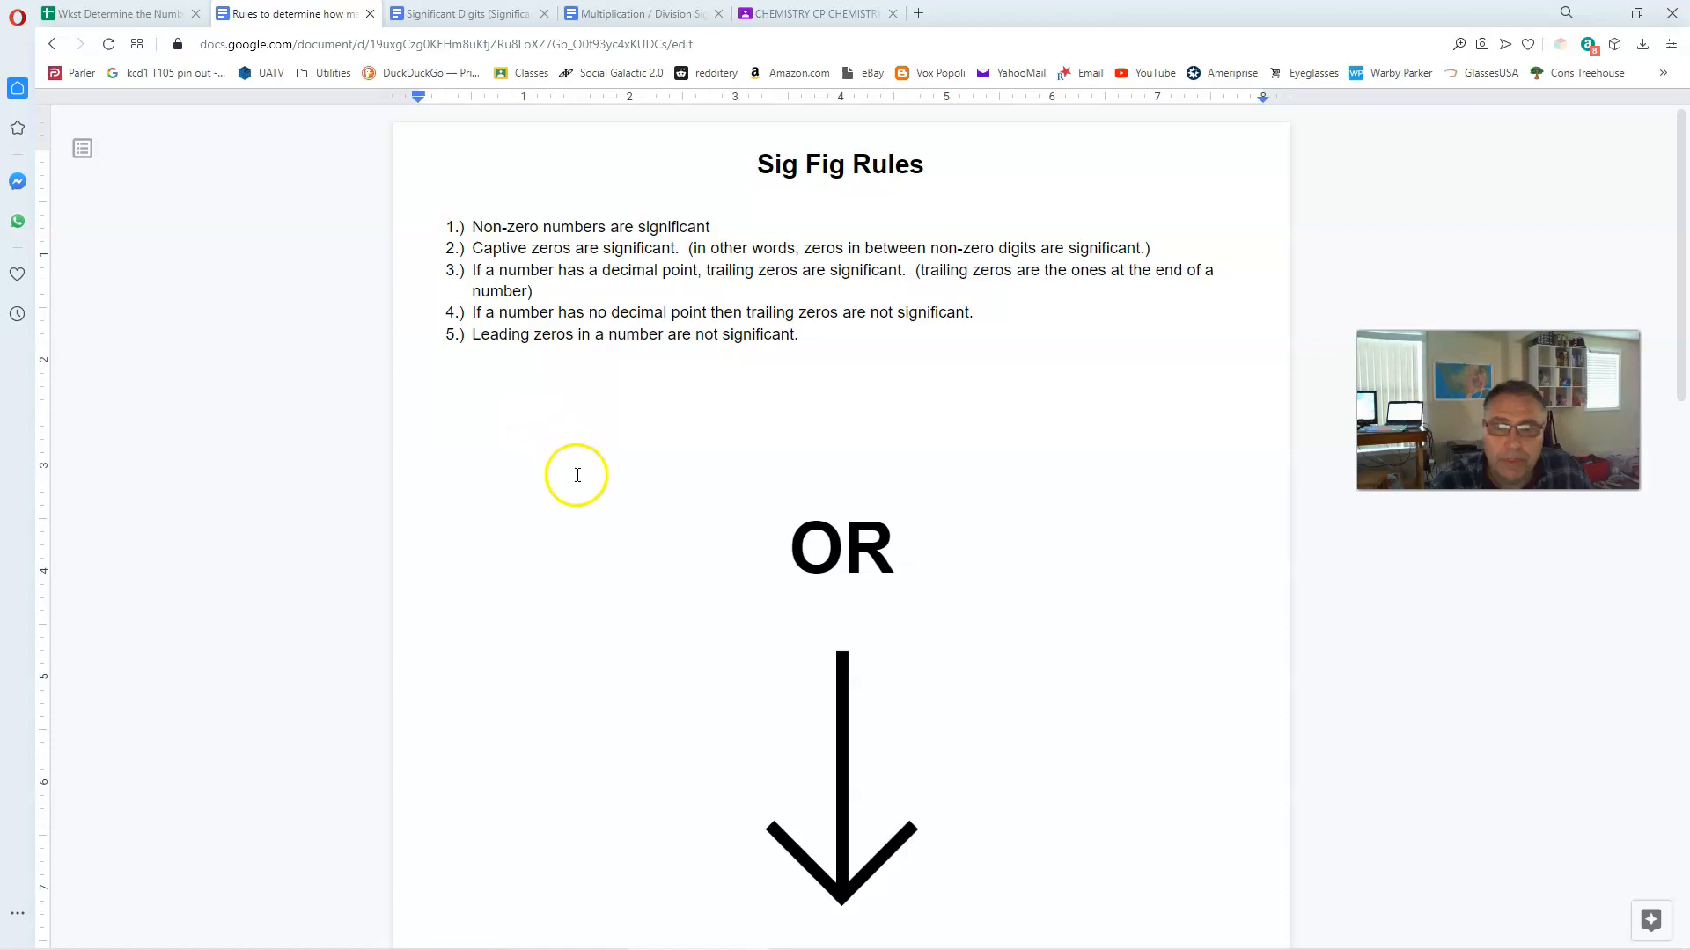
pyautogui.scroll(-3)
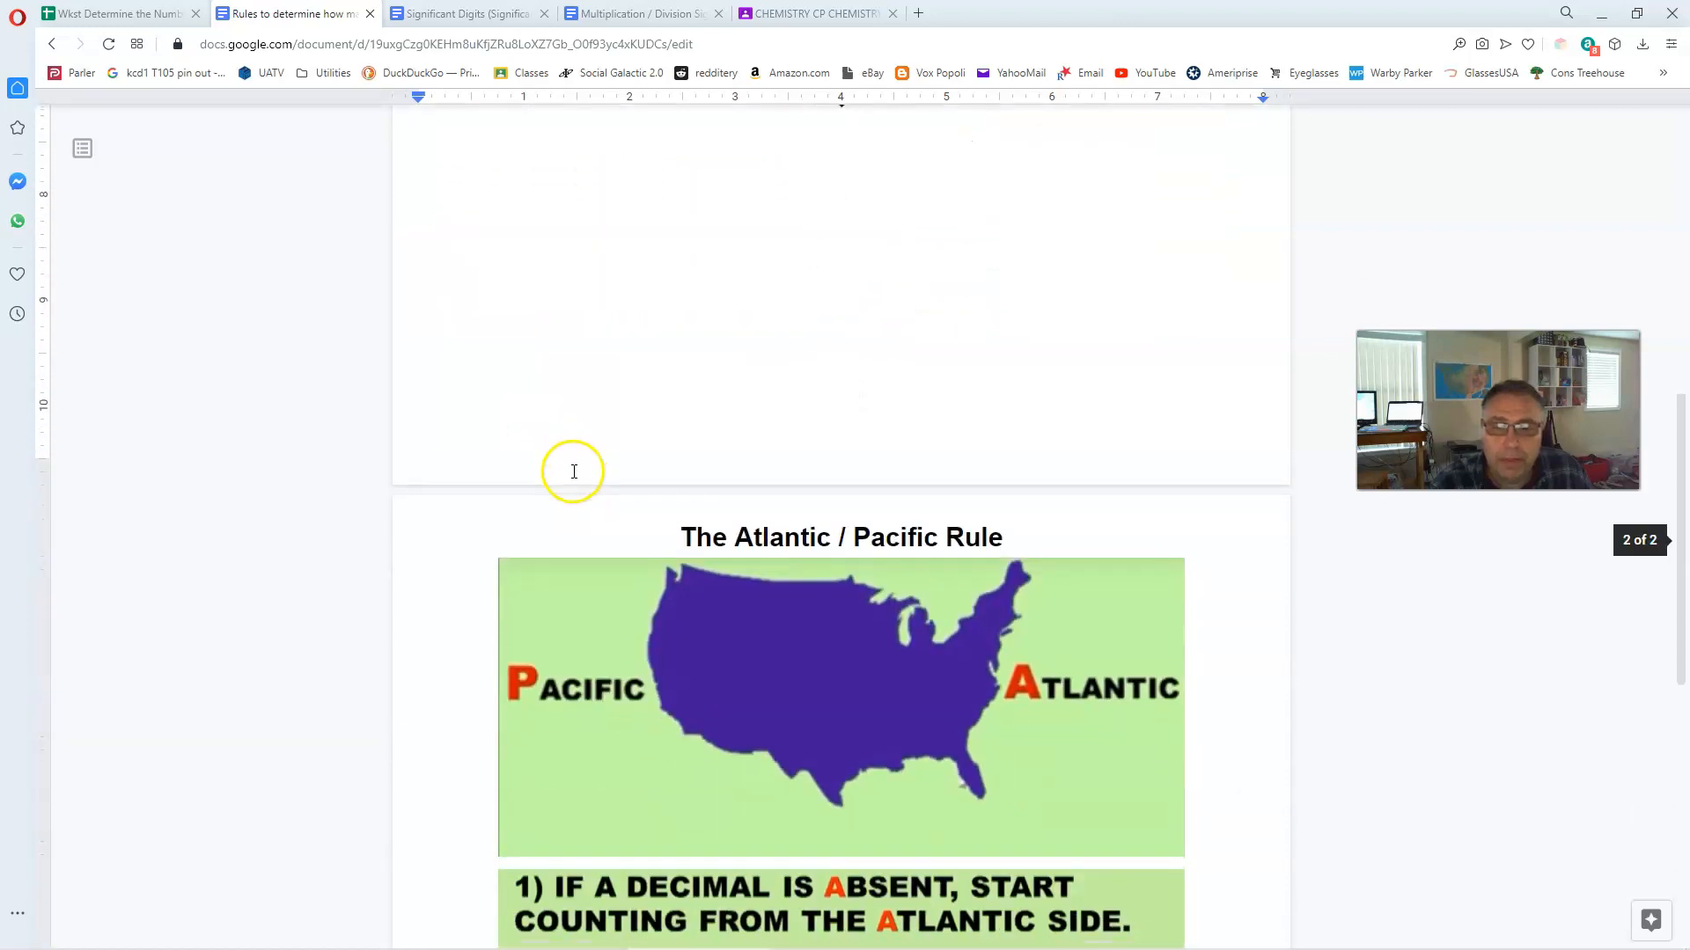
pyautogui.scroll(-3)
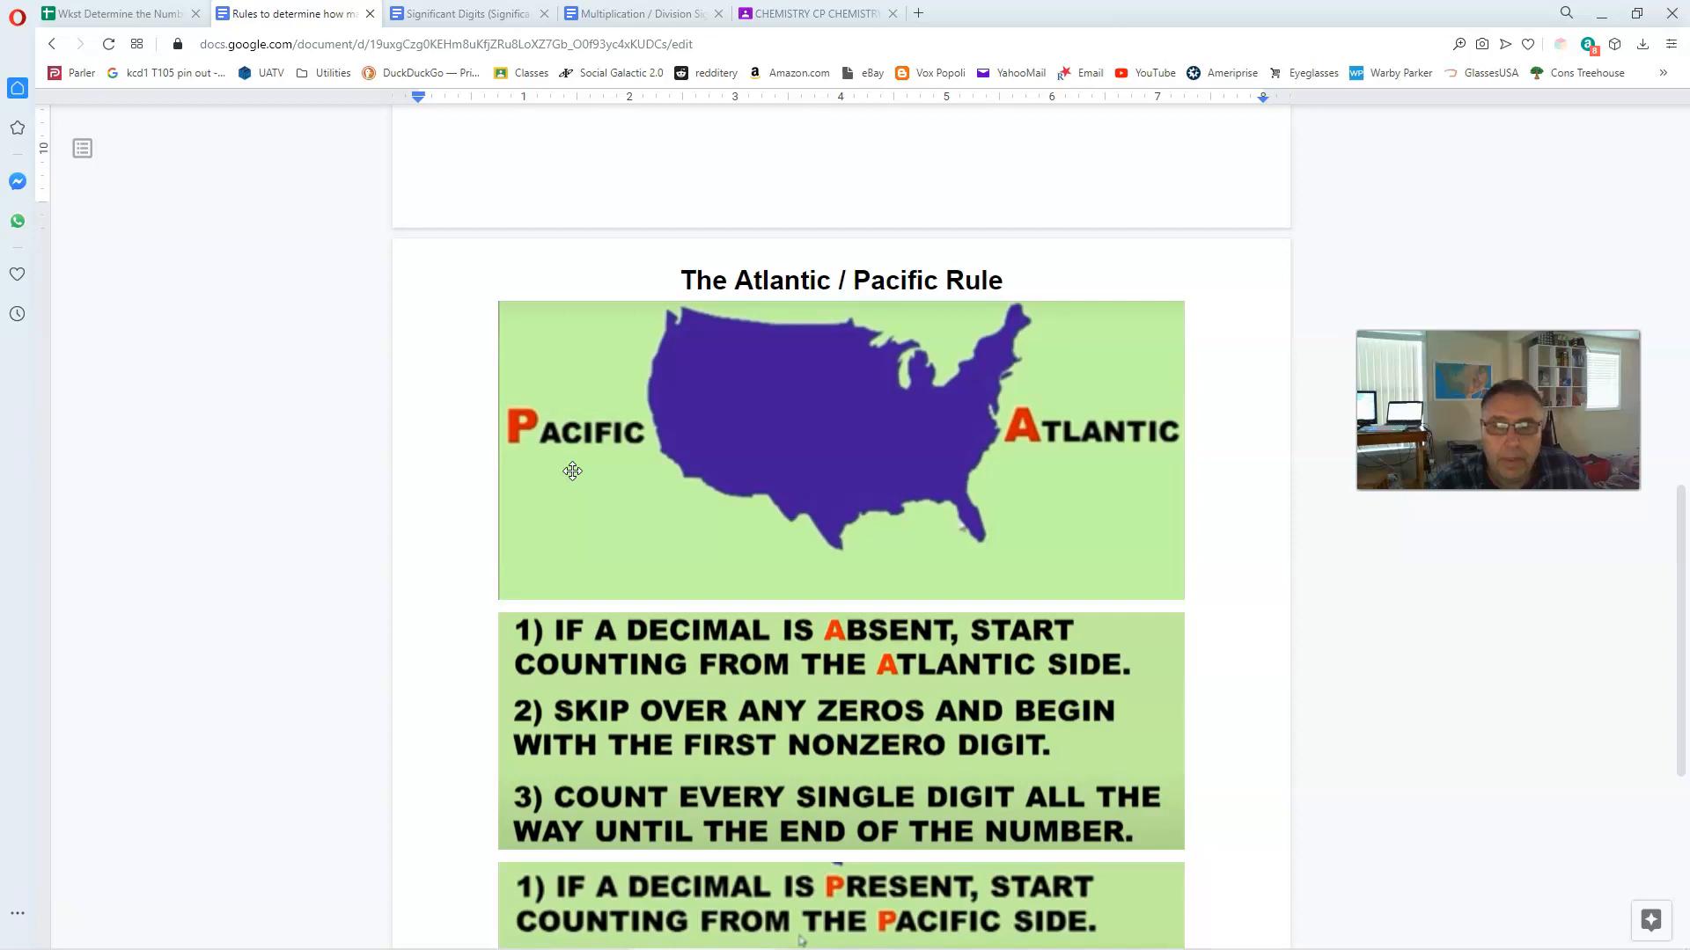
pyautogui.scroll(-3)
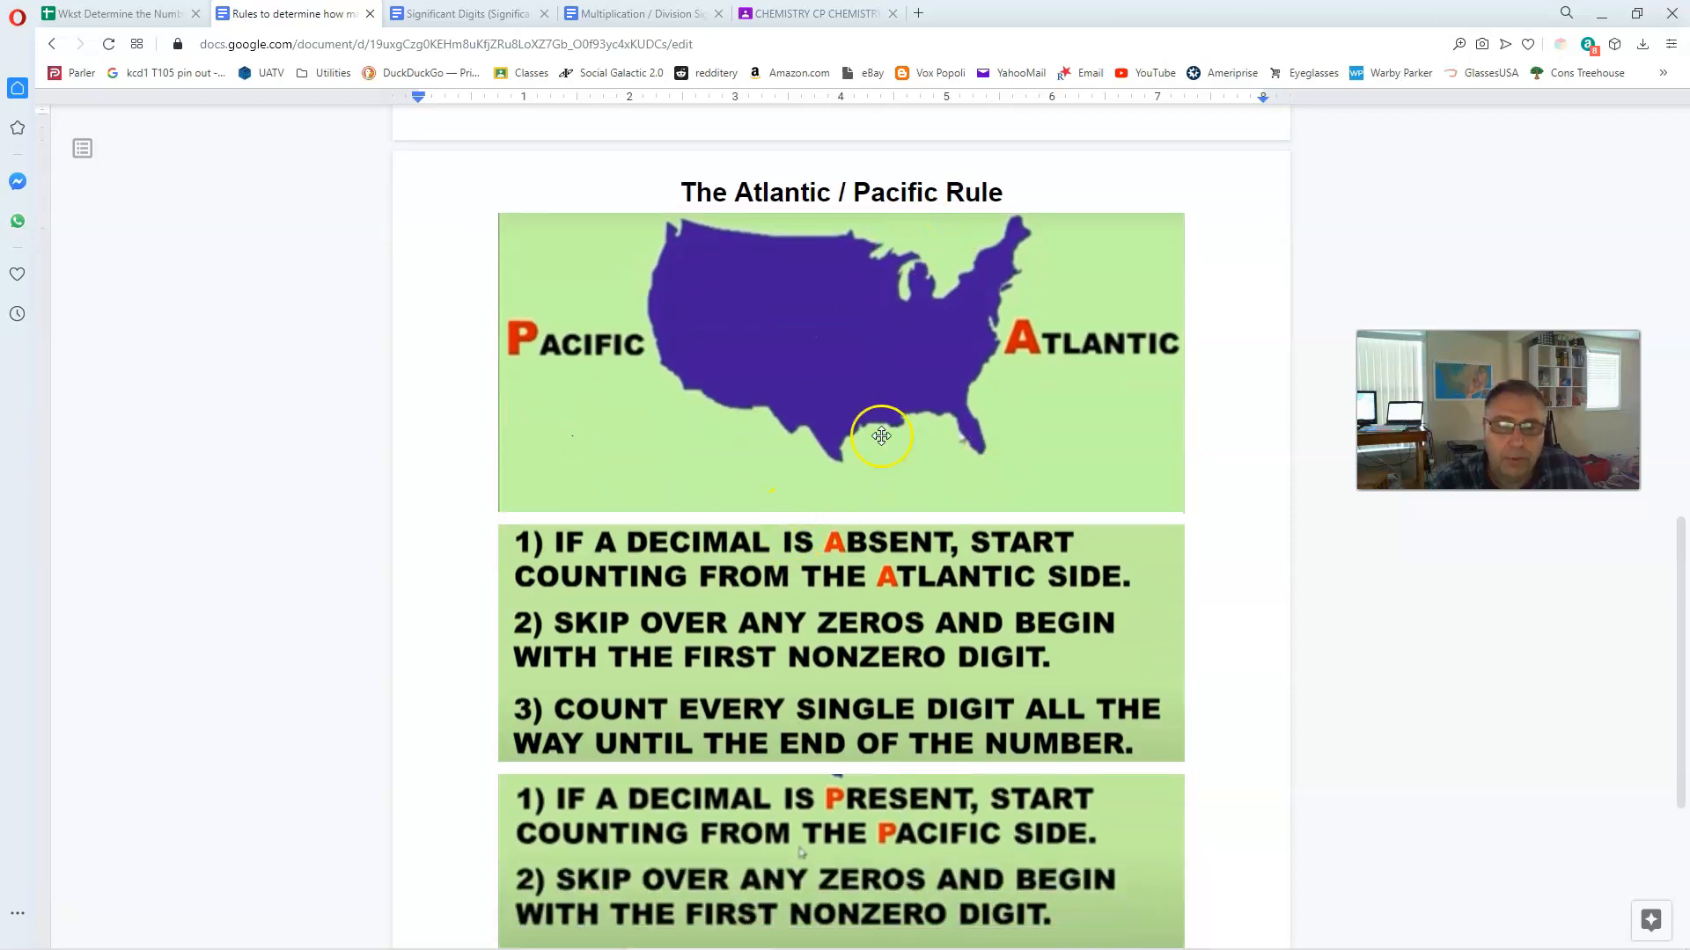
pyautogui.moveTo(830, 472)
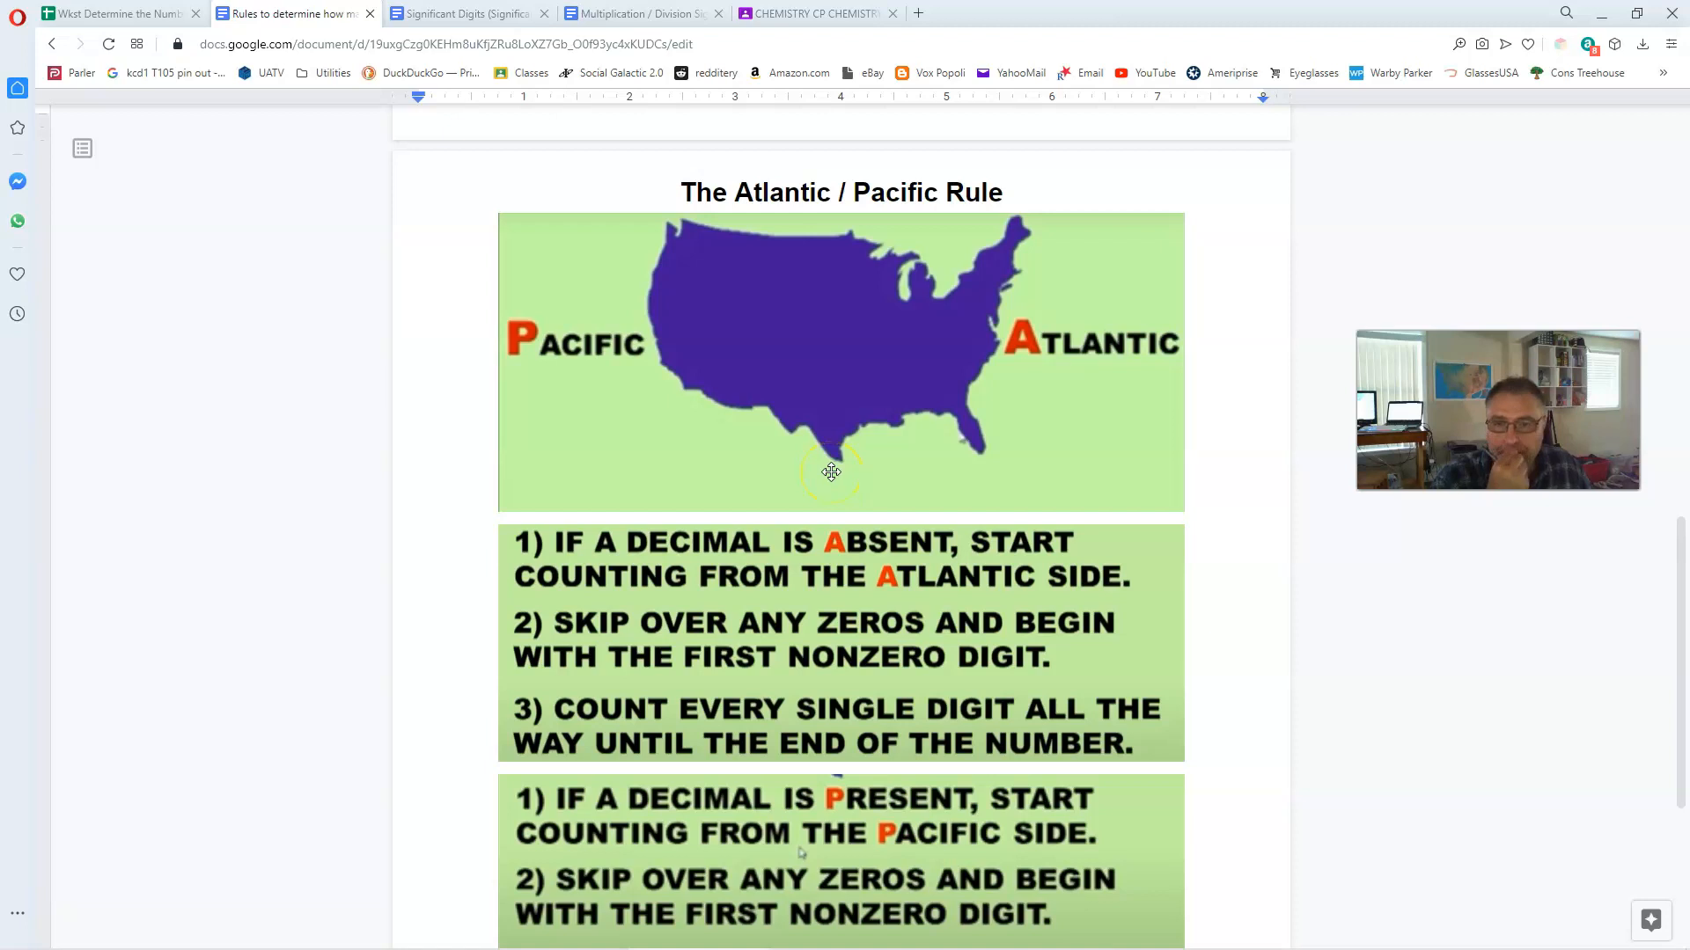
pyautogui.moveTo(683, 371)
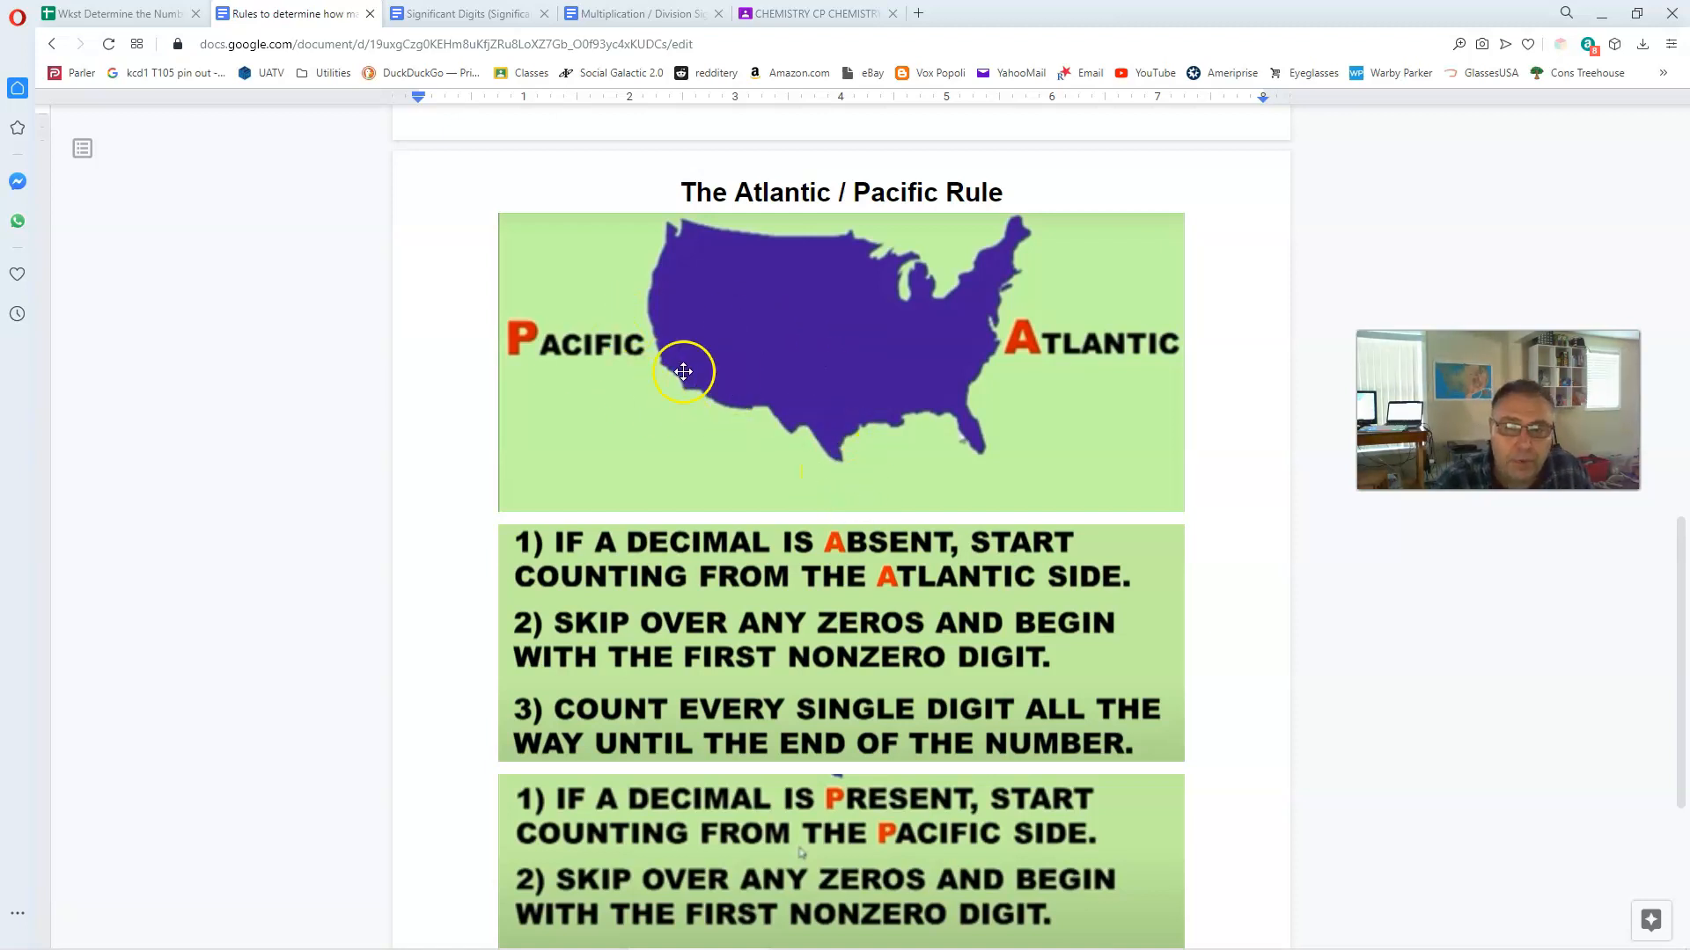
pyautogui.moveTo(554, 358)
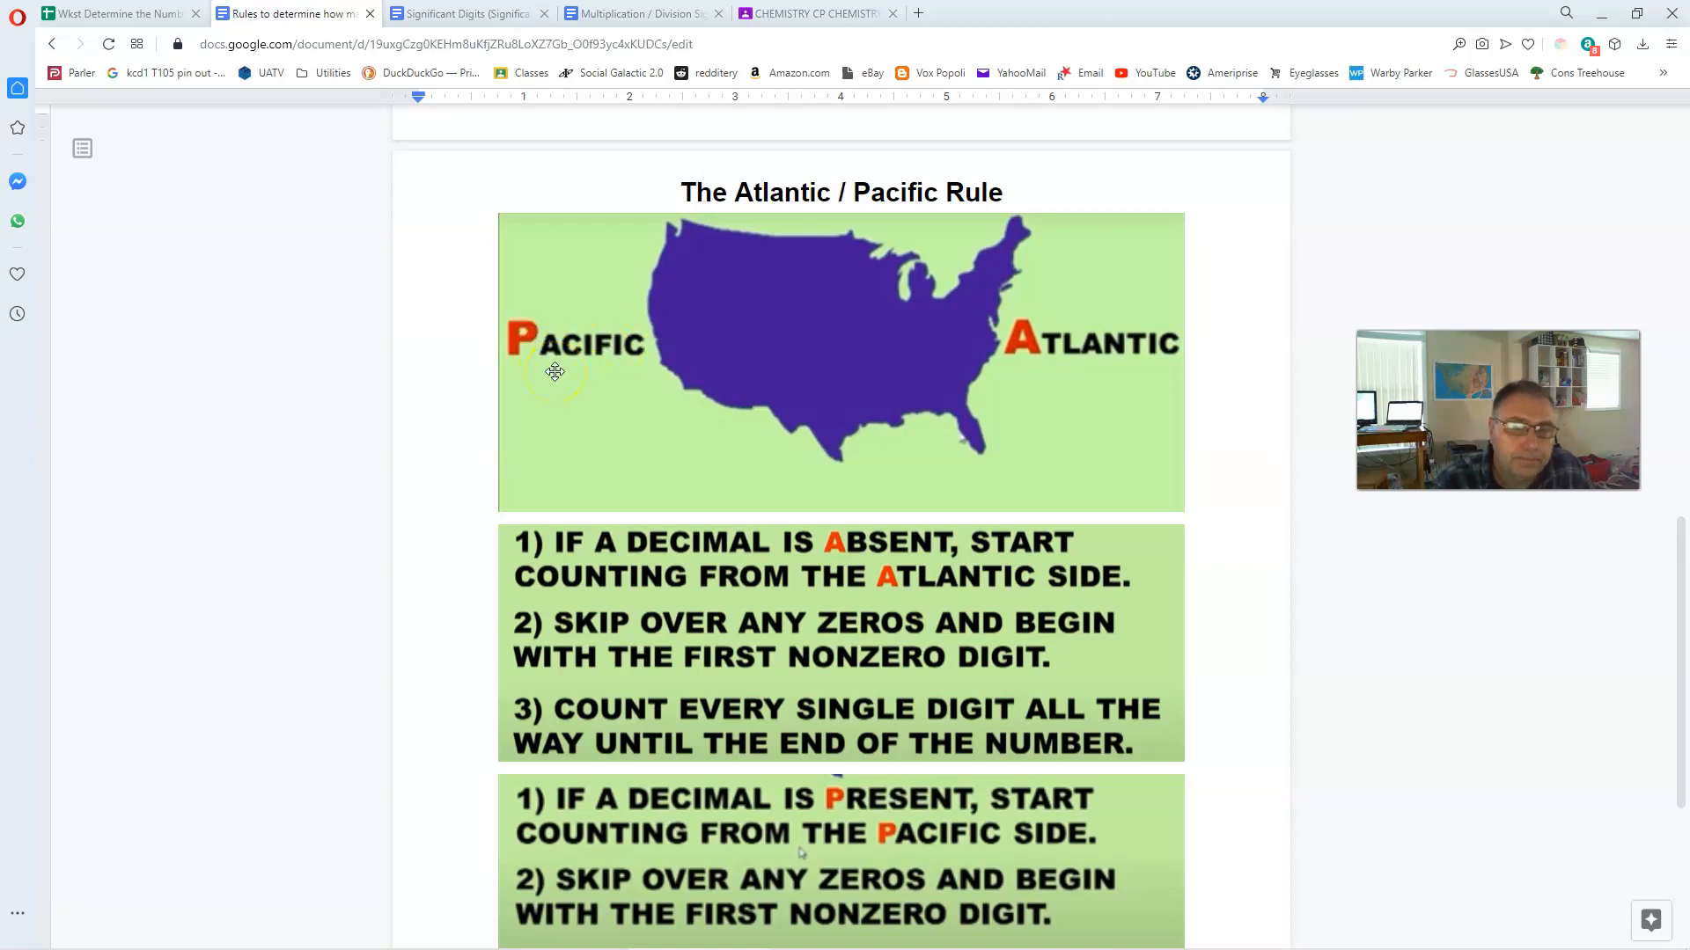
pyautogui.moveTo(554, 373)
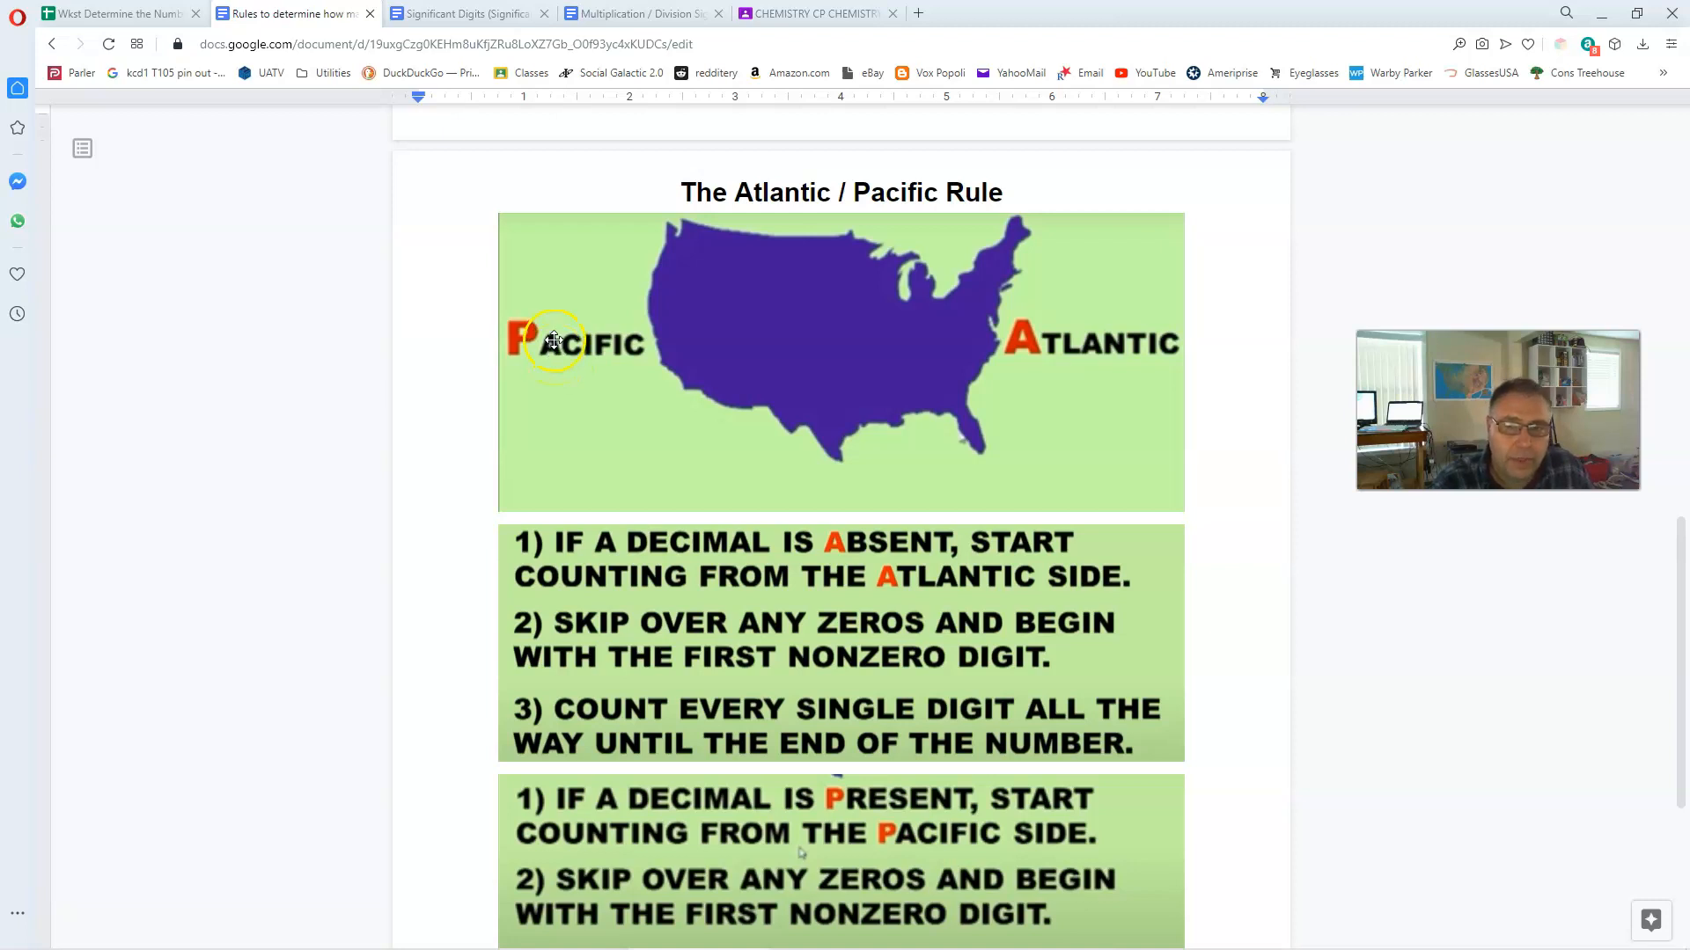
pyautogui.moveTo(713, 386)
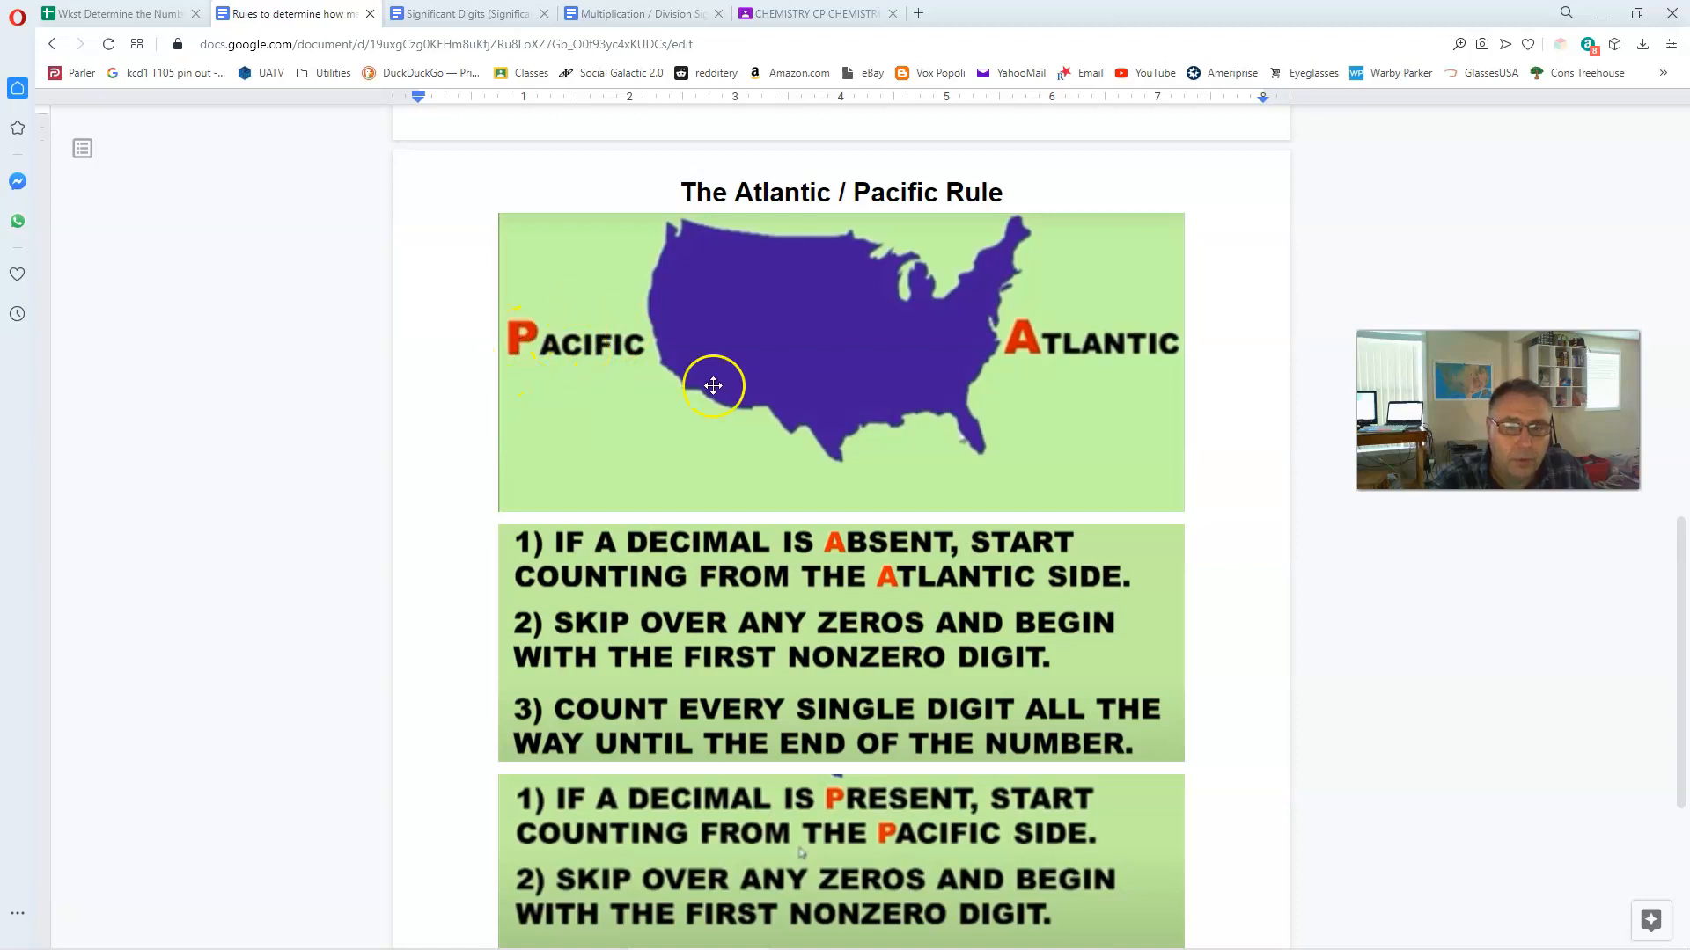
pyautogui.moveTo(1050, 356)
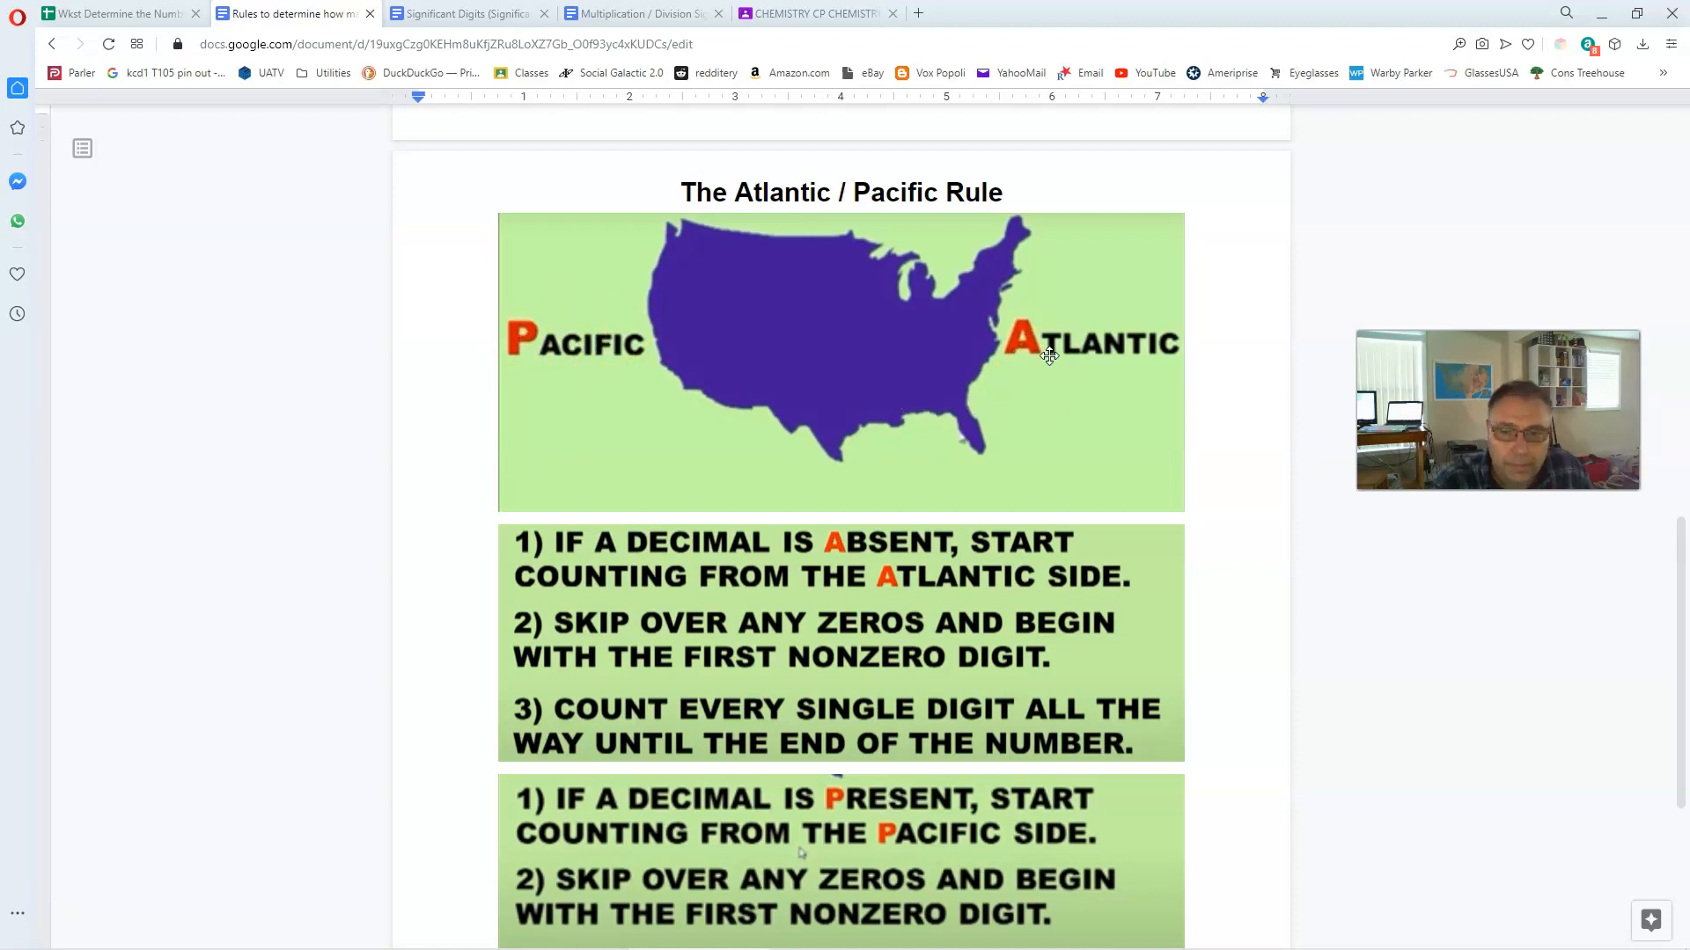
pyautogui.moveTo(771, 329)
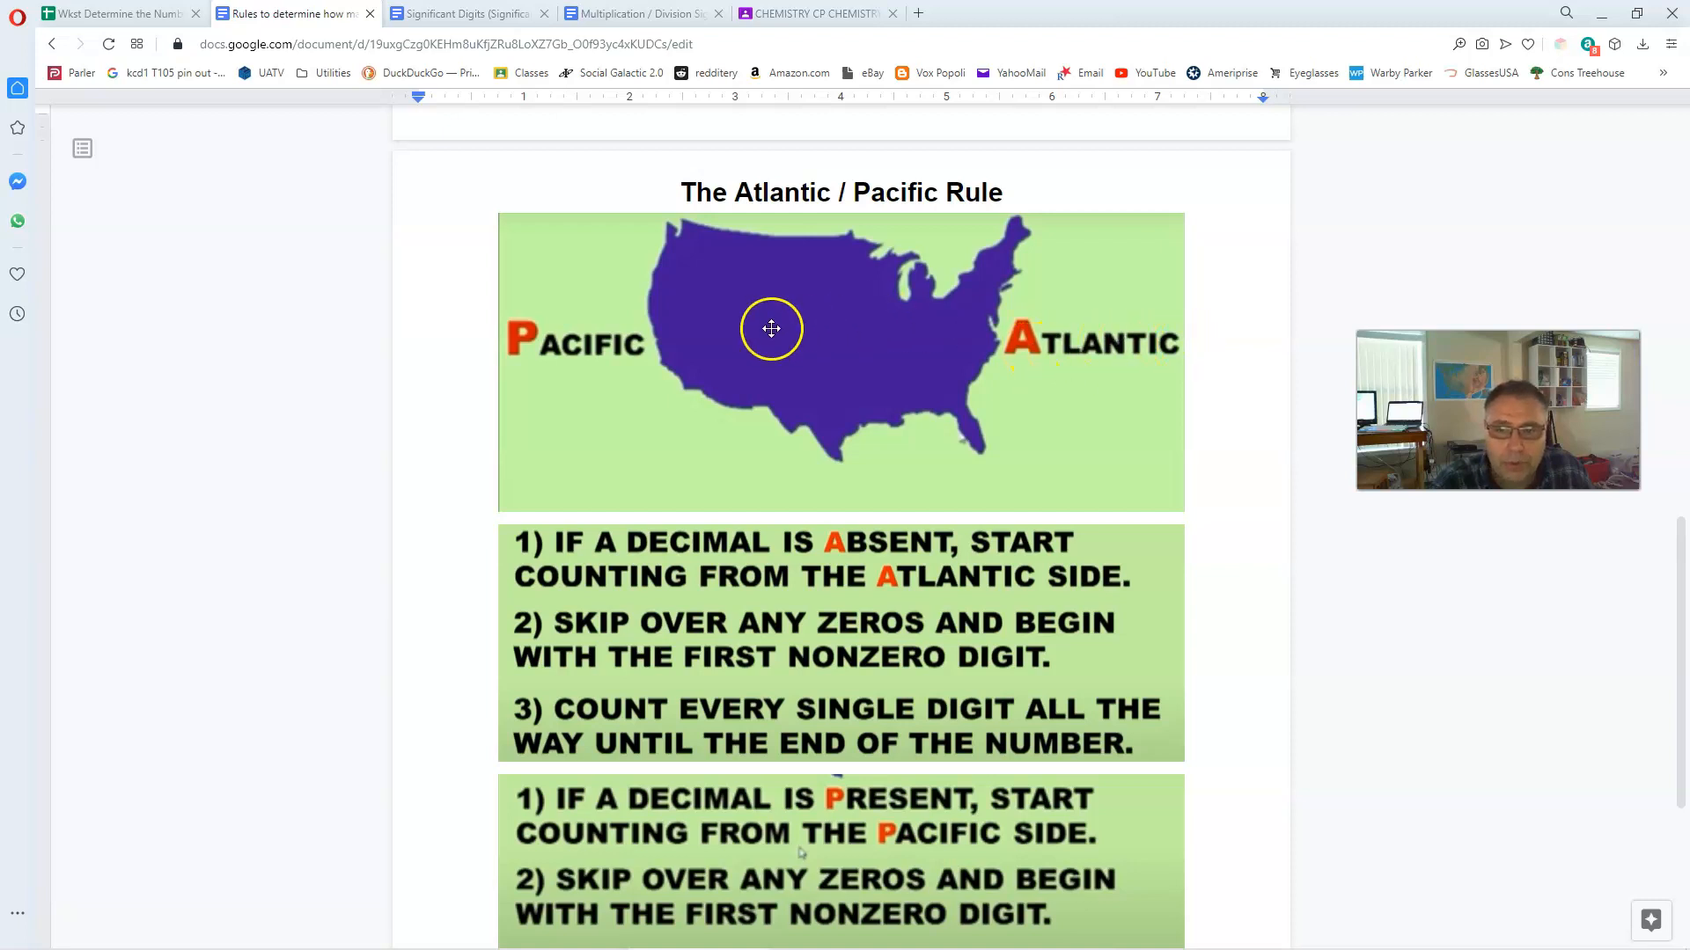
pyautogui.moveTo(563, 363)
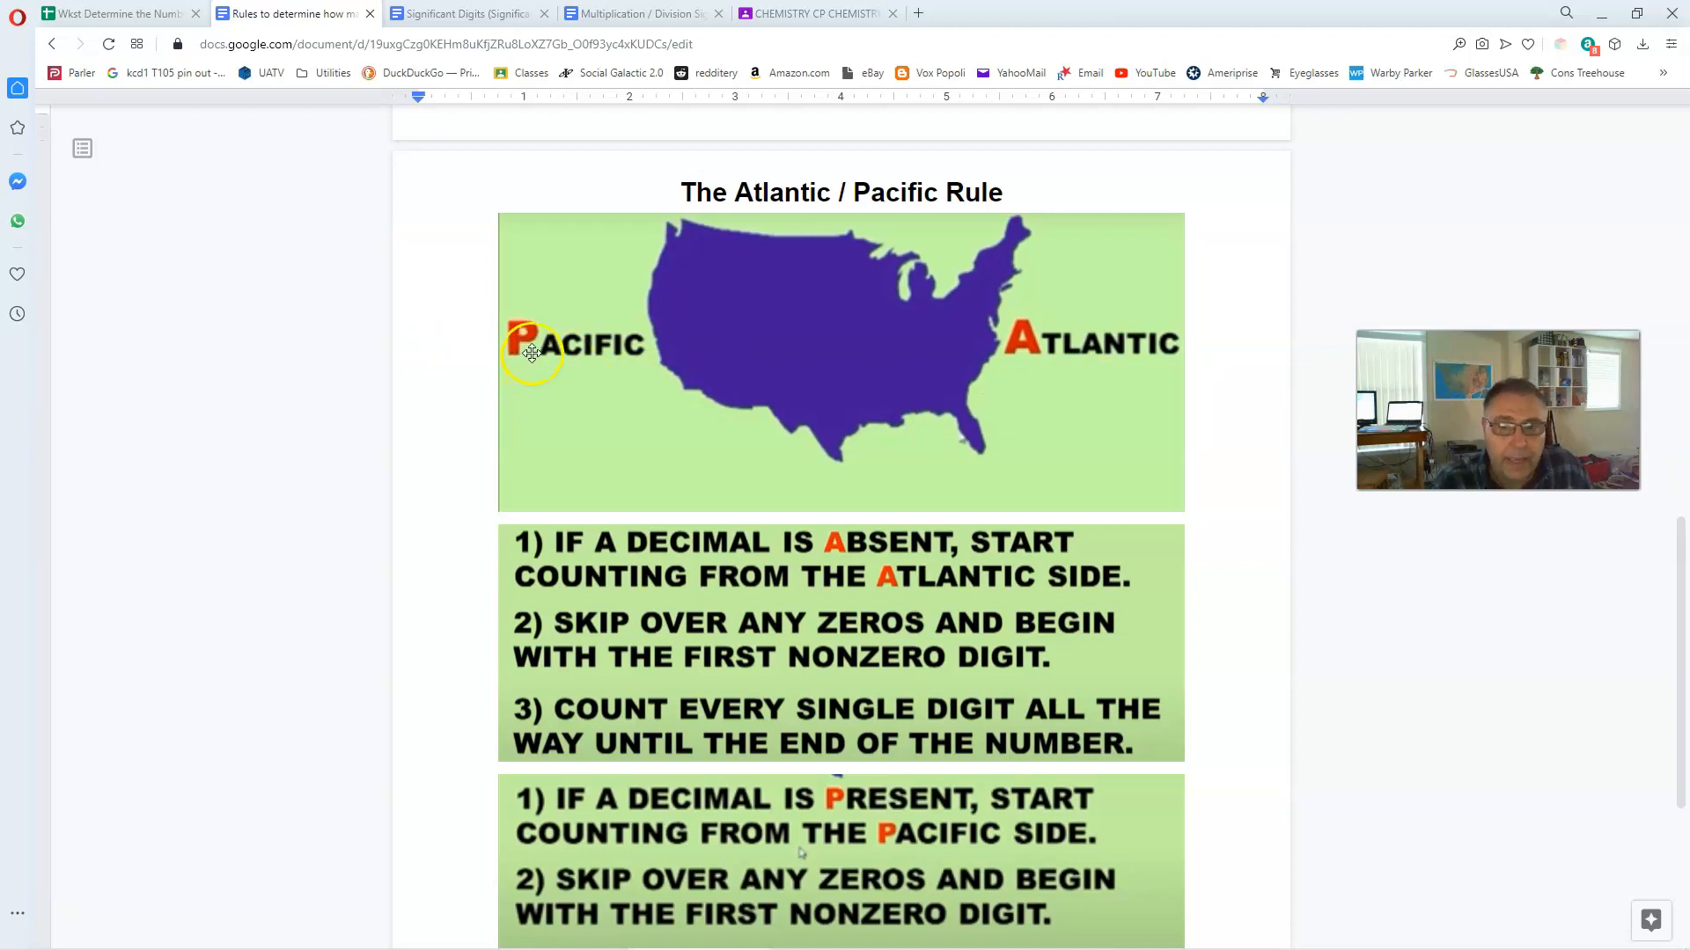
pyautogui.scroll(-3)
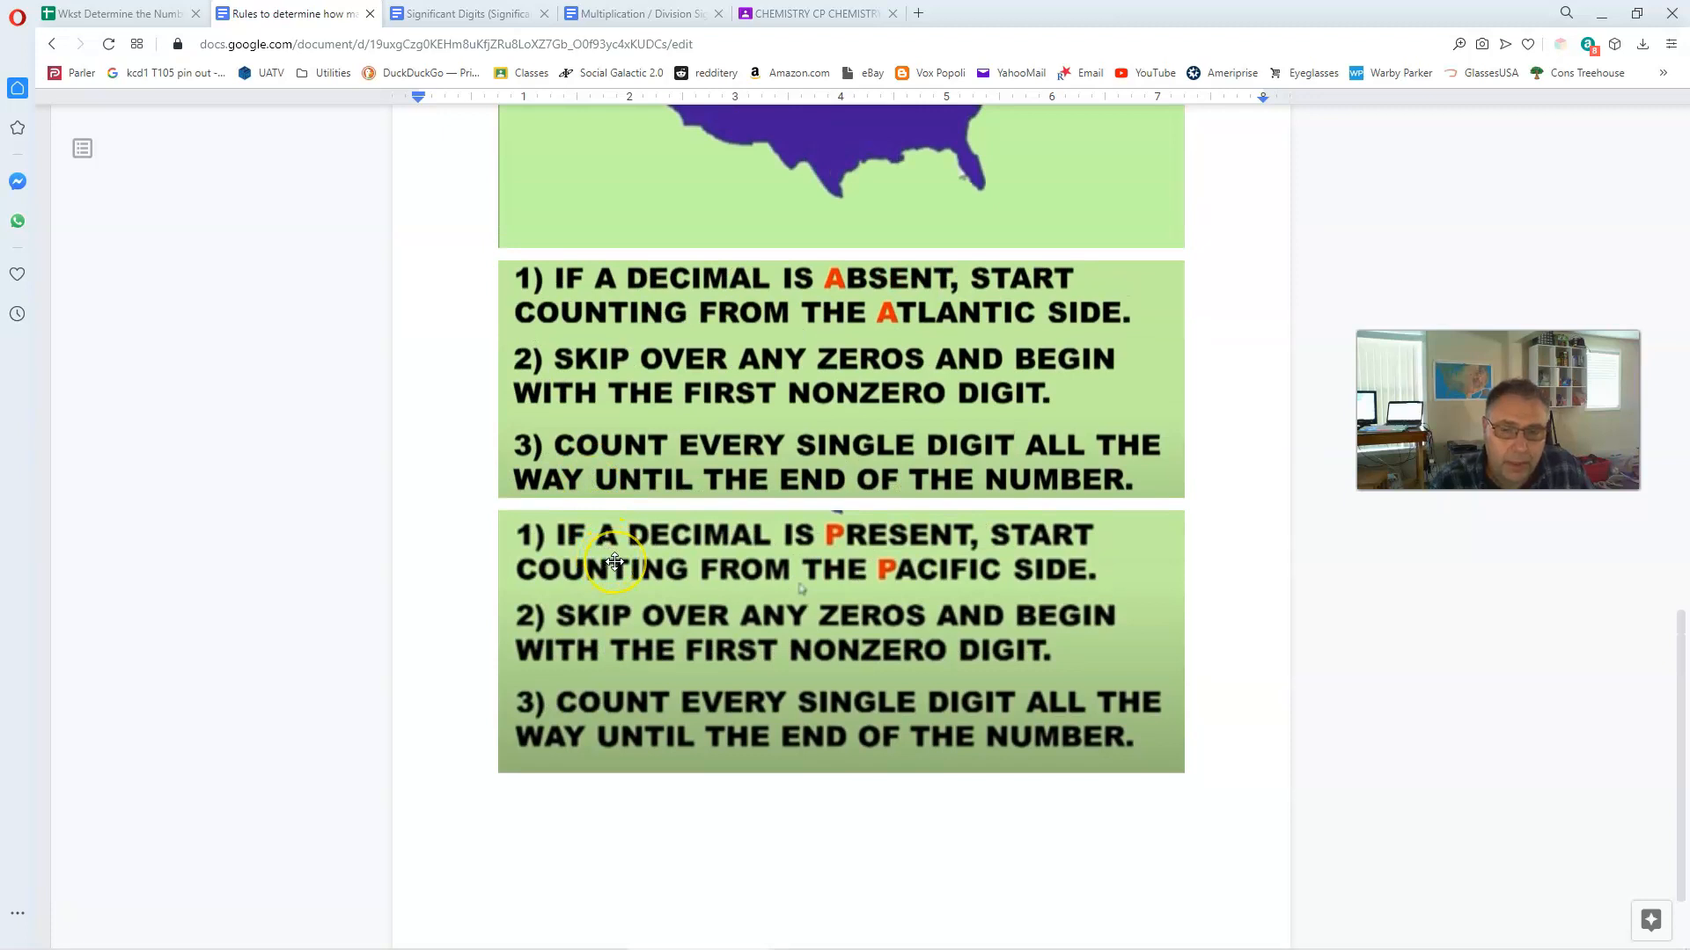
pyautogui.moveTo(878, 544)
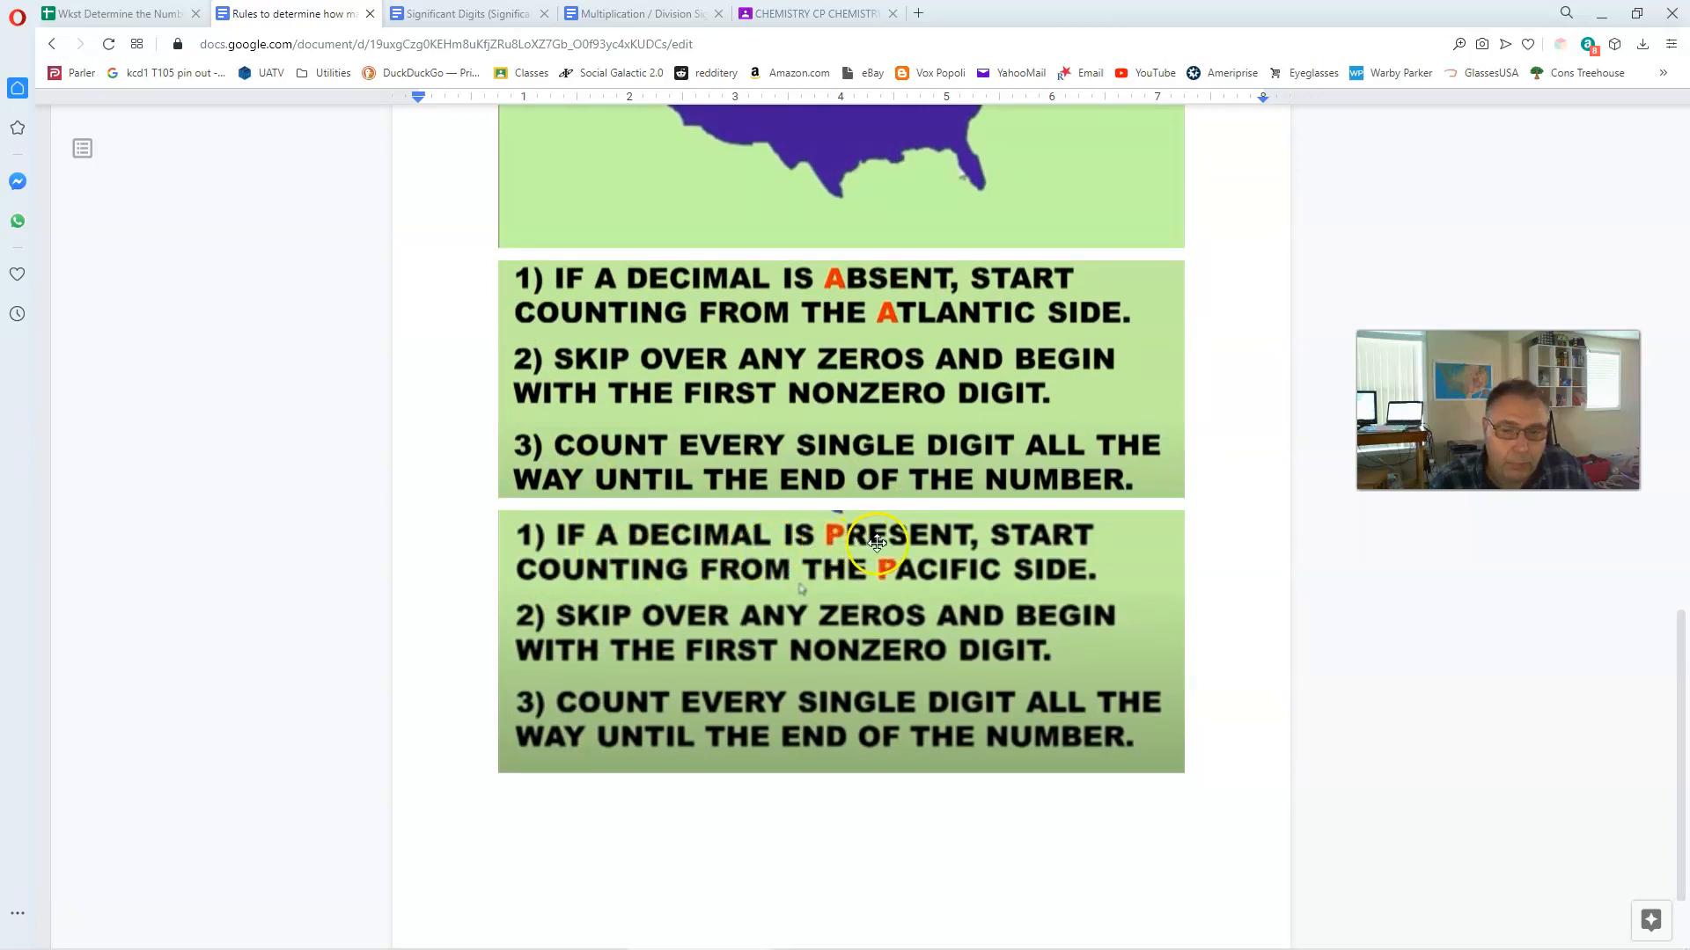
pyautogui.scroll(3)
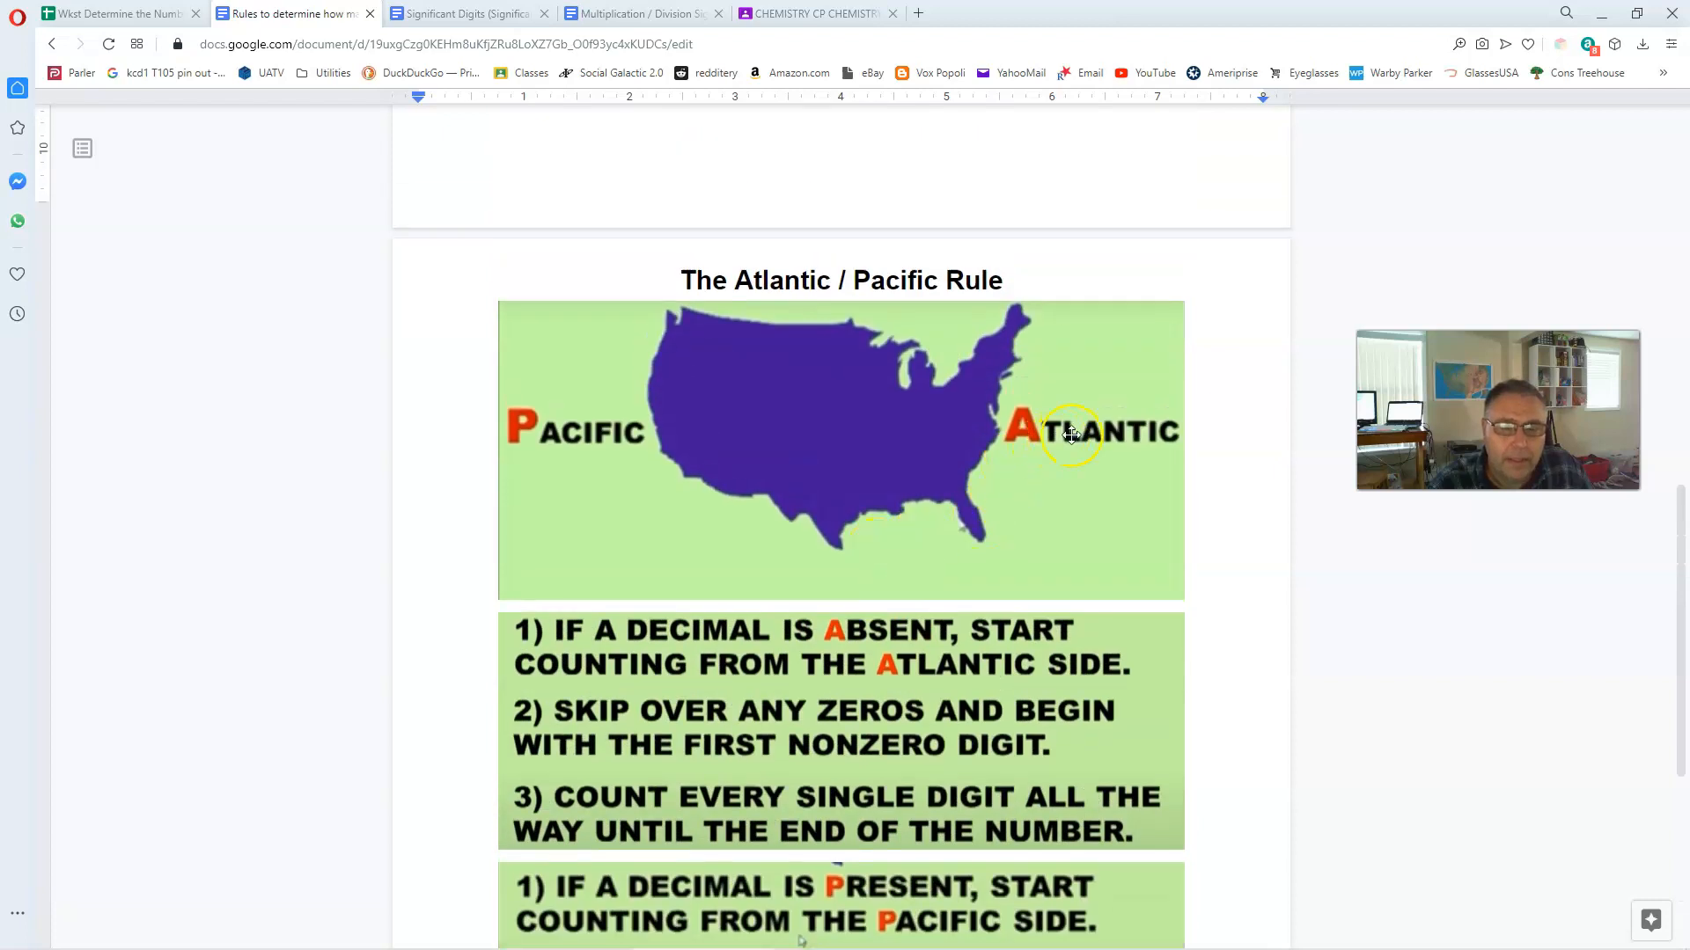
pyautogui.scroll(-3)
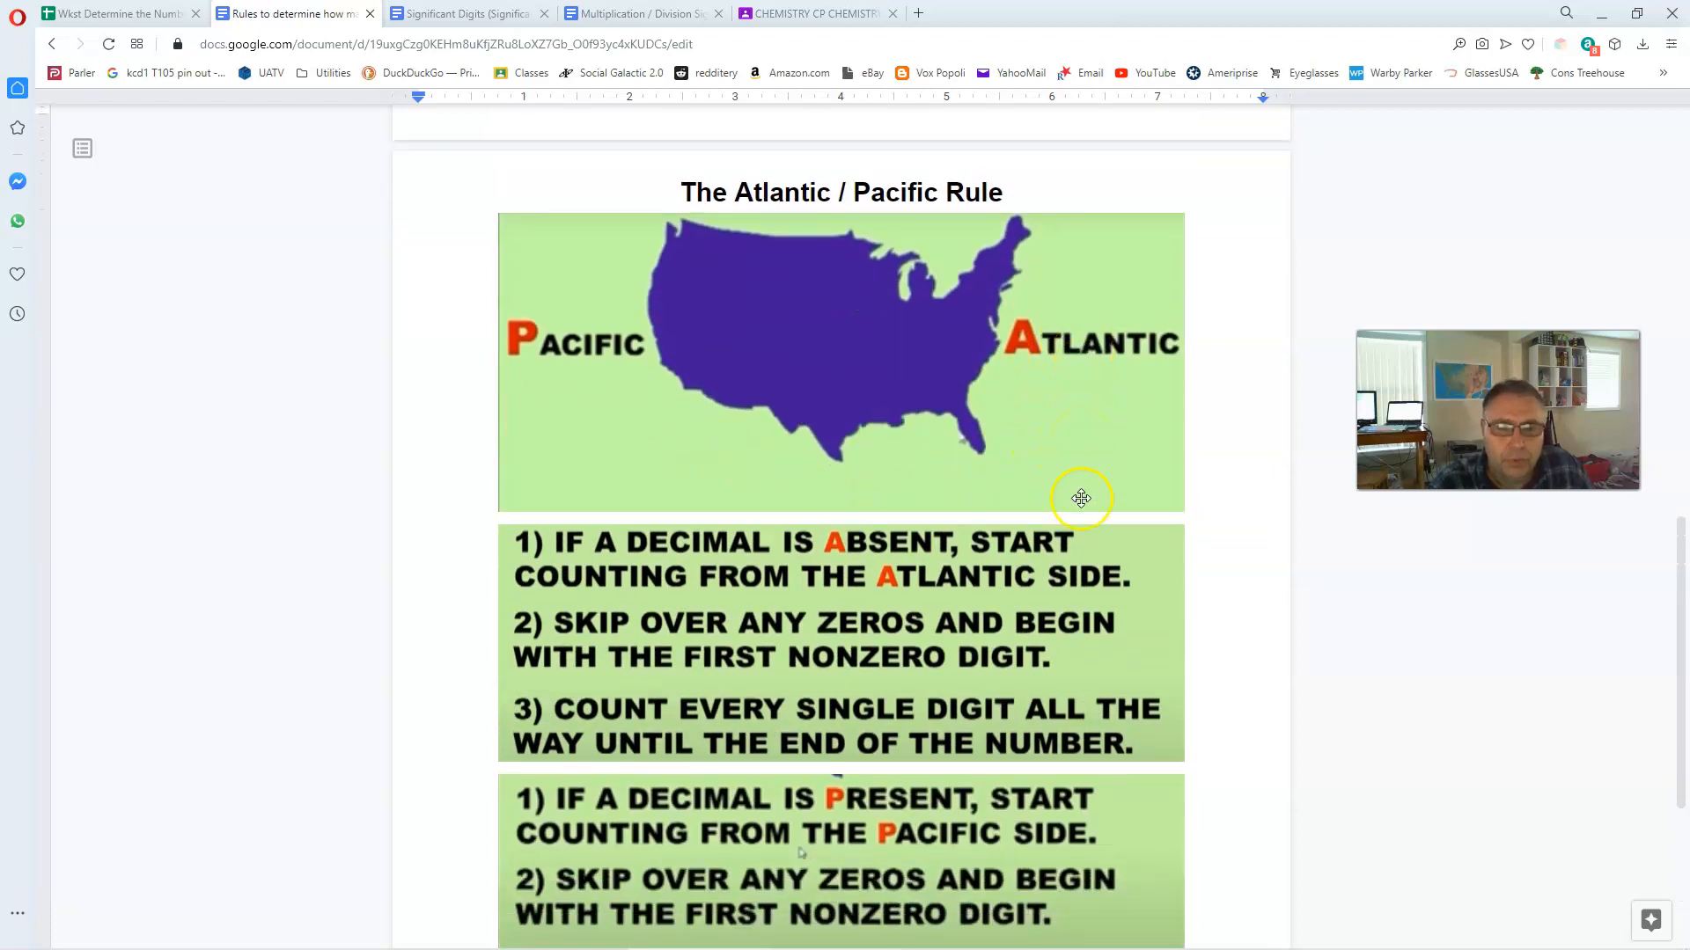
pyautogui.moveTo(989, 572)
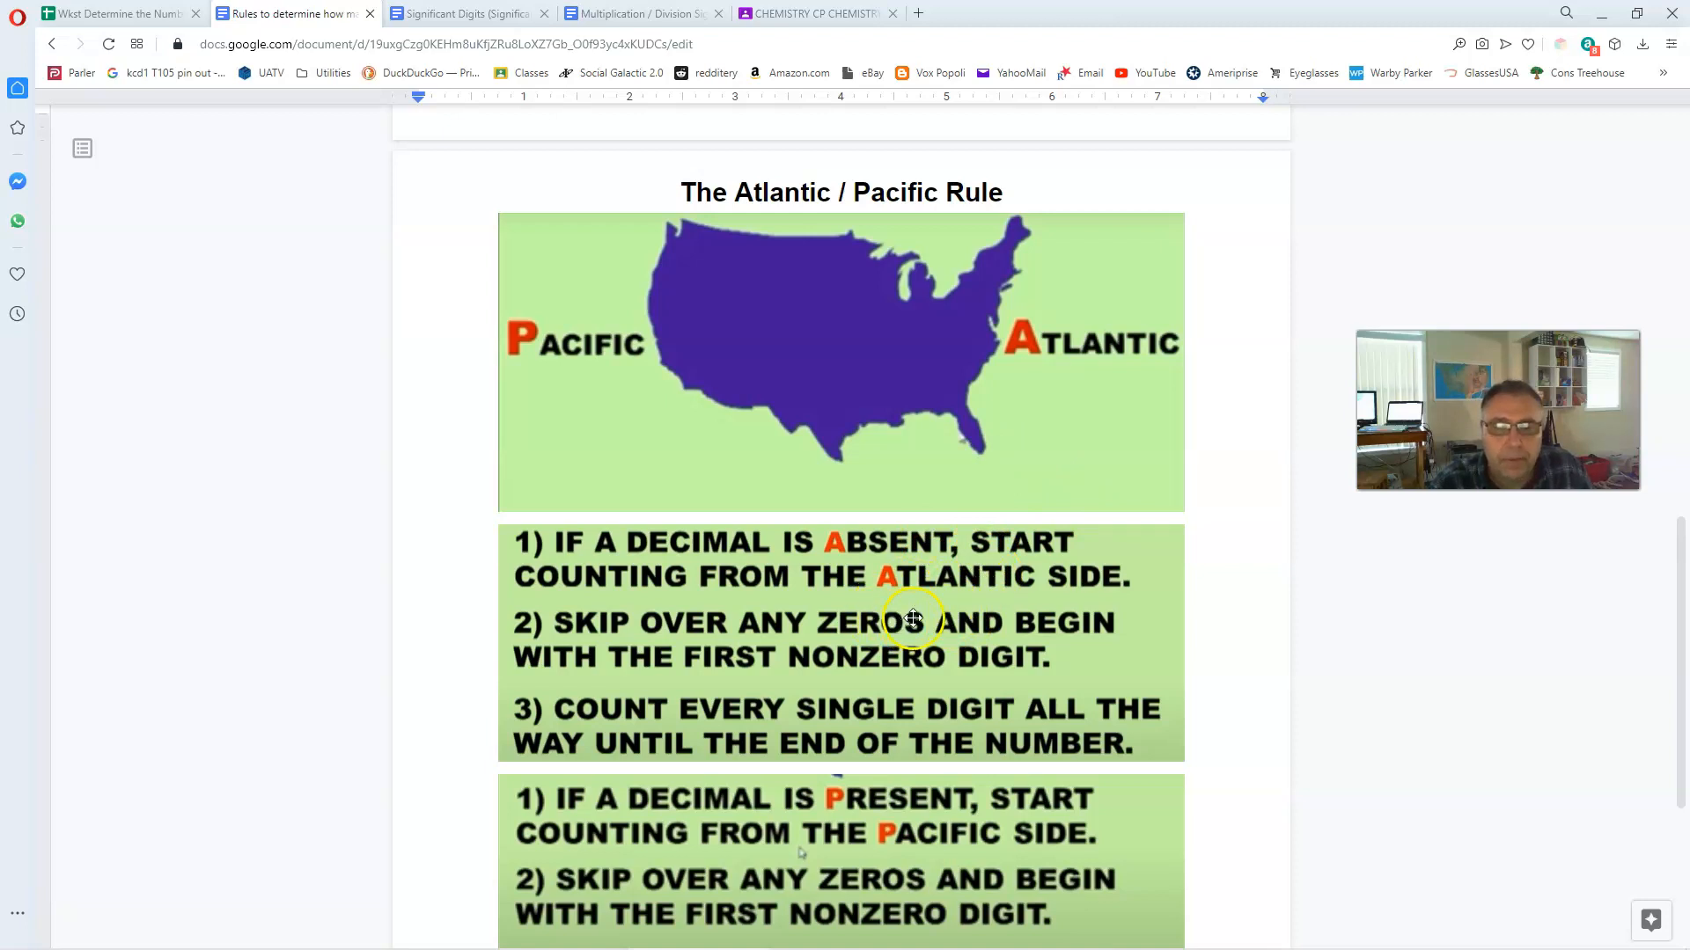
pyautogui.moveTo(852, 582)
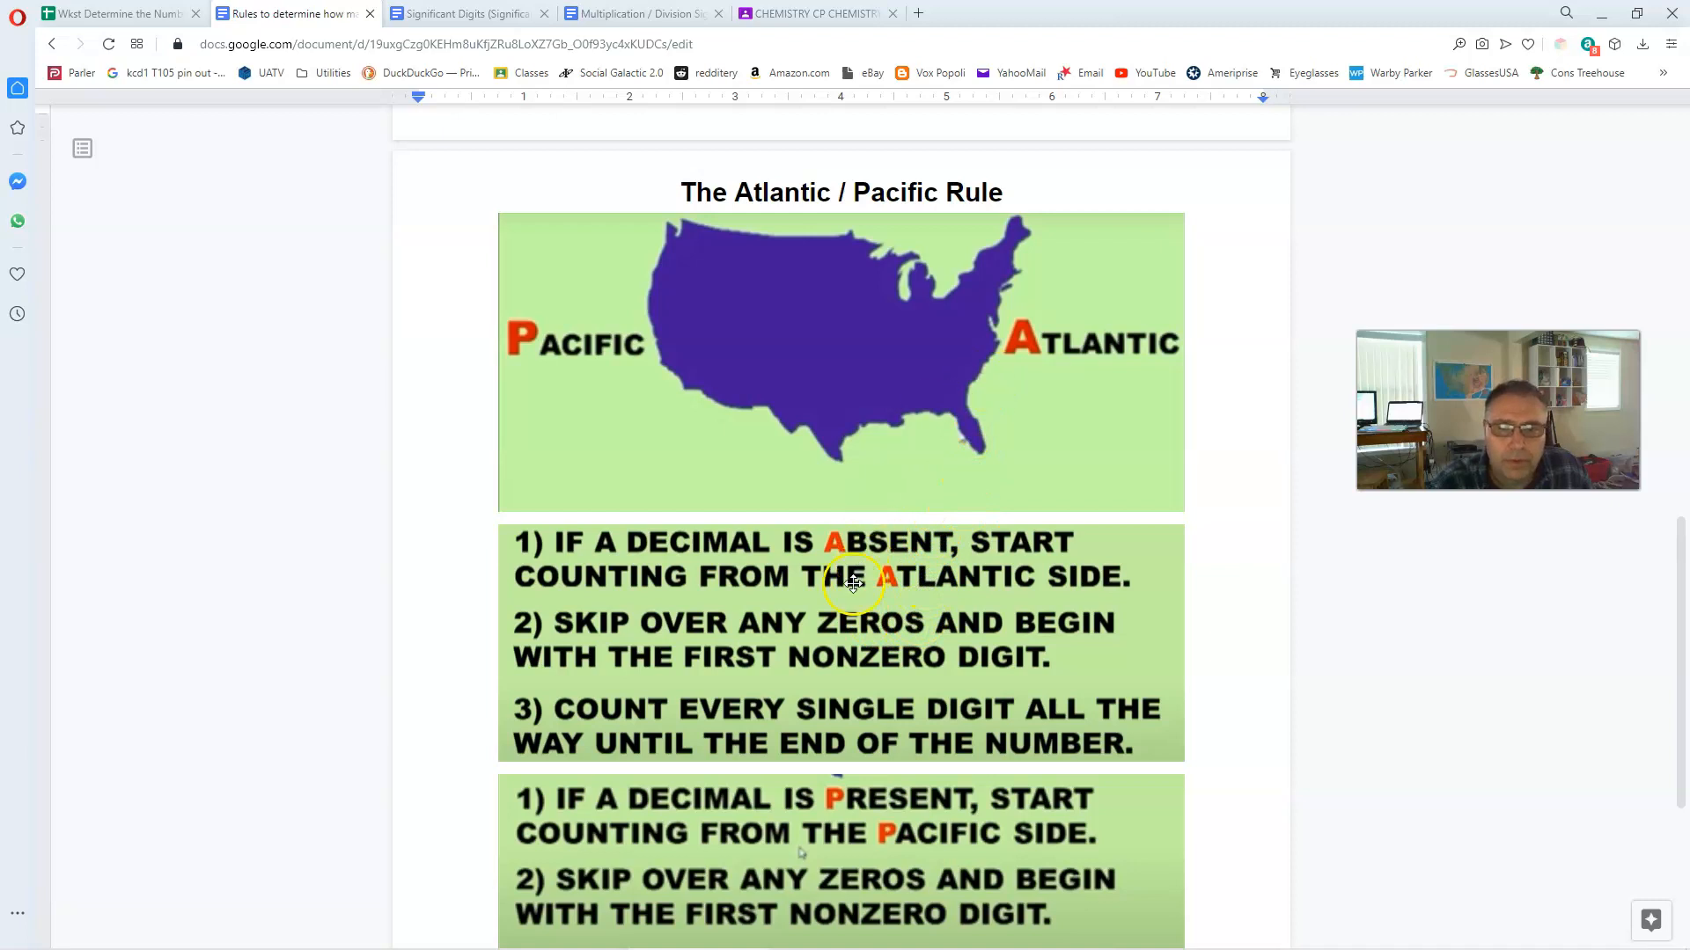
pyautogui.moveTo(857, 468)
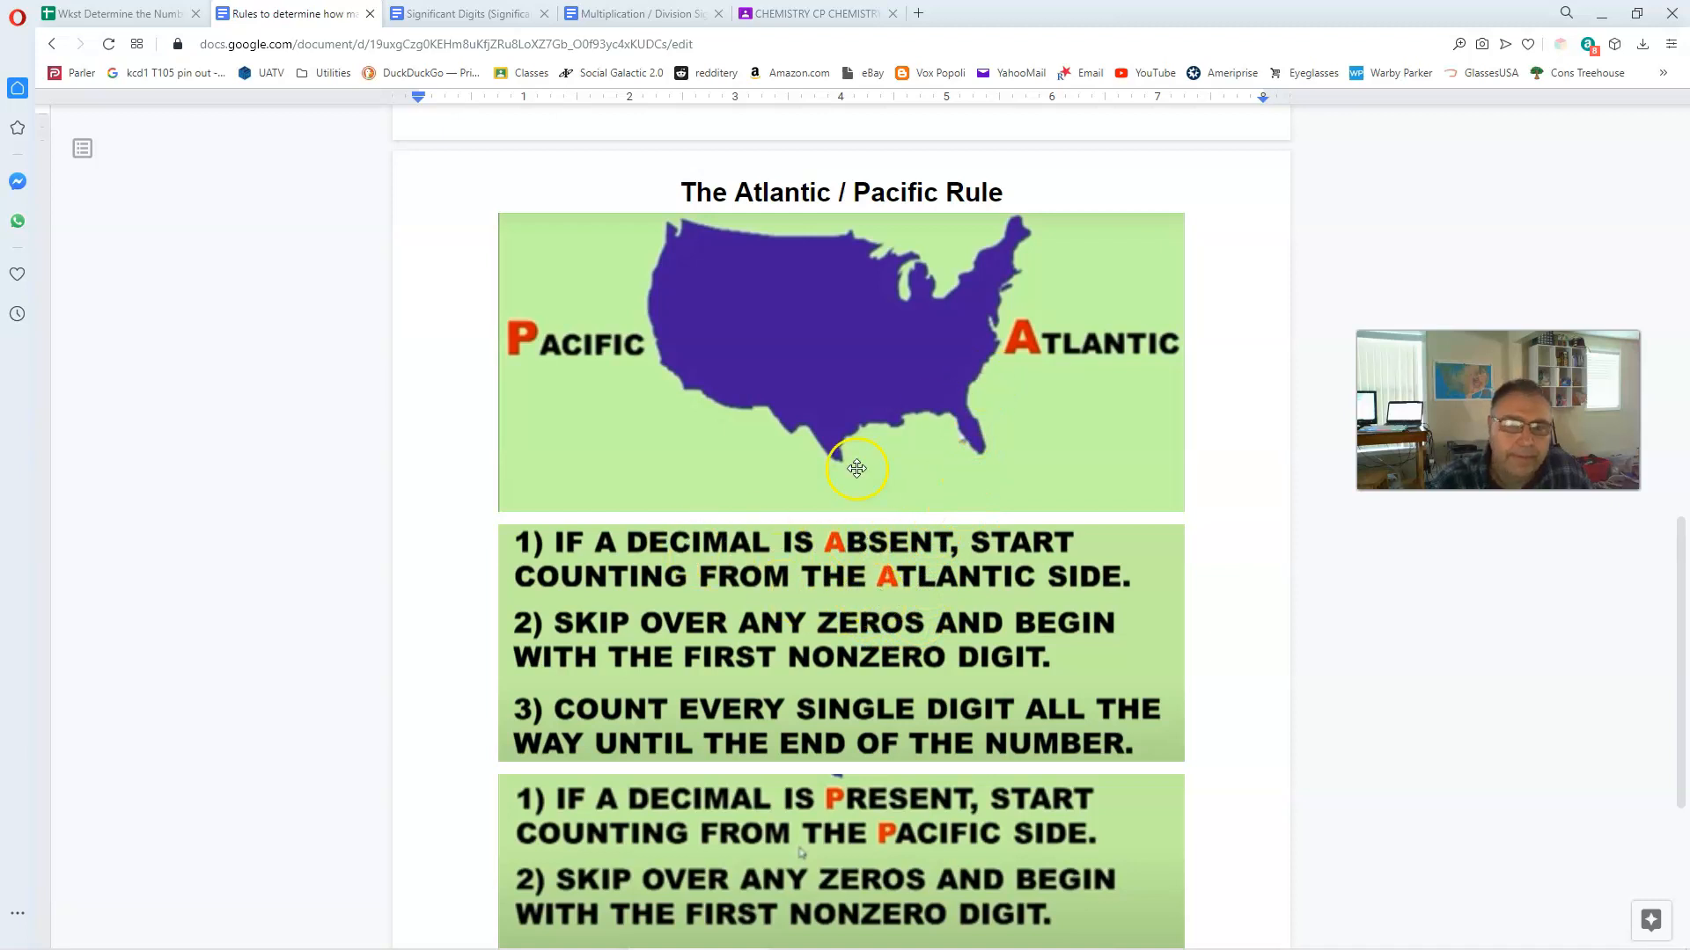
pyautogui.scroll(3)
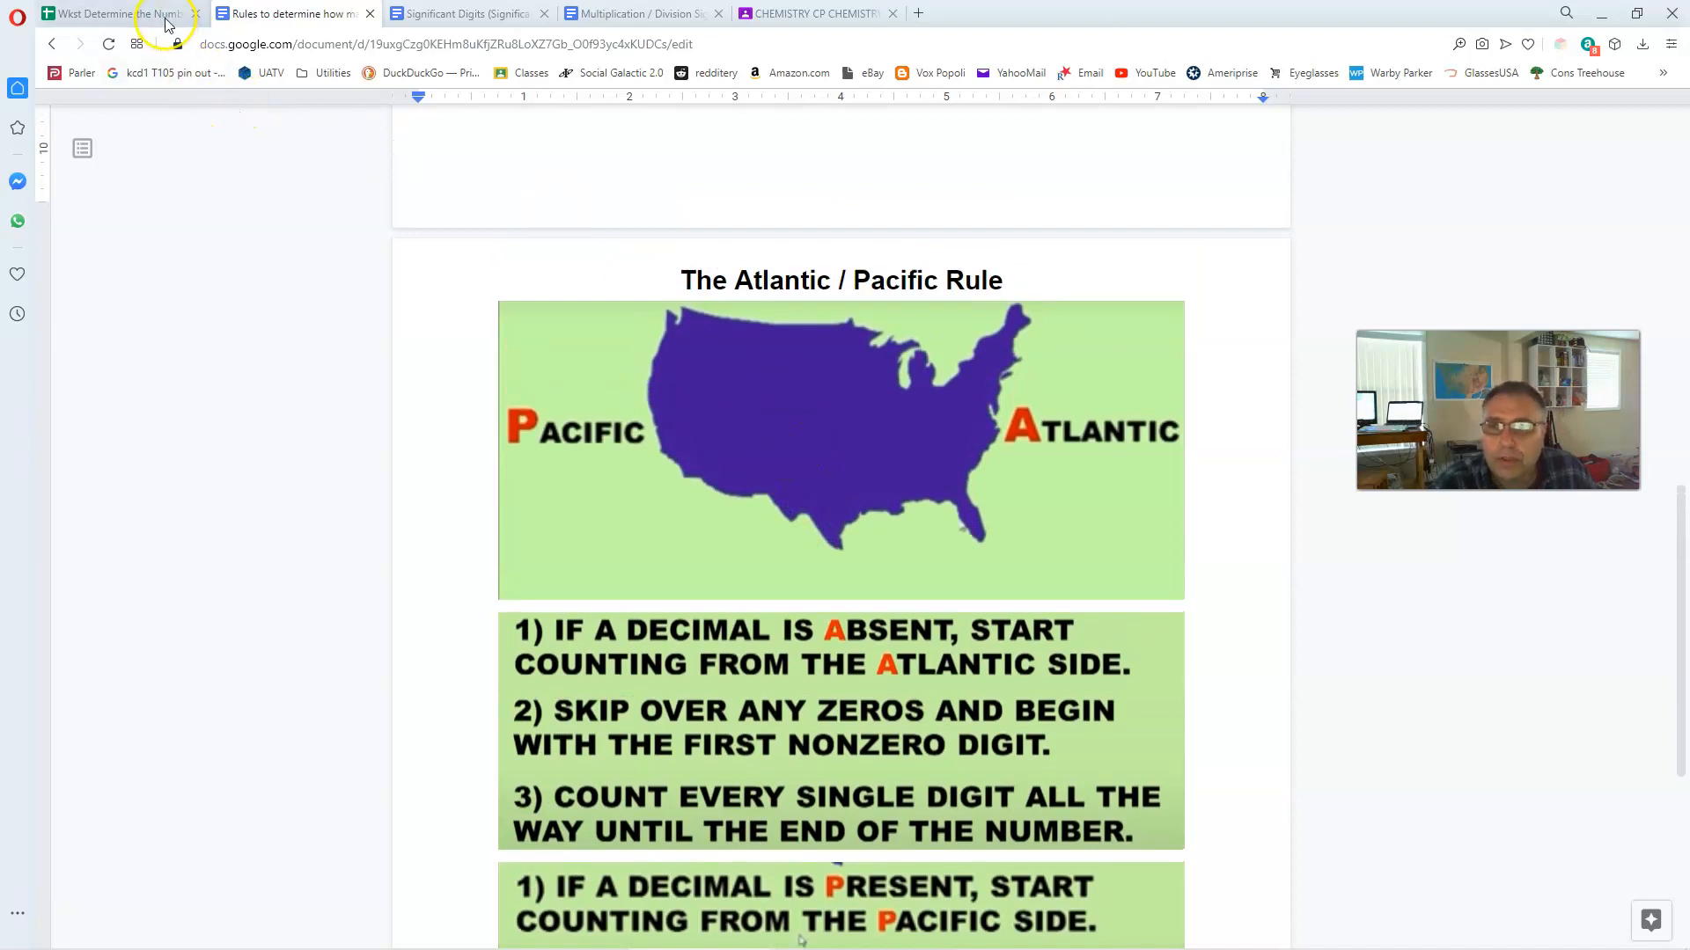
# - Check the worksheet answers, then return to the Atlantic / Pacific rule document
pyautogui.click(118, 12)
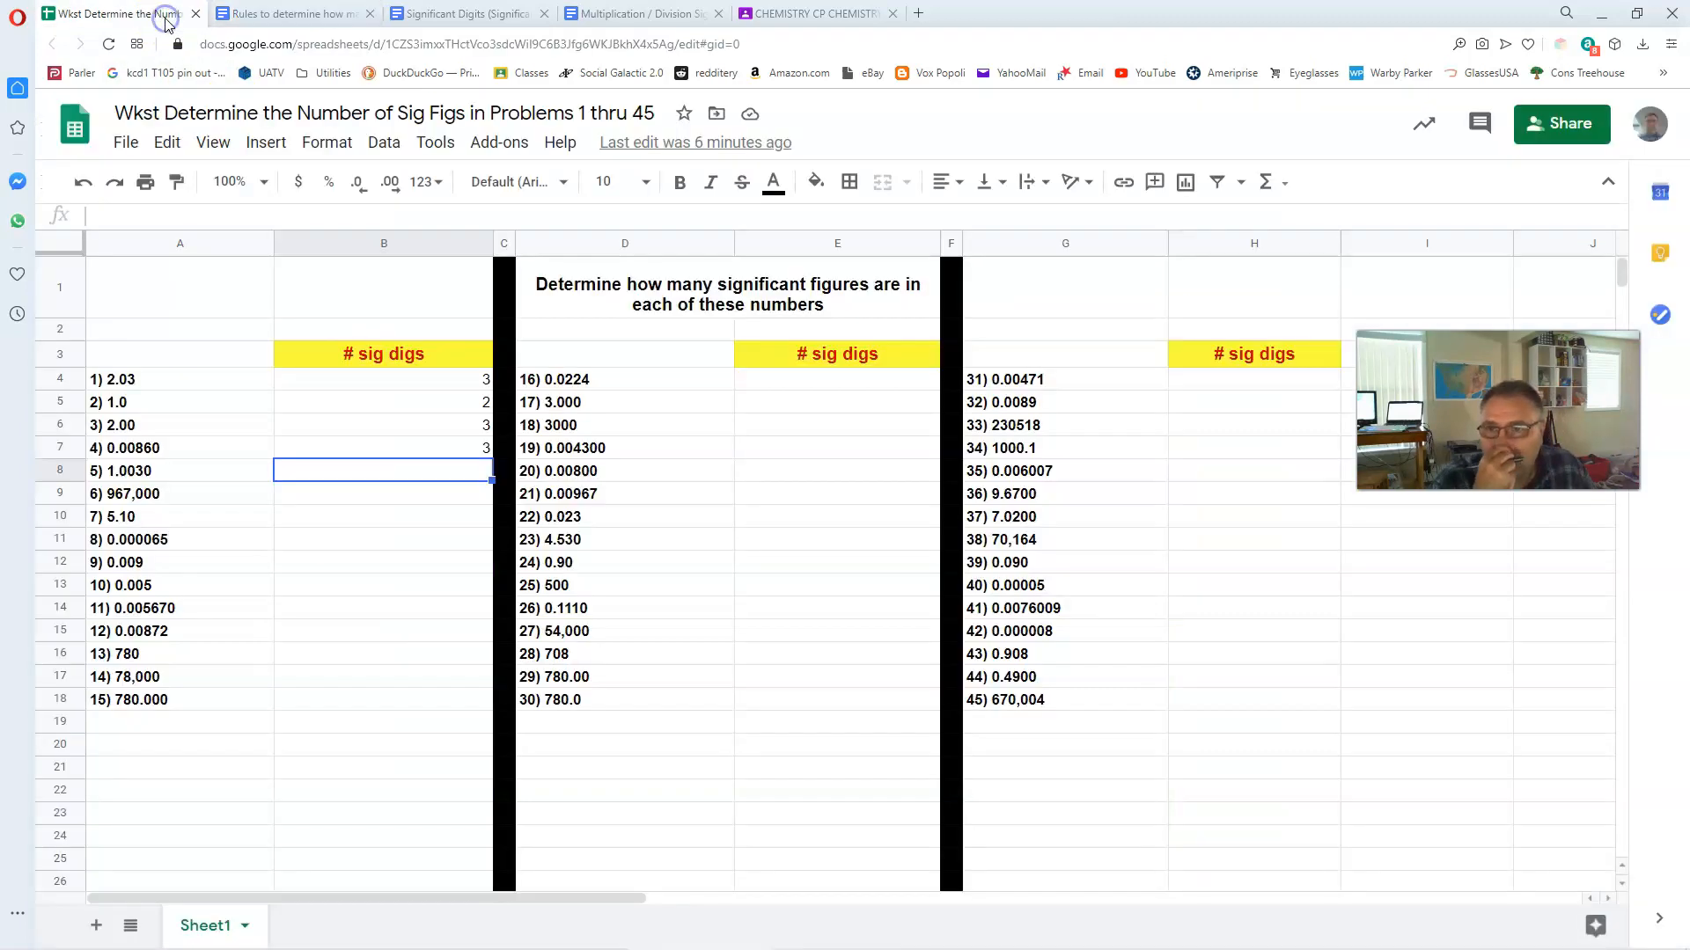
pyautogui.moveTo(688, 473)
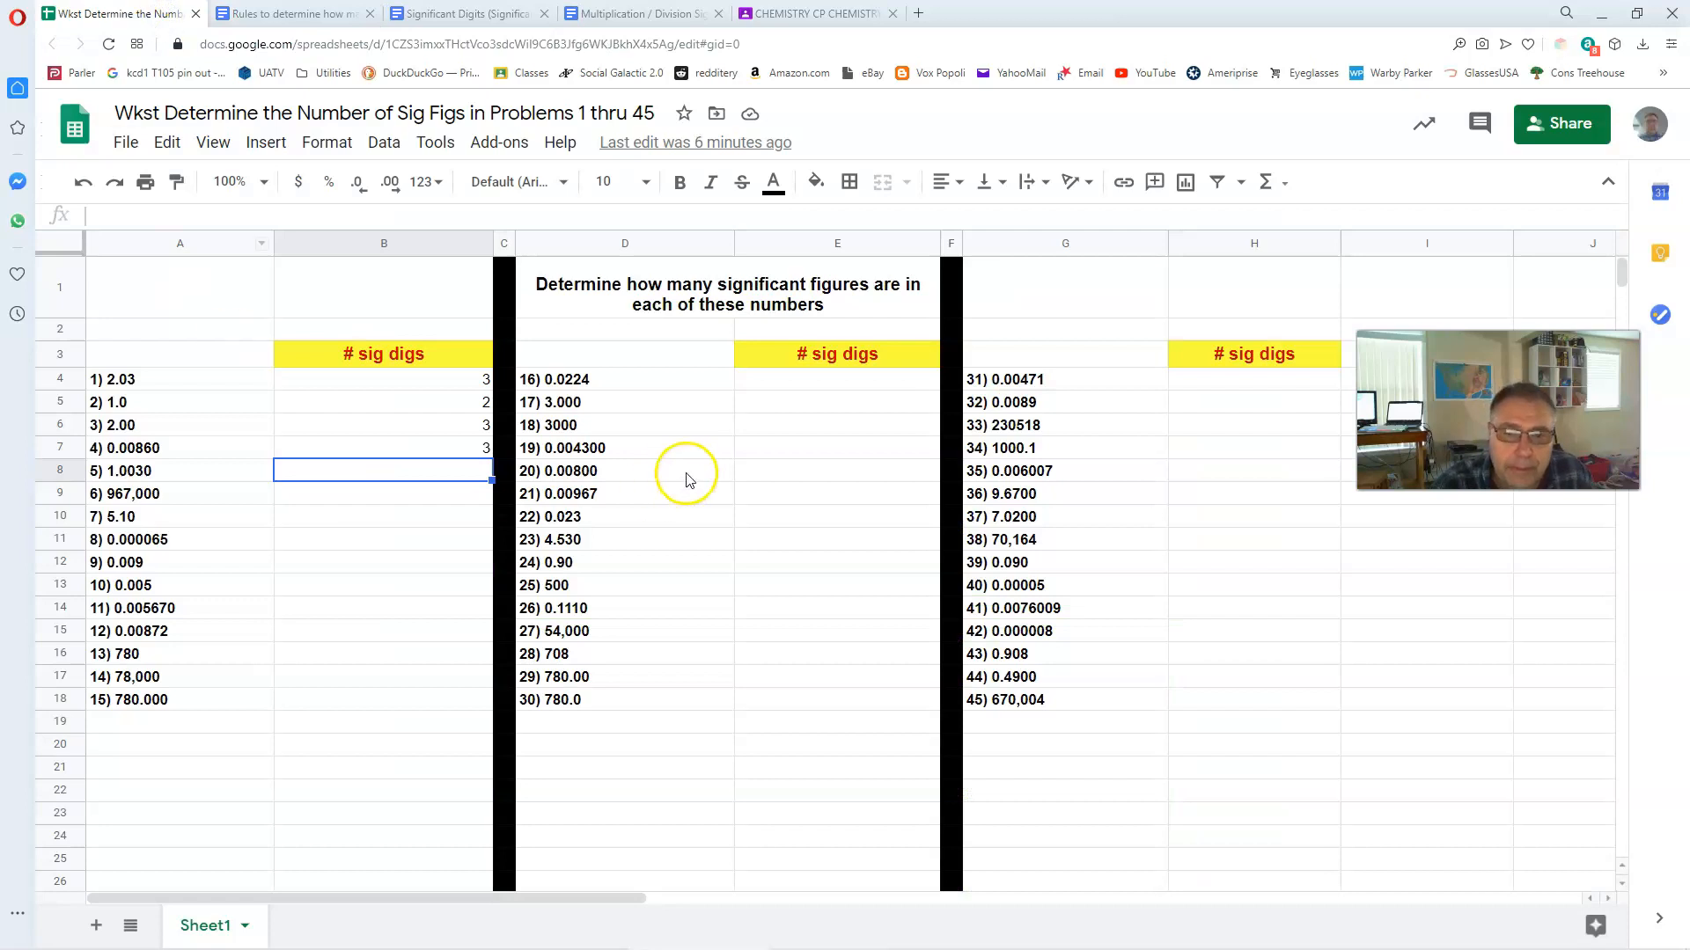
pyautogui.moveTo(361, 426)
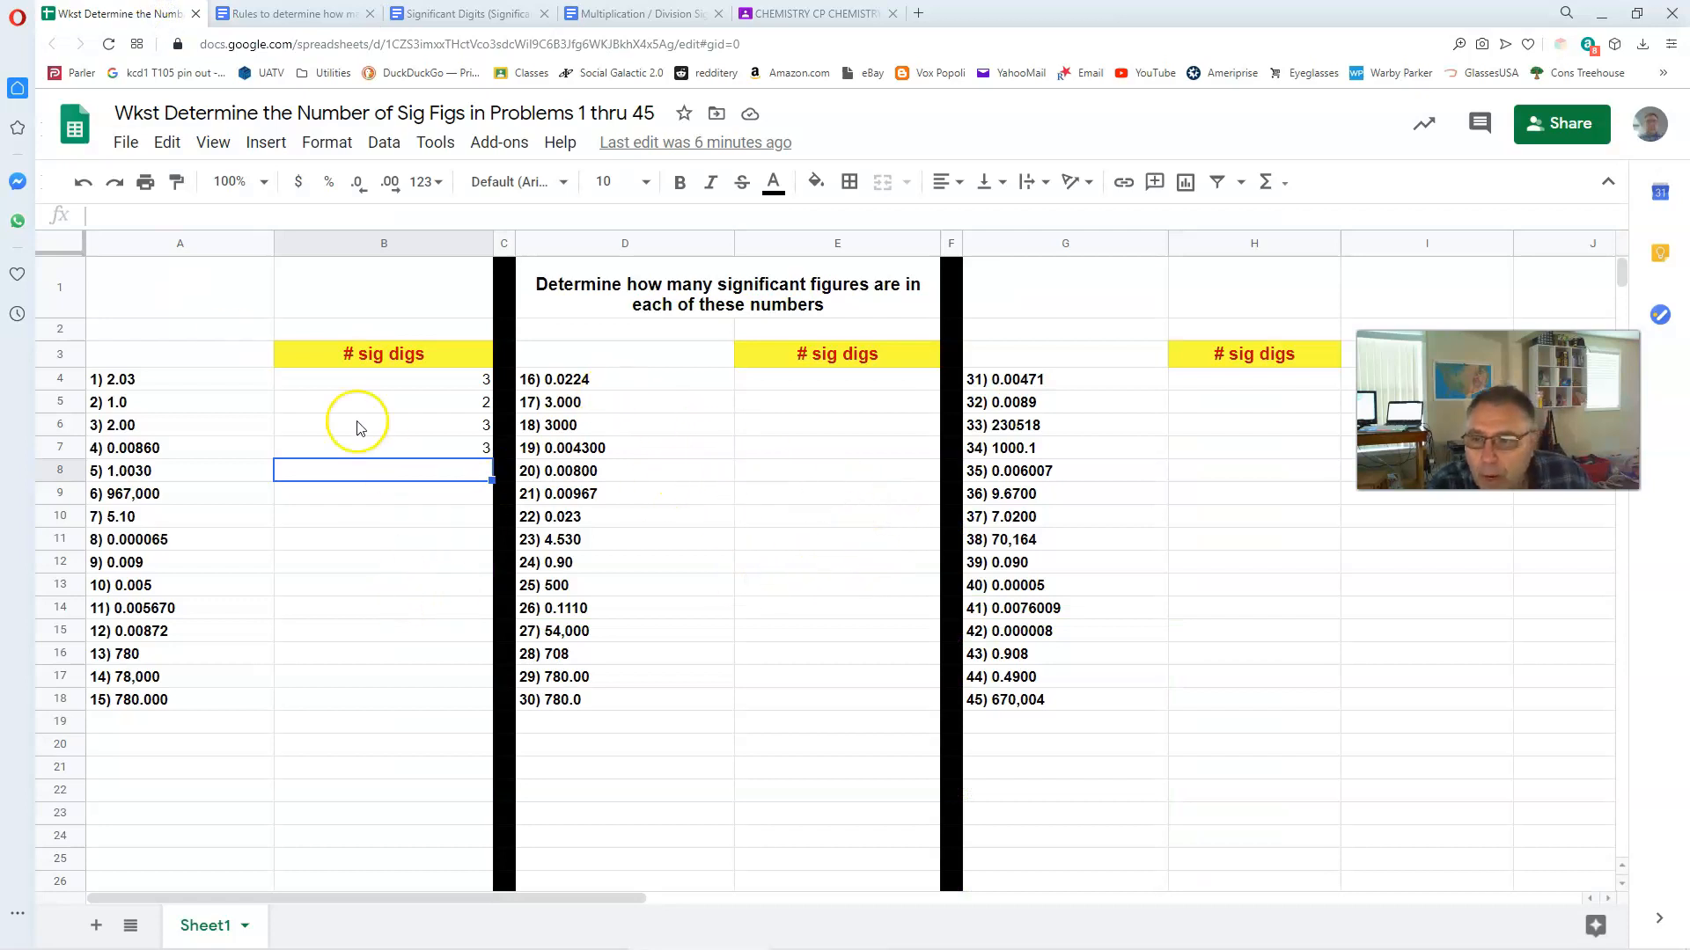
pyautogui.moveTo(301, 544)
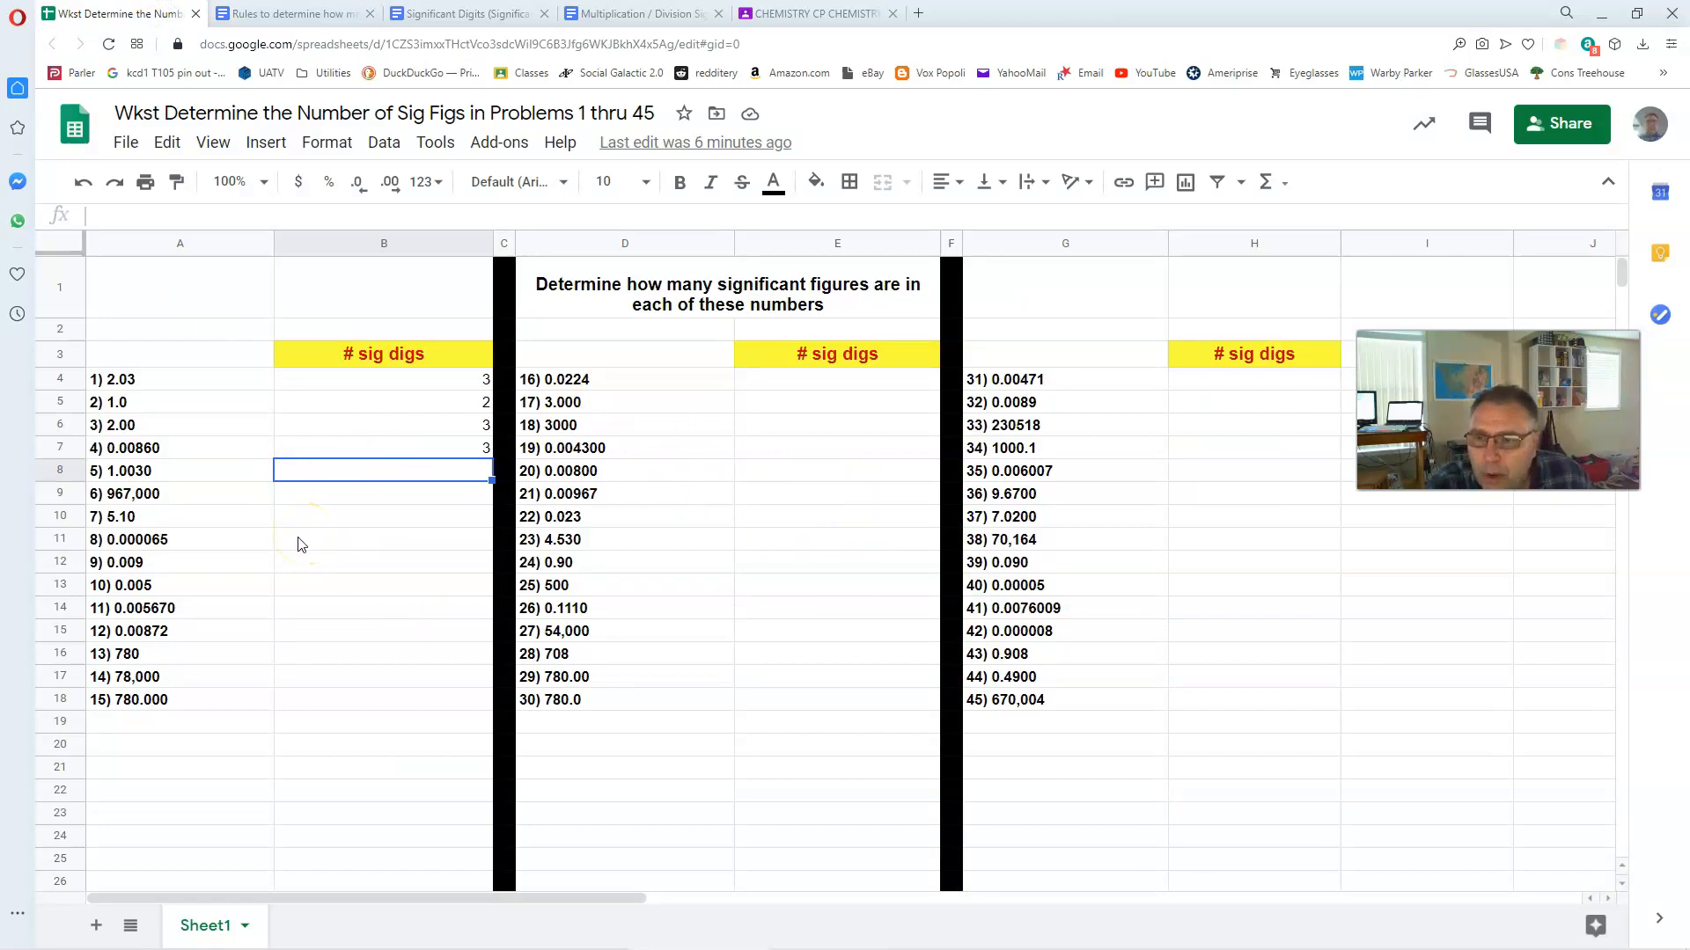
pyautogui.moveTo(229, 695)
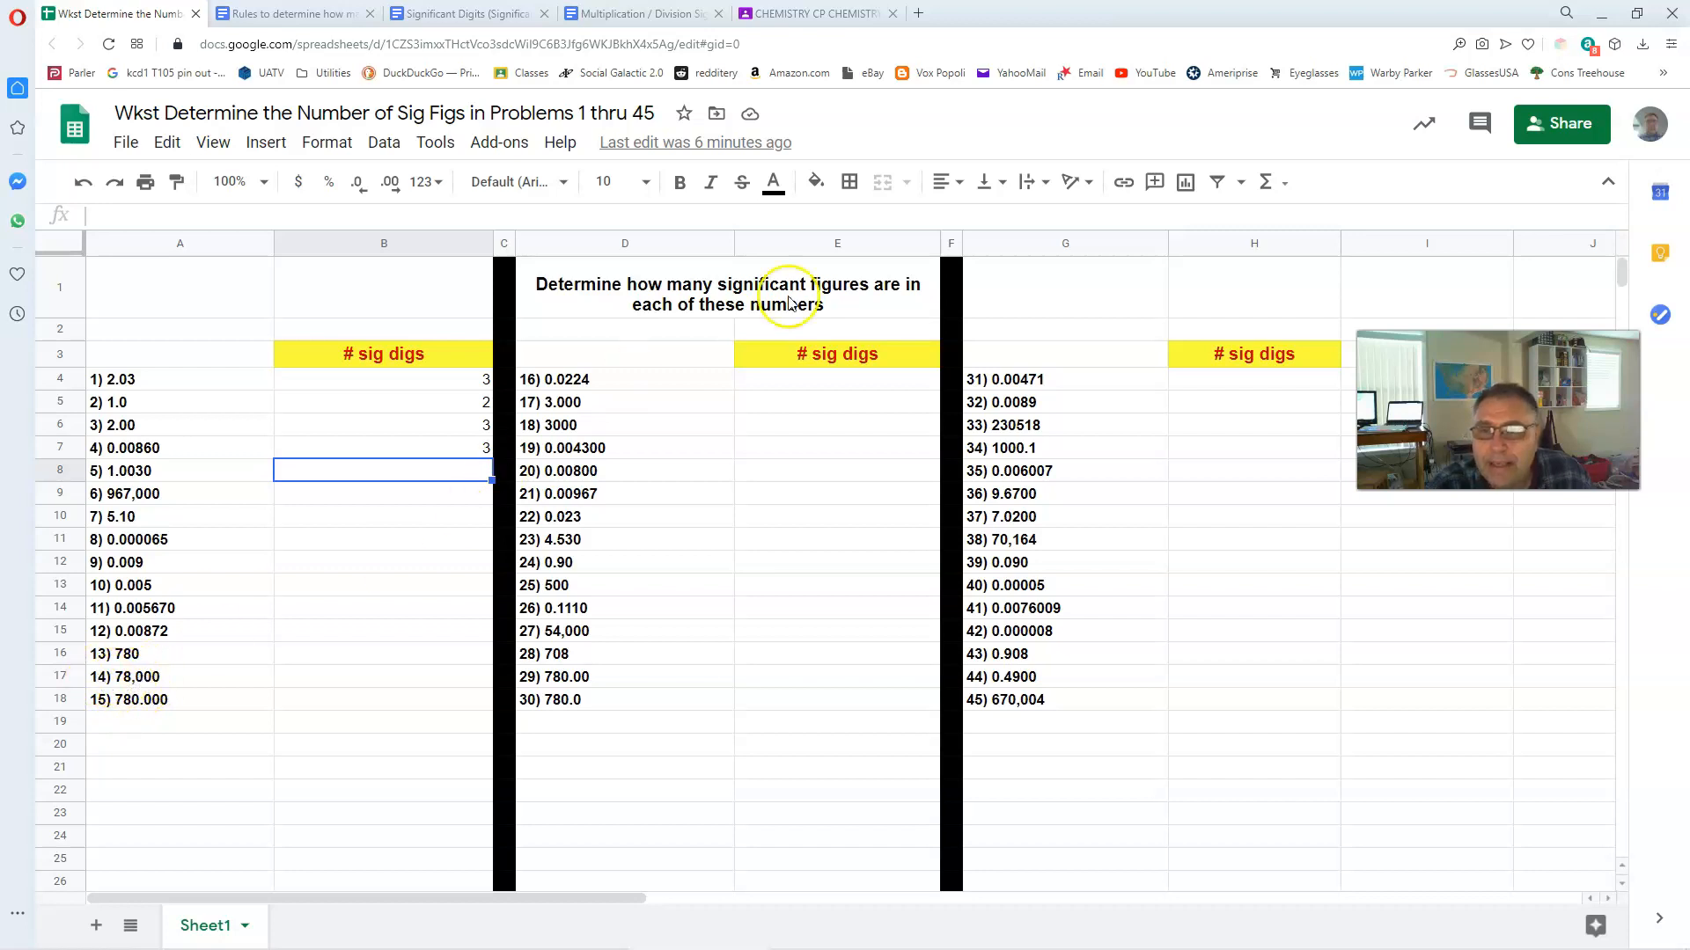
pyautogui.click(289, 12)
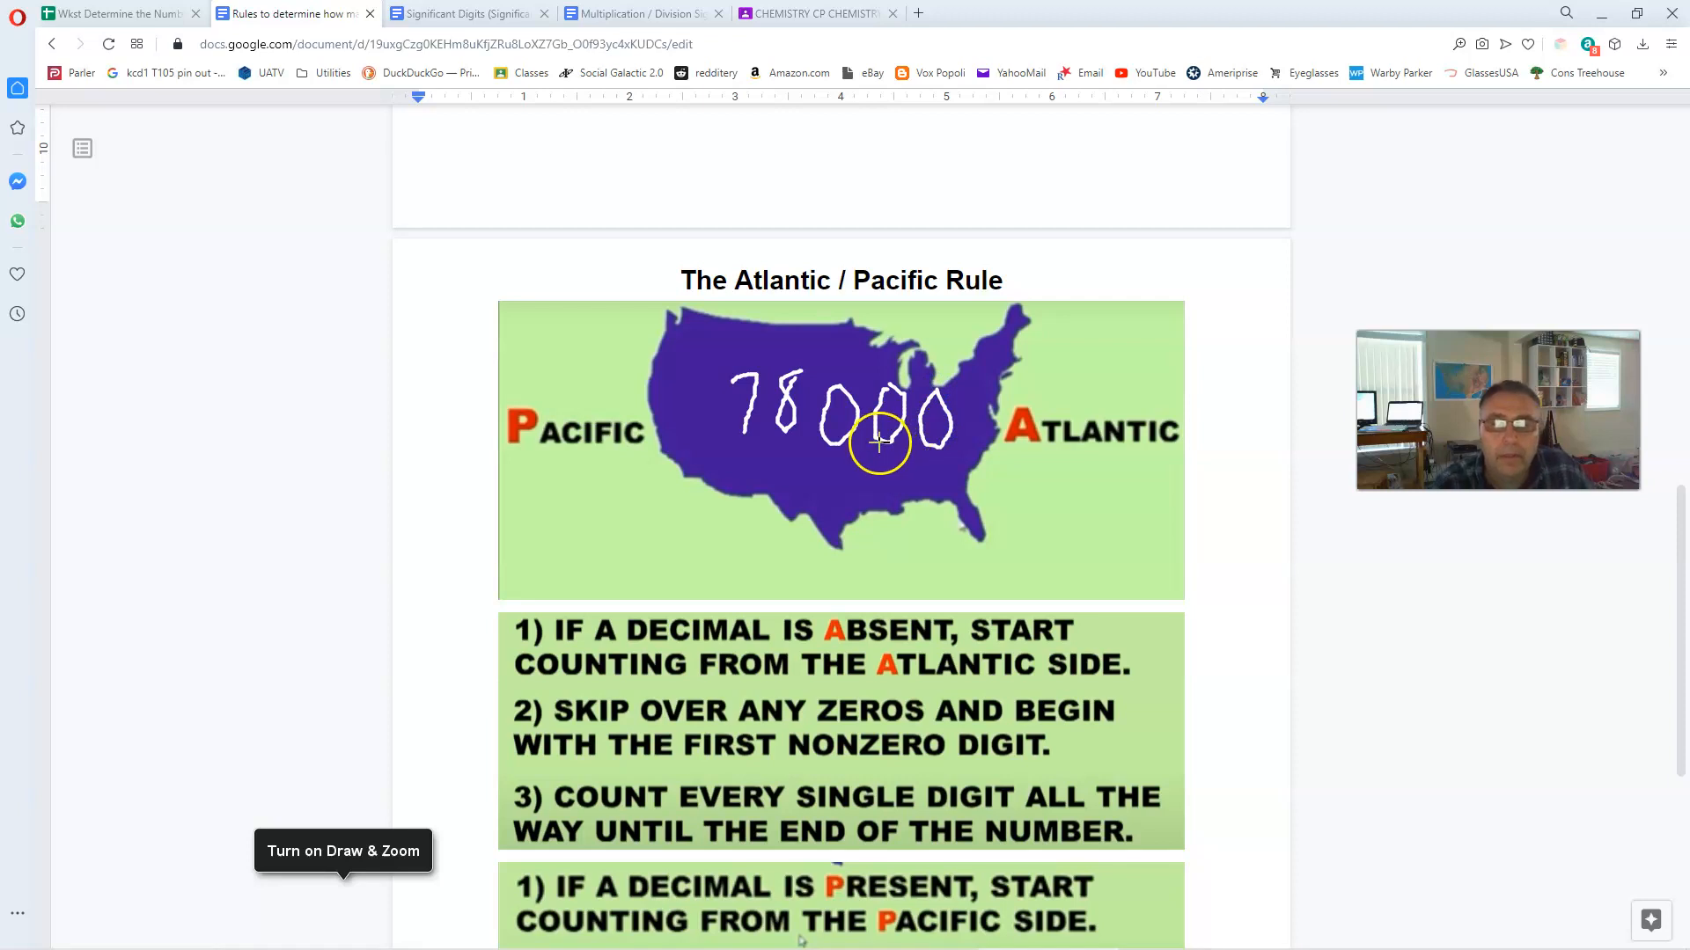
pyautogui.moveTo(803, 450)
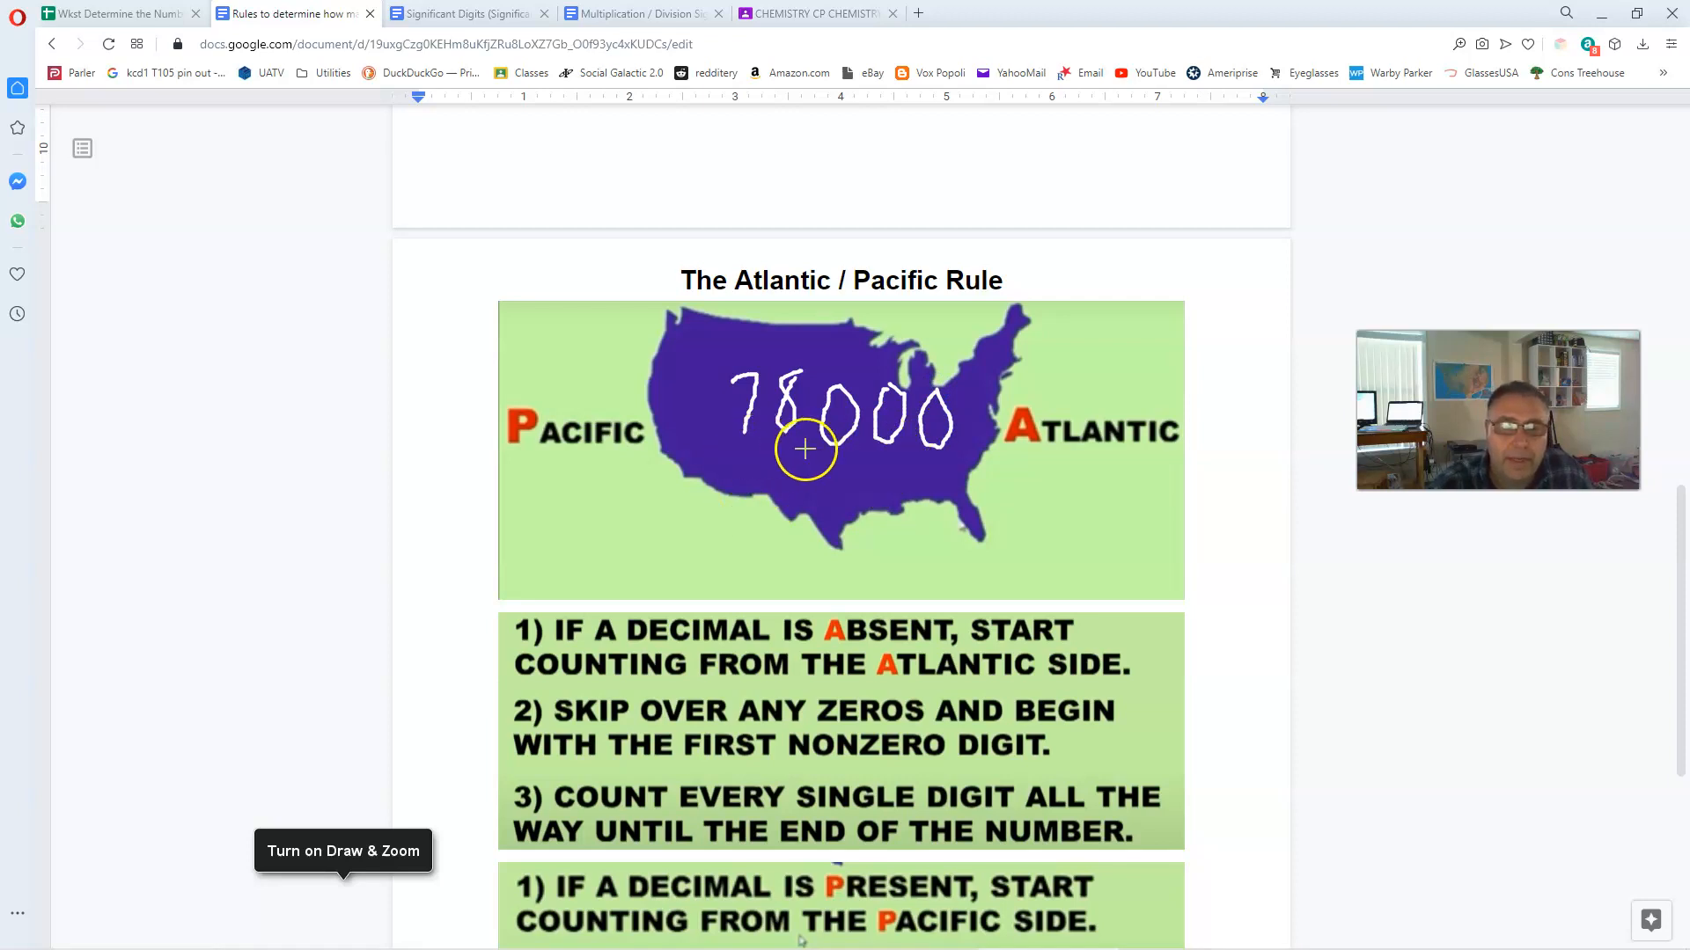
pyautogui.moveTo(868, 477)
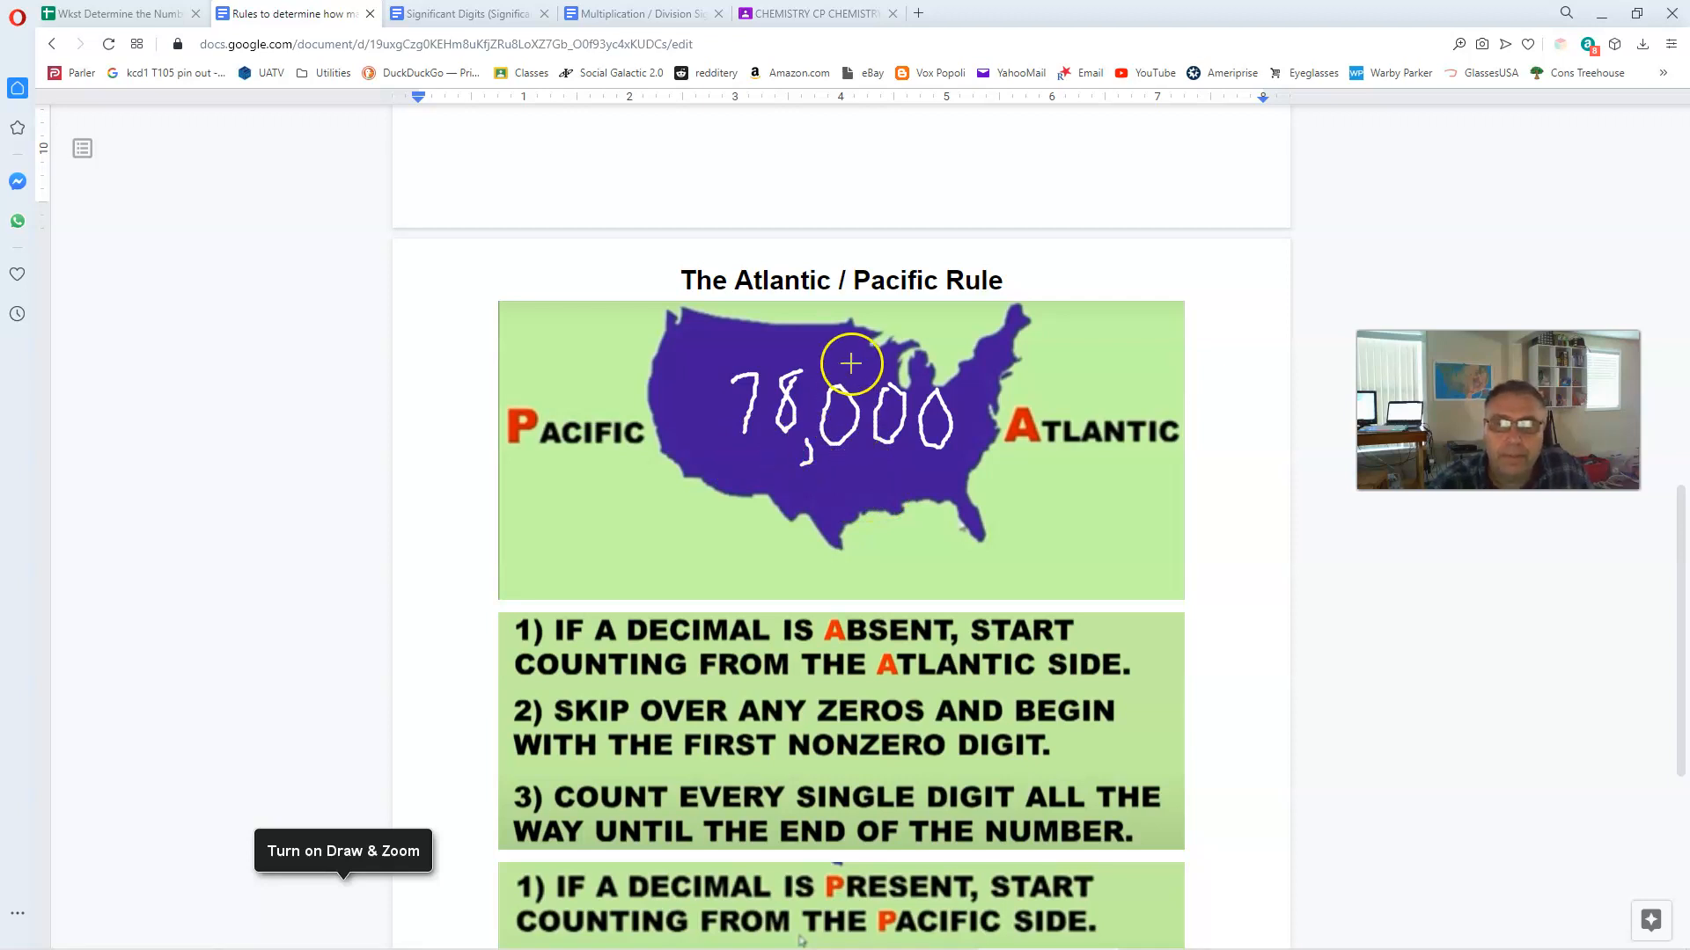
pyautogui.moveTo(908, 333)
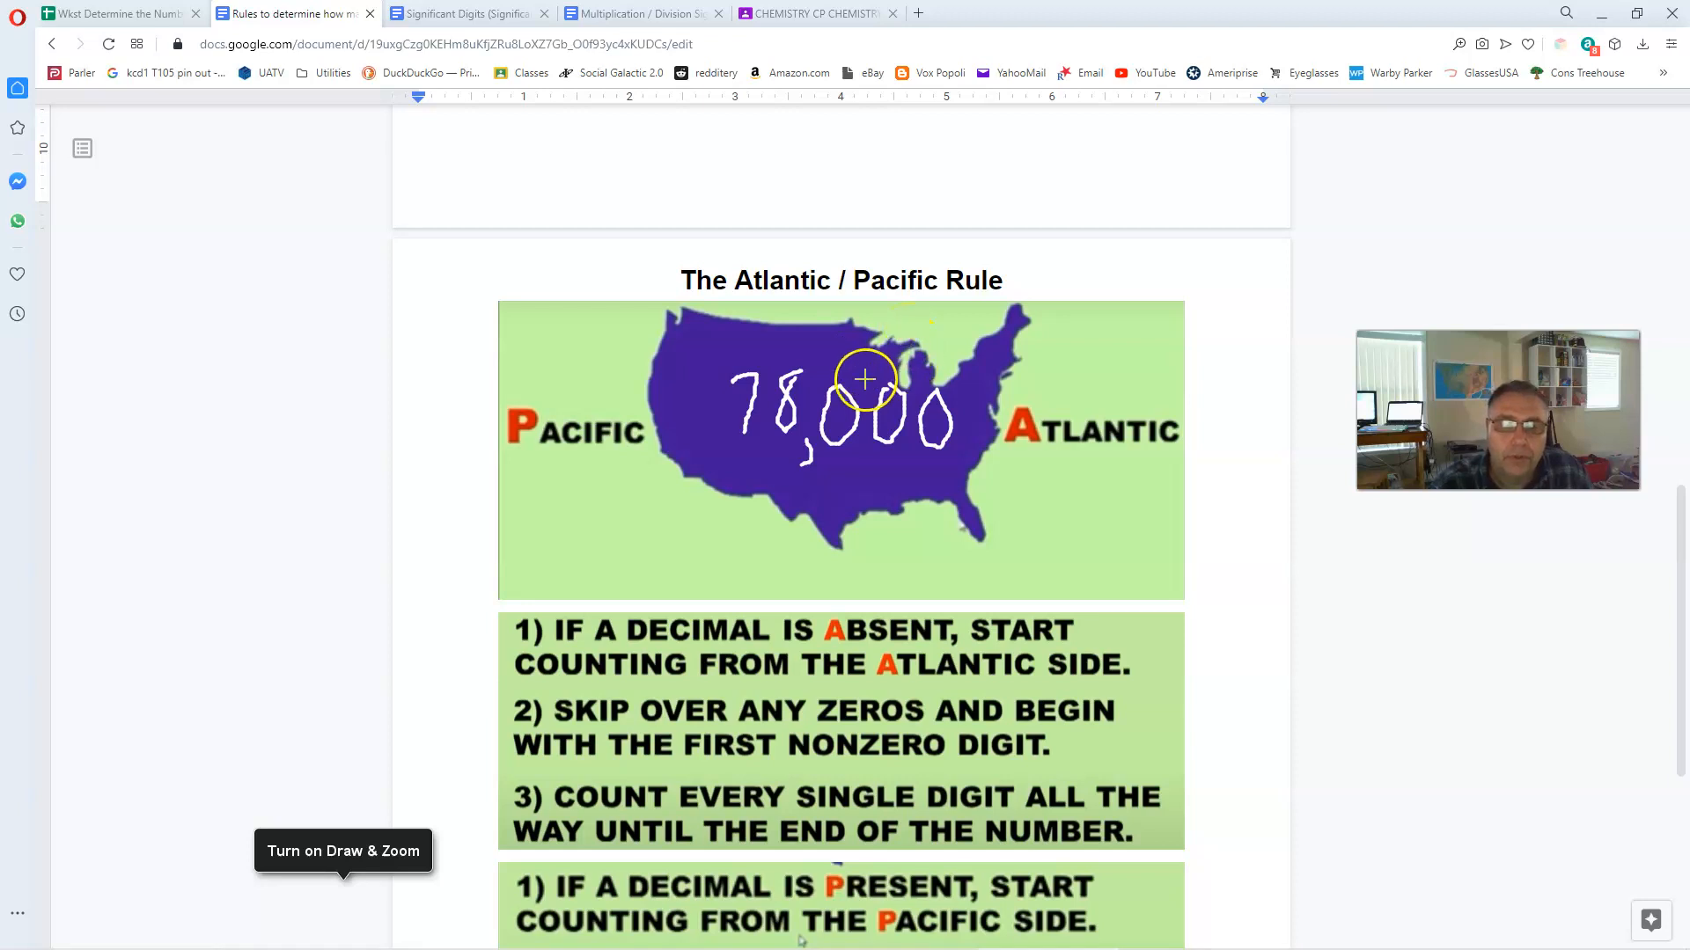
pyautogui.moveTo(959, 440)
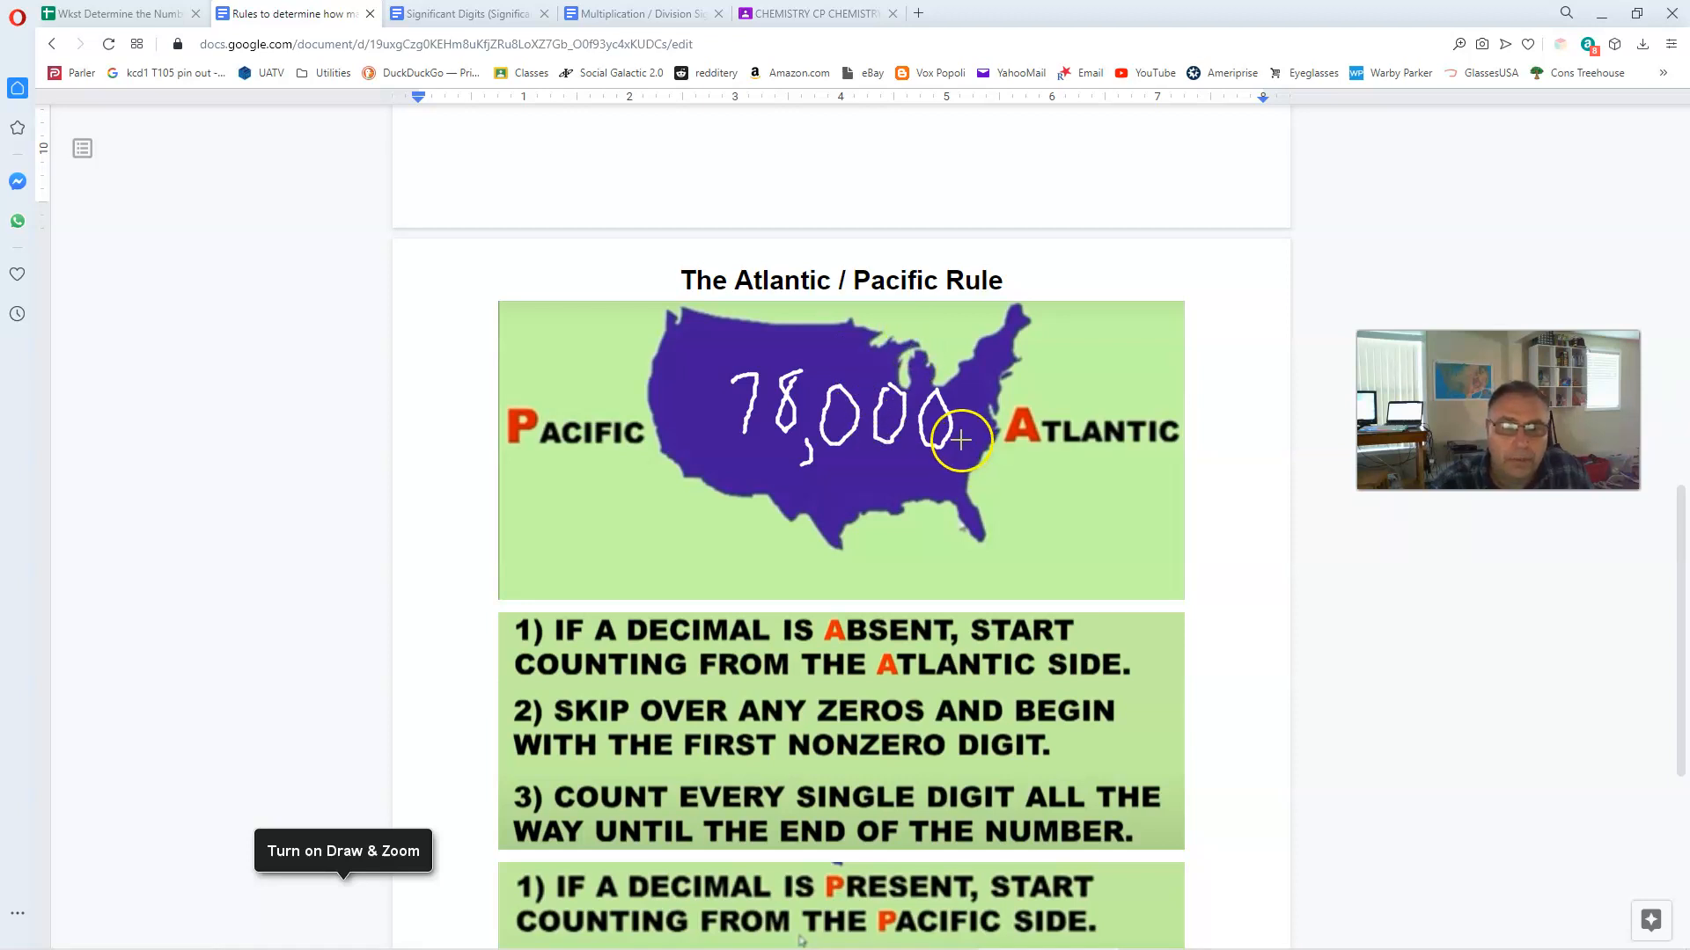
pyautogui.moveTo(968, 449)
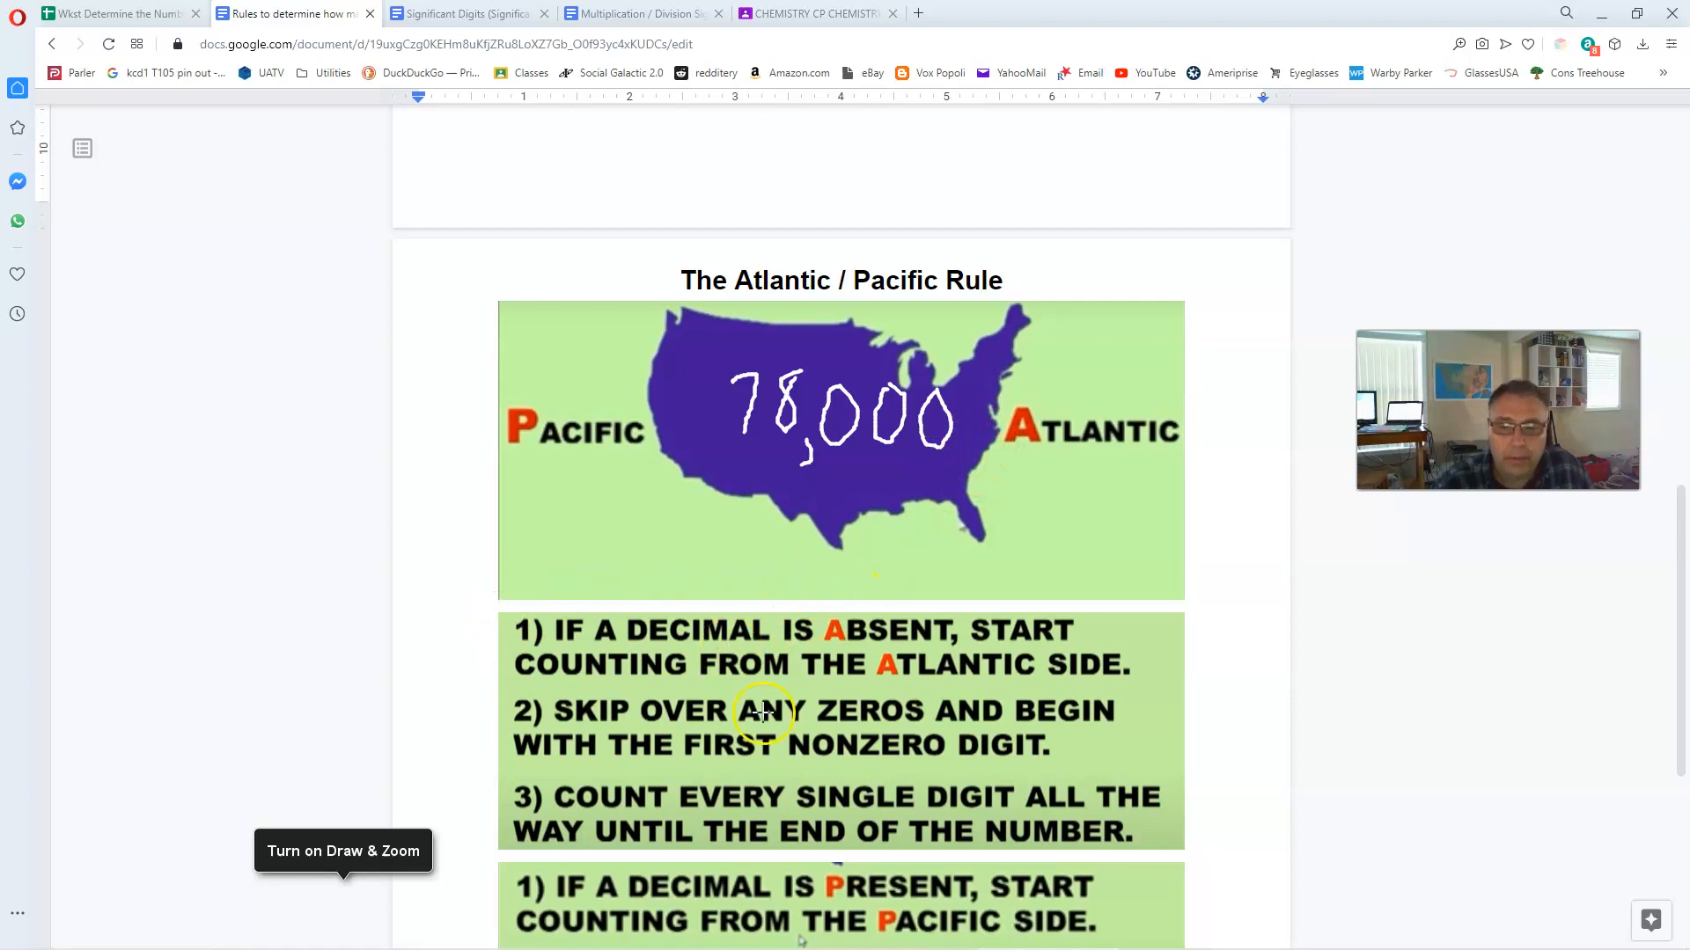
pyautogui.moveTo(669, 644)
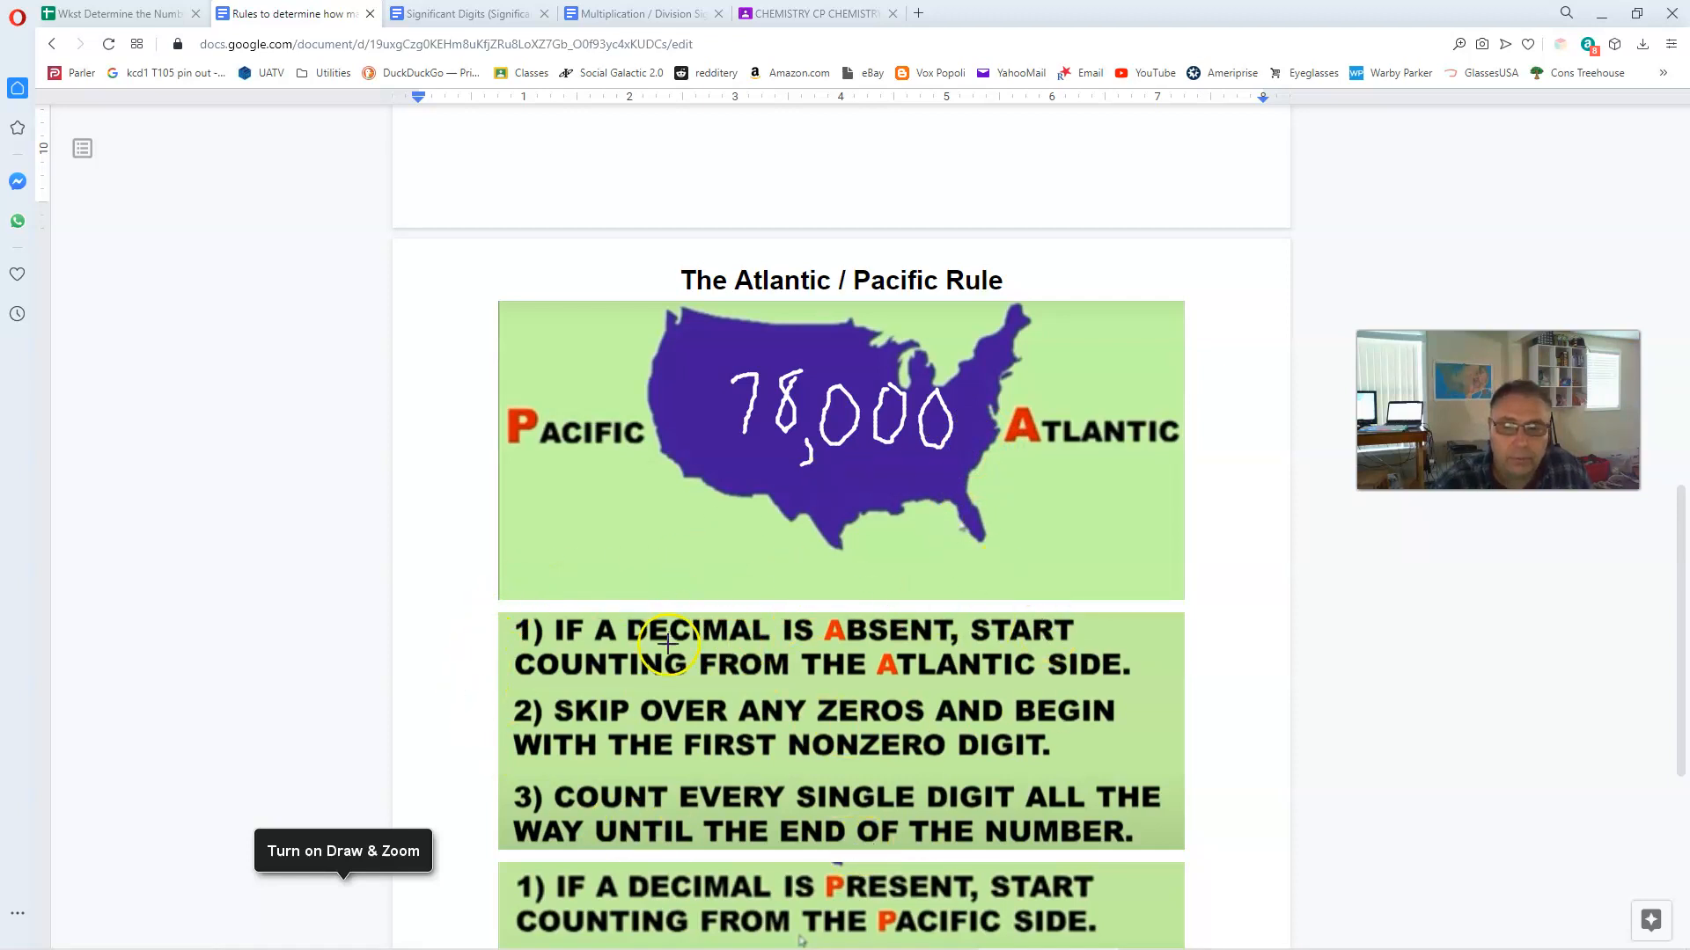
pyautogui.moveTo(892, 645)
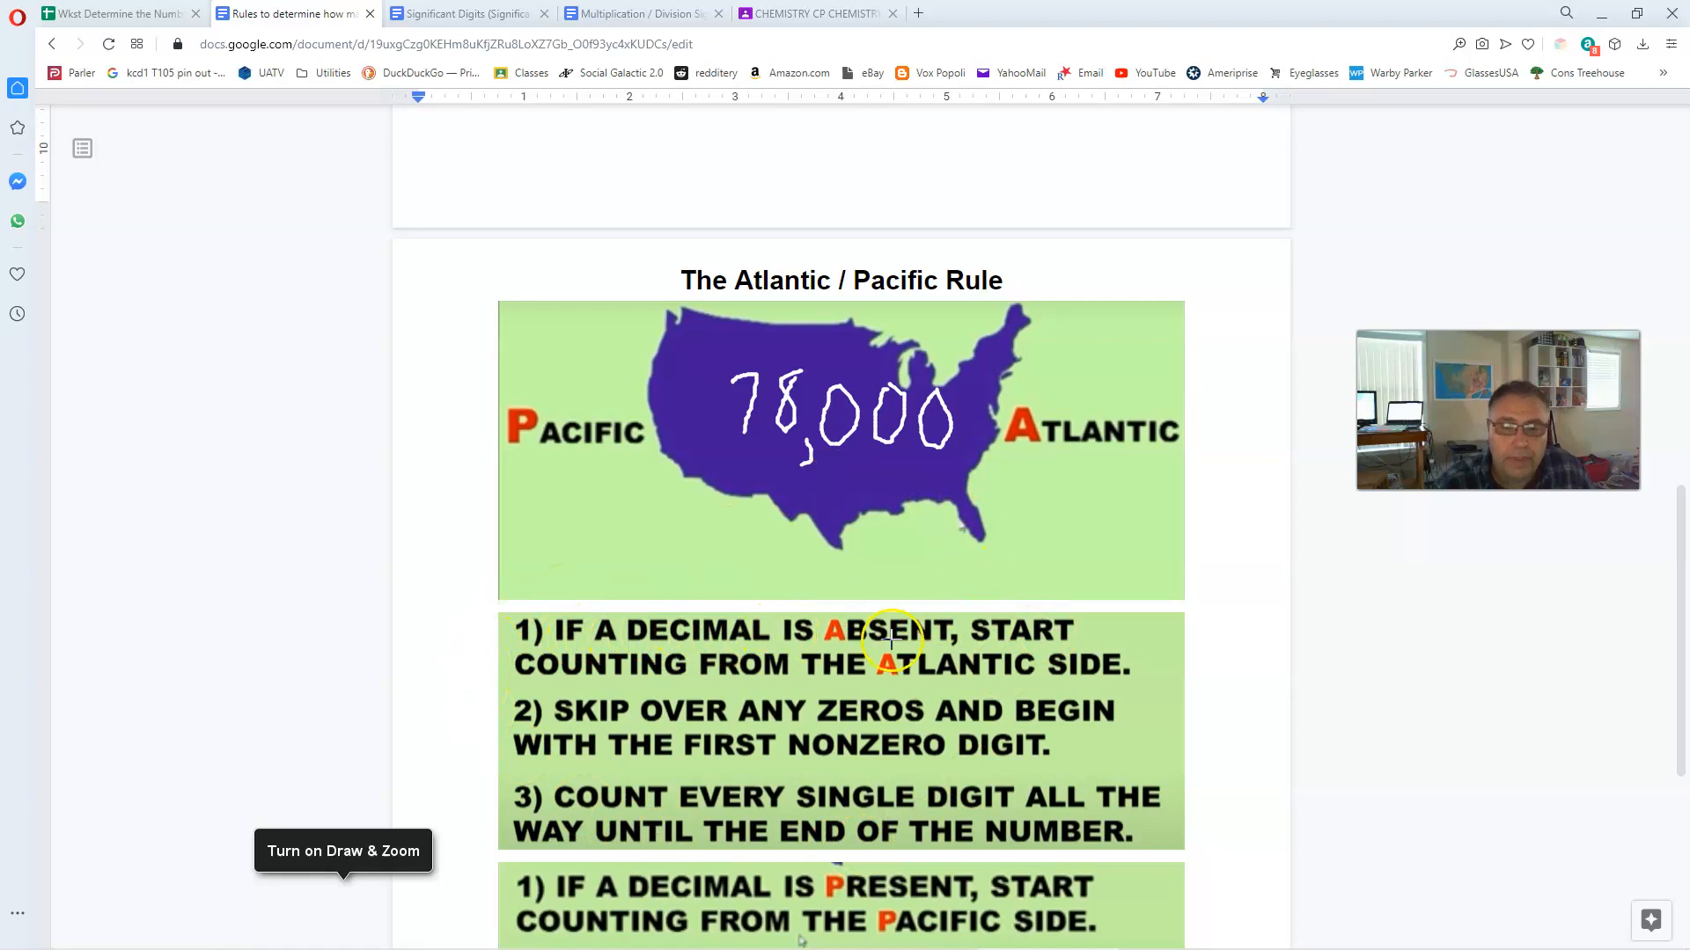
pyautogui.moveTo(1014, 630)
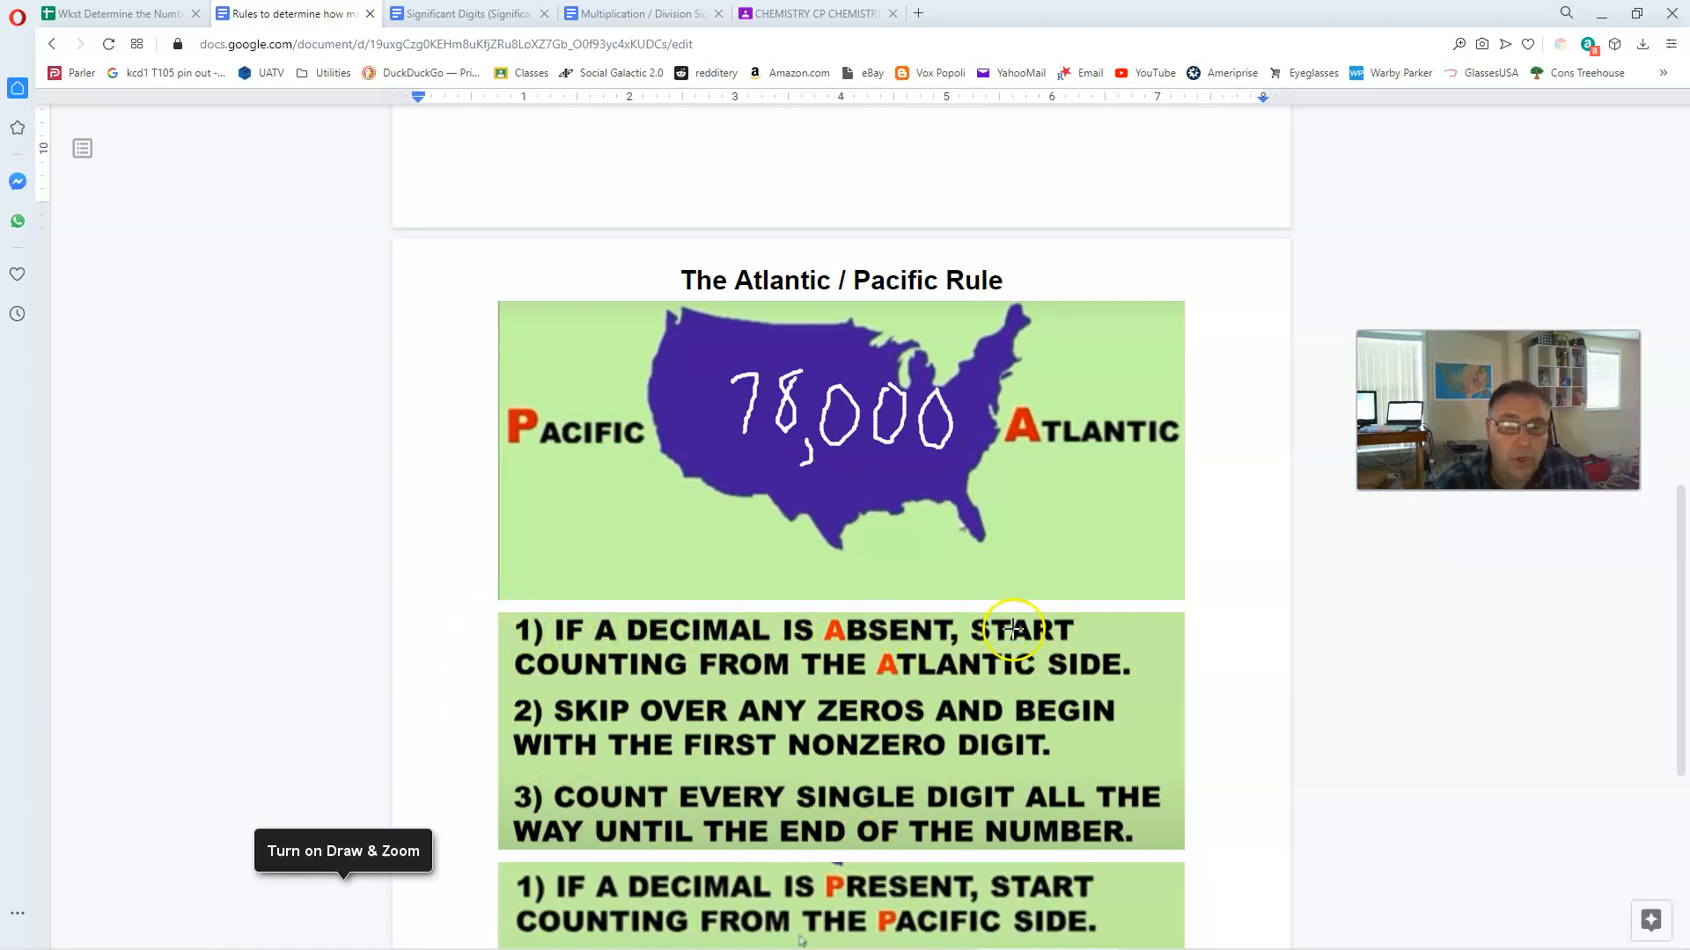
pyautogui.moveTo(676, 646)
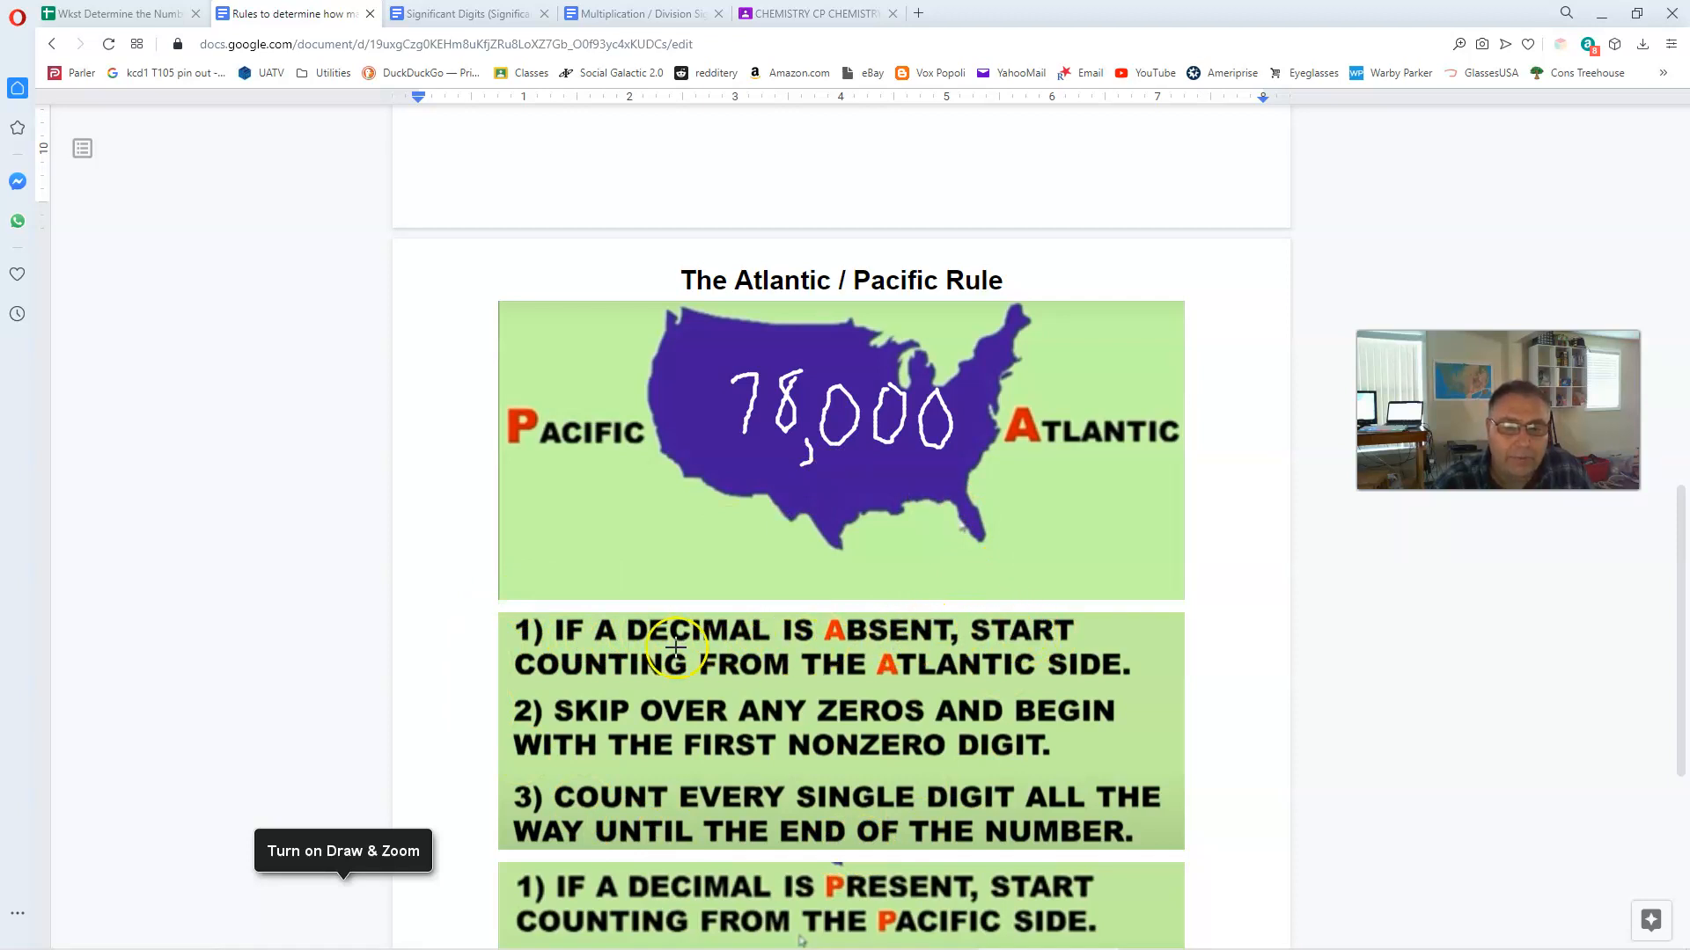
pyautogui.moveTo(1000, 186)
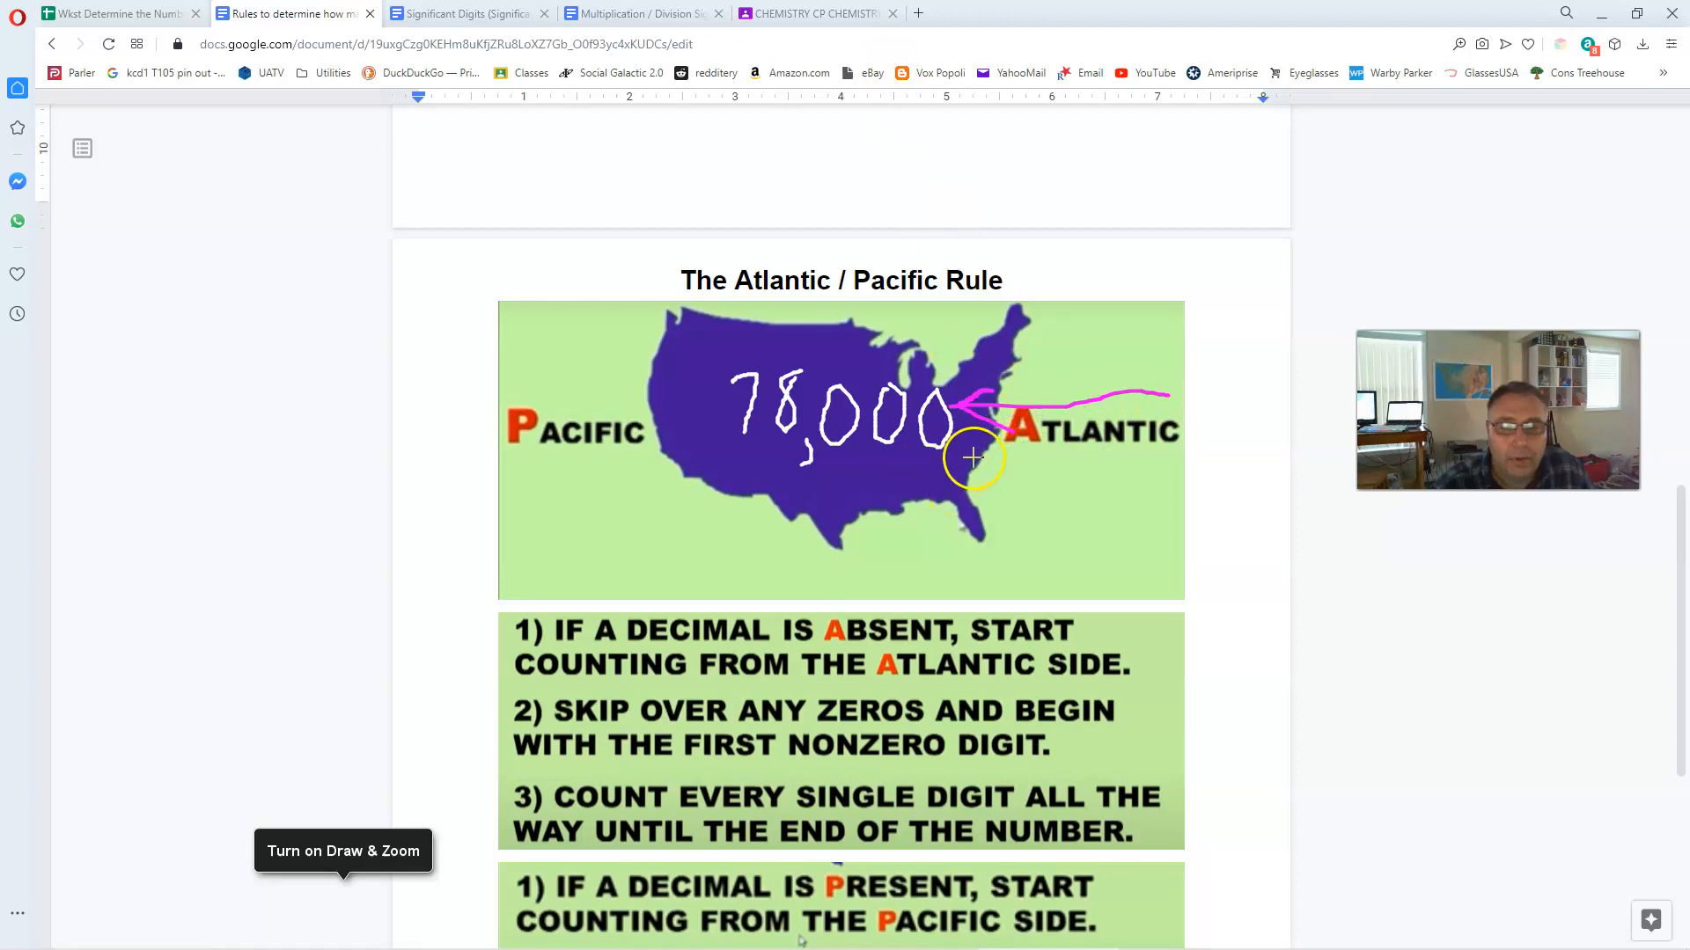
pyautogui.moveTo(634, 712)
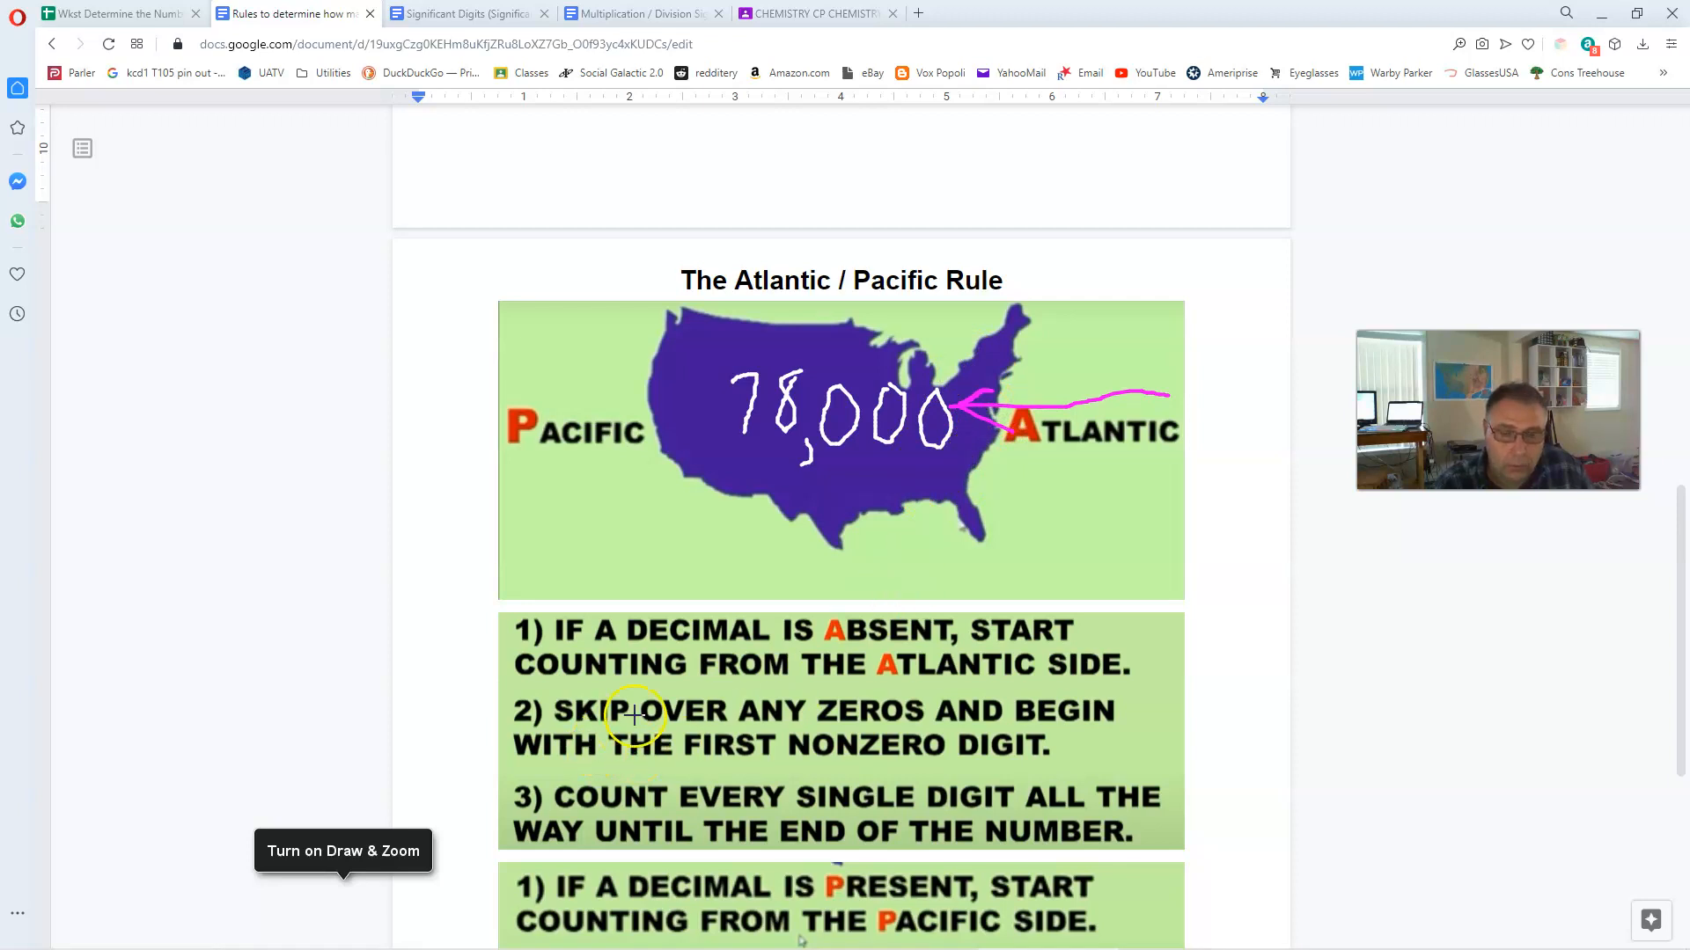
pyautogui.moveTo(577, 737)
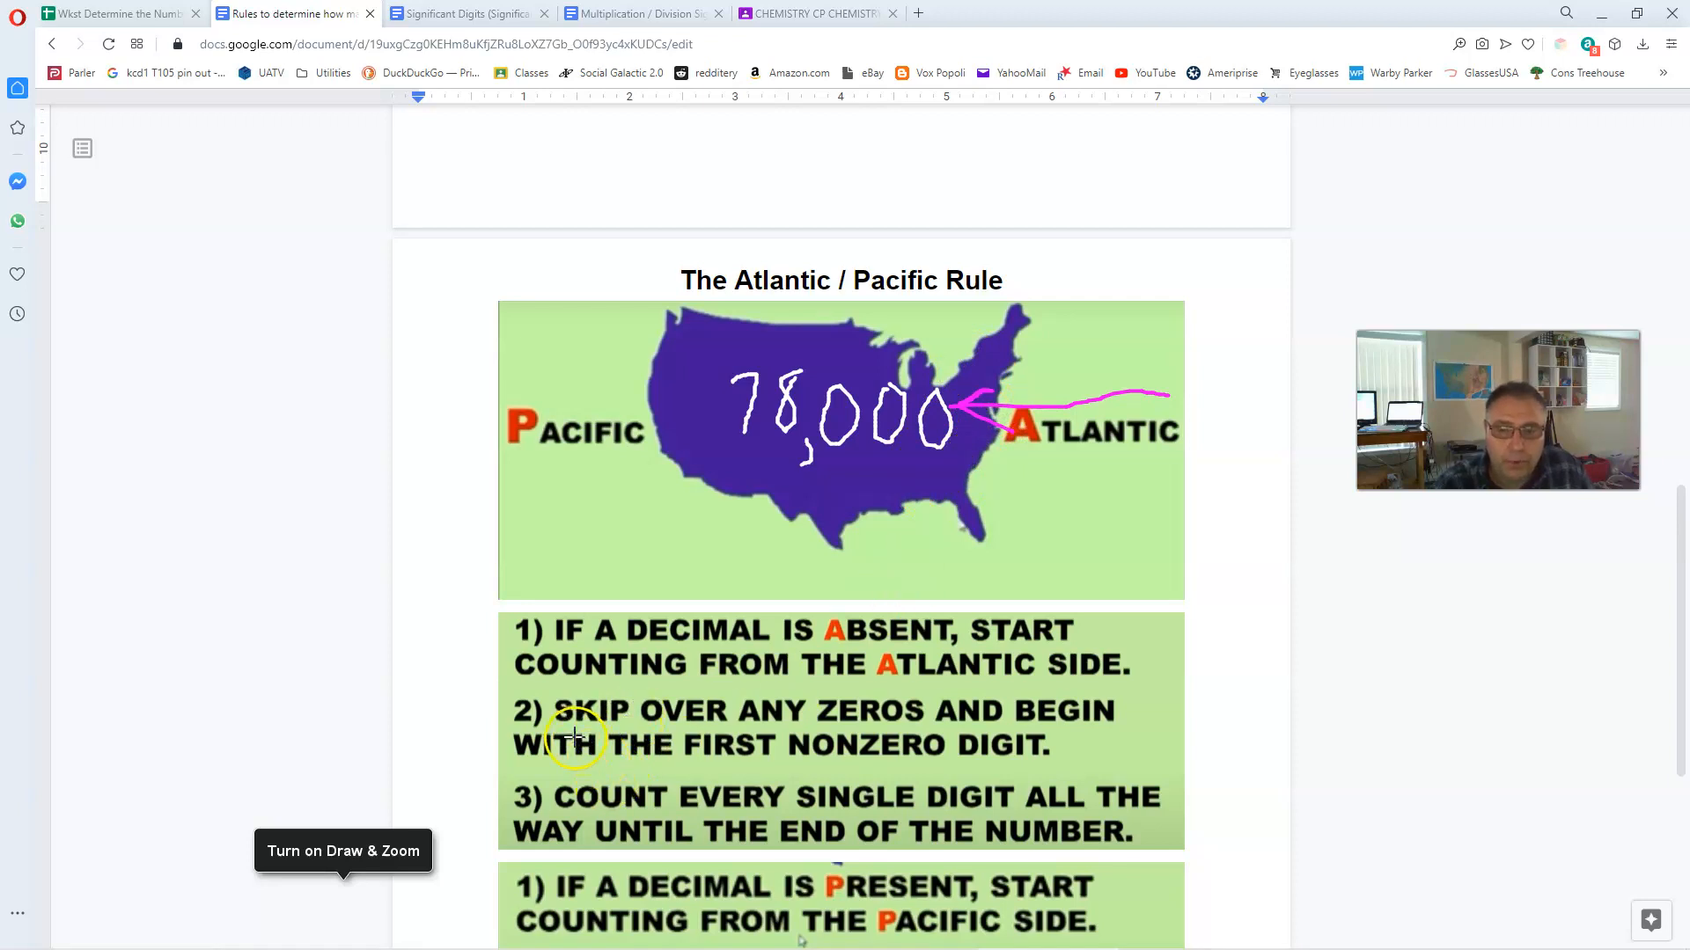
pyautogui.moveTo(879, 709)
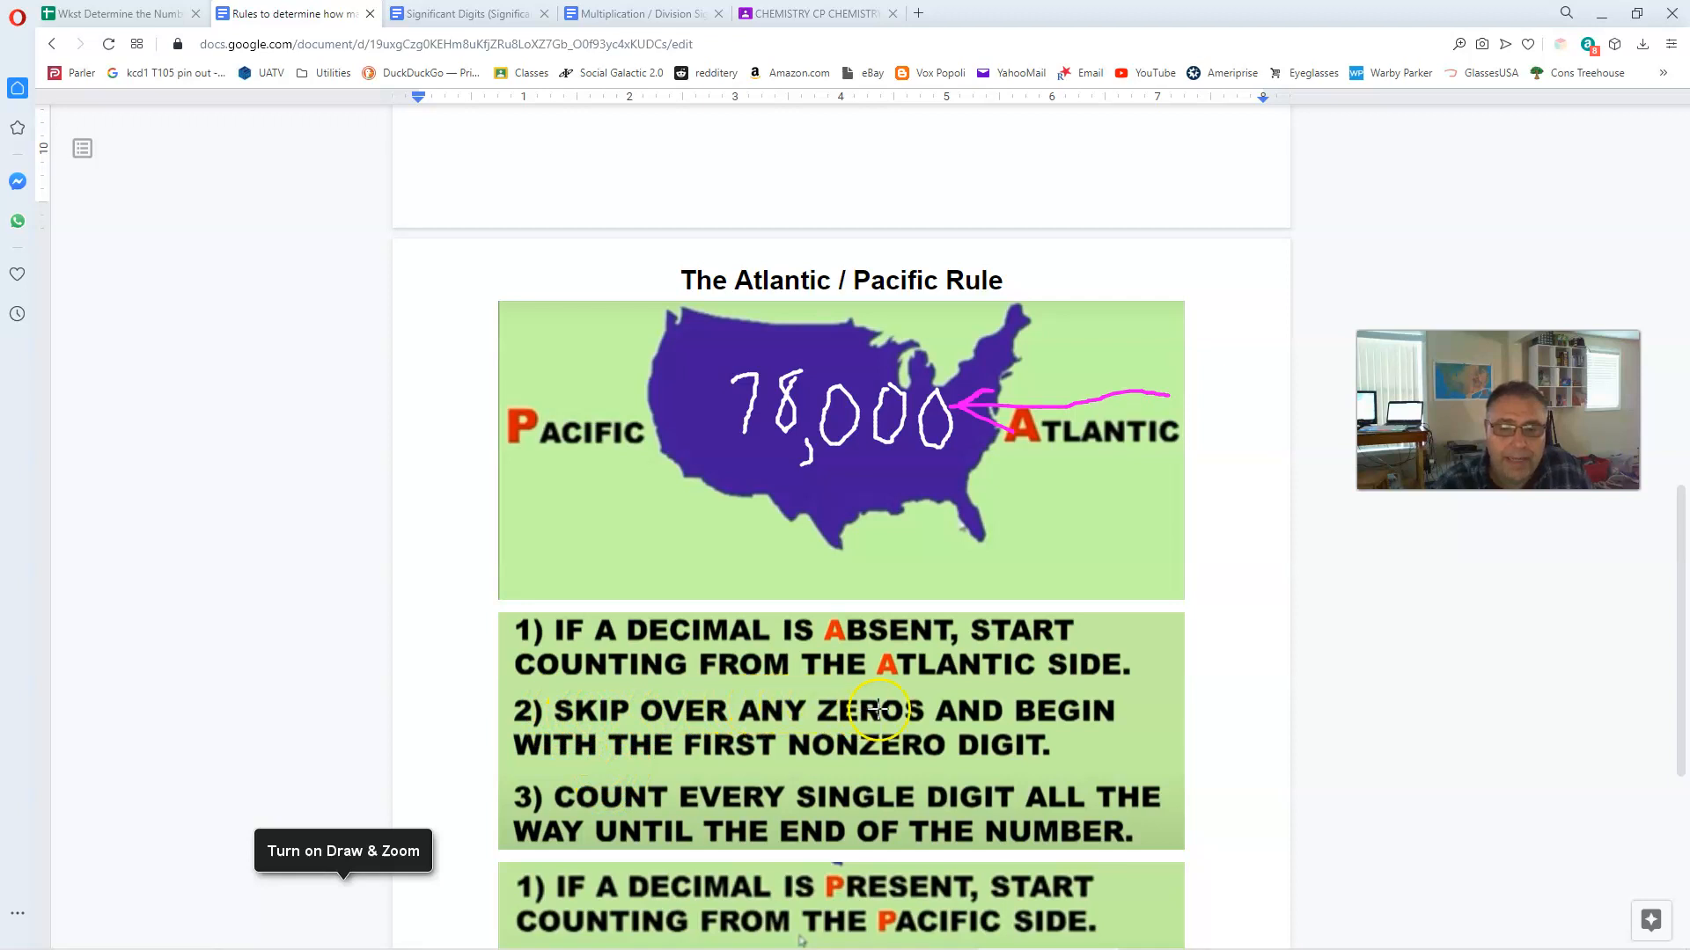
pyautogui.moveTo(668, 709)
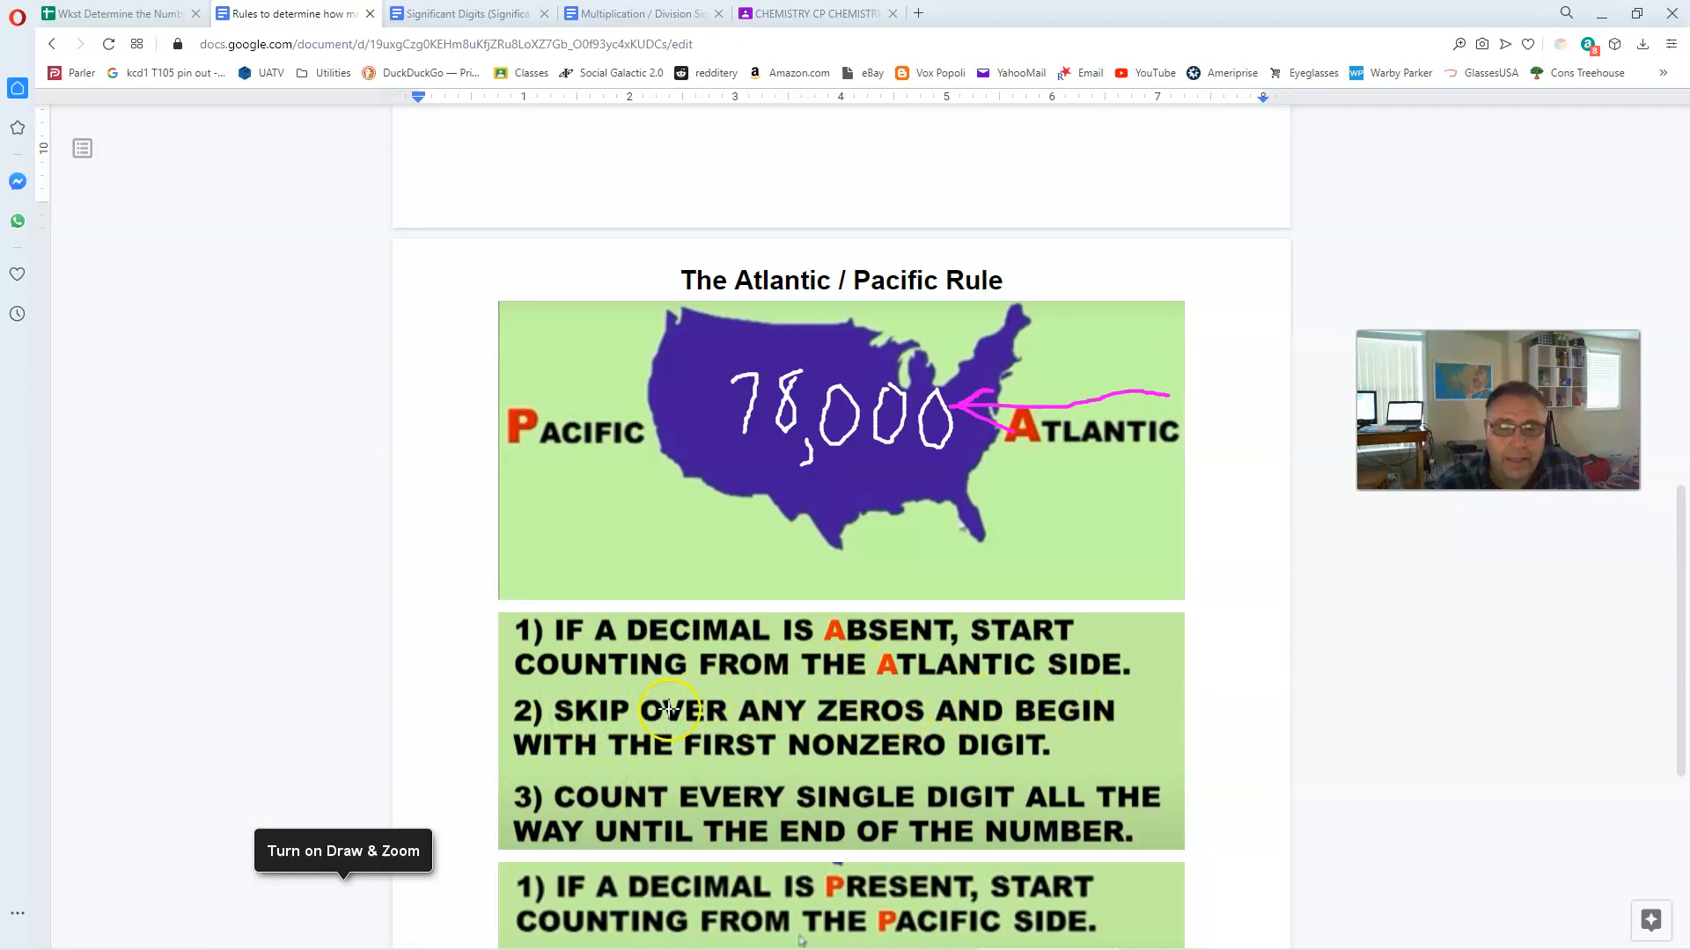
pyautogui.moveTo(857, 738)
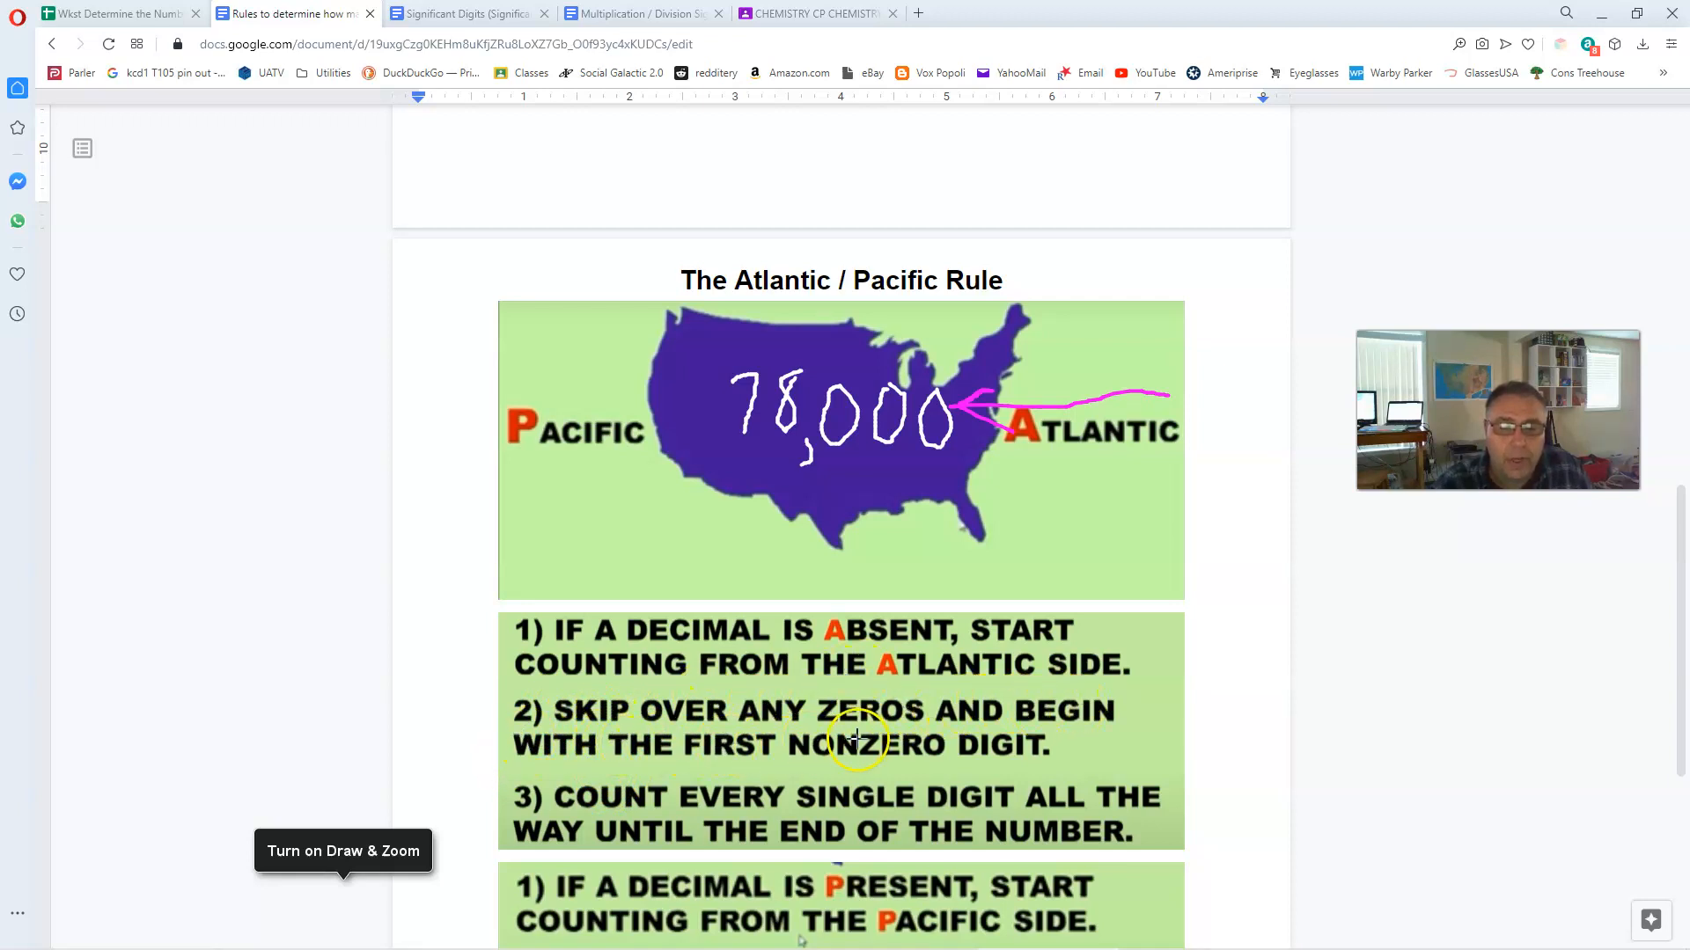
pyautogui.moveTo(980, 407)
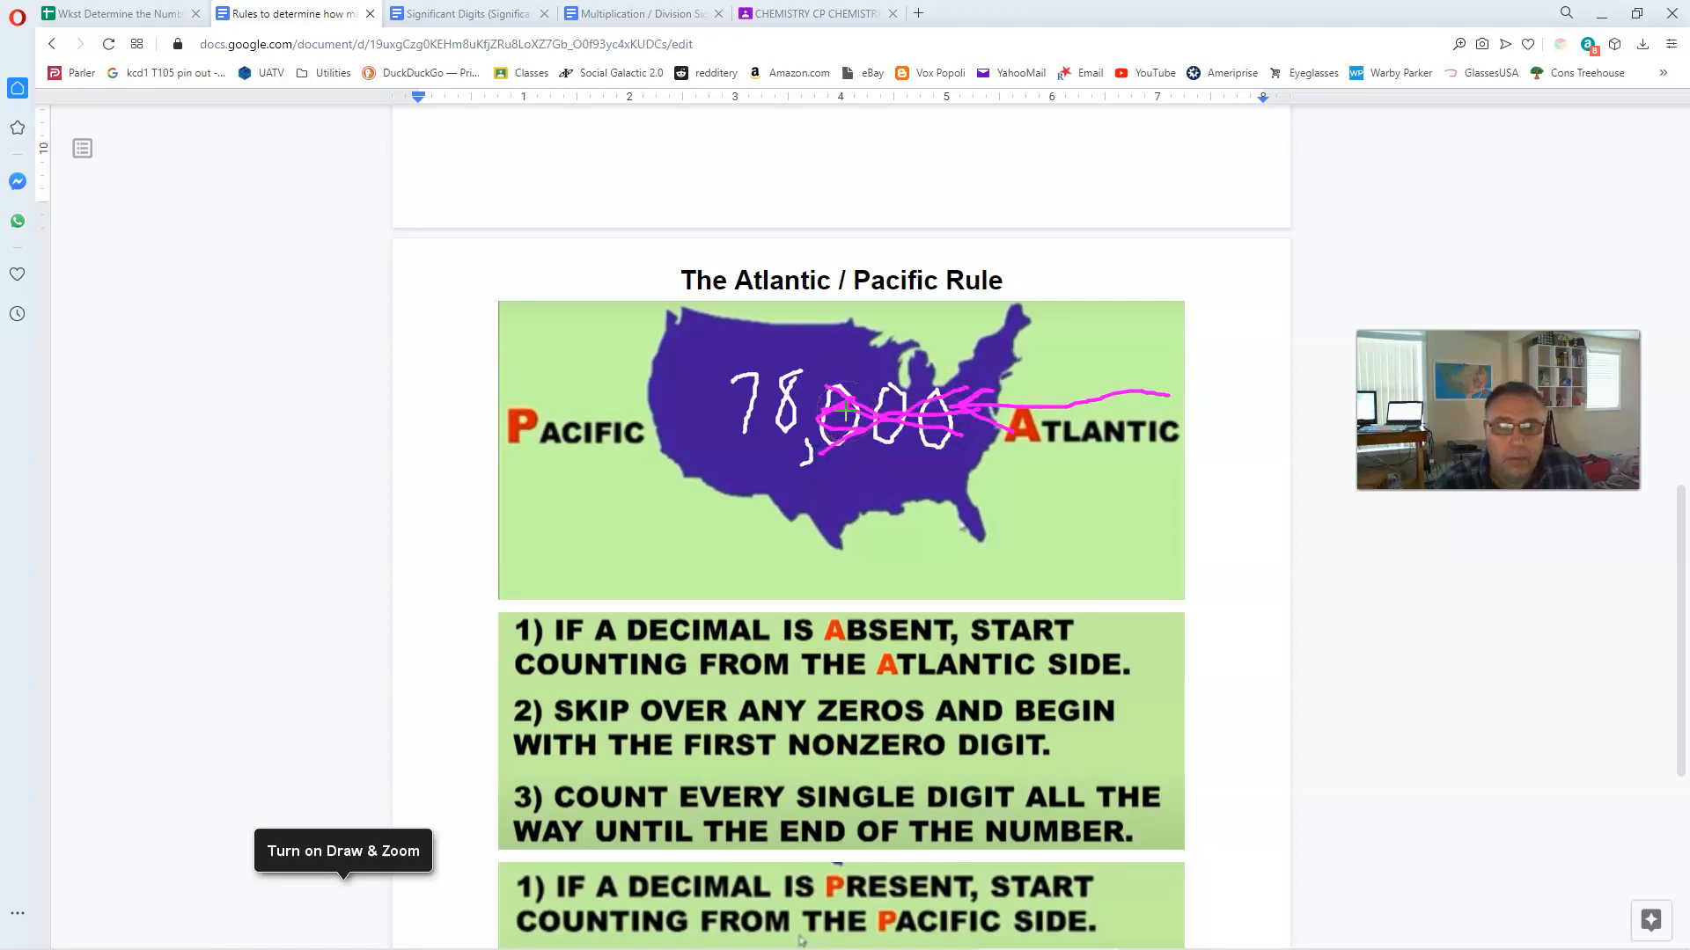
pyautogui.moveTo(654, 785)
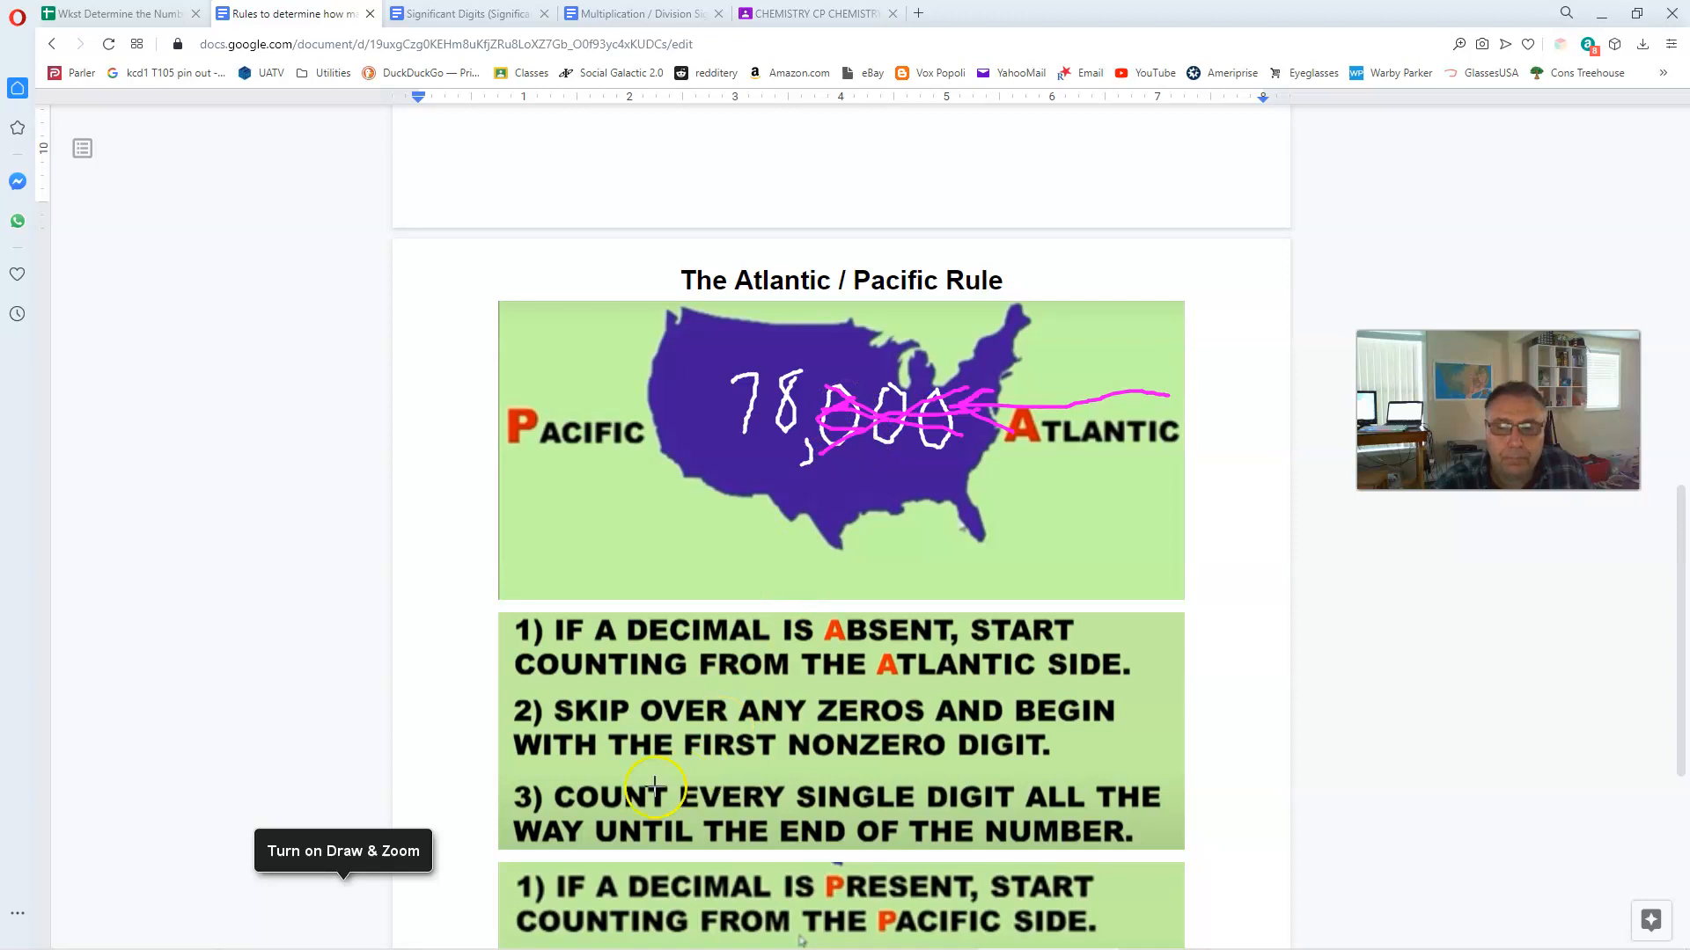
pyautogui.moveTo(540, 813)
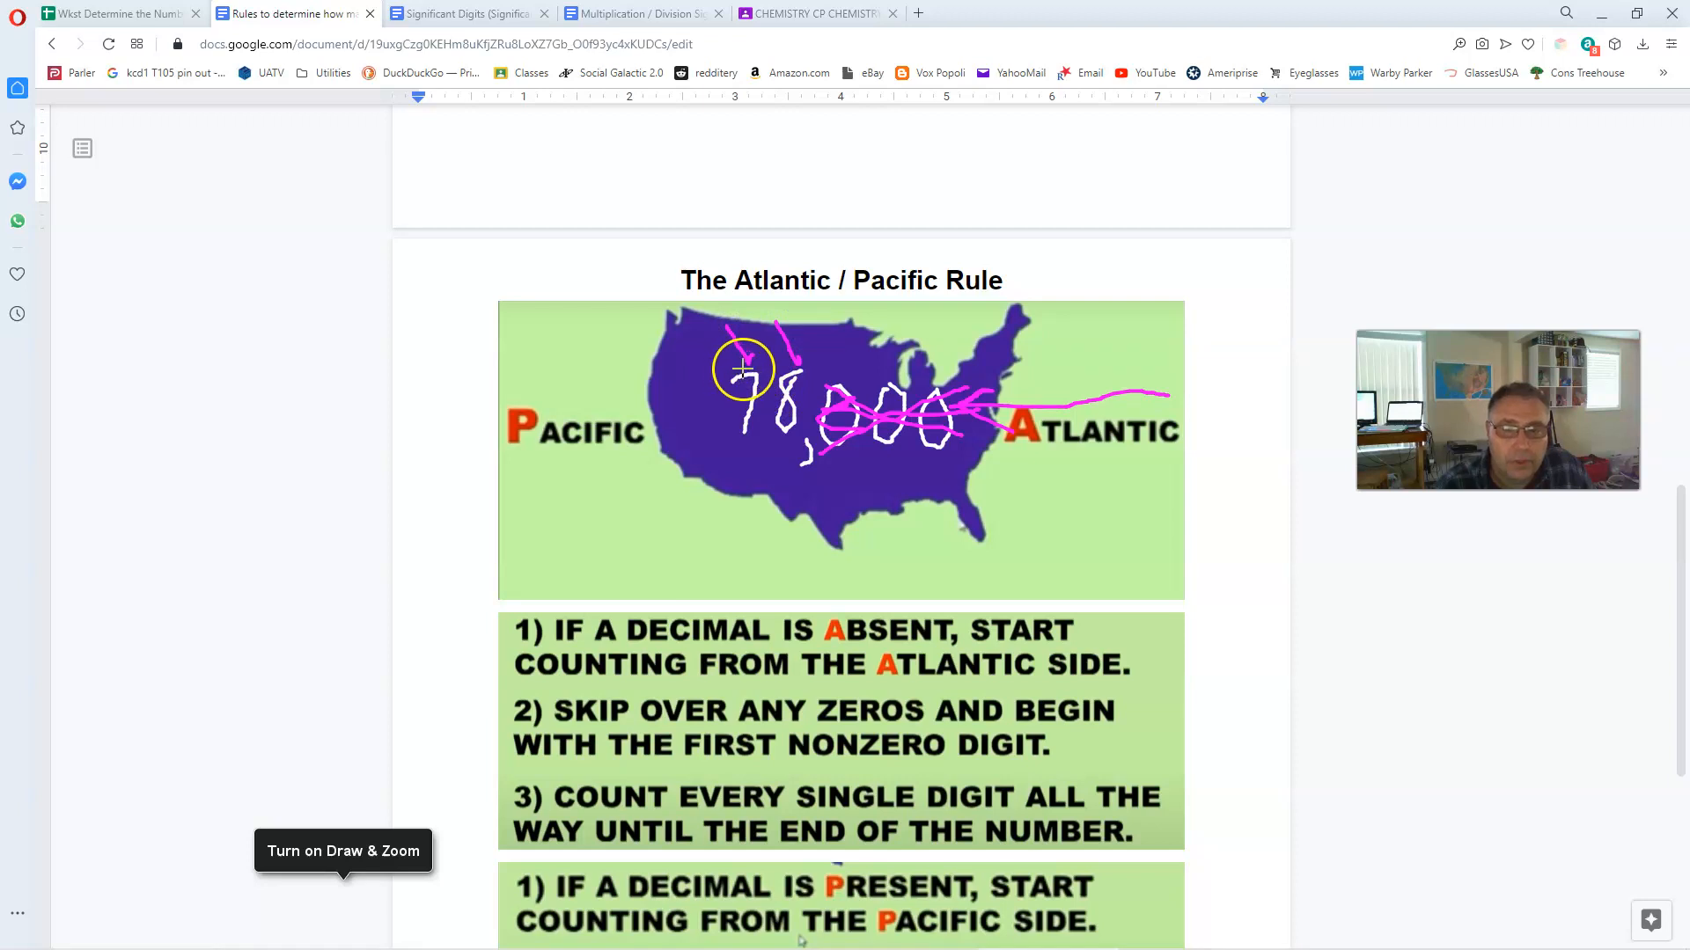
pyautogui.moveTo(547, 799)
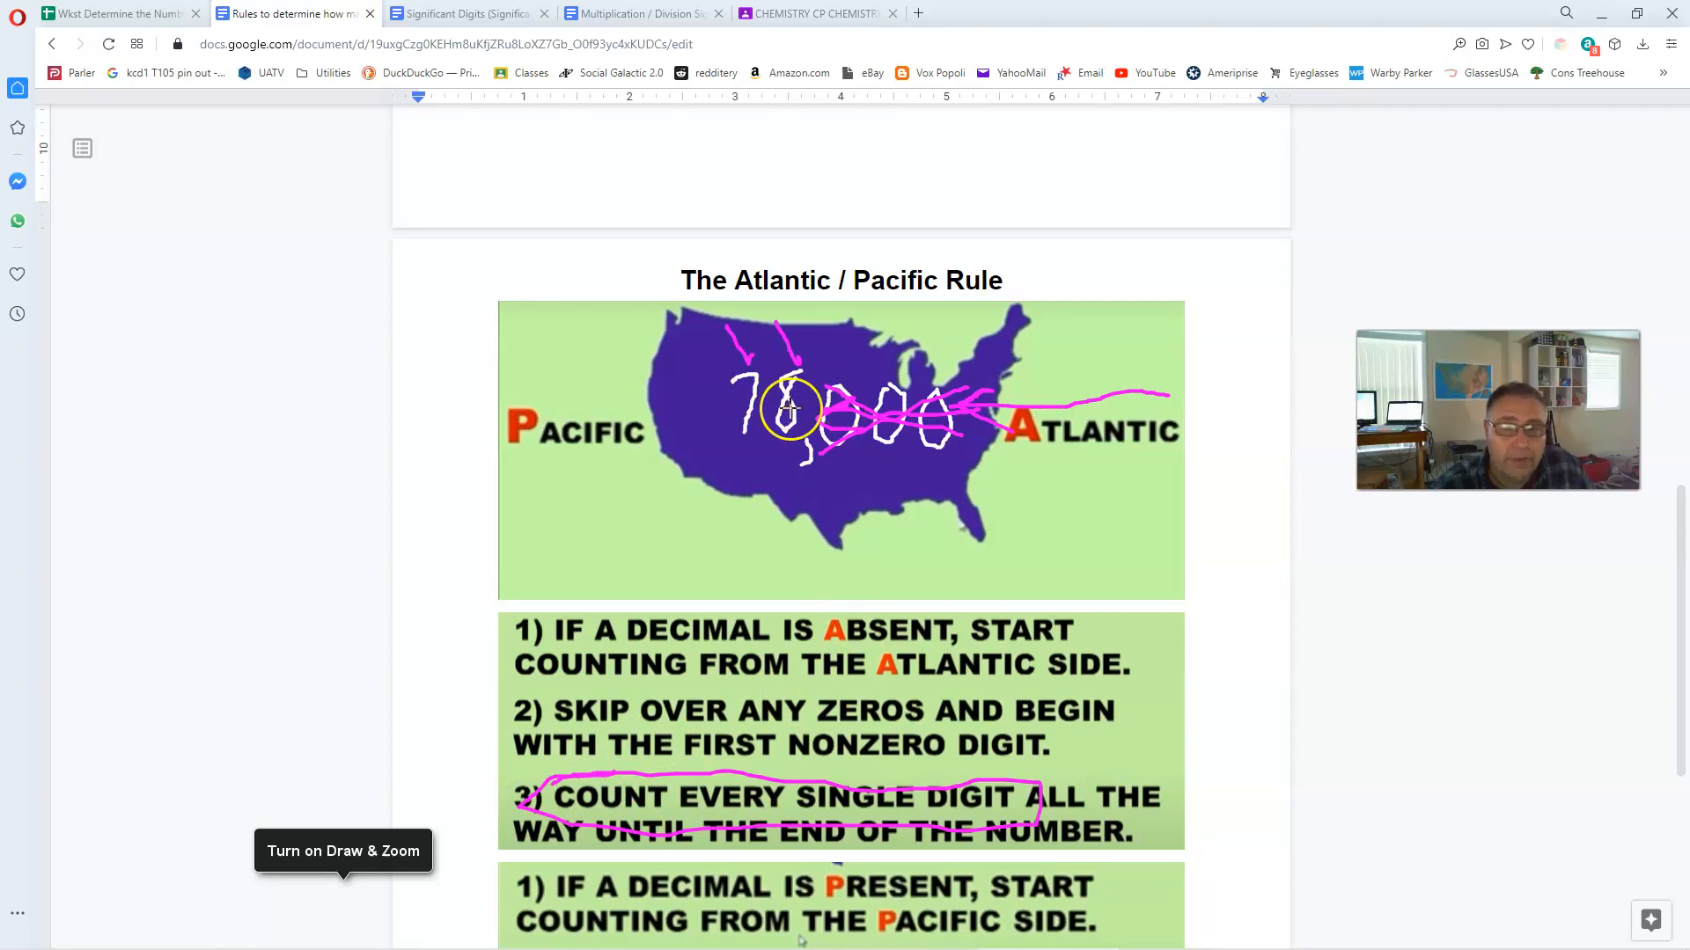
pyautogui.moveTo(808, 407)
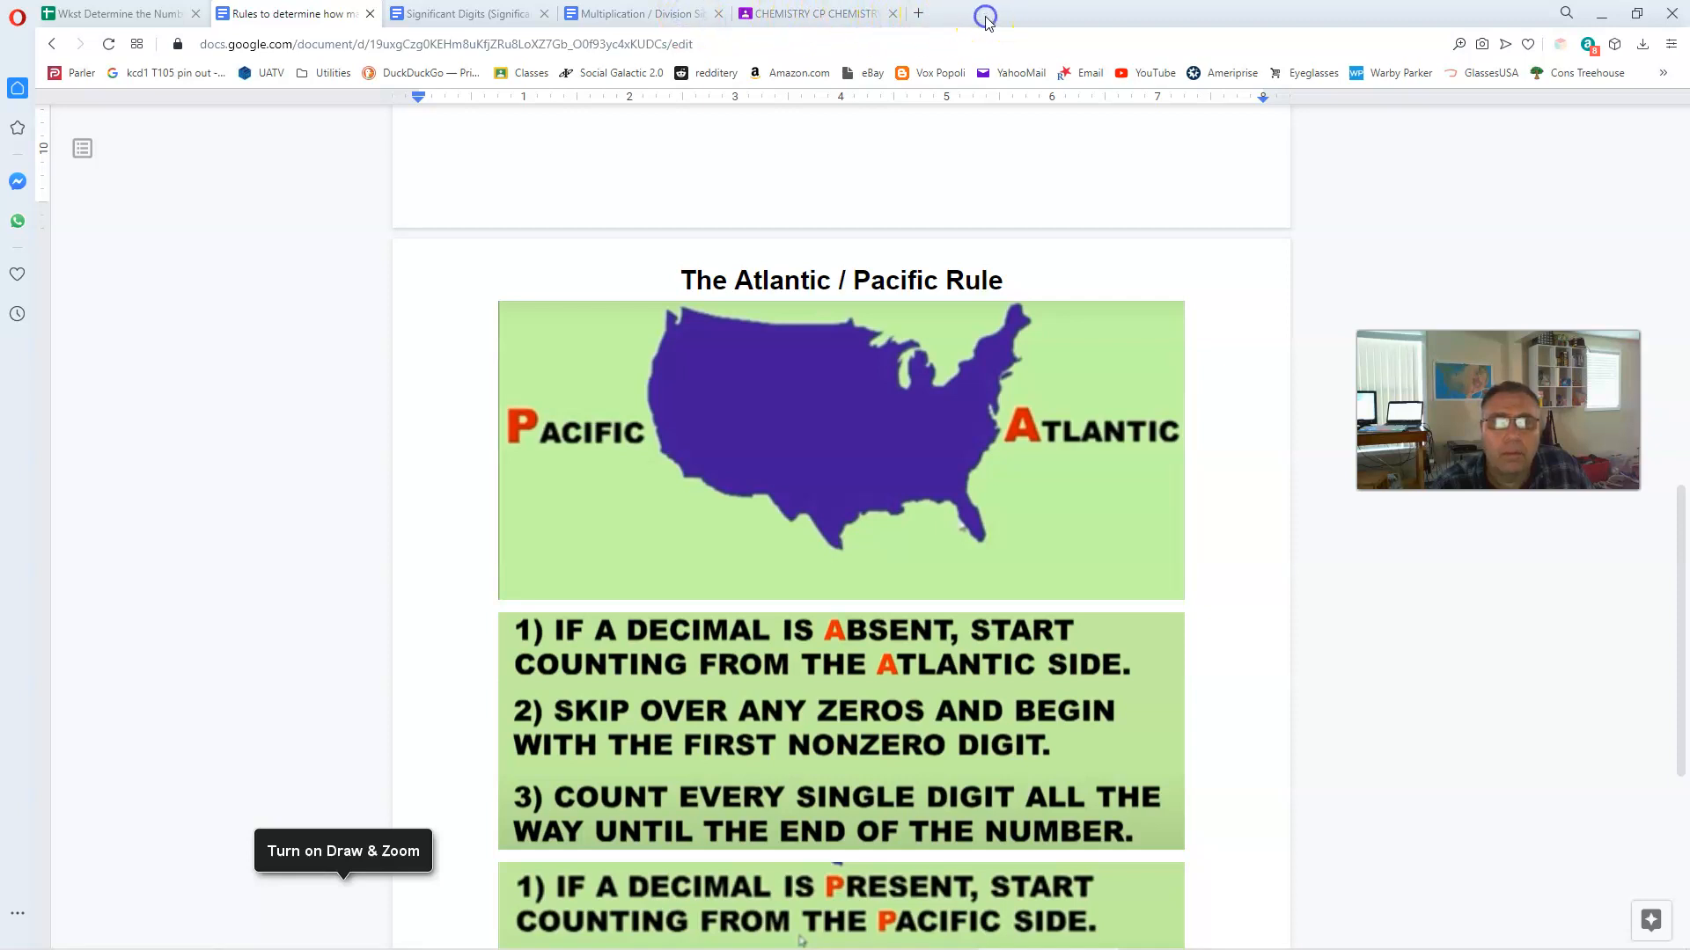
pyautogui.moveTo(41, 928)
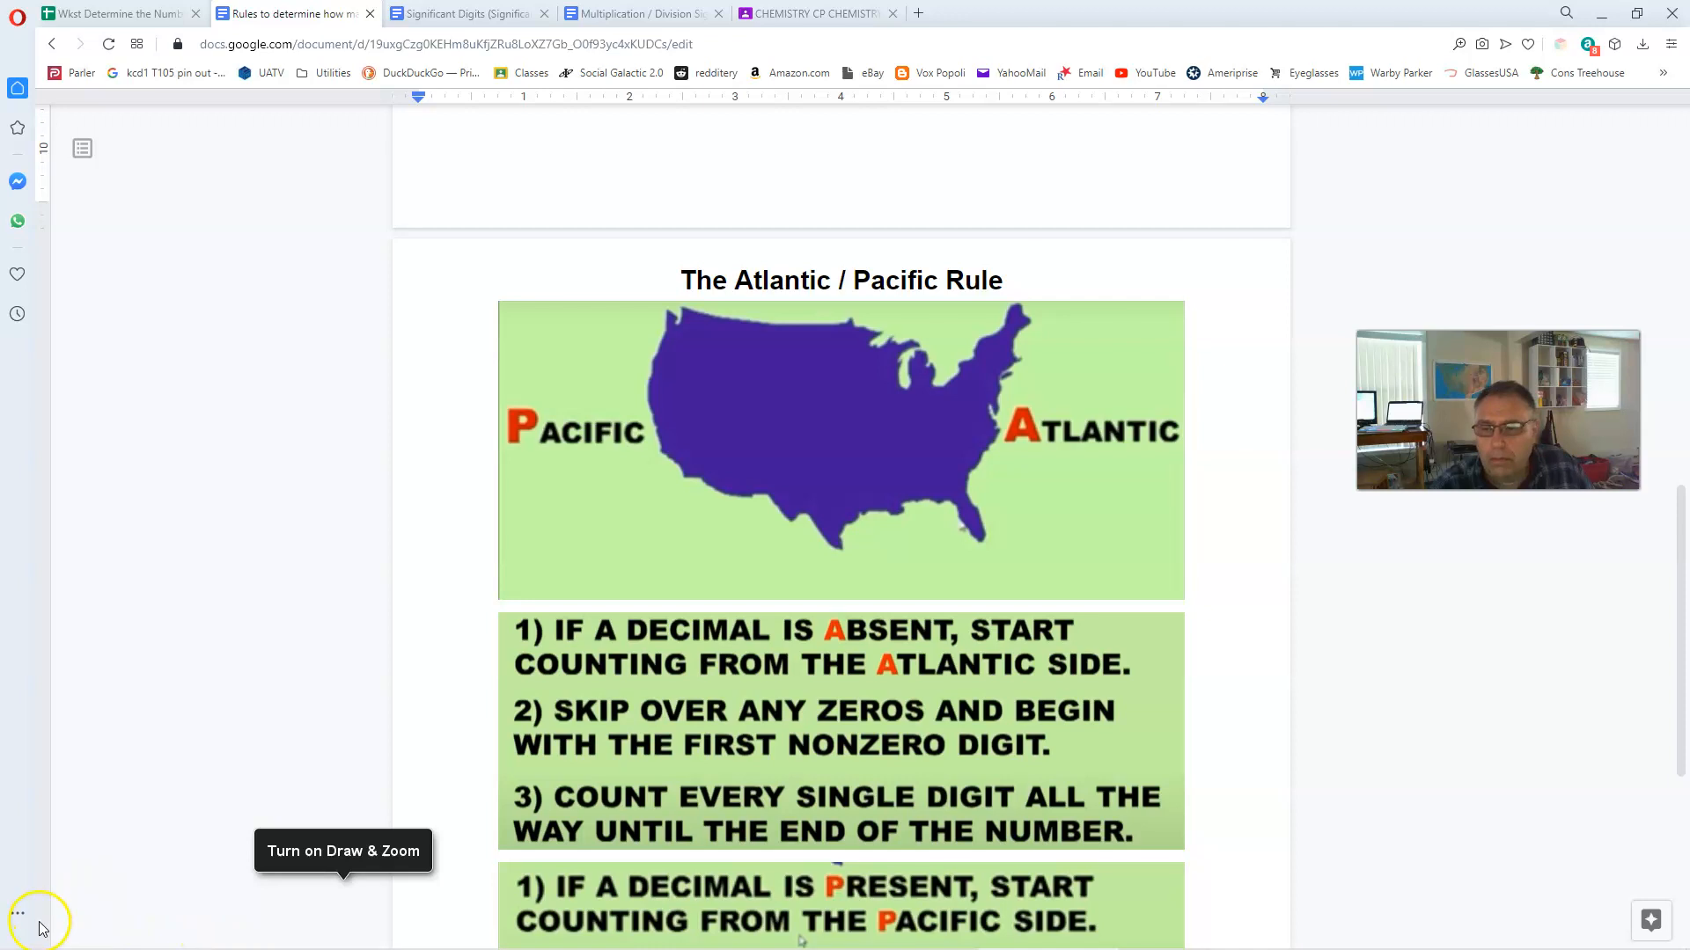
# - Look at worksheet problems 14 and 15 in rows 17–18, then return to the rules document
pyautogui.click(113, 13)
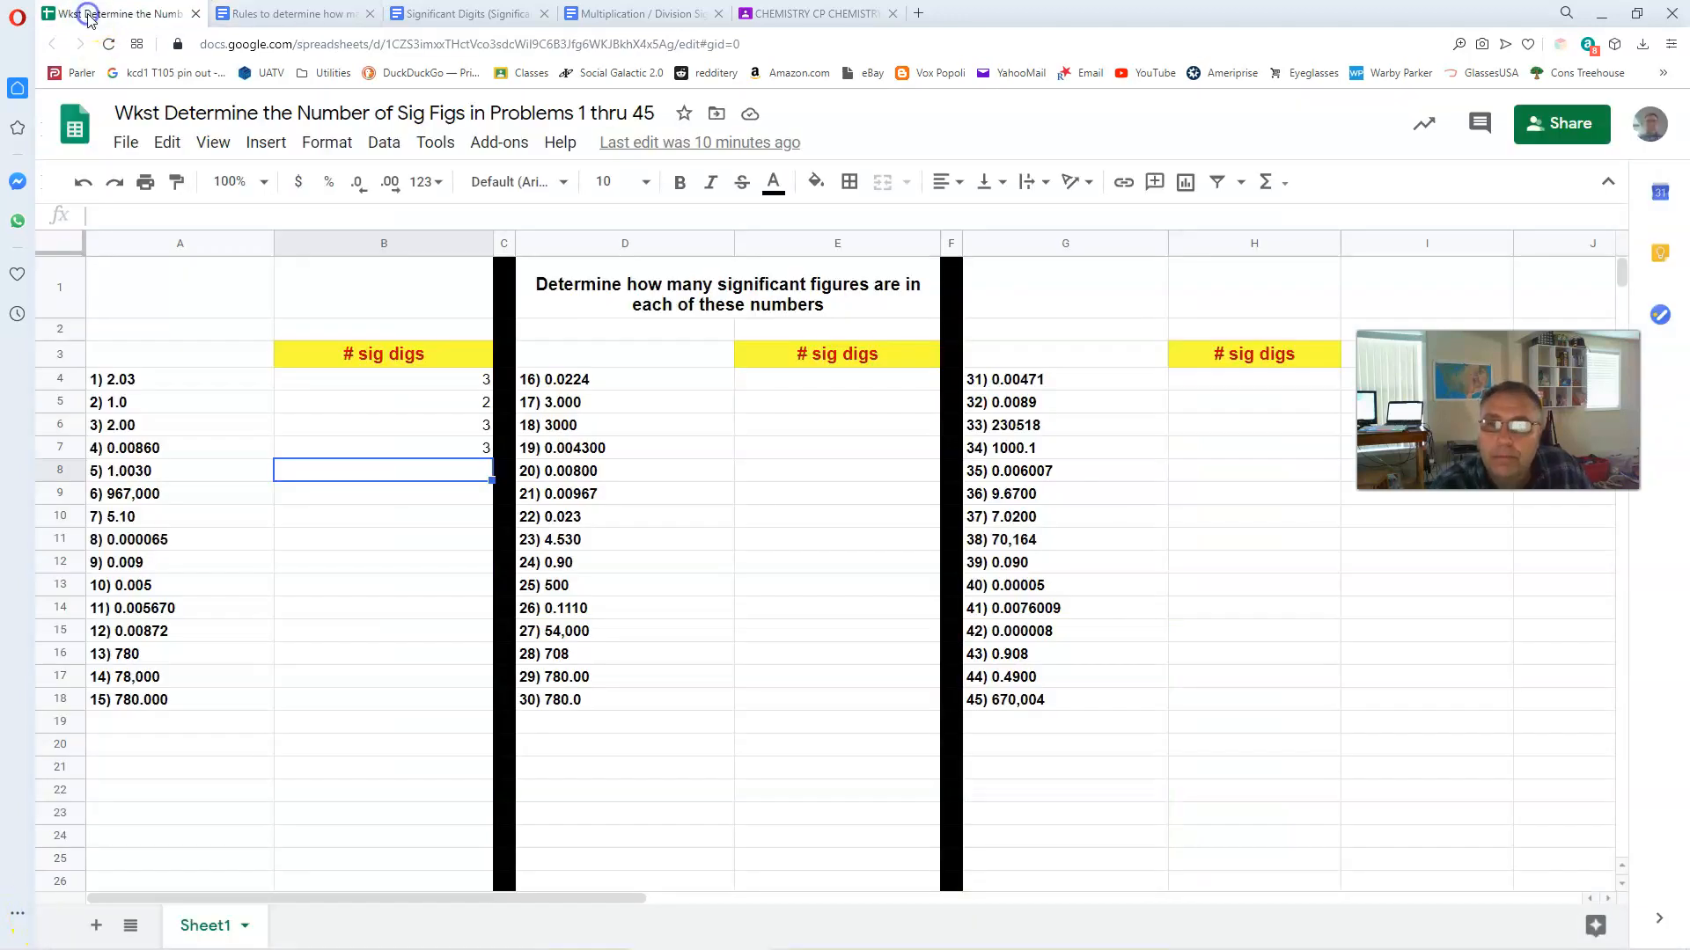
pyautogui.moveTo(81, 676)
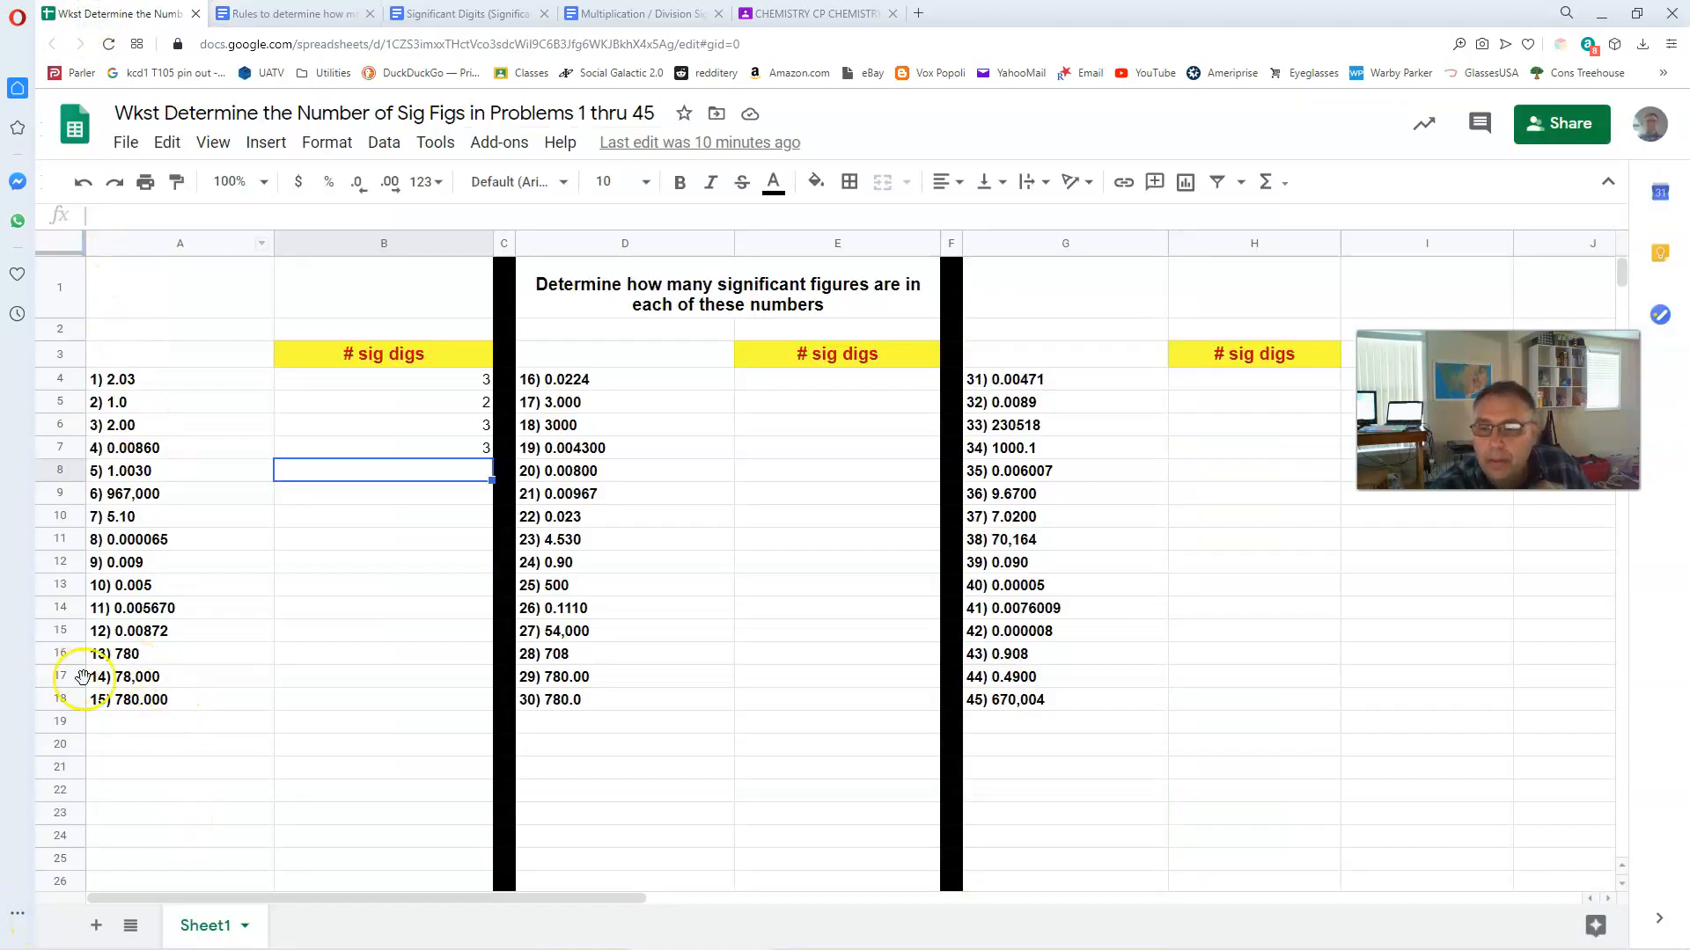
pyautogui.click(291, 13)
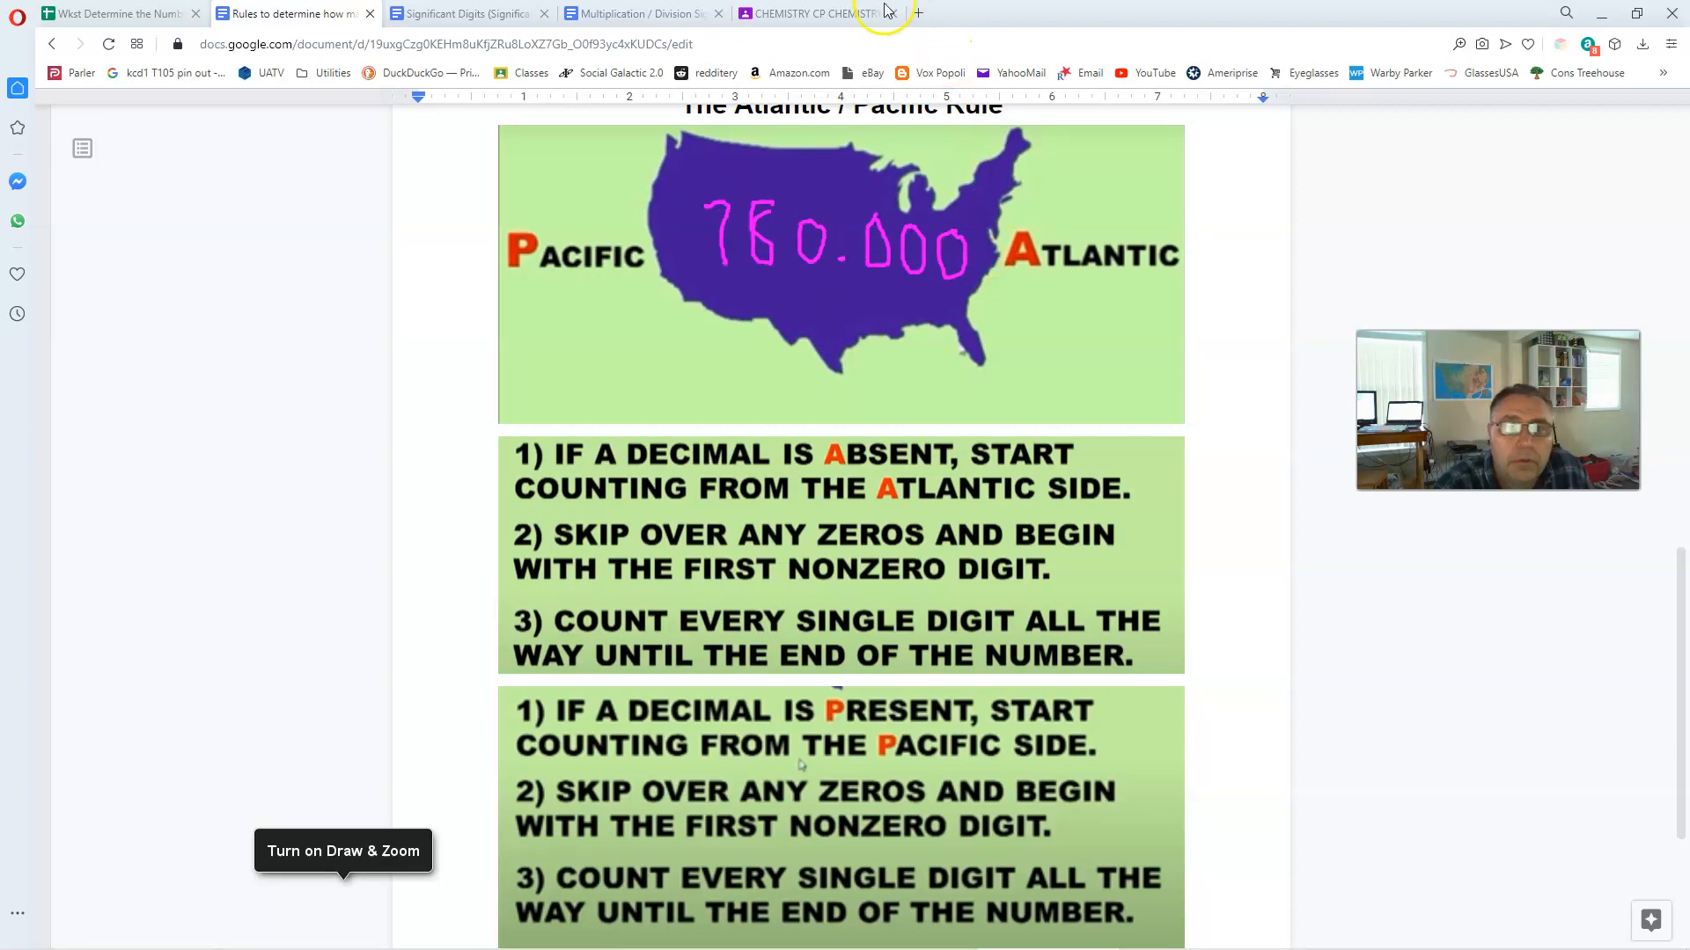
pyautogui.moveTo(813, 295)
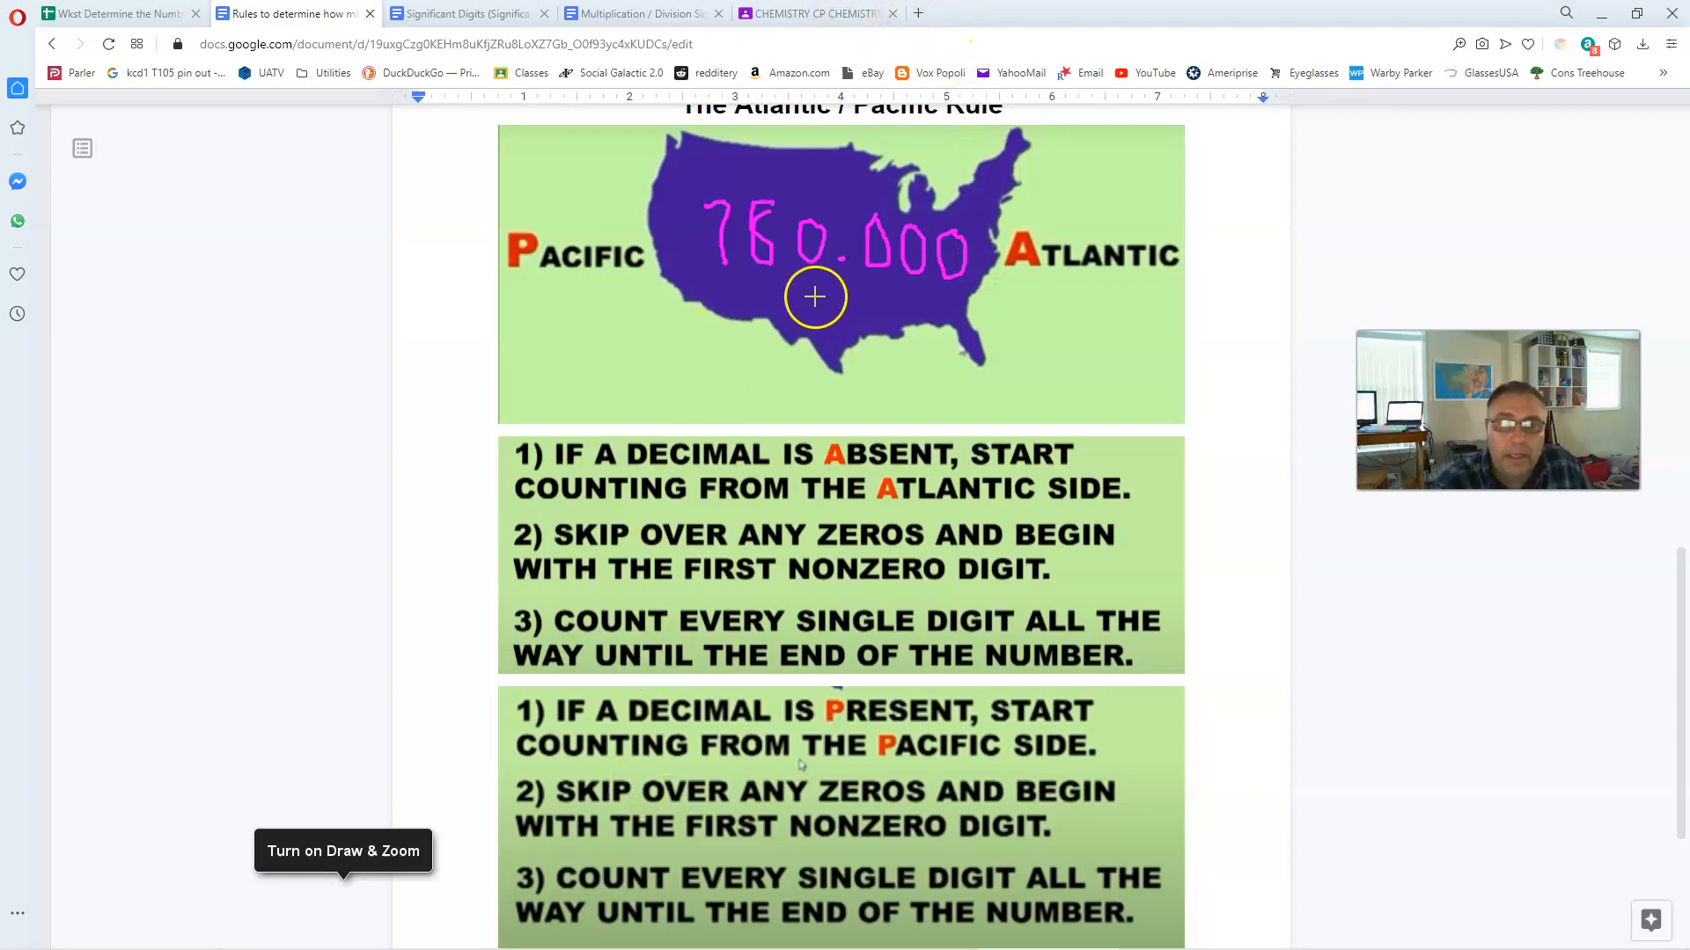
pyautogui.moveTo(846, 278)
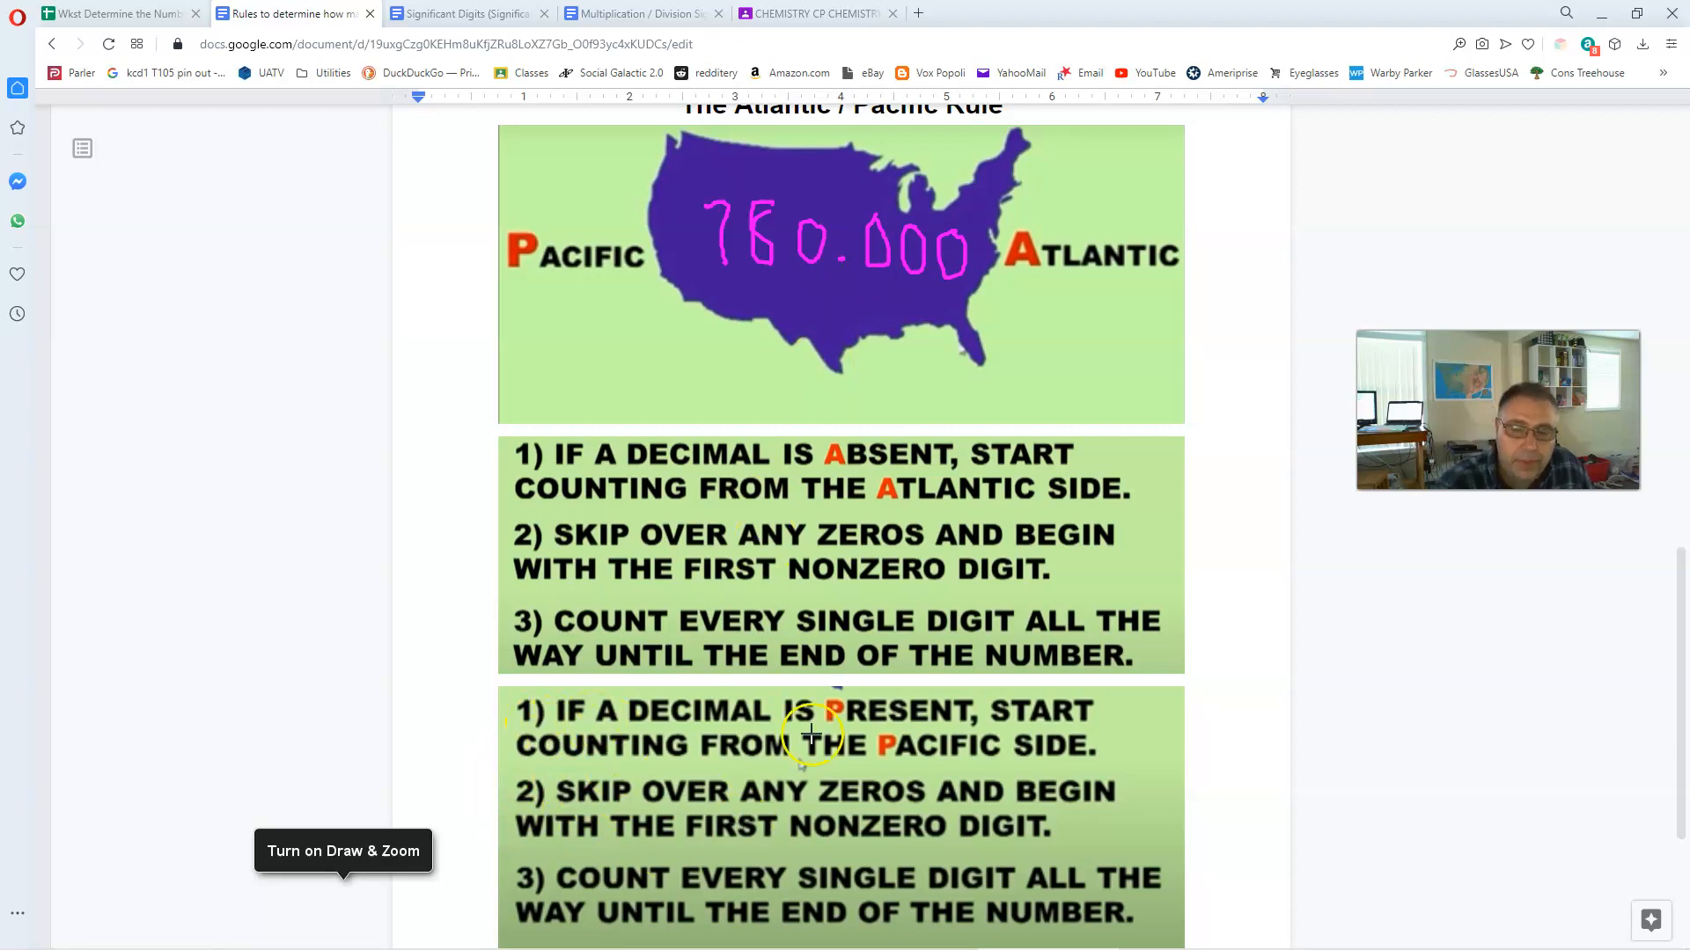
pyautogui.moveTo(565, 706)
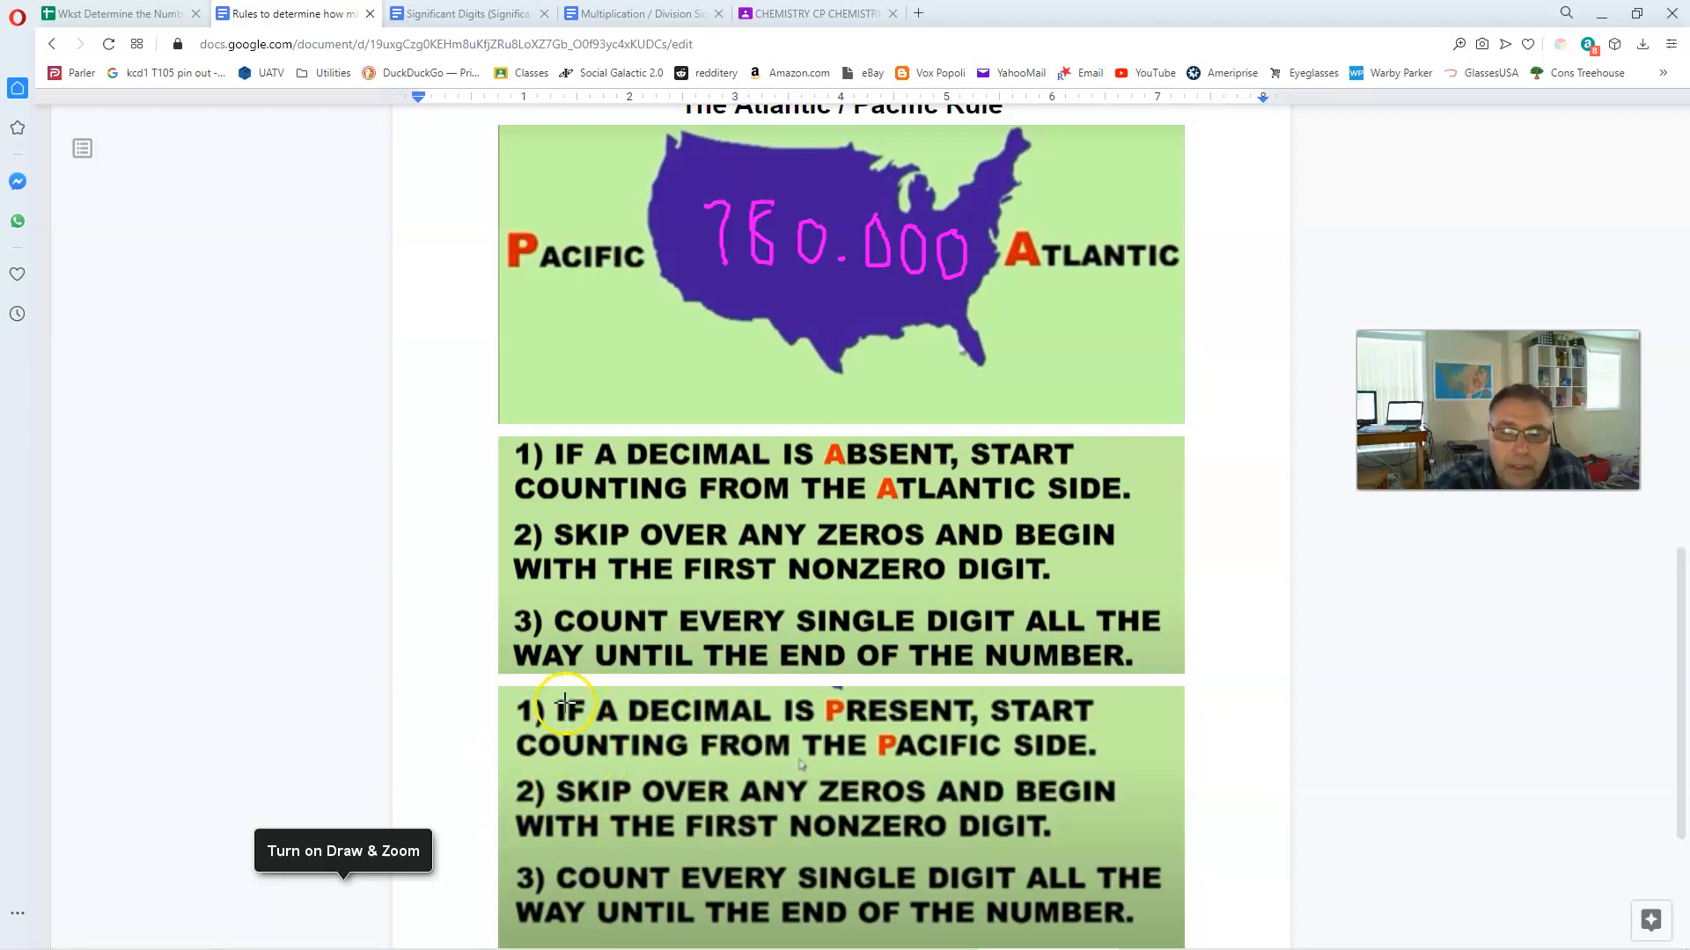
pyautogui.moveTo(878, 715)
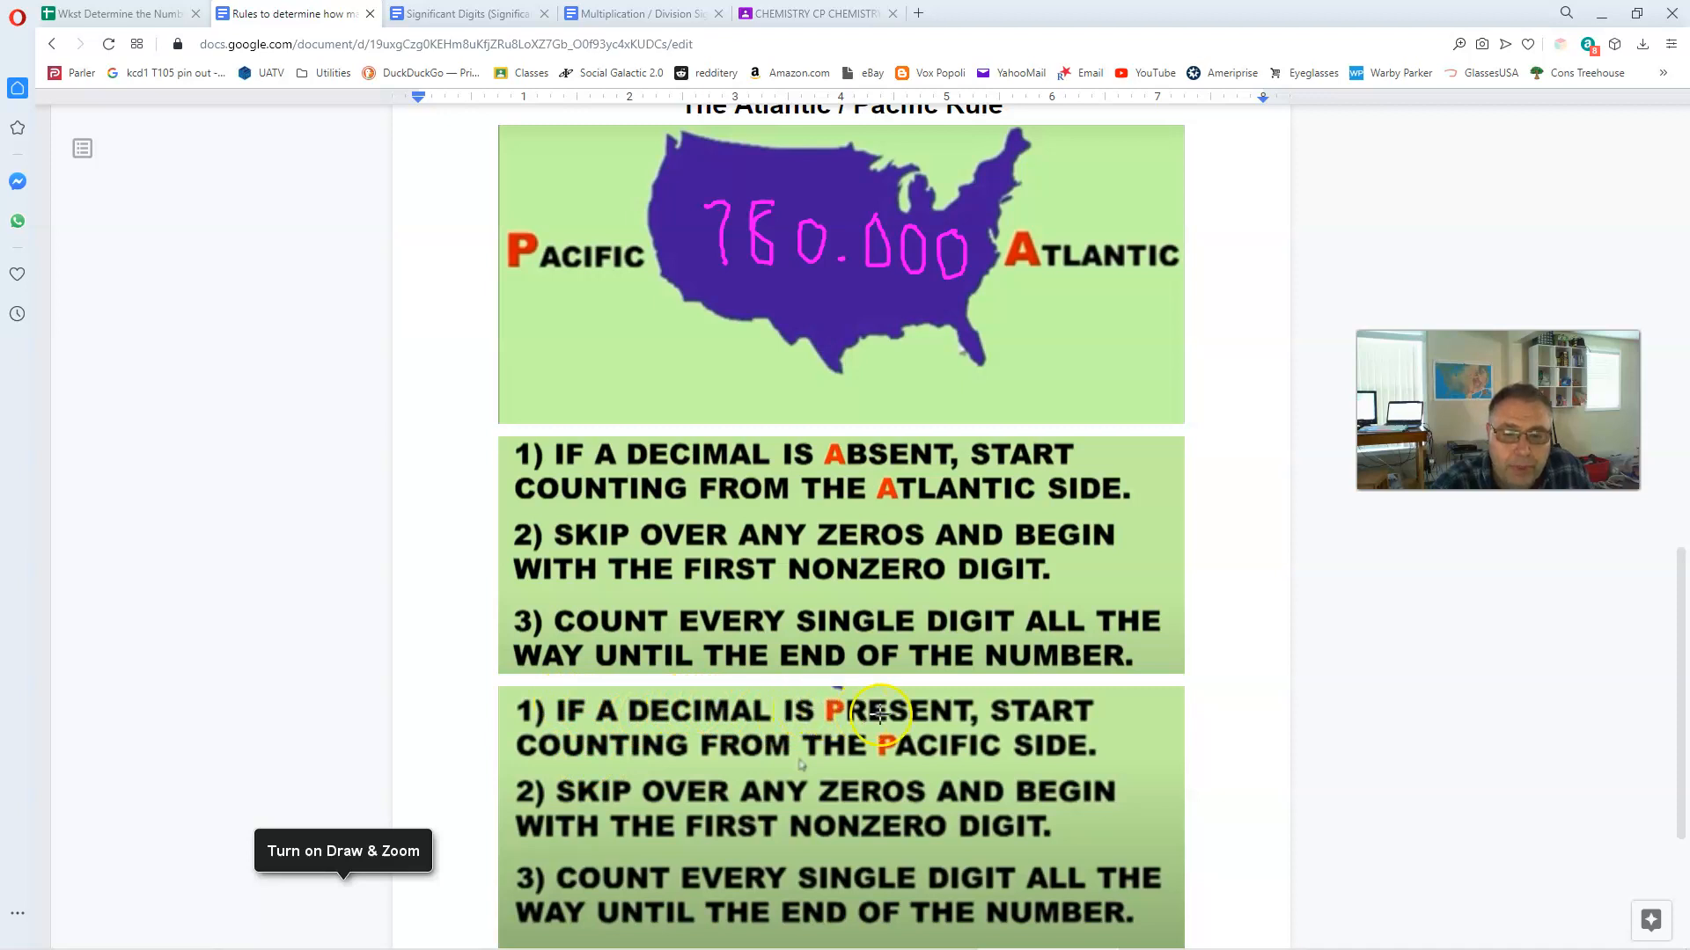
pyautogui.moveTo(736, 746)
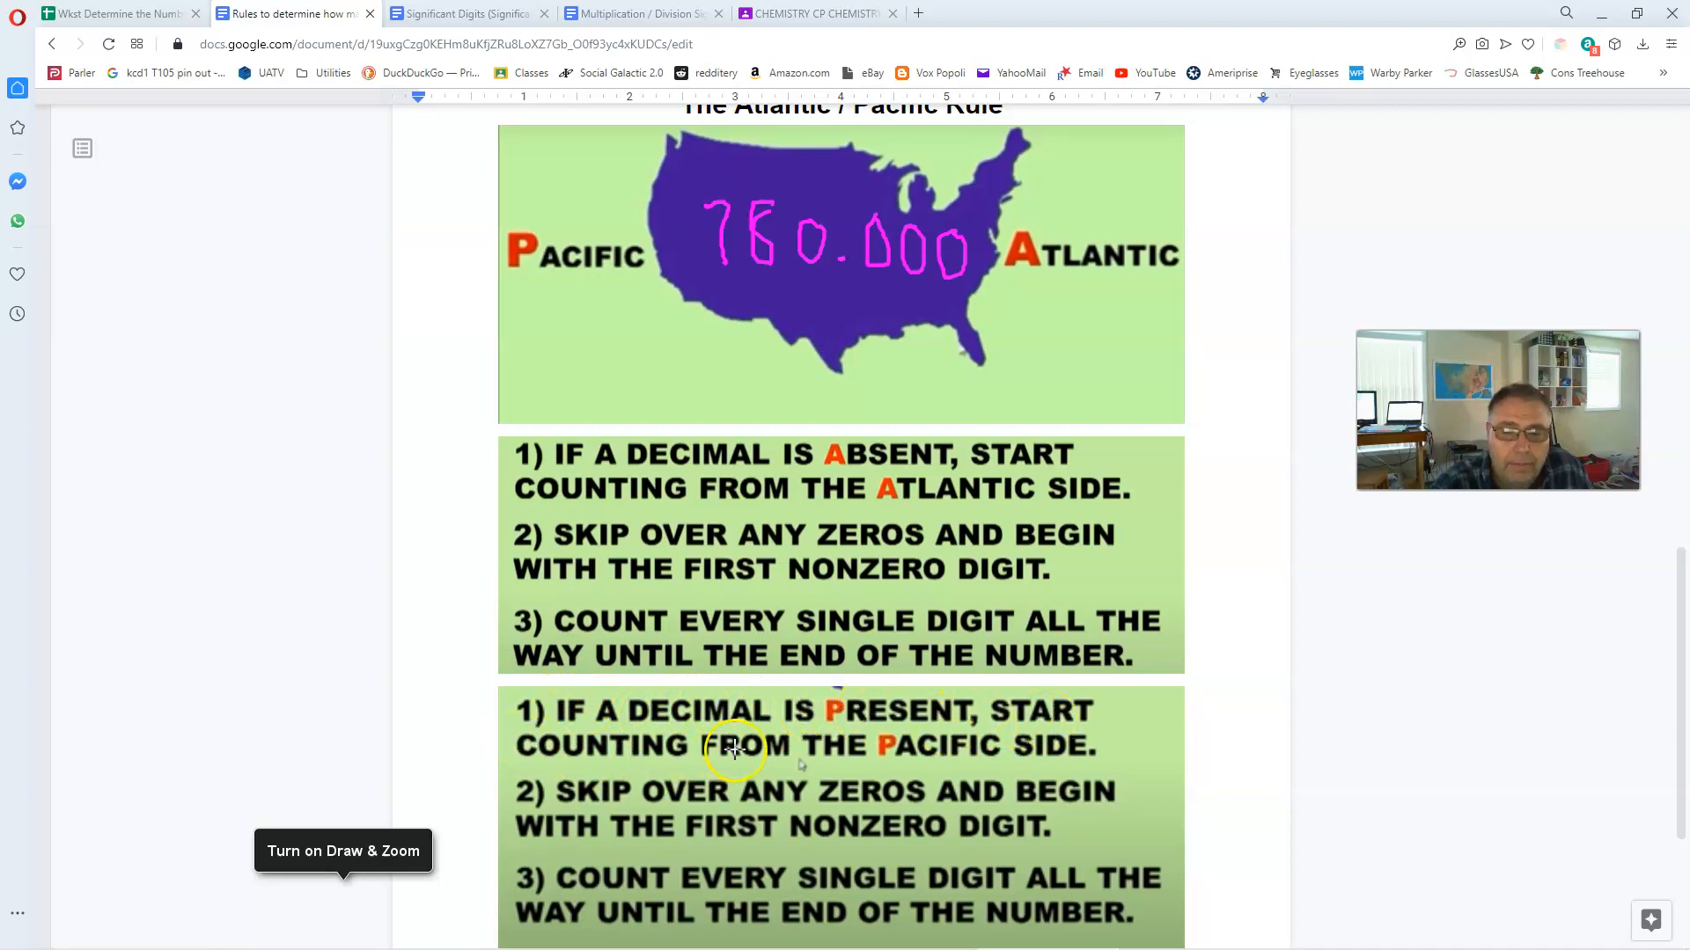
pyautogui.moveTo(1053, 630)
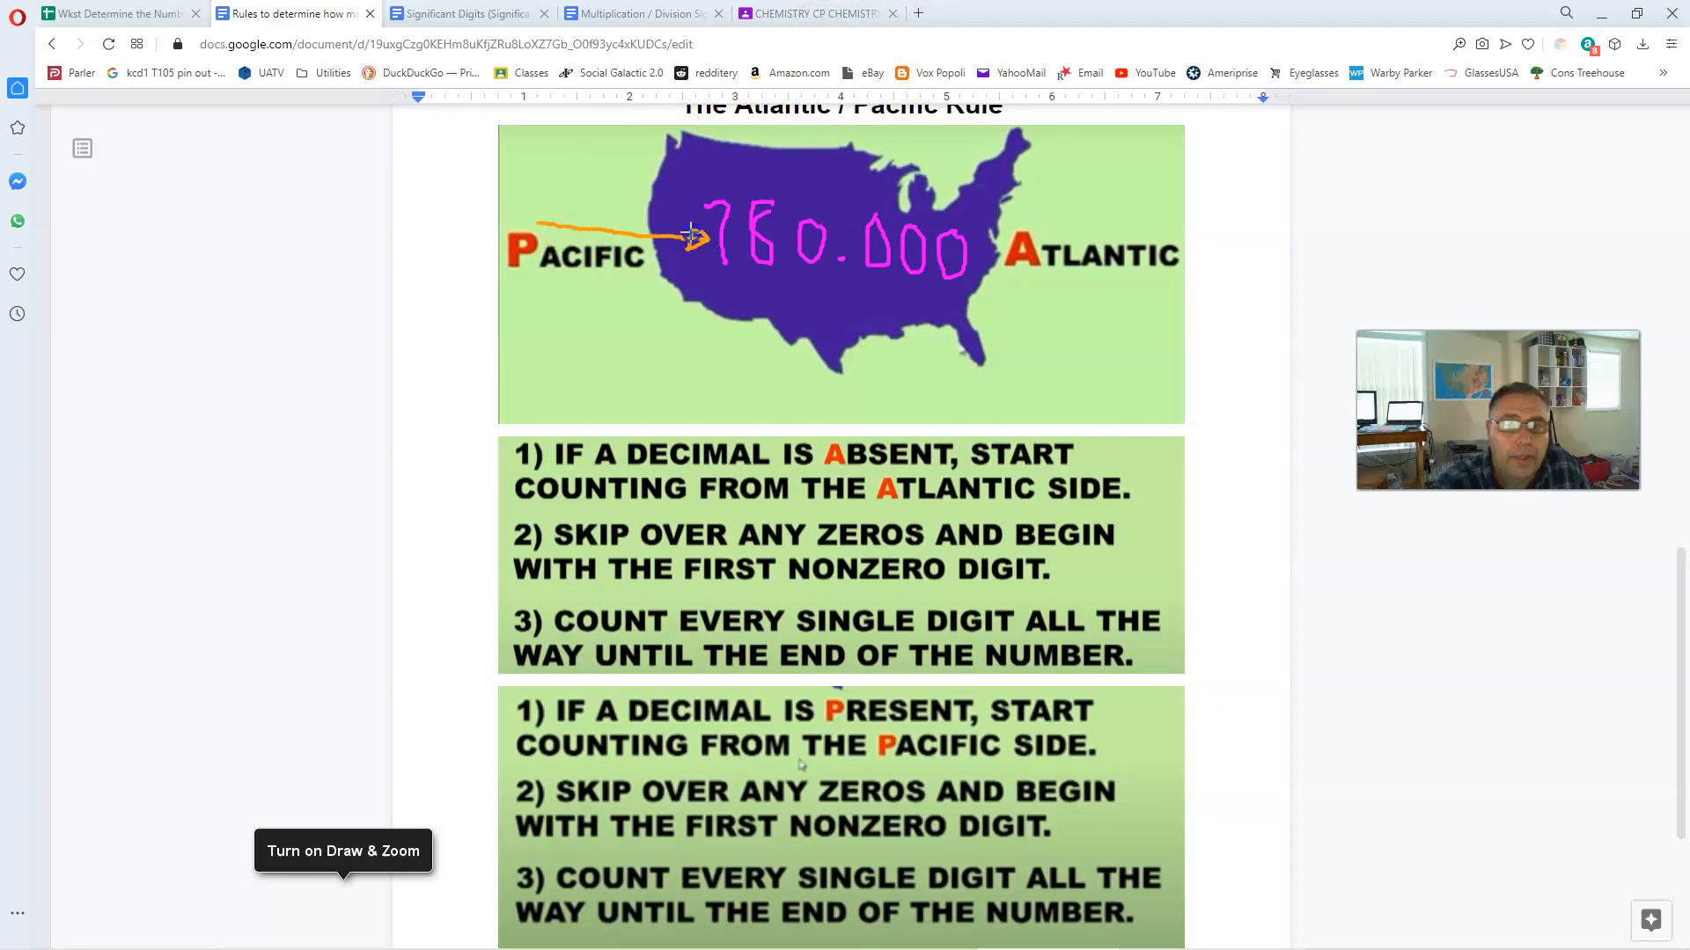
pyautogui.moveTo(592, 732)
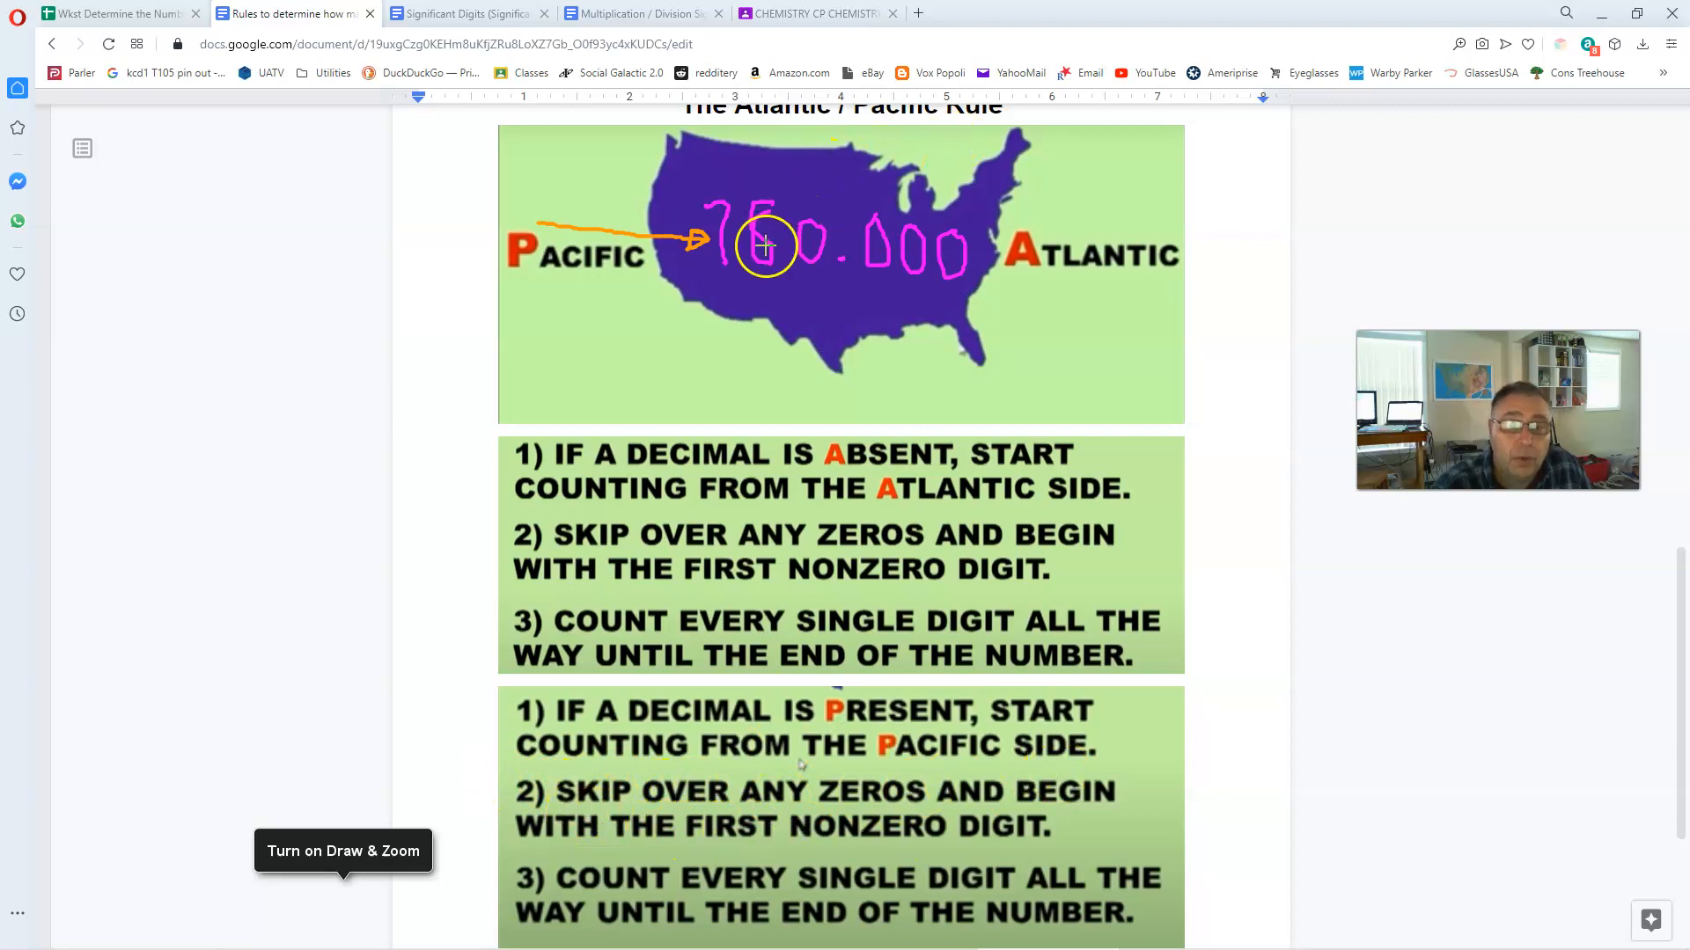
pyautogui.moveTo(722, 181)
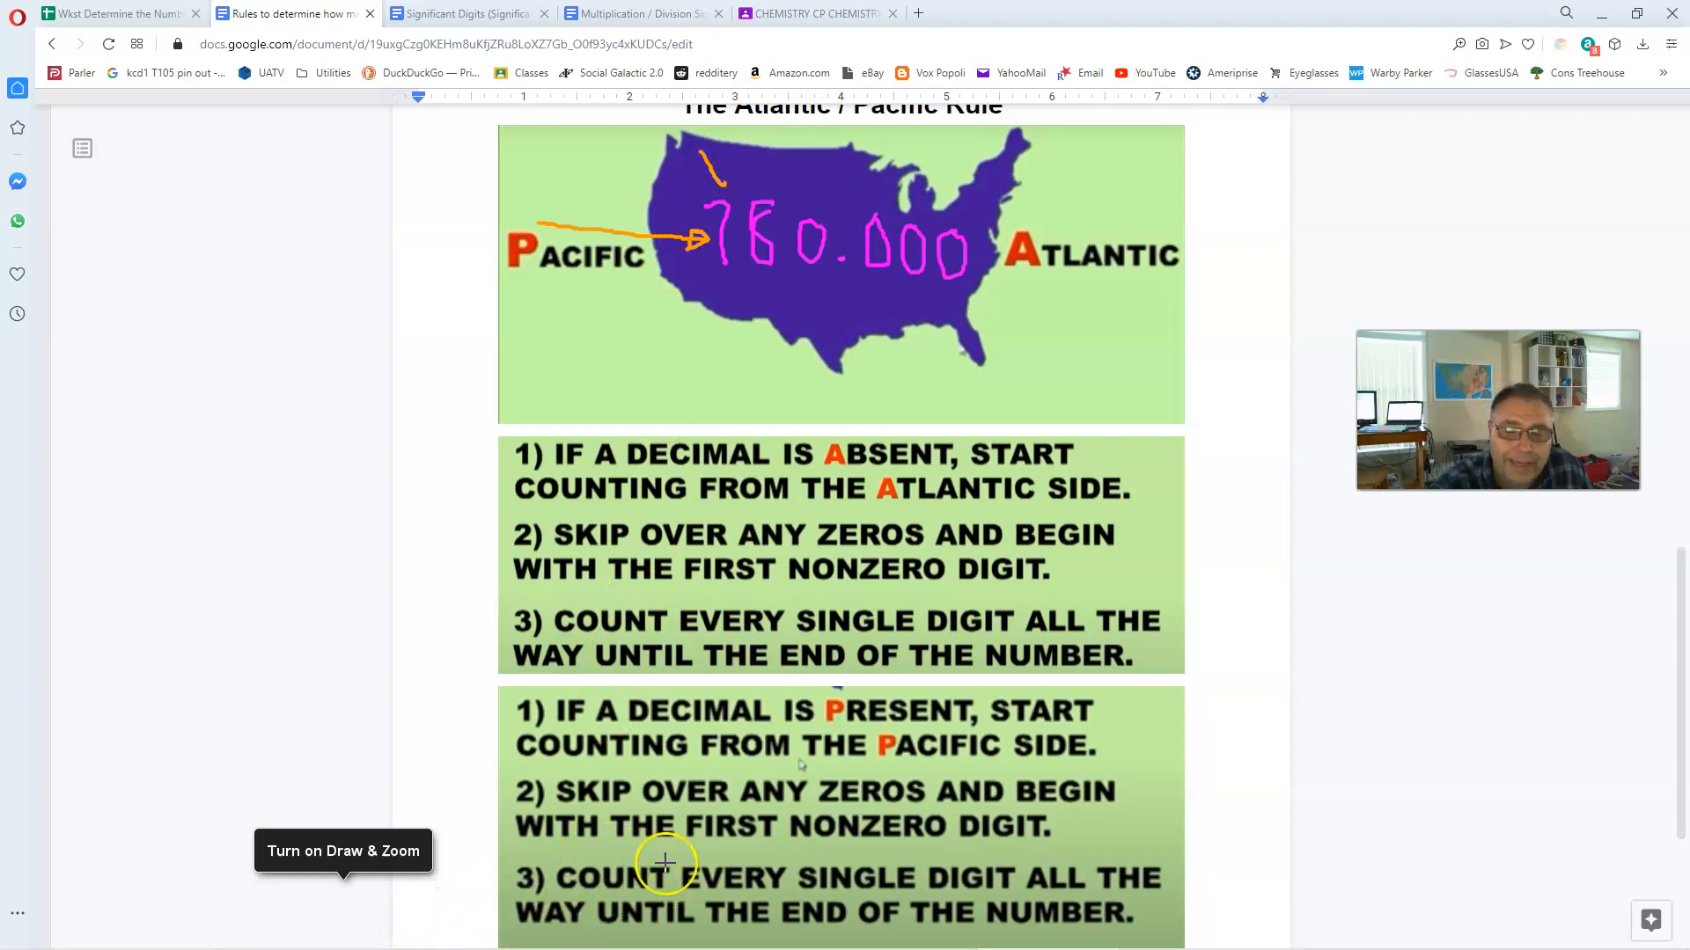
pyautogui.moveTo(939, 886)
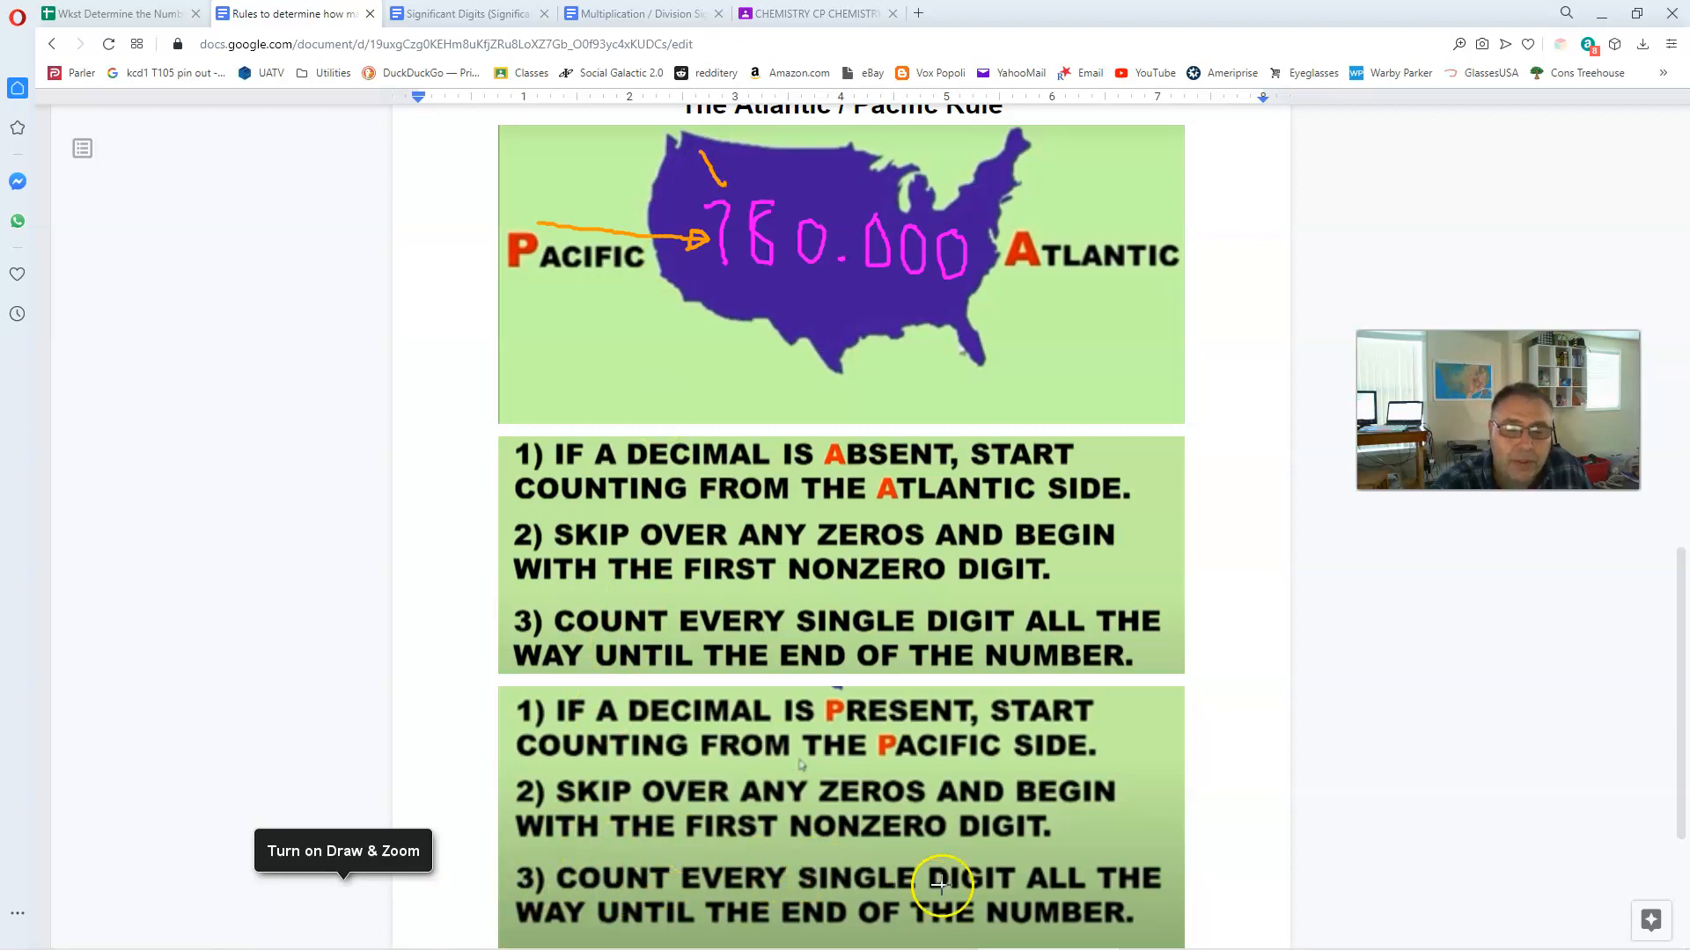
pyautogui.moveTo(1056, 924)
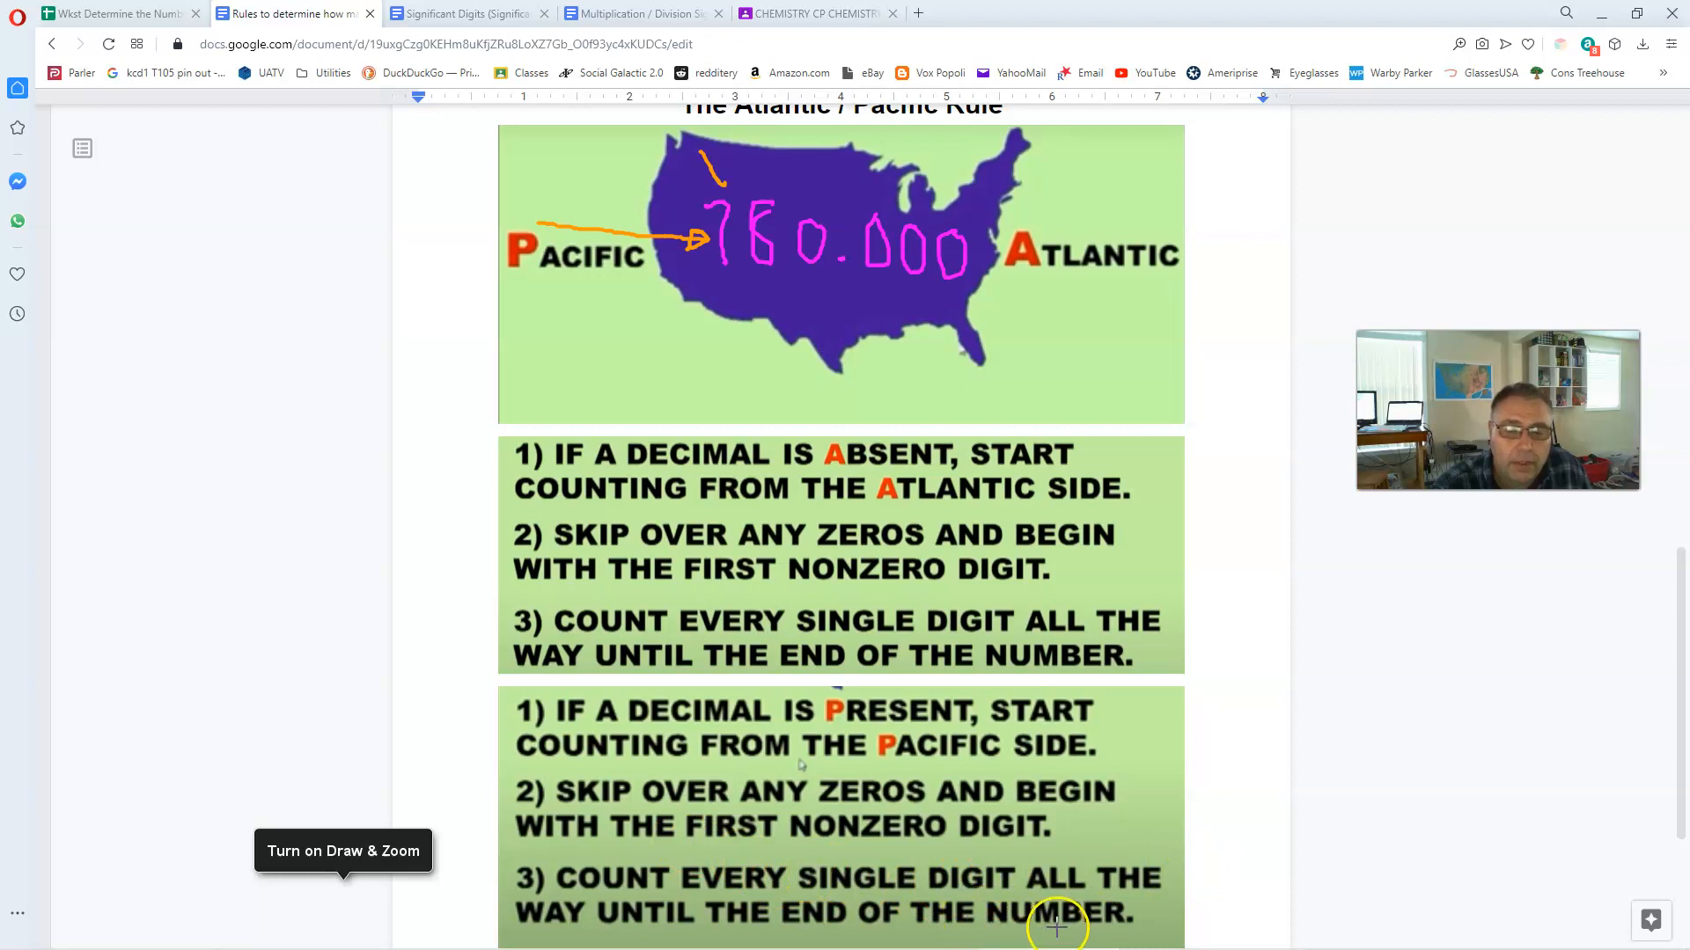
pyautogui.moveTo(719, 199)
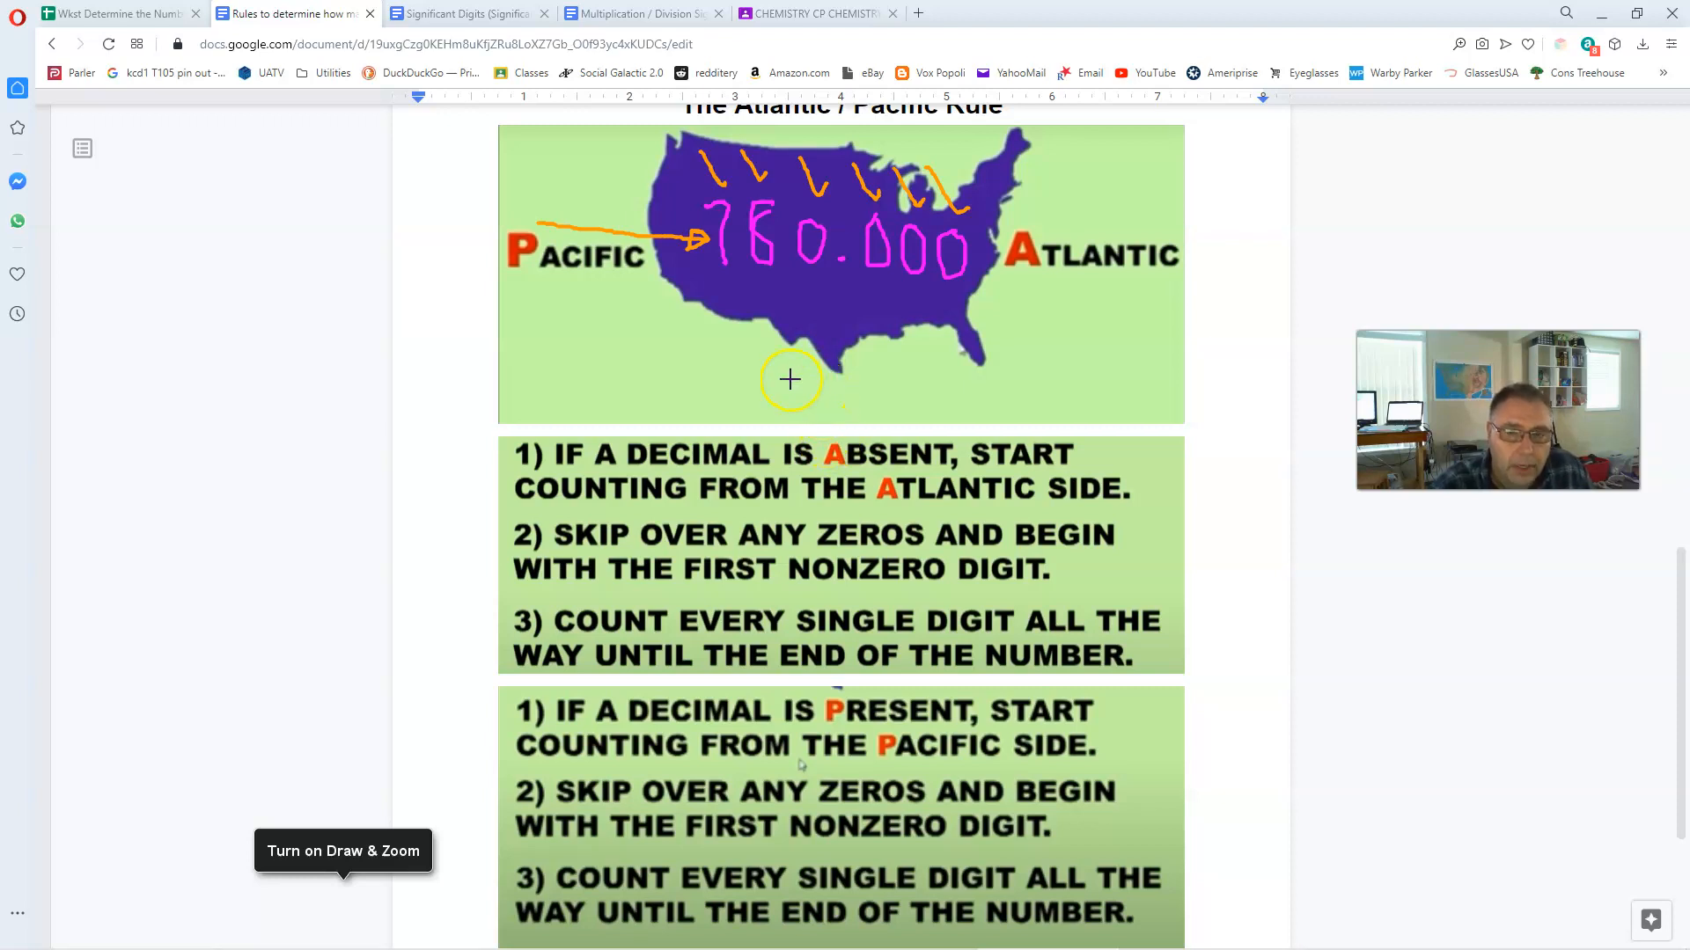
pyautogui.moveTo(716, 285)
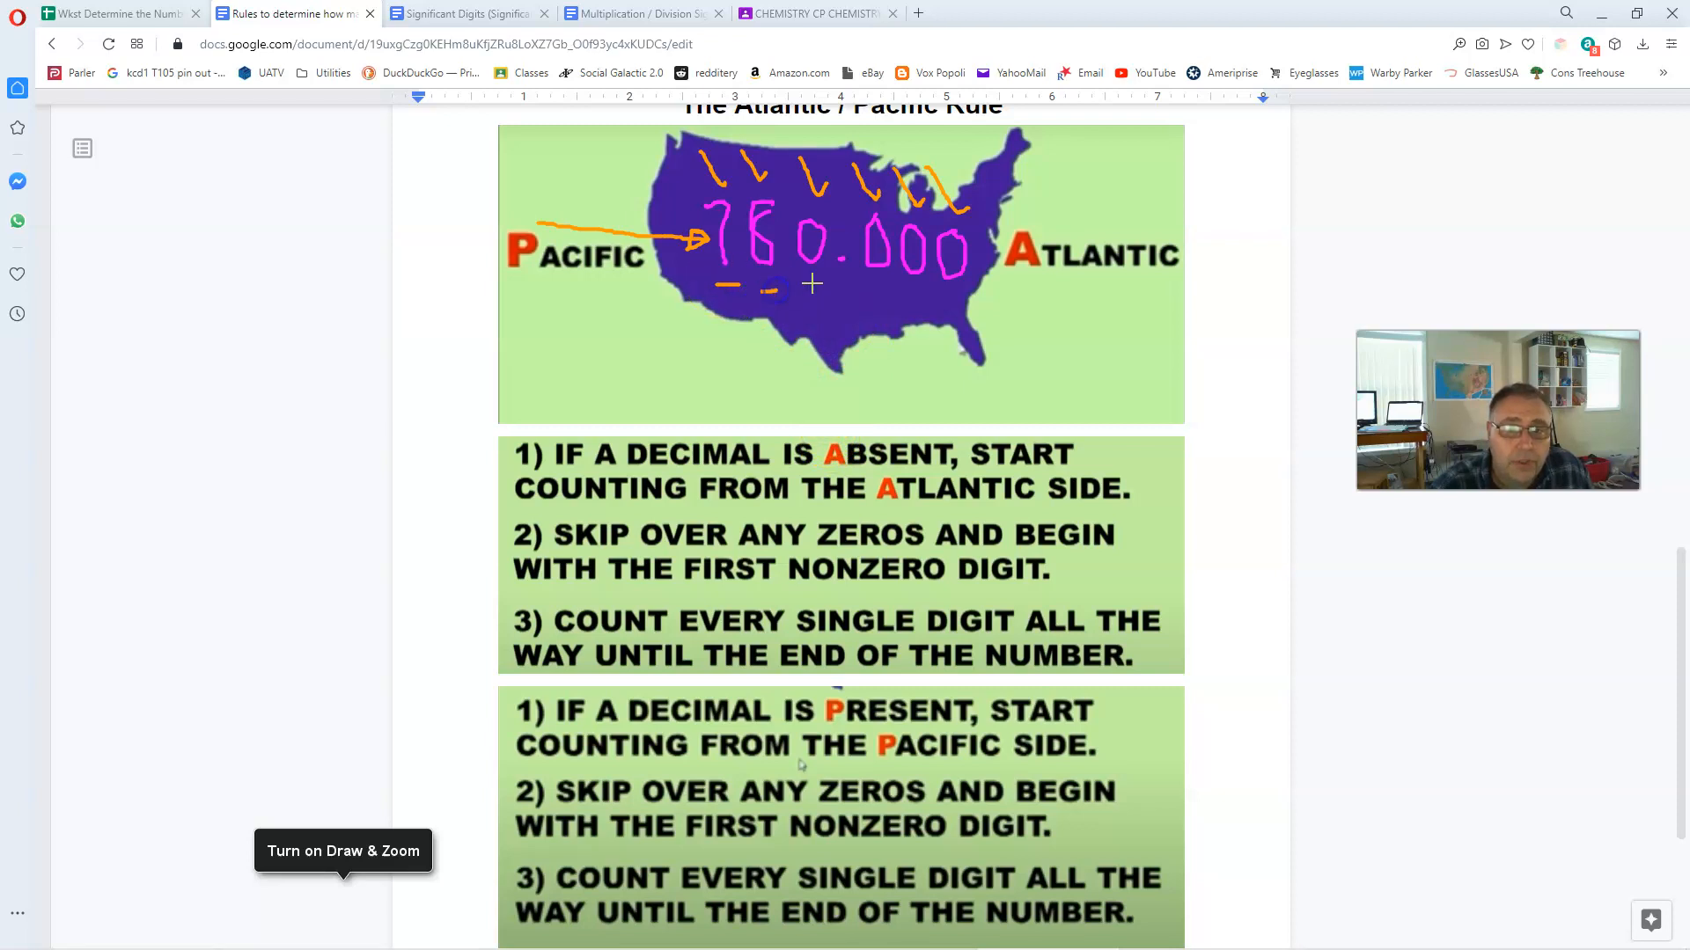
pyautogui.moveTo(884, 295)
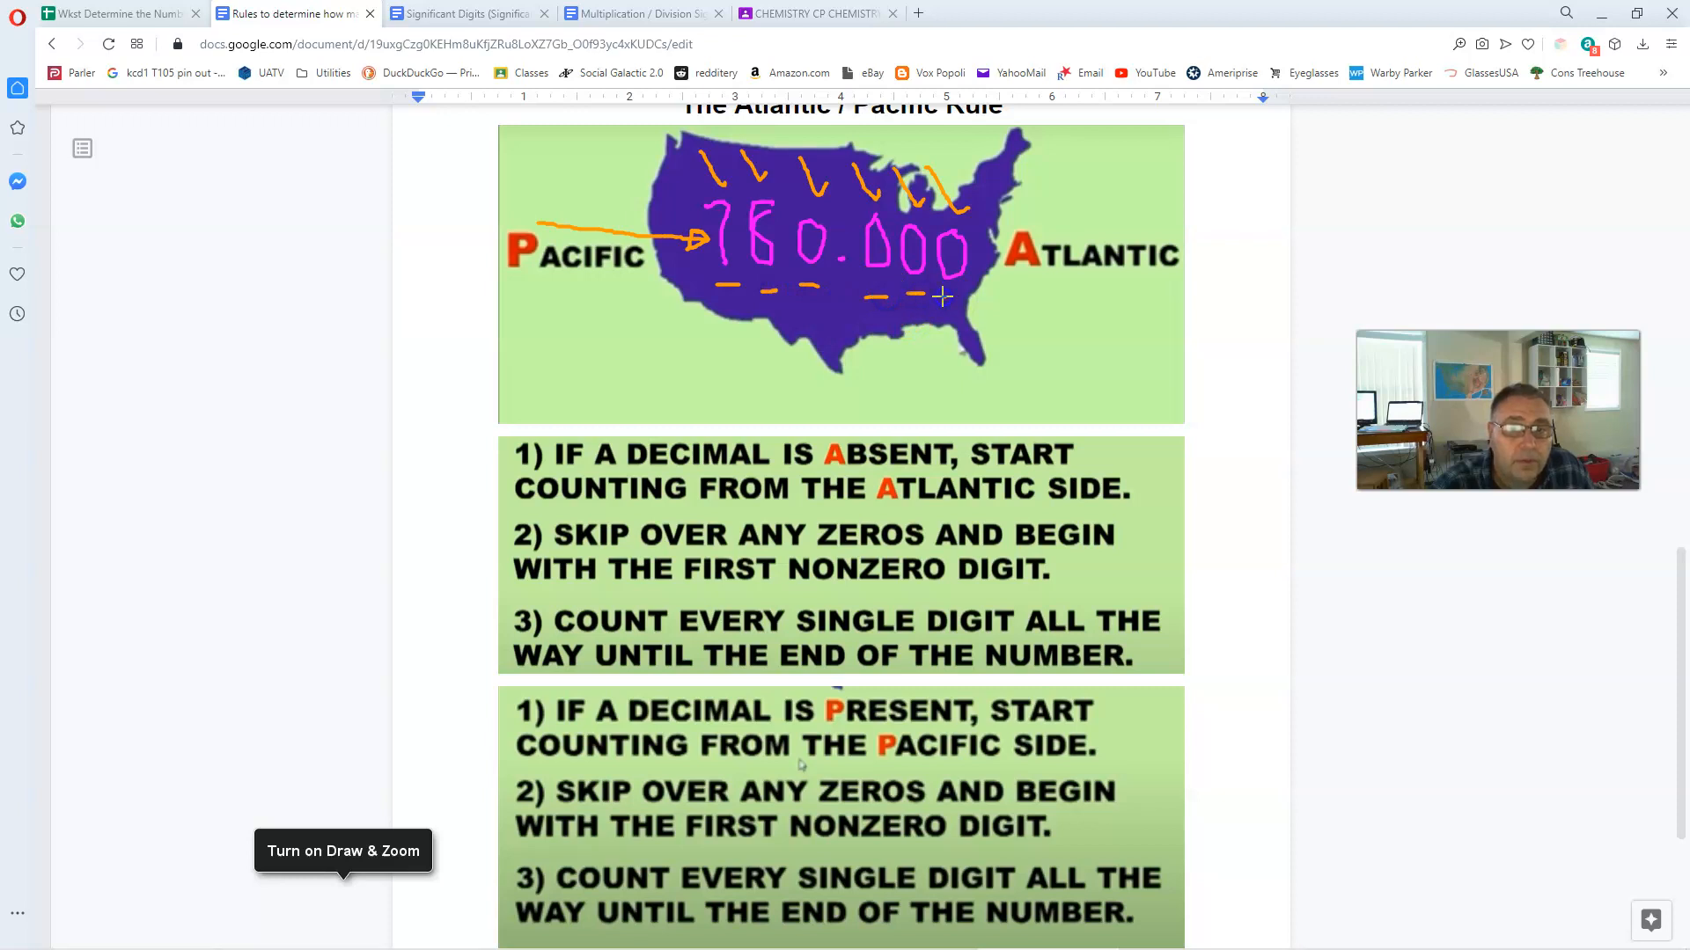
pyautogui.moveTo(708, 221)
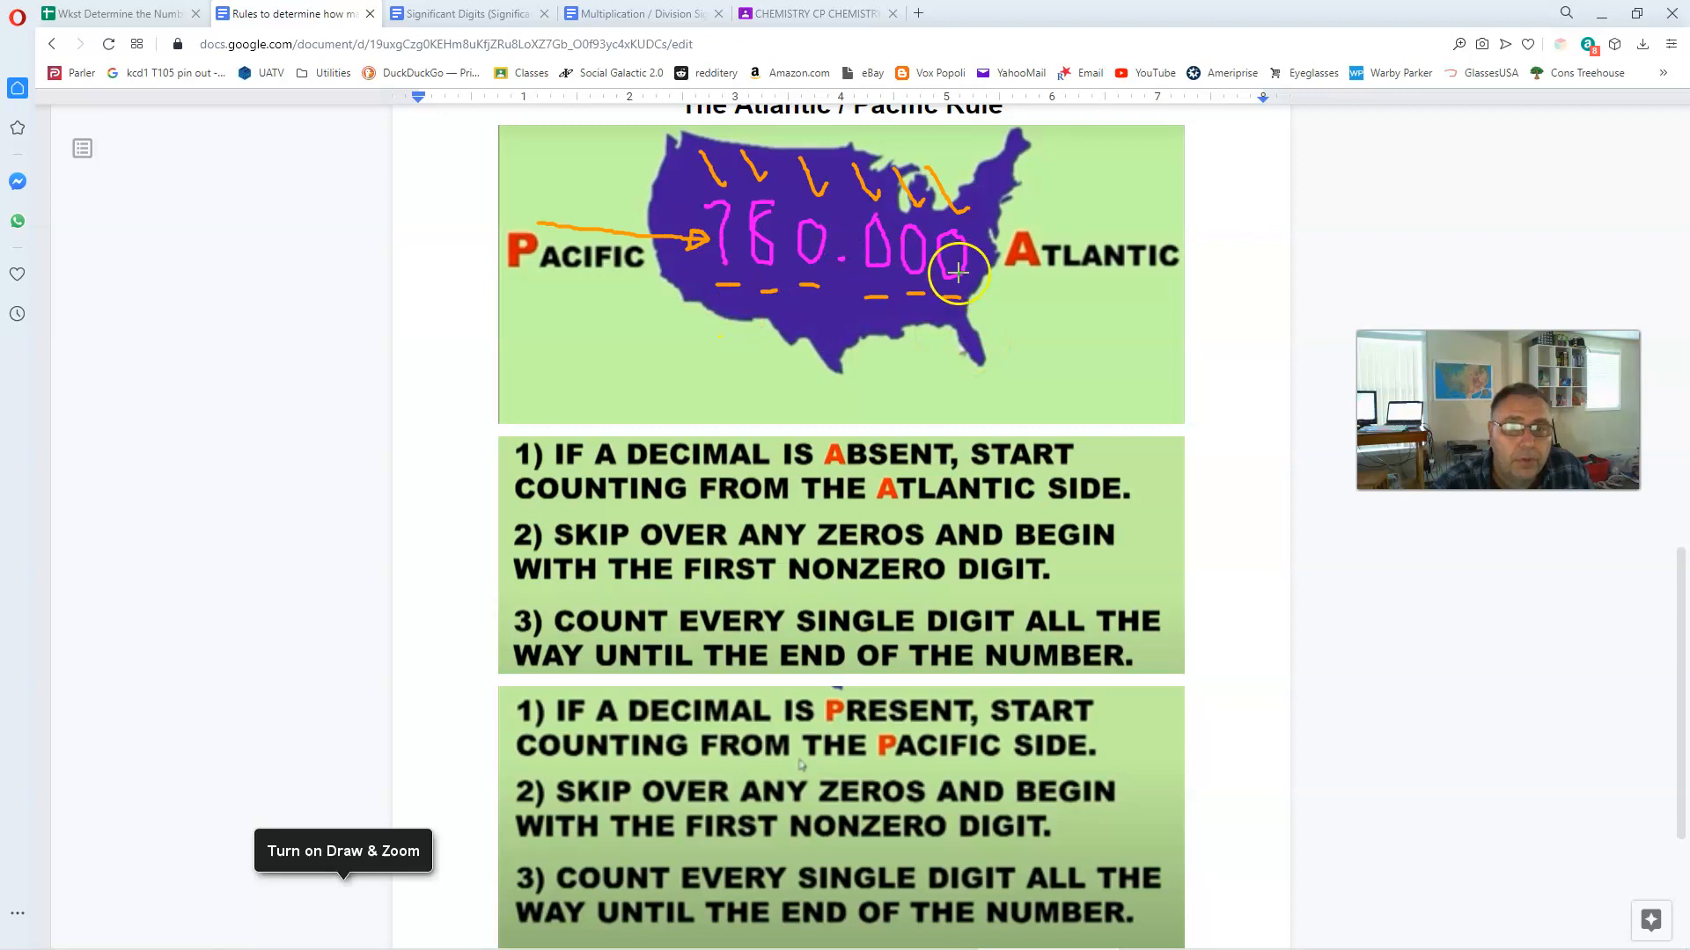
pyautogui.moveTo(829, 333)
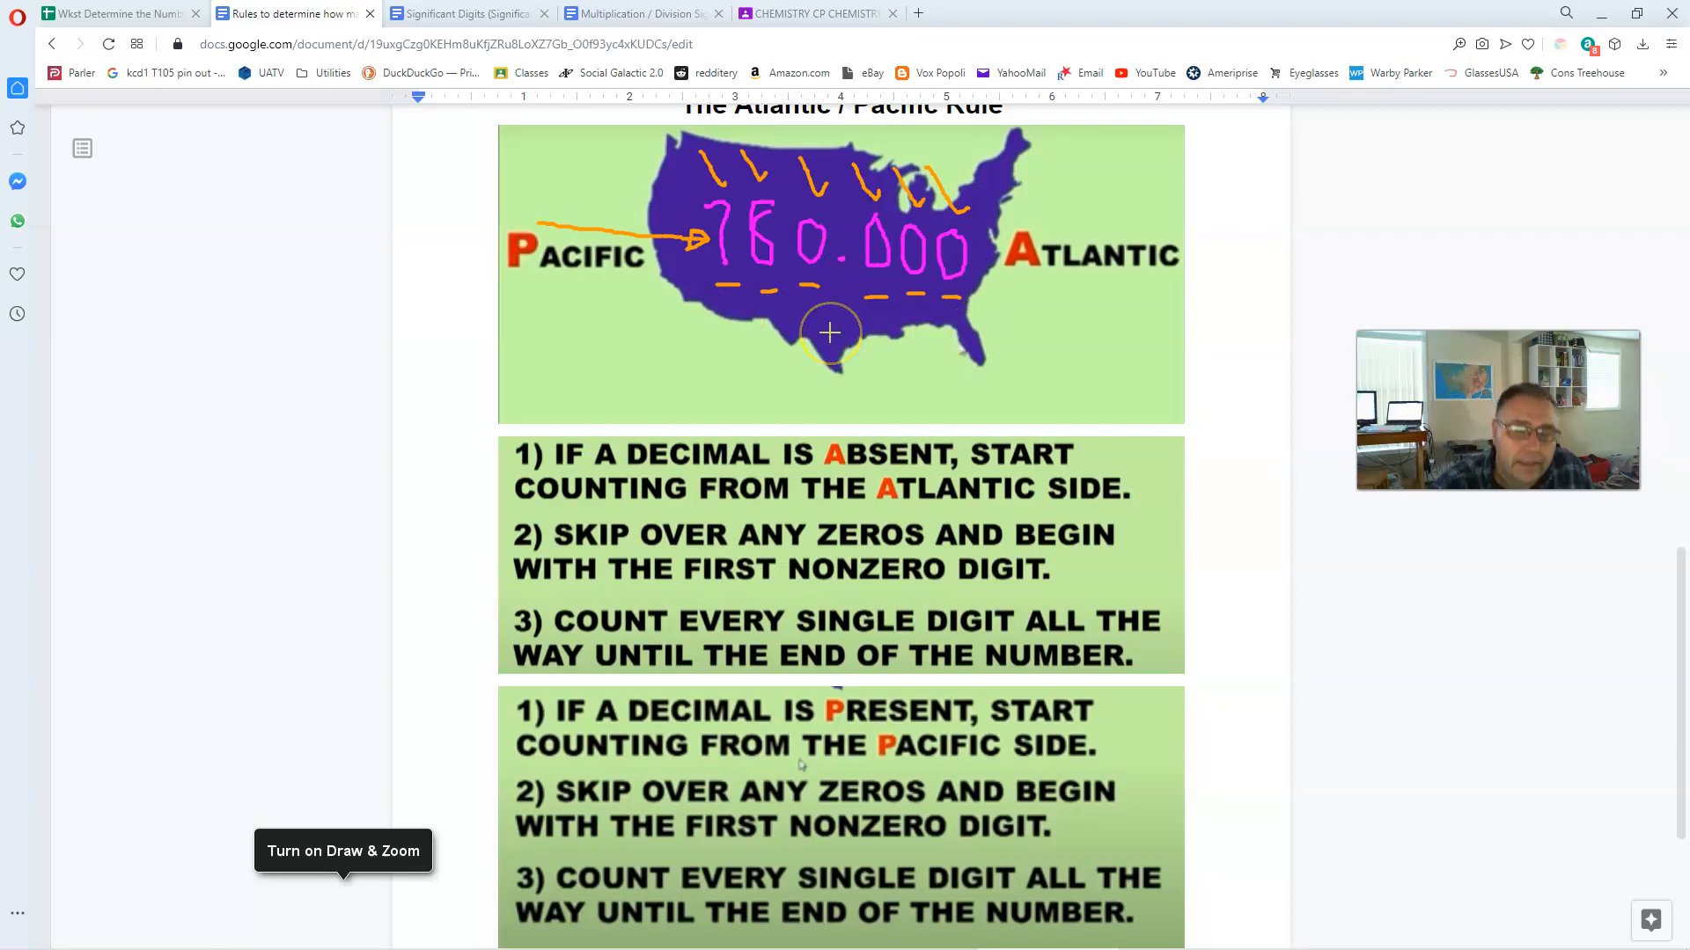
pyautogui.moveTo(949, 359)
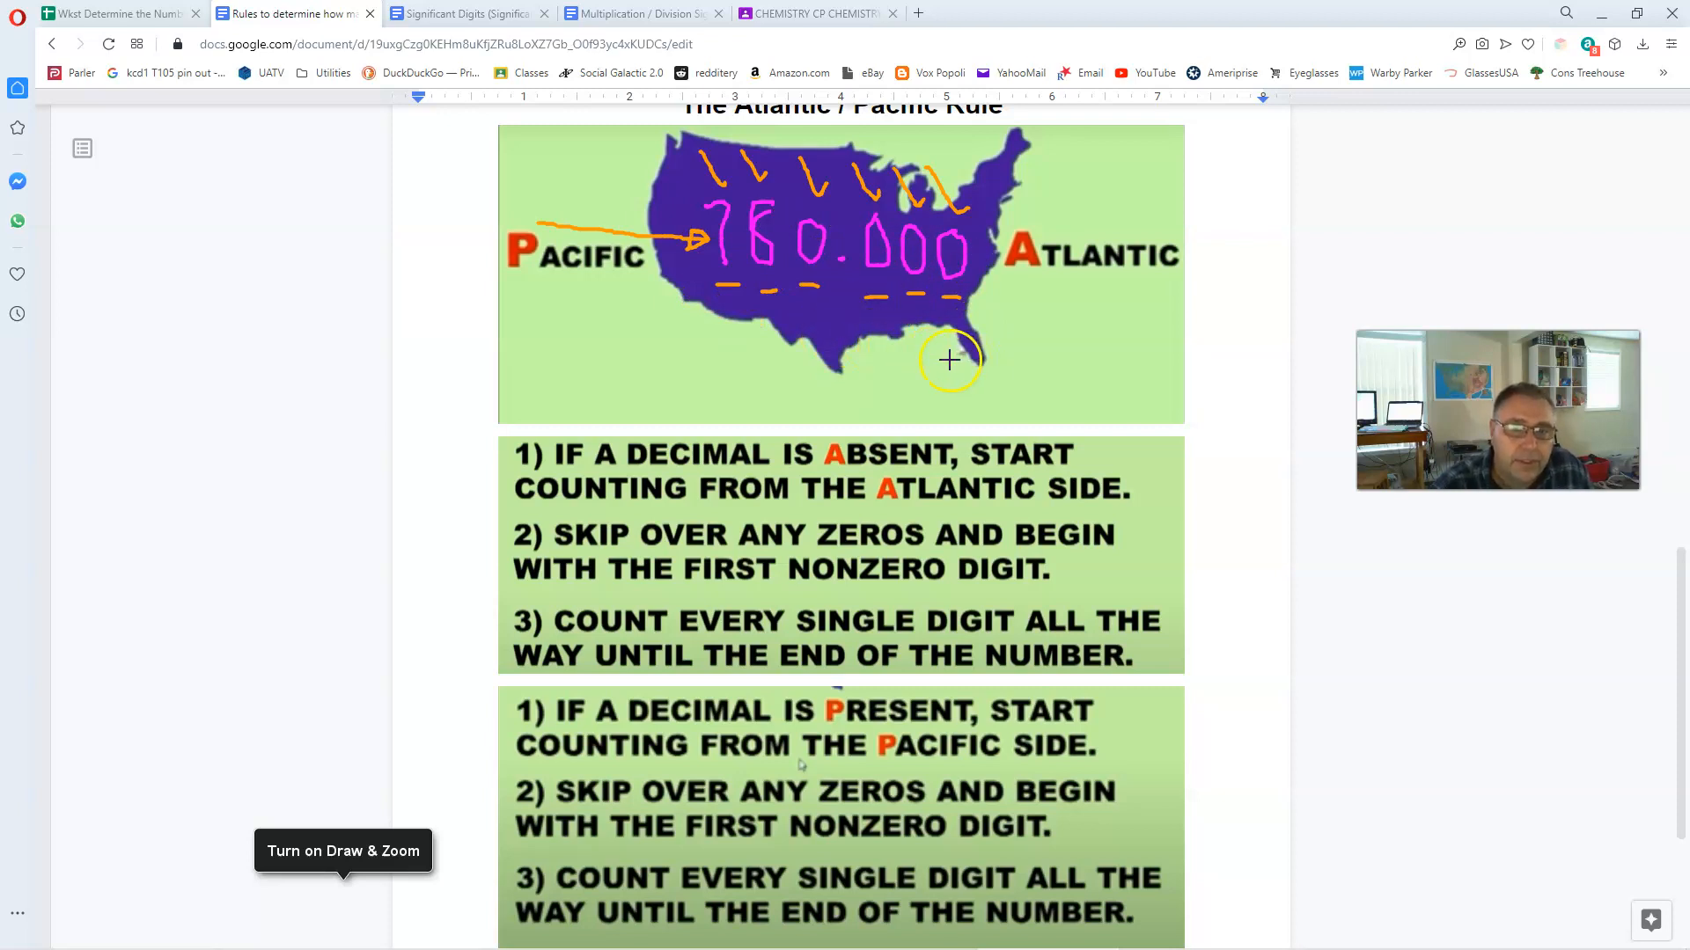